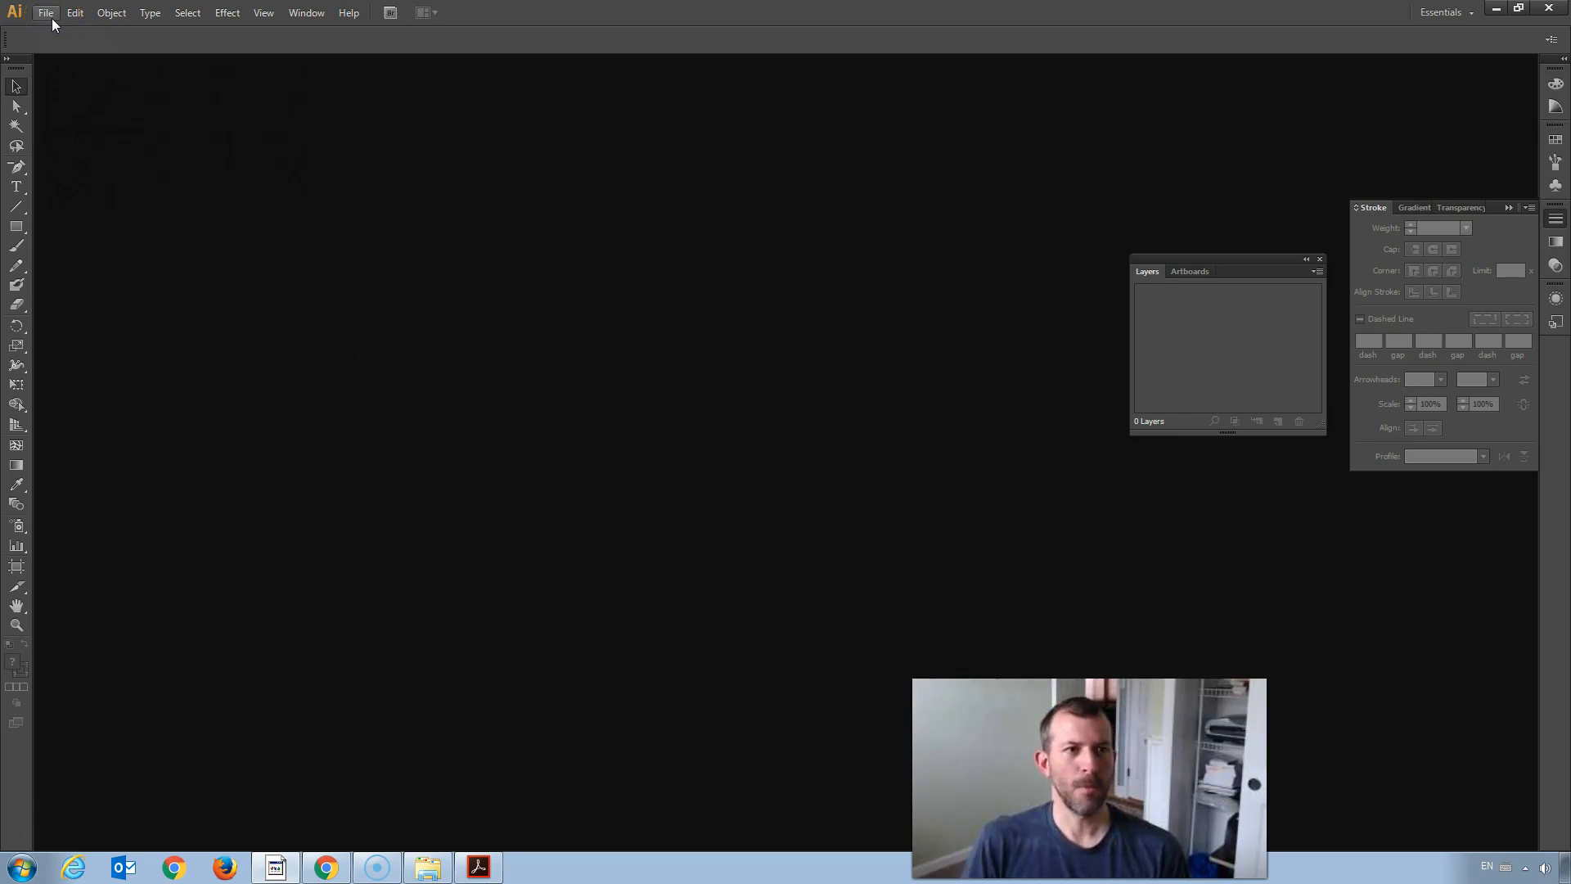
Step: Create a new document 1920 px wide by 1080 px high in pixel units
{"action": "left_click", "coordinate": [51, 13]}
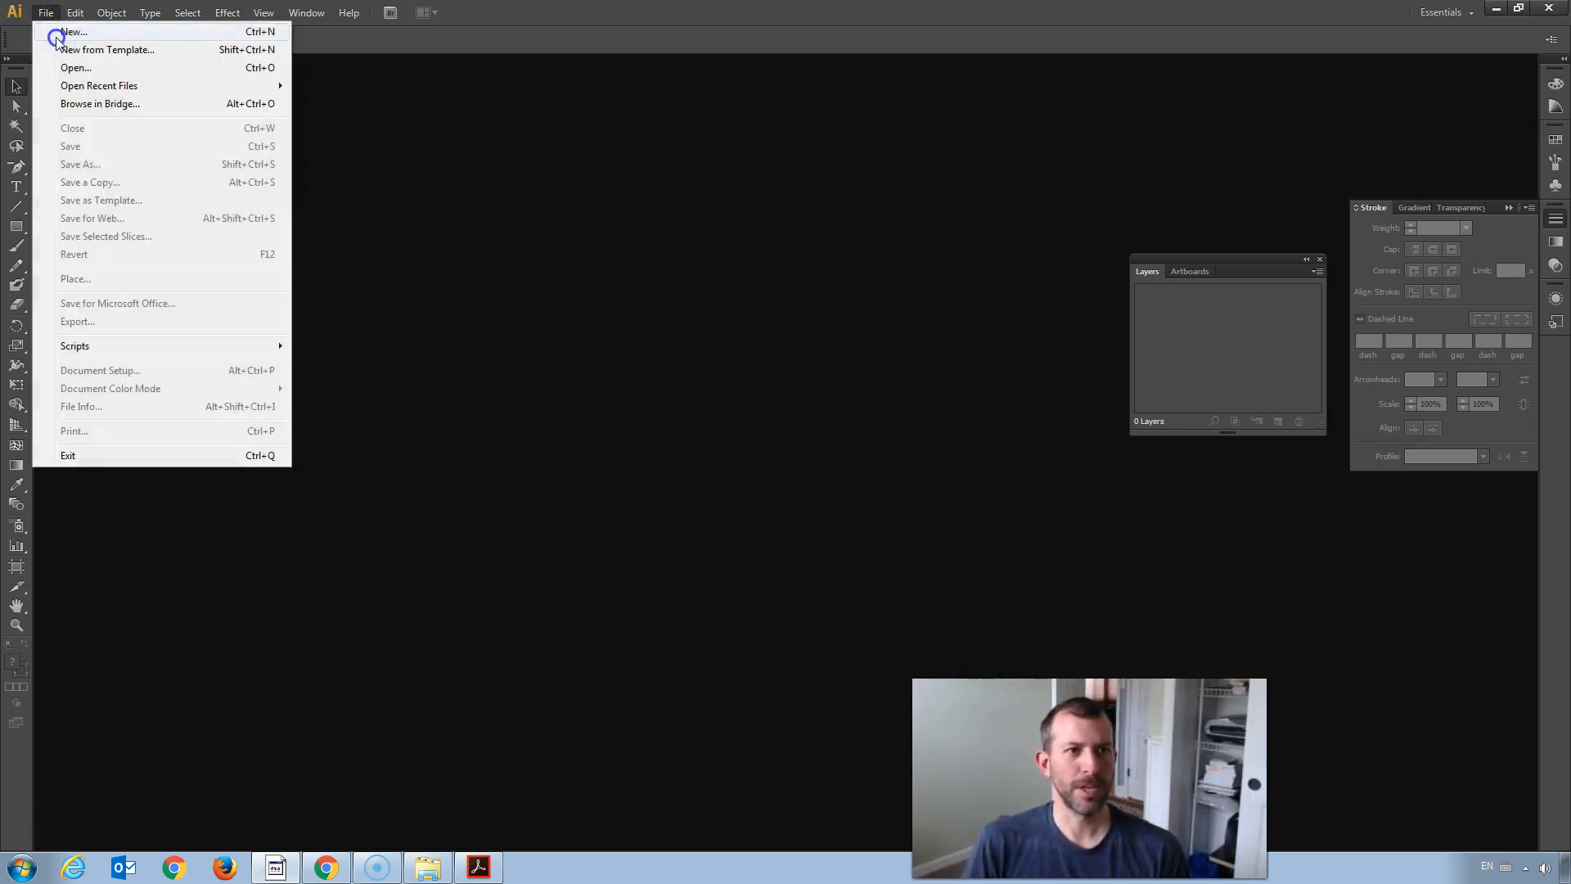
{"action": "left_click", "coordinate": [69, 33]}
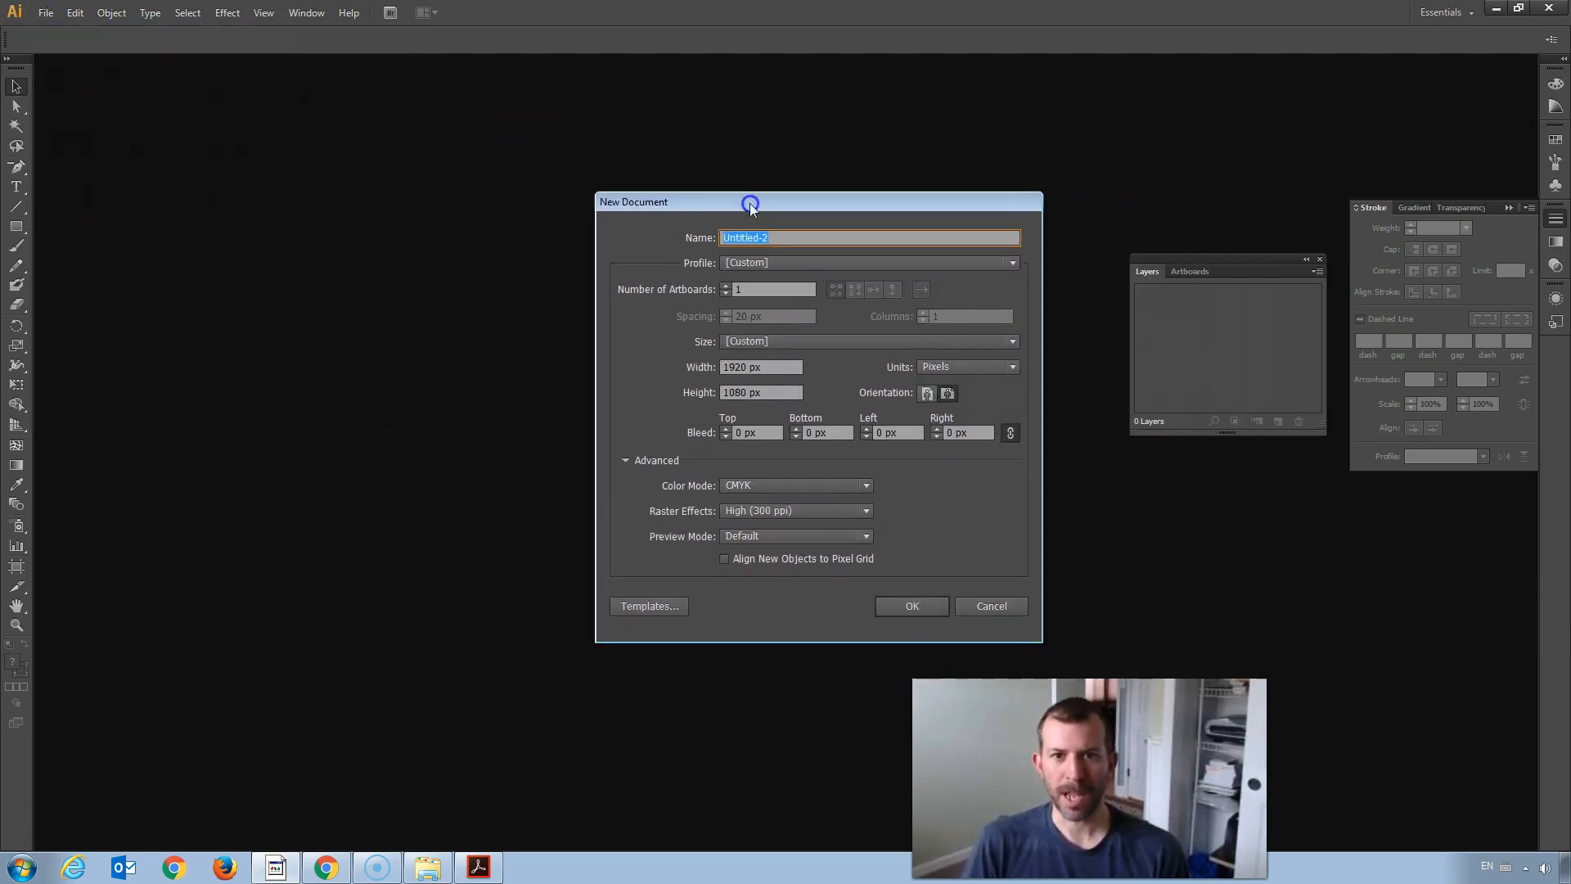
{"action": "left_click", "coordinate": [936, 353]}
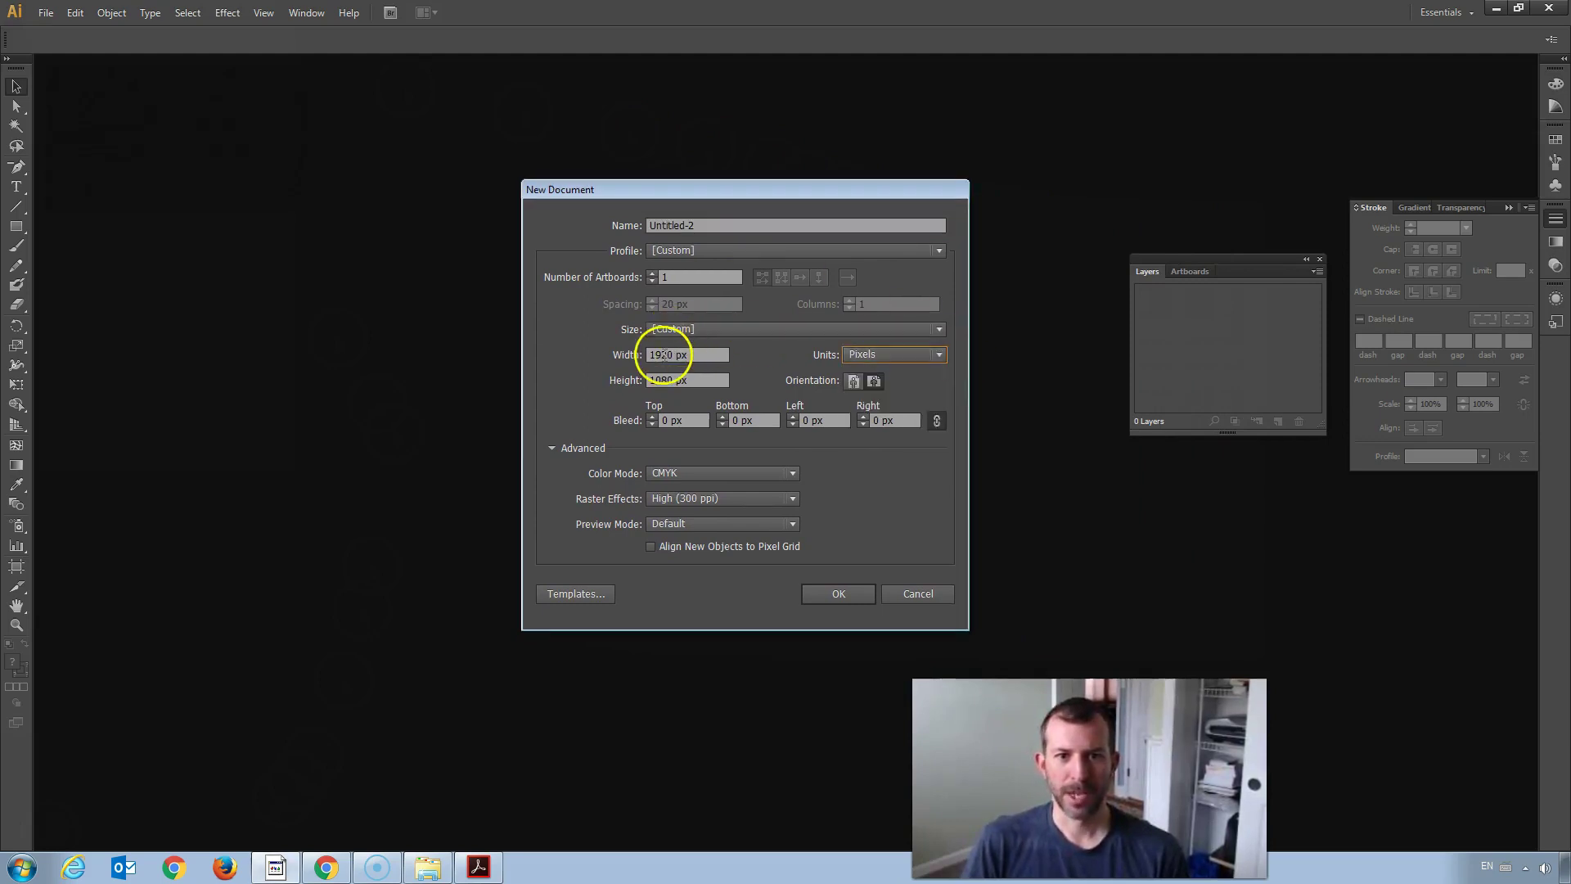
{"action": "left_click", "coordinate": [687, 380]}
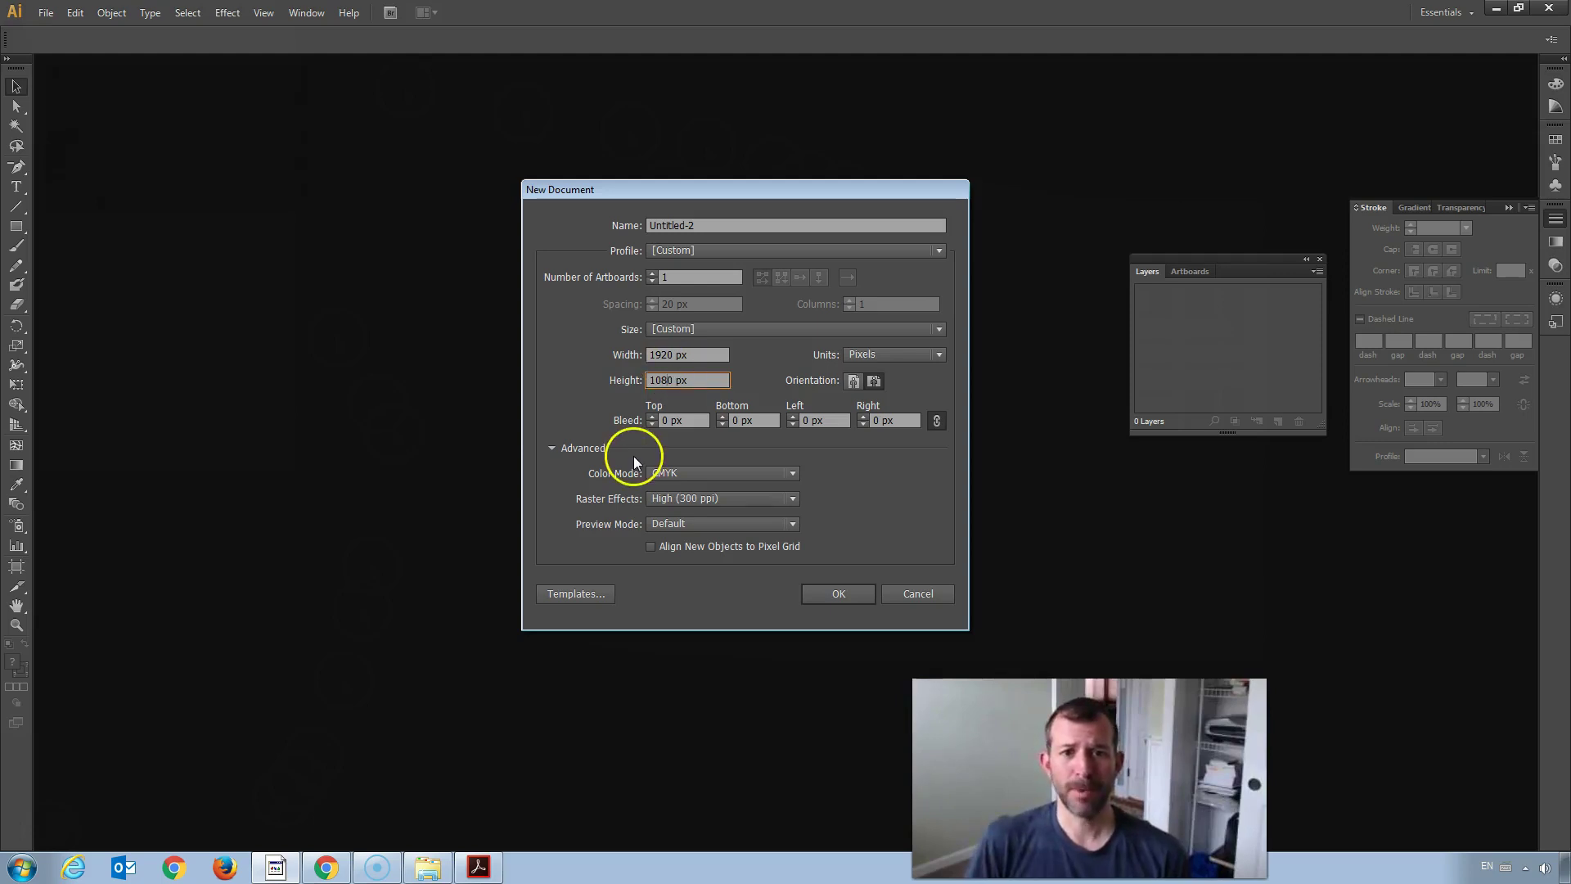
{"action": "mouse_move", "coordinate": [675, 527]}
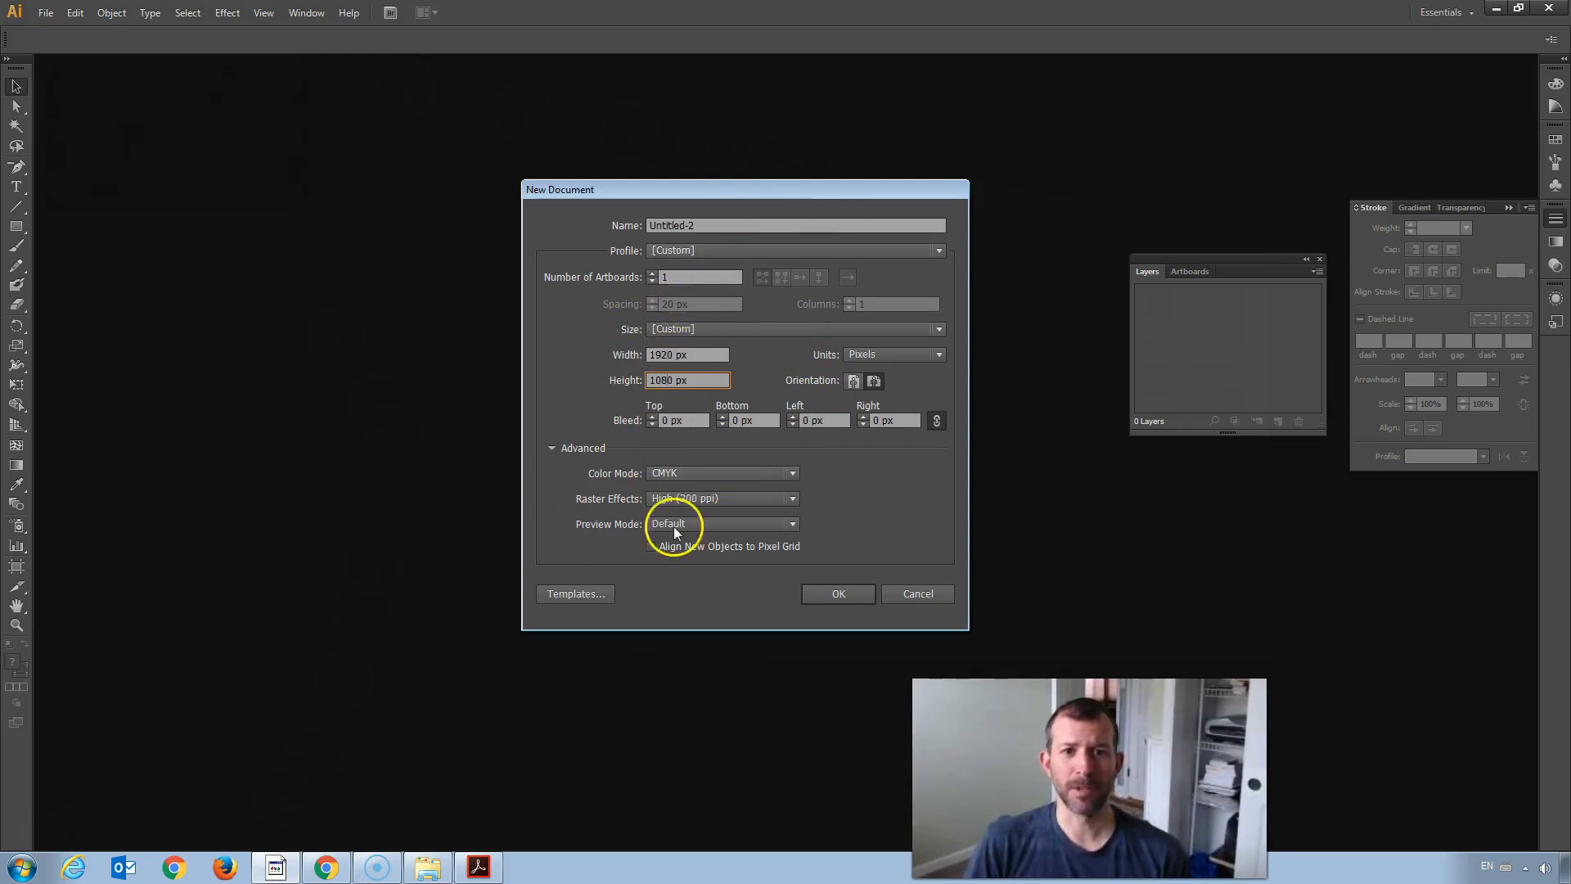
{"action": "left_click", "coordinate": [686, 354]}
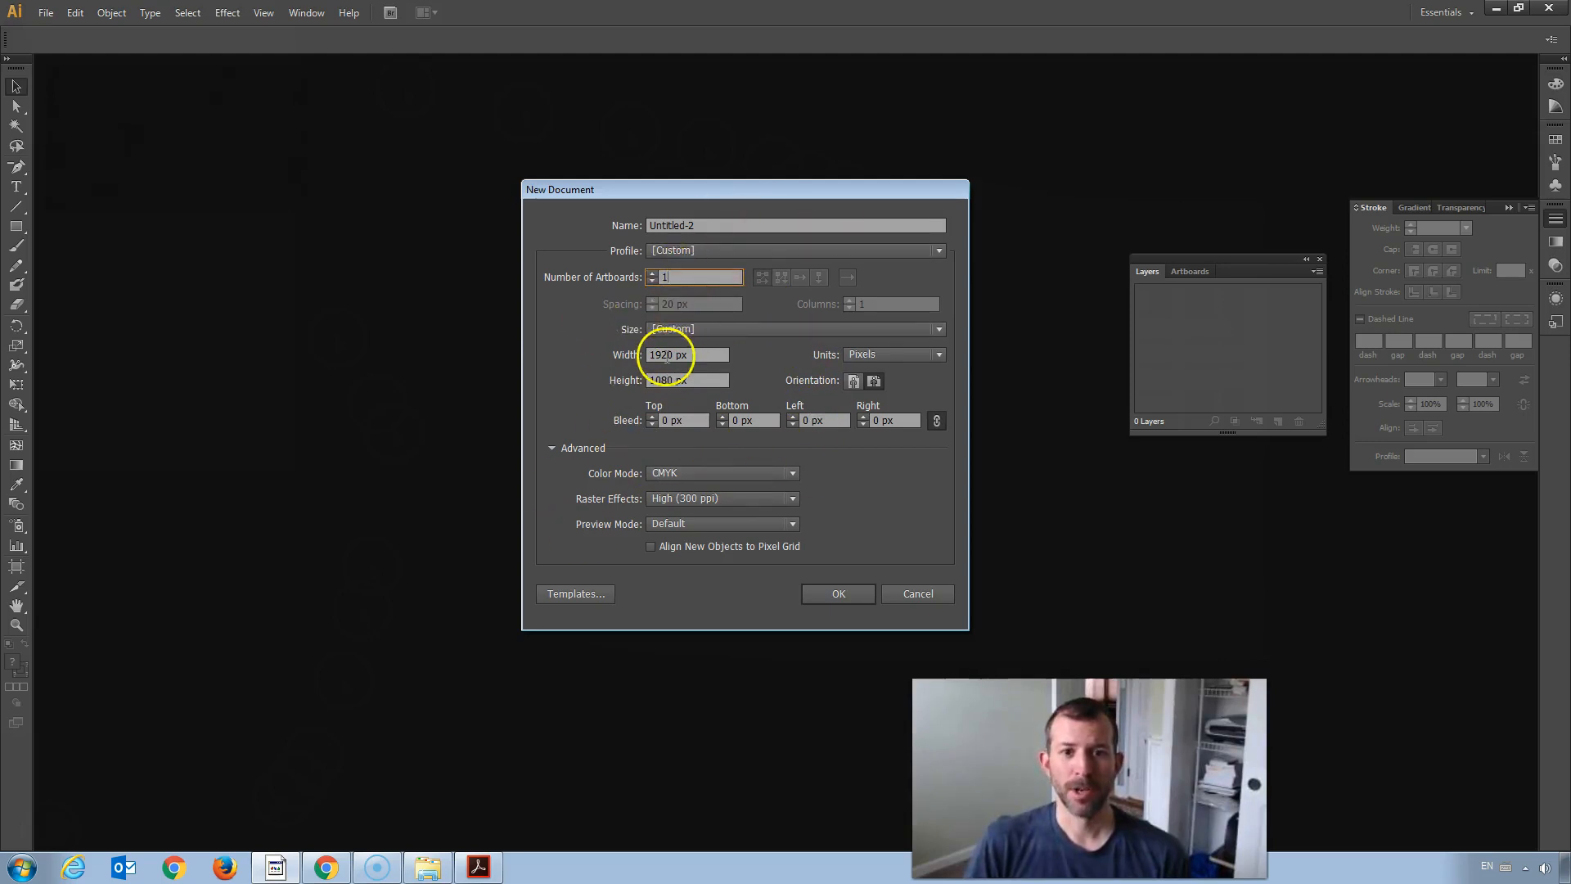
{"action": "left_click", "coordinate": [686, 380]}
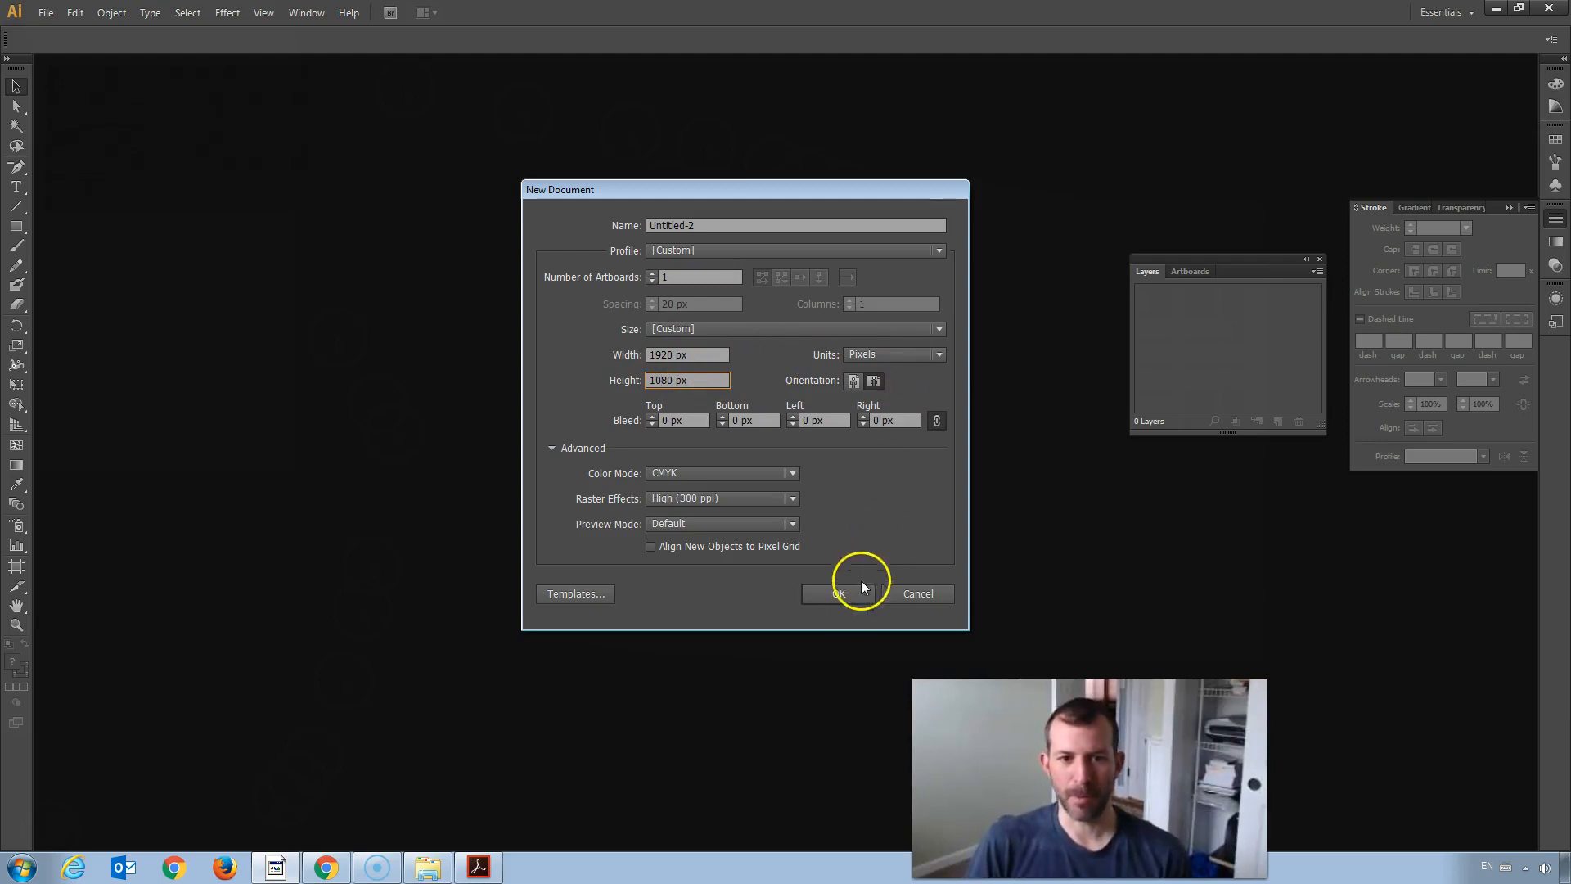
{"action": "left_click", "coordinate": [840, 594]}
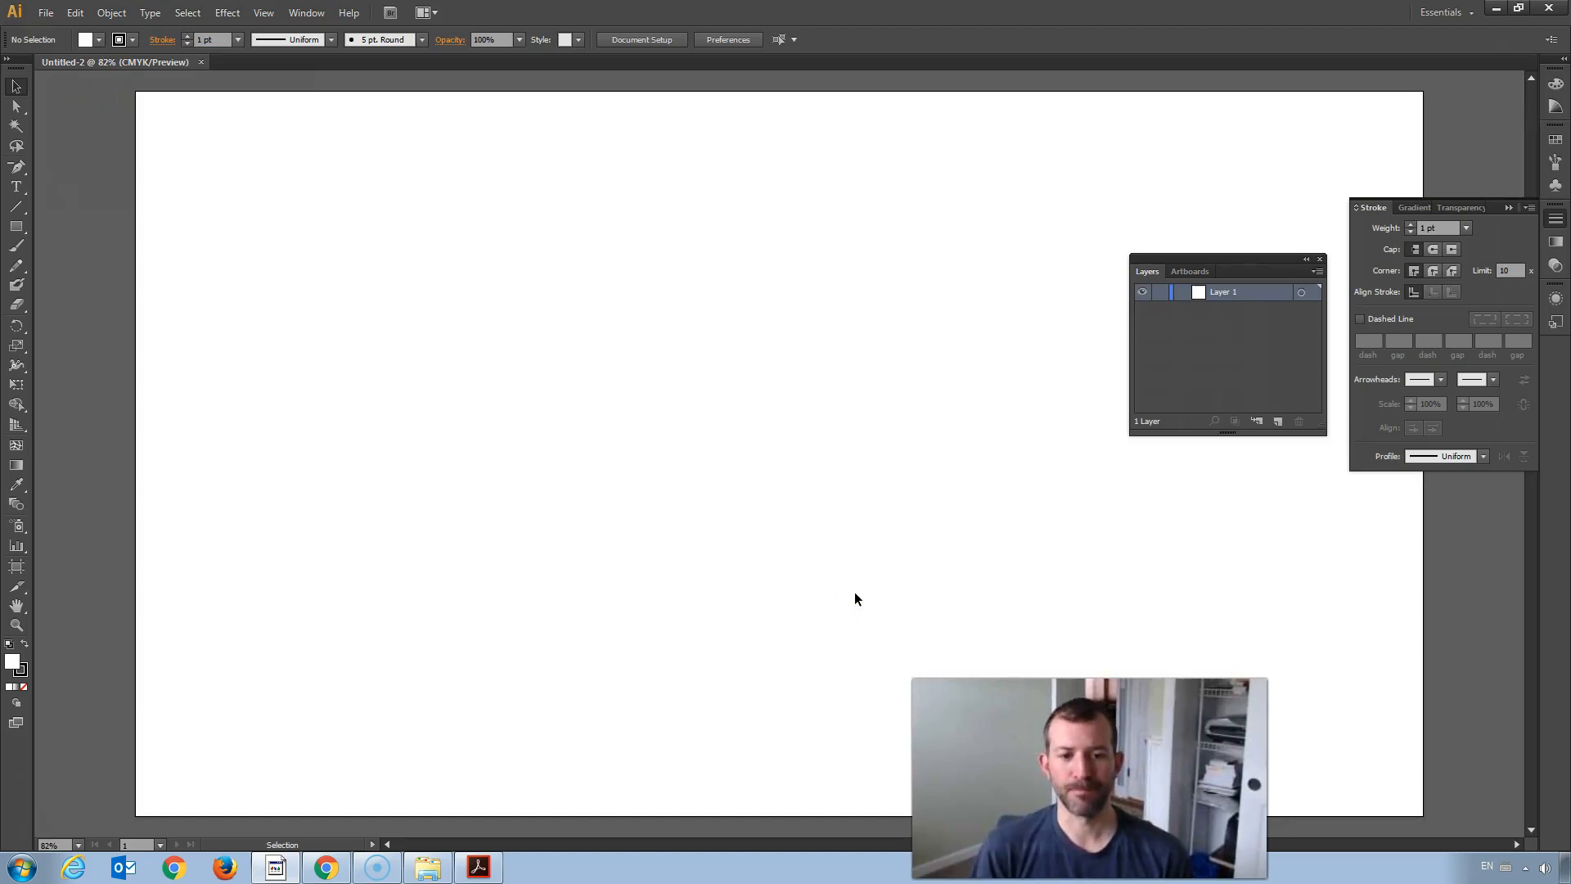
{"action": "mouse_move", "coordinate": [31, 824]}
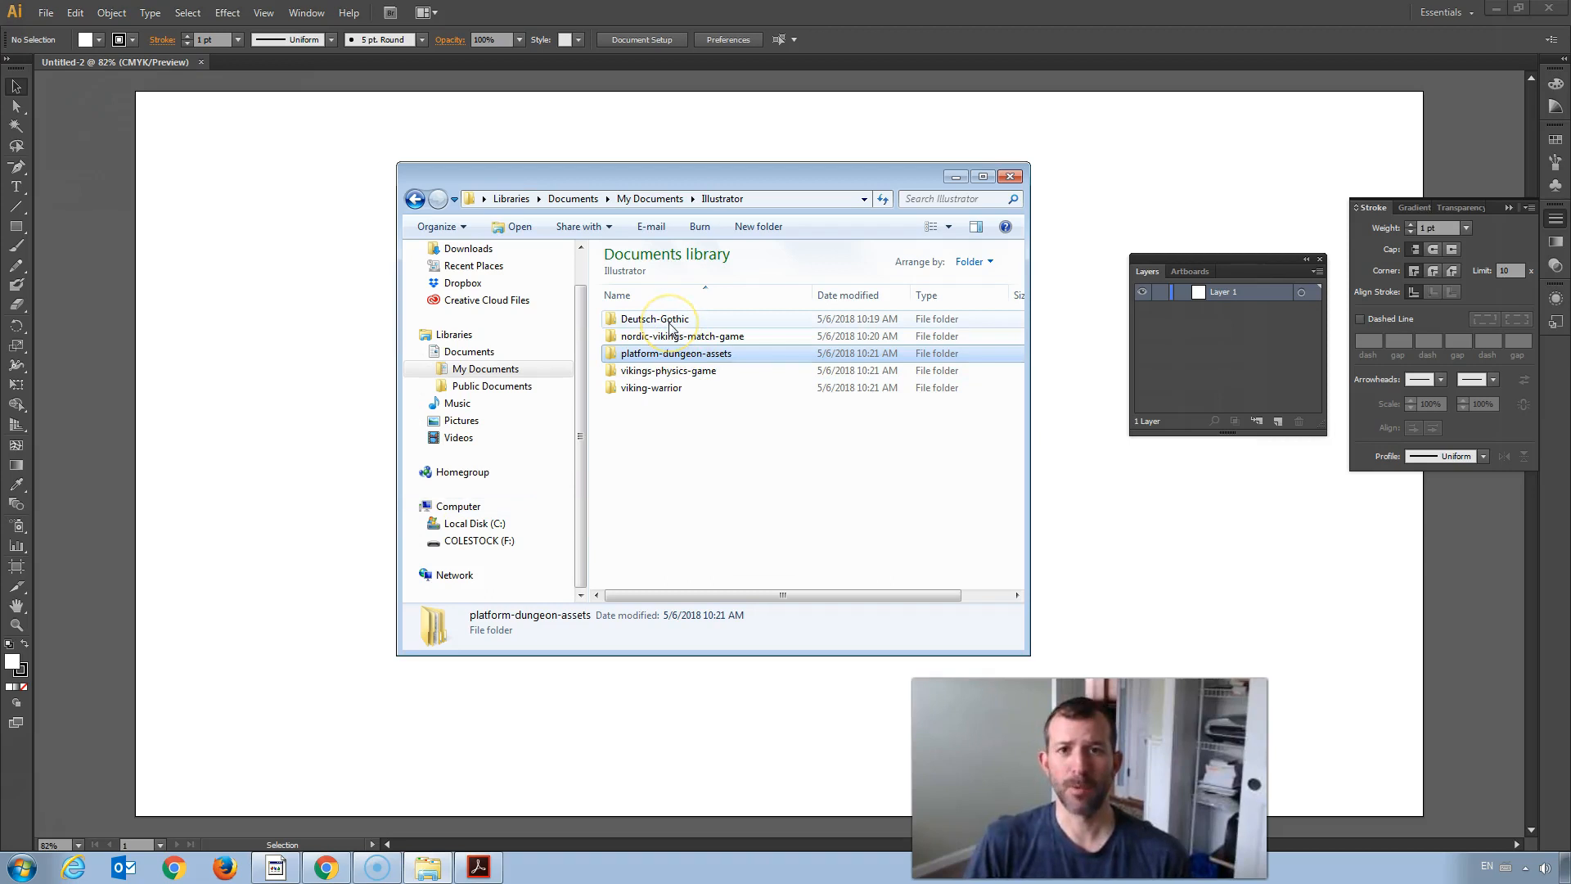
{"action": "mouse_move", "coordinate": [655, 320]}
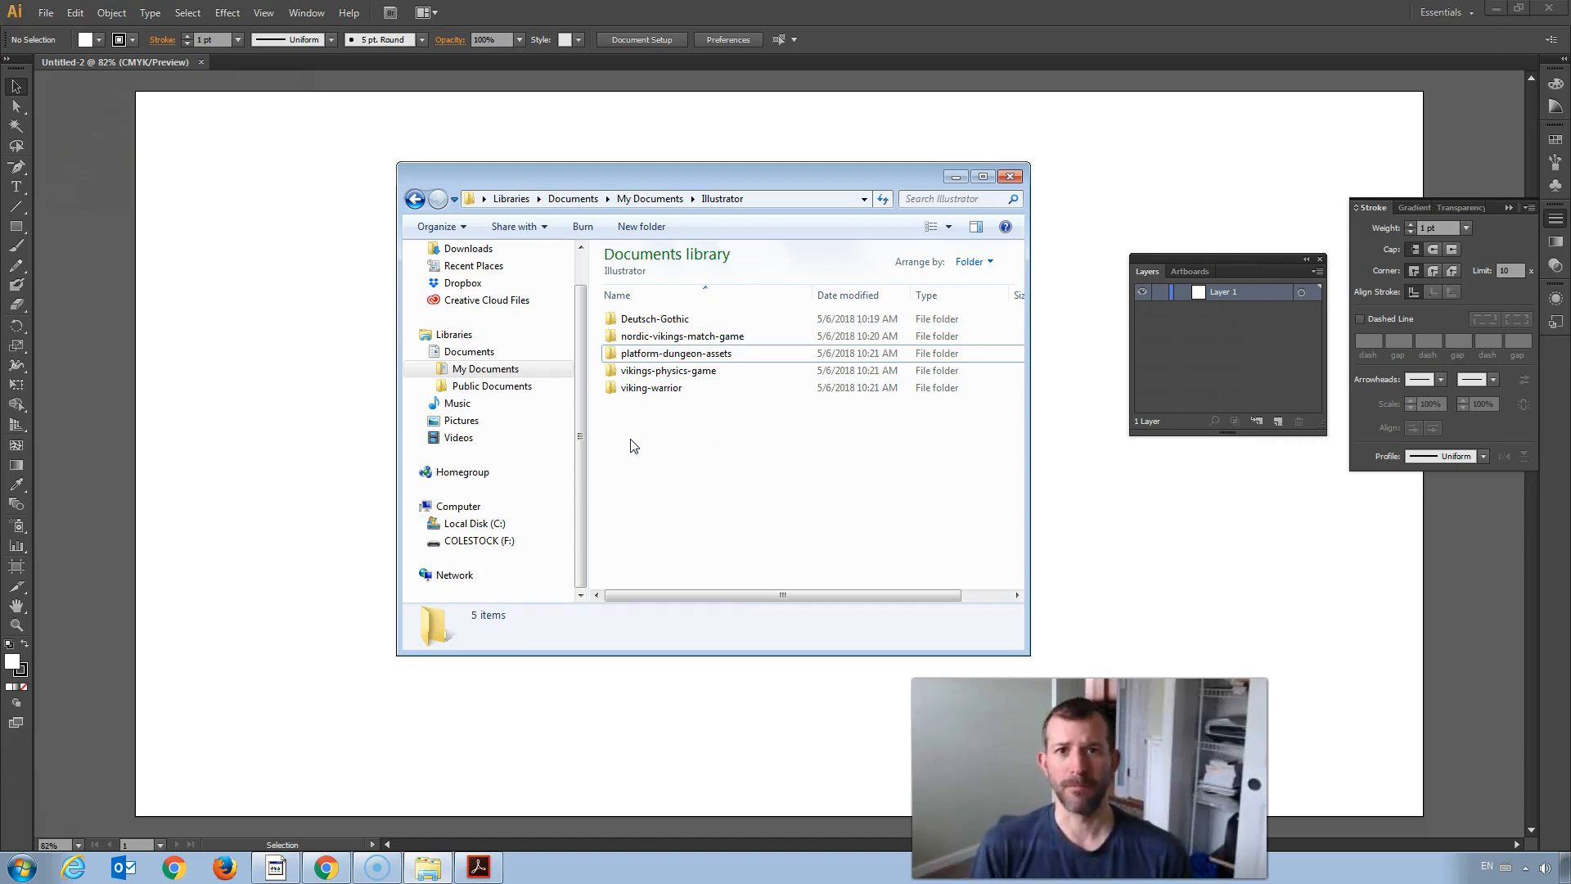
Step: Browse the Deutsch-Gothic, nordic-vikings-match-game and platform-dungeon-assets folders, then close Explorer
{"action": "left_click", "coordinate": [665, 318]}
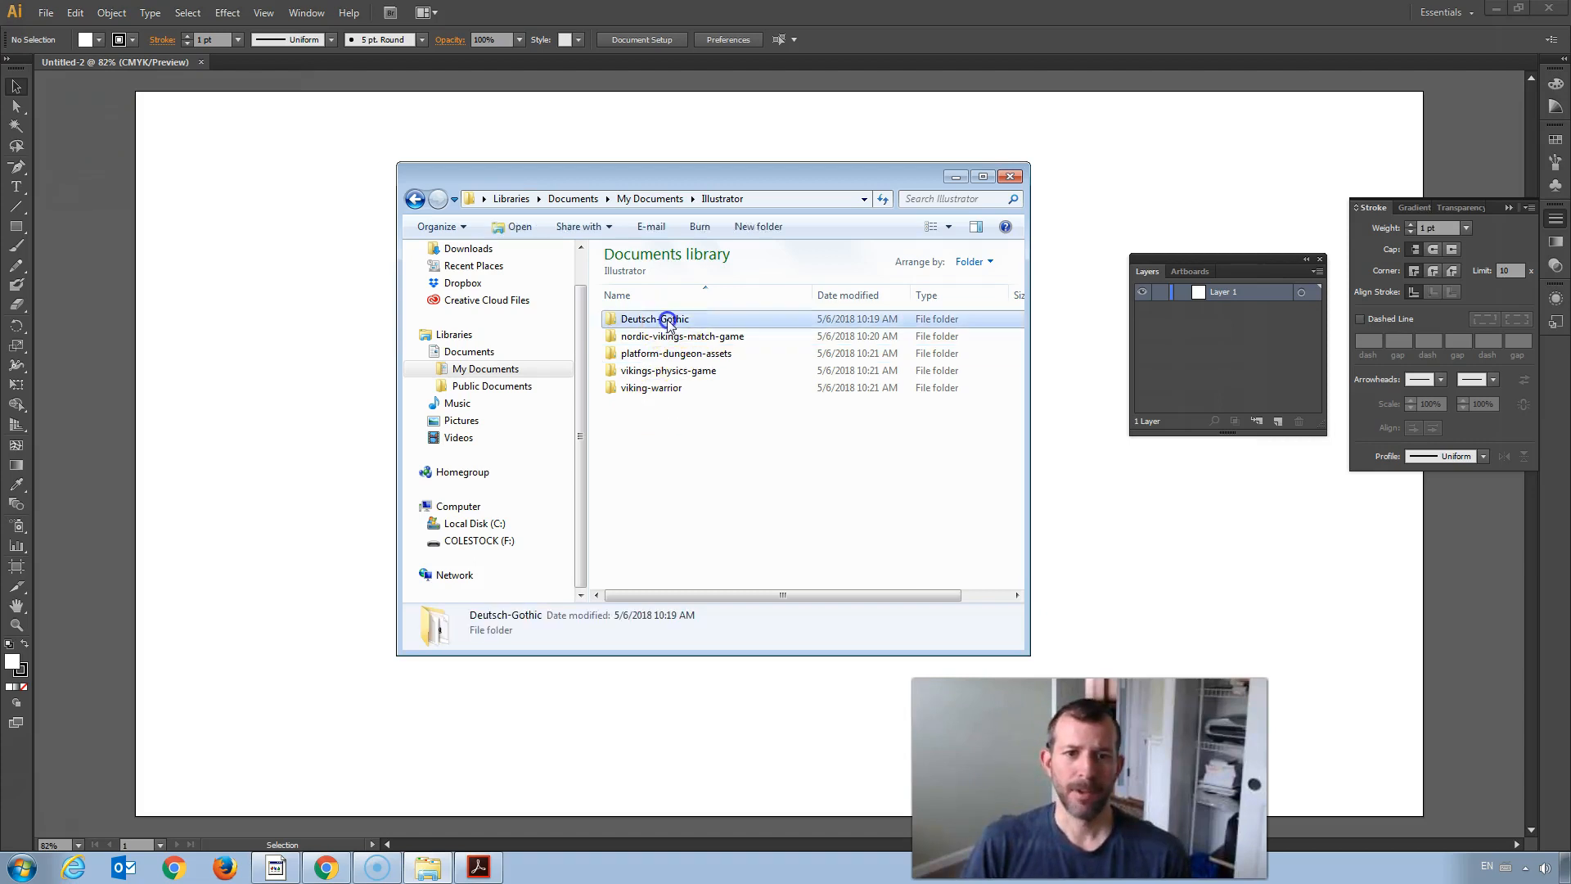
{"action": "double_click", "coordinate": [663, 317]}
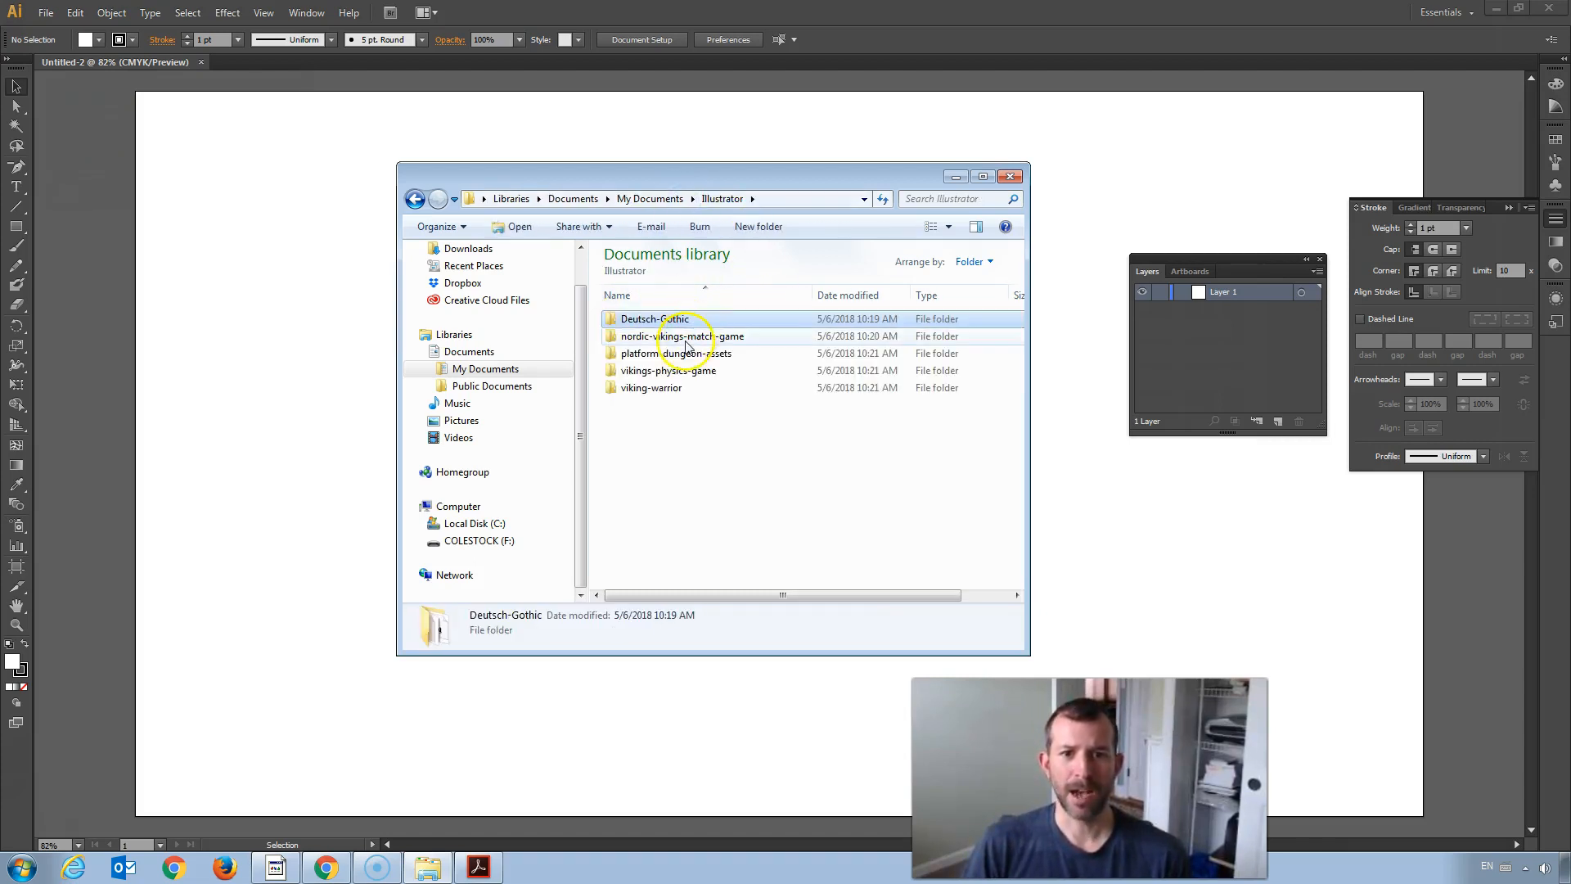
{"action": "double_click", "coordinate": [680, 337]}
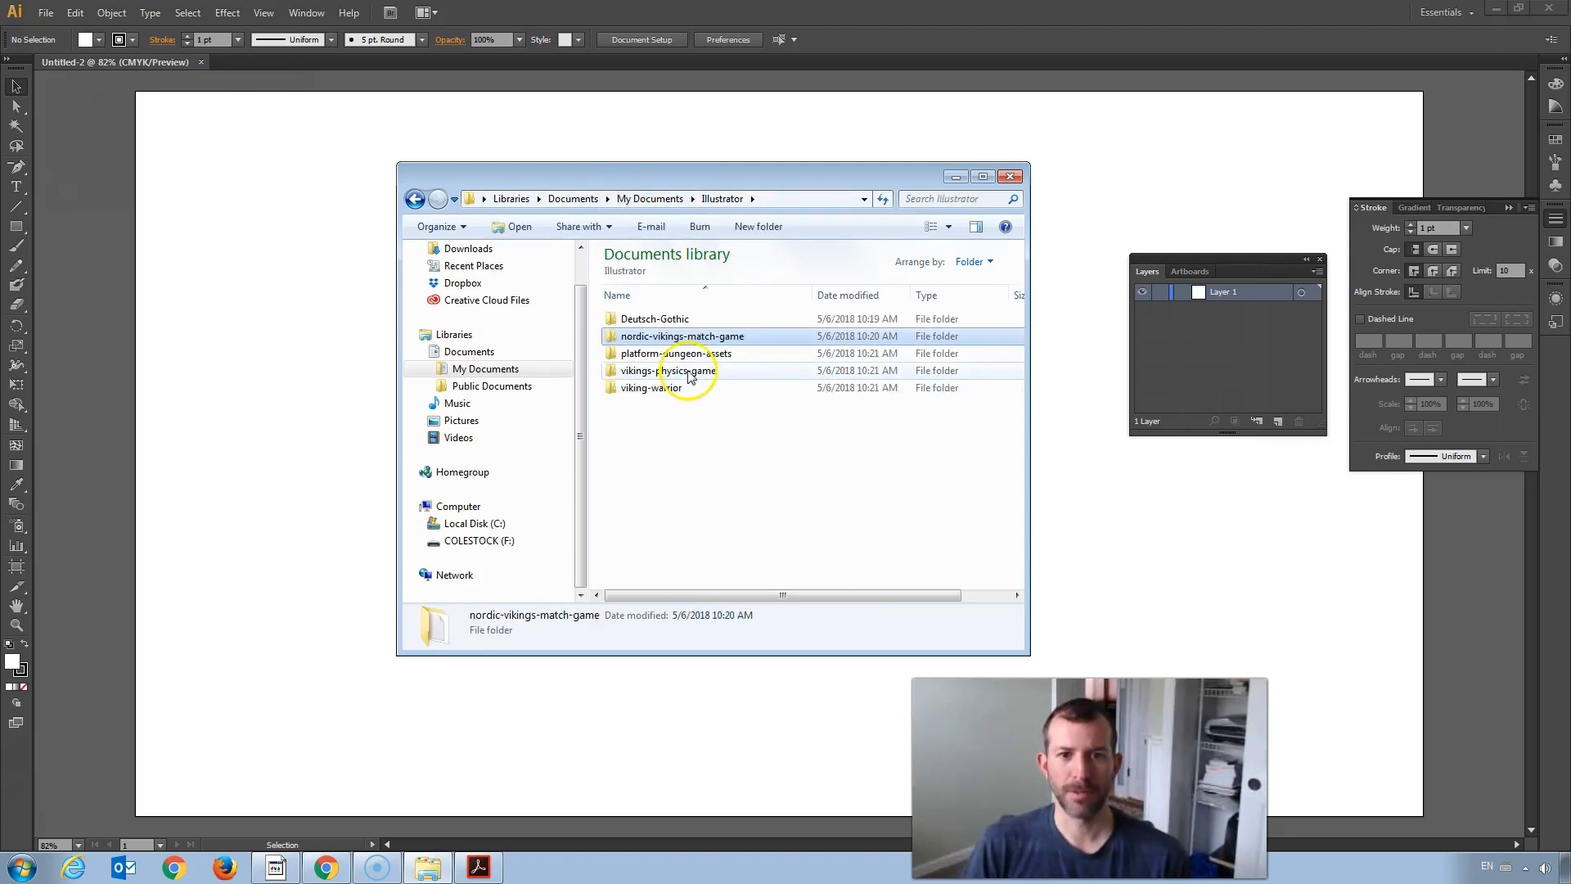
{"action": "left_click", "coordinate": [674, 353]}
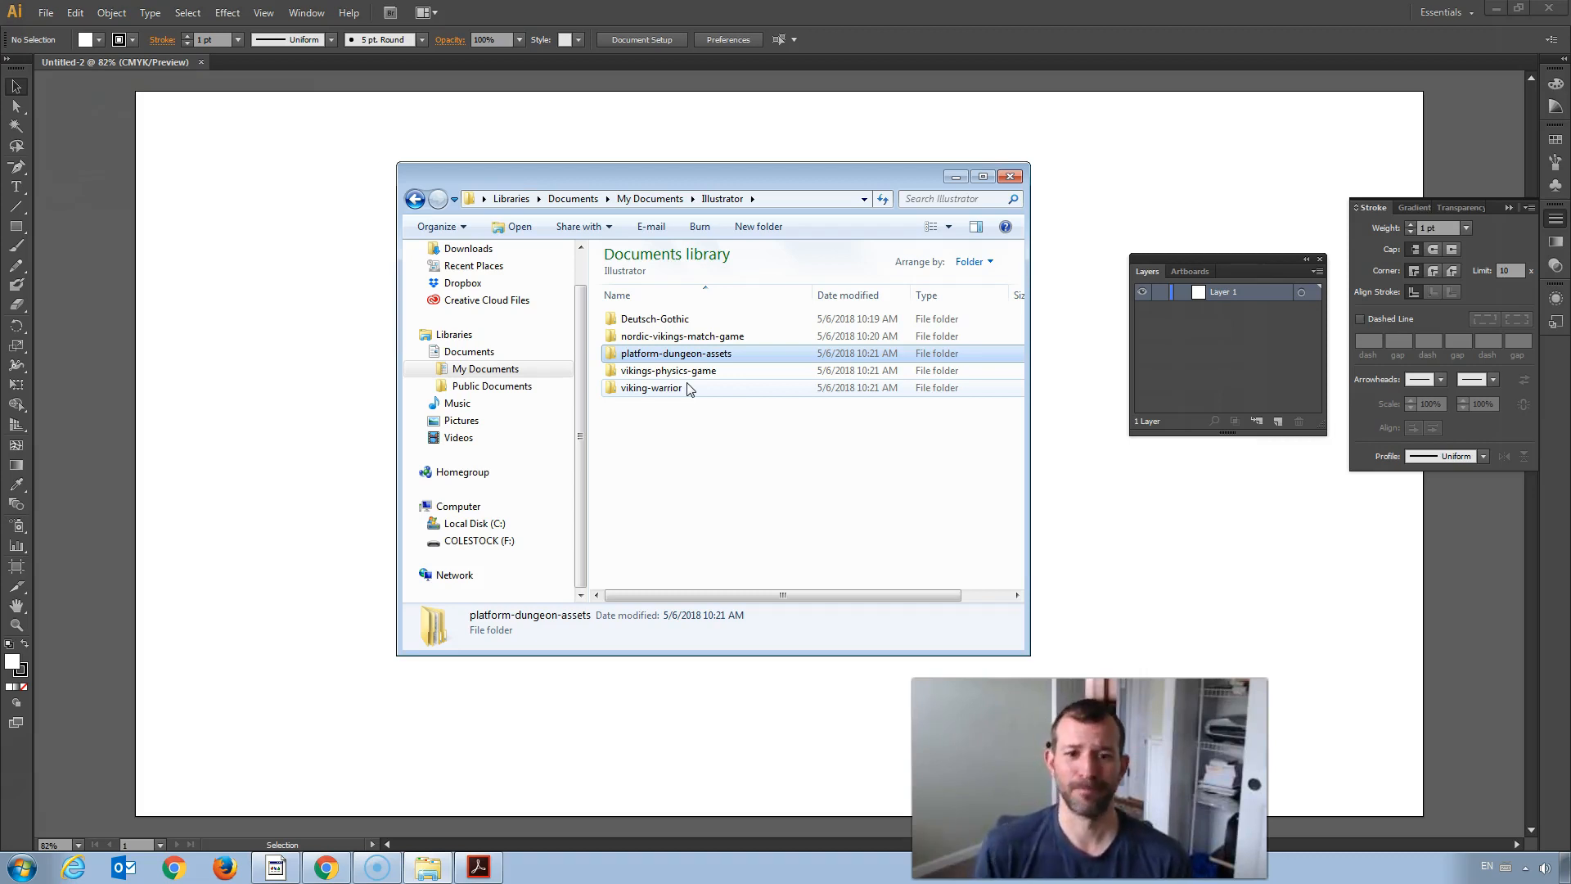
{"action": "left_click", "coordinate": [1010, 177]}
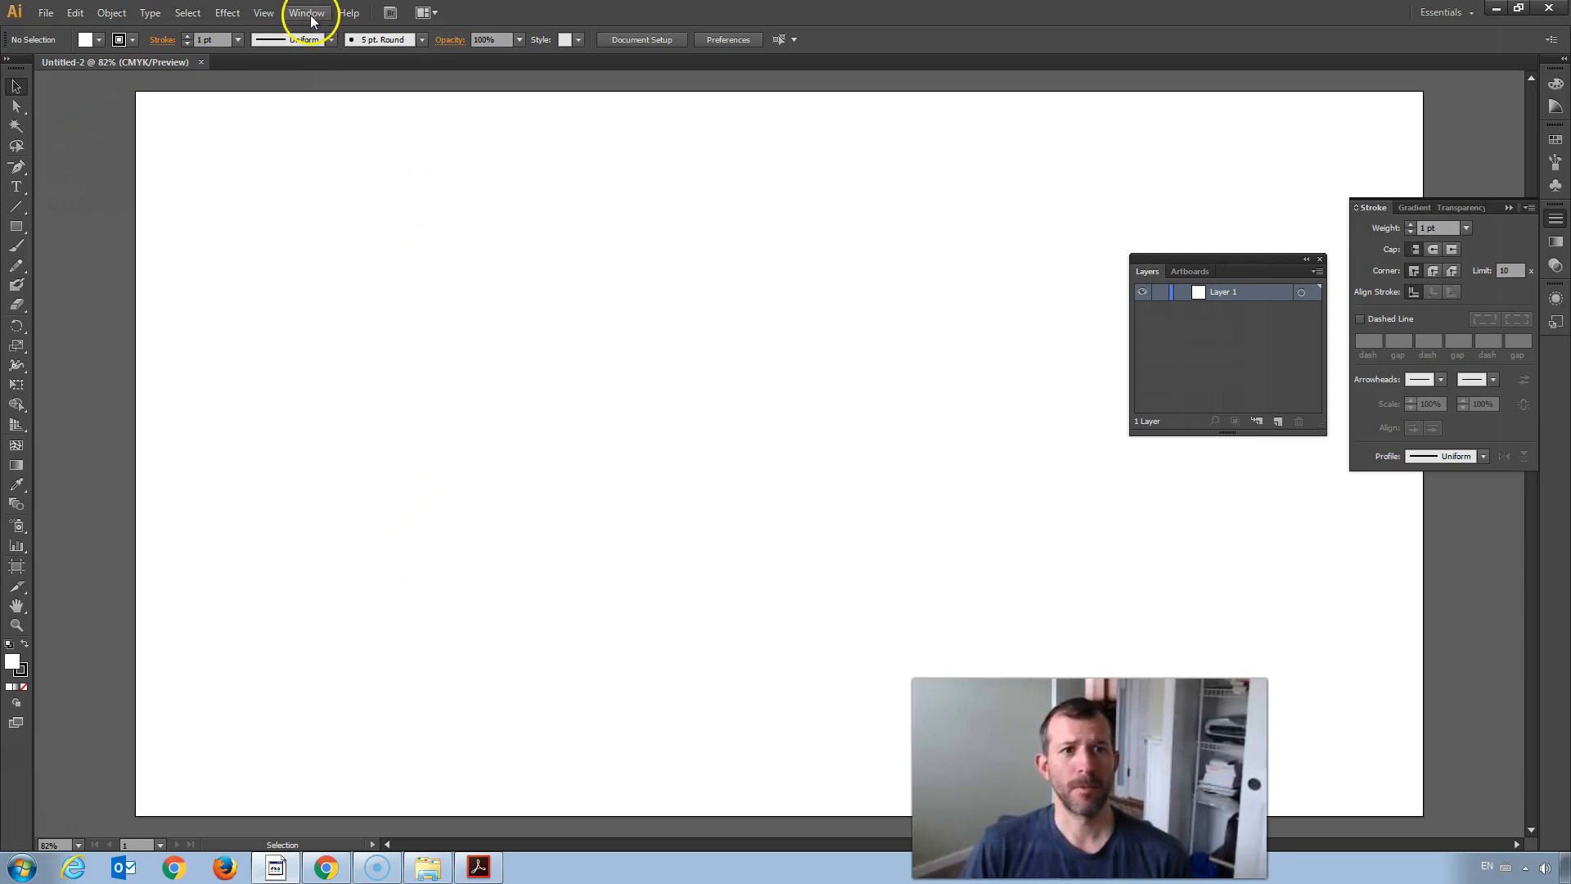
Step: Move the Layers panel left and rename Layer 1 to 'Background'
{"action": "left_click", "coordinate": [306, 13]}
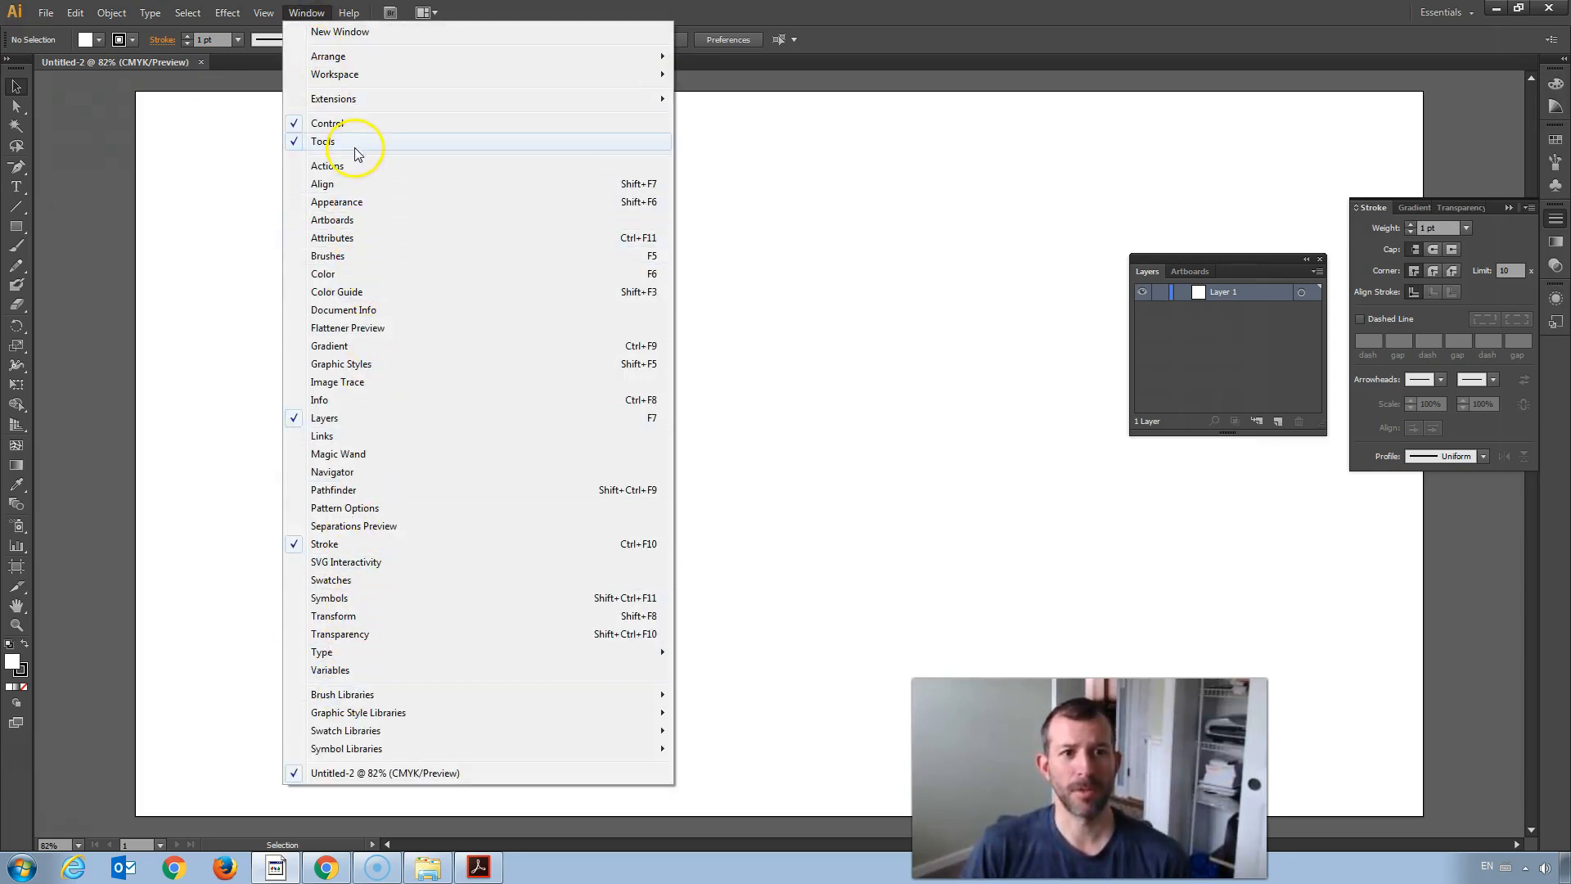
{"action": "mouse_move", "coordinate": [373, 233]}
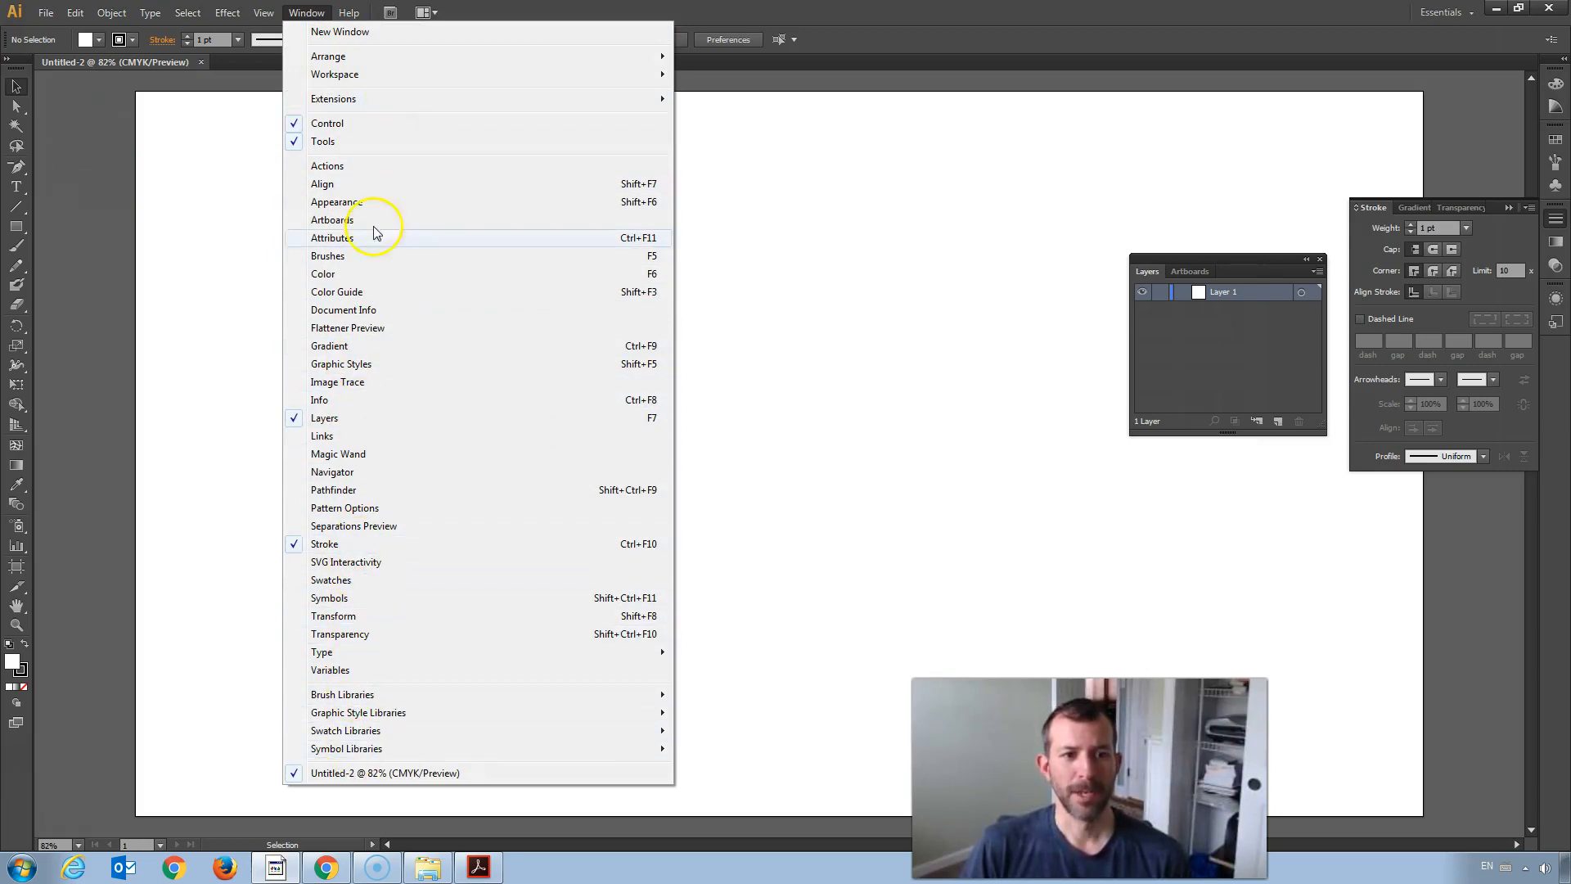
{"action": "mouse_move", "coordinate": [324, 426]}
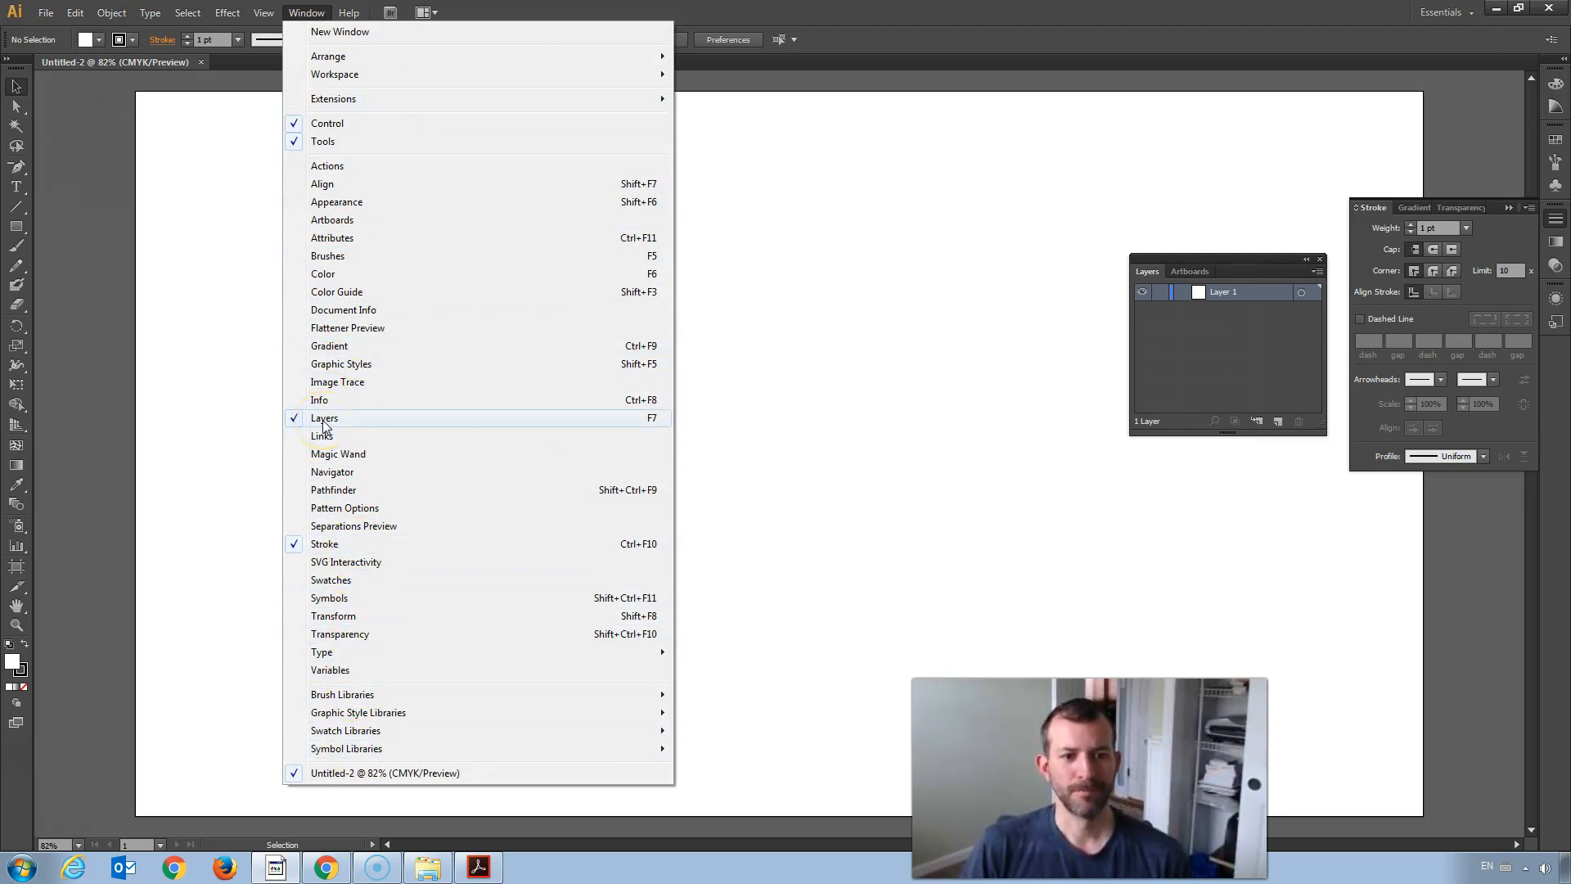
{"action": "mouse_move", "coordinate": [324, 543]}
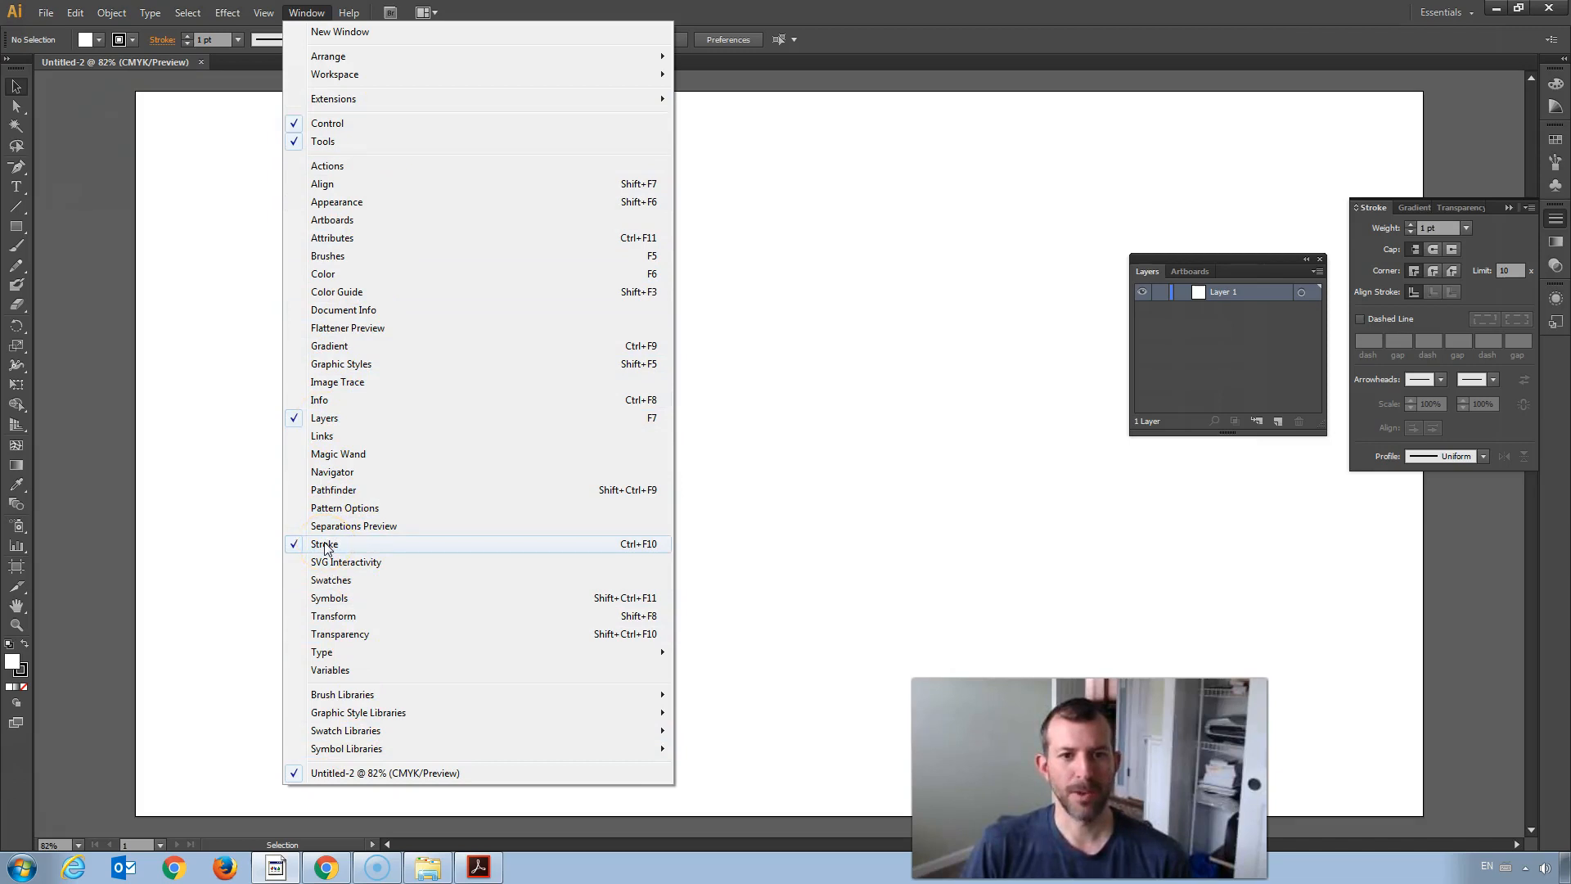
{"action": "mouse_move", "coordinate": [632, 422]}
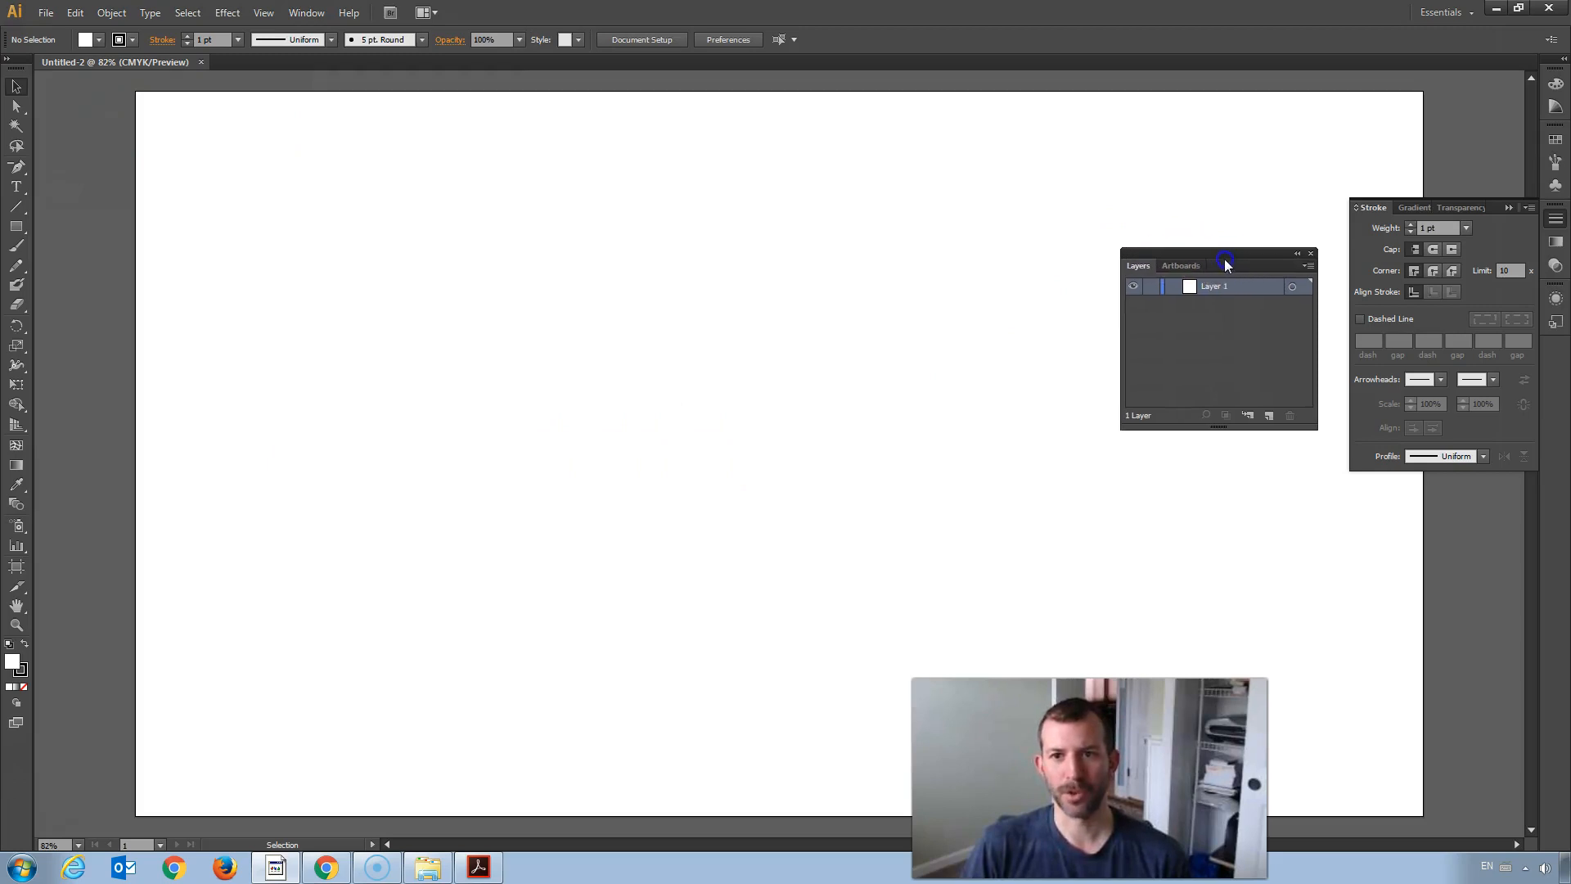
{"action": "left_click_drag", "start_coordinate": [1224, 263], "coordinate": [1152, 257]}
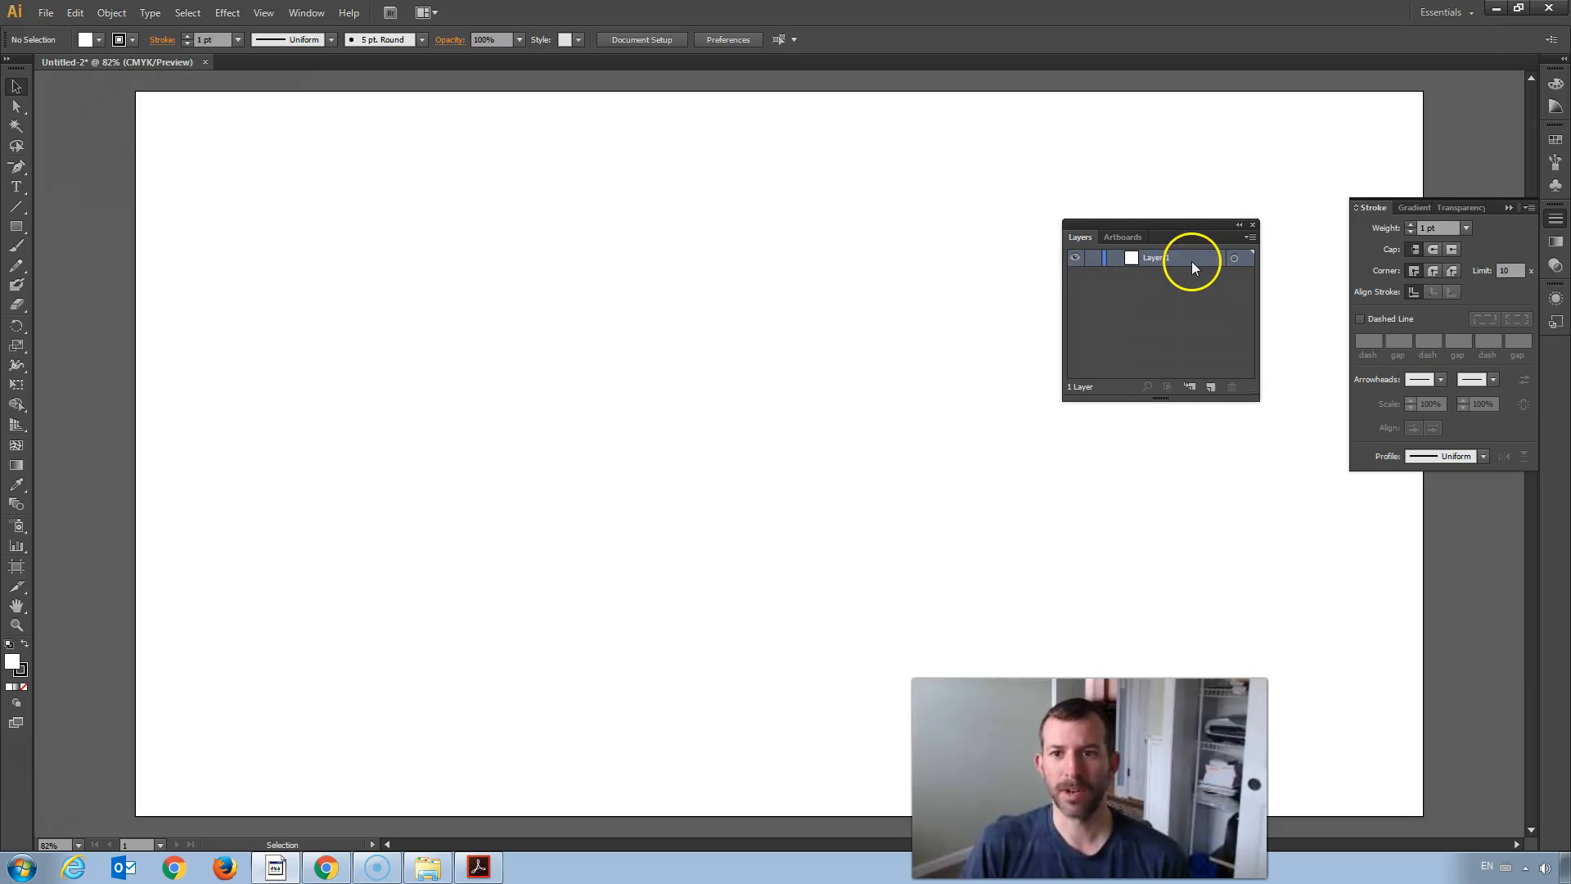
{"action": "double_click", "coordinate": [1155, 258]}
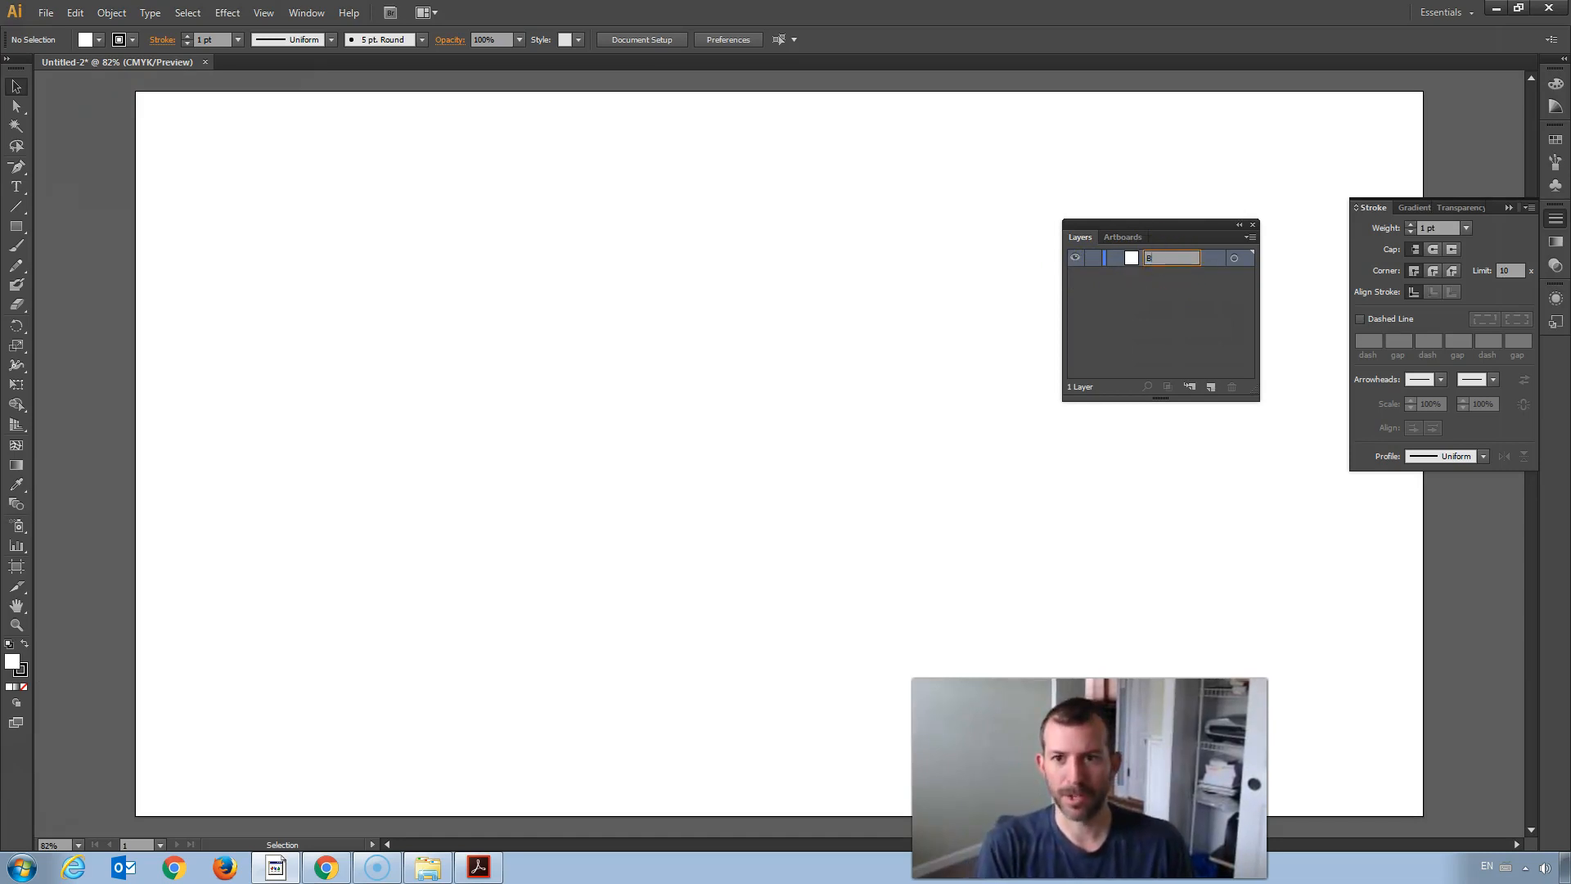
{"action": "type", "text": "Background"}
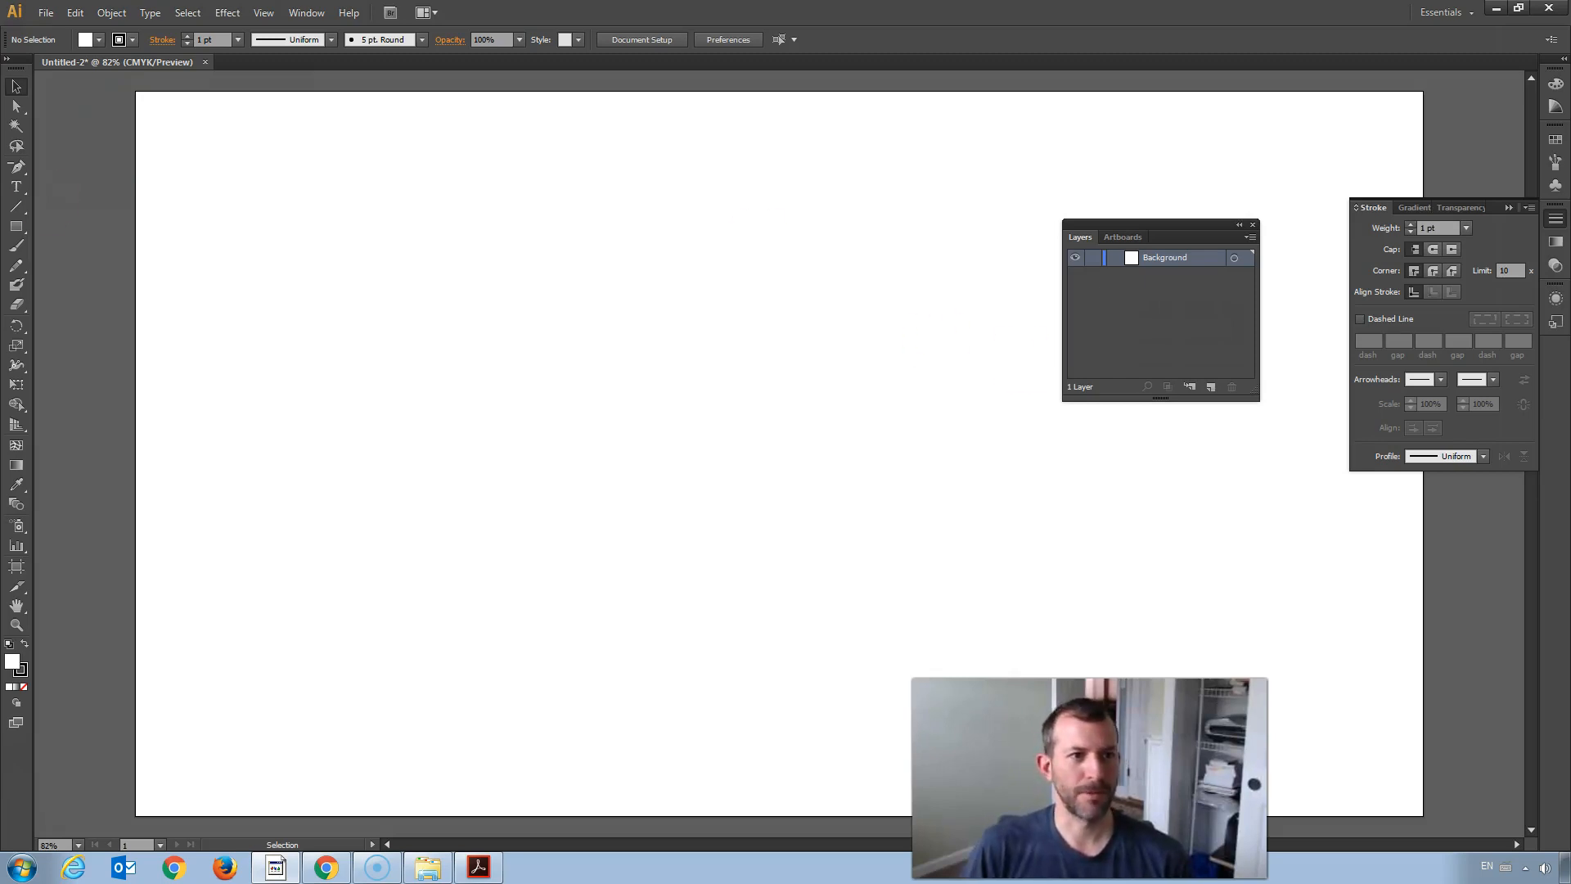
Step: Draw a 1920 by 1080 rectangle with a dark gray-brown fill
{"action": "left_click", "coordinate": [16, 227]}
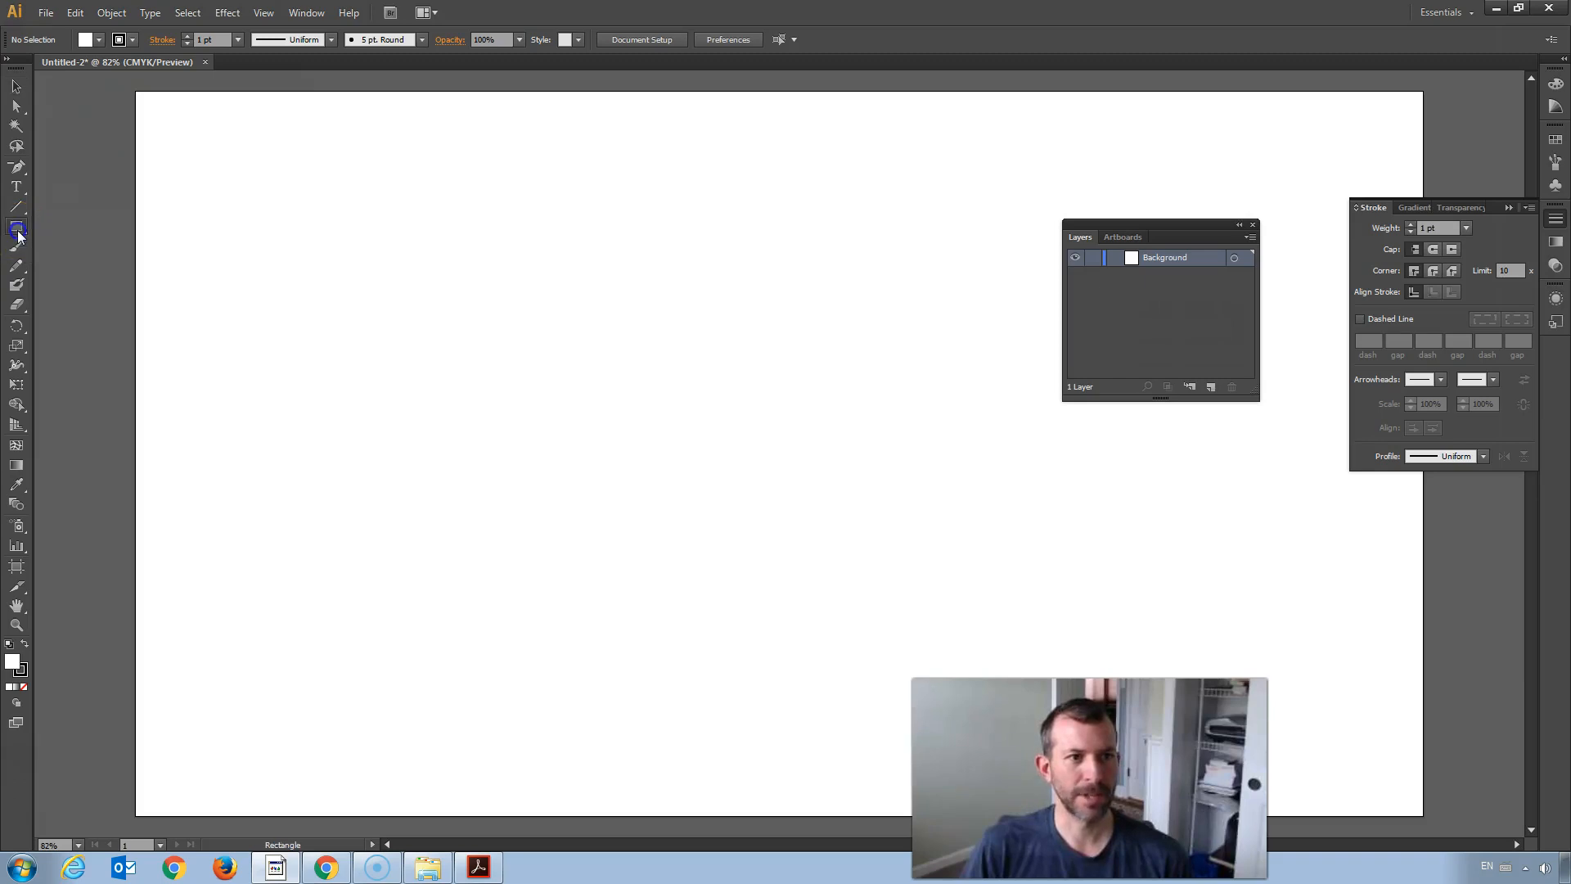
{"action": "left_click", "coordinate": [630, 458]}
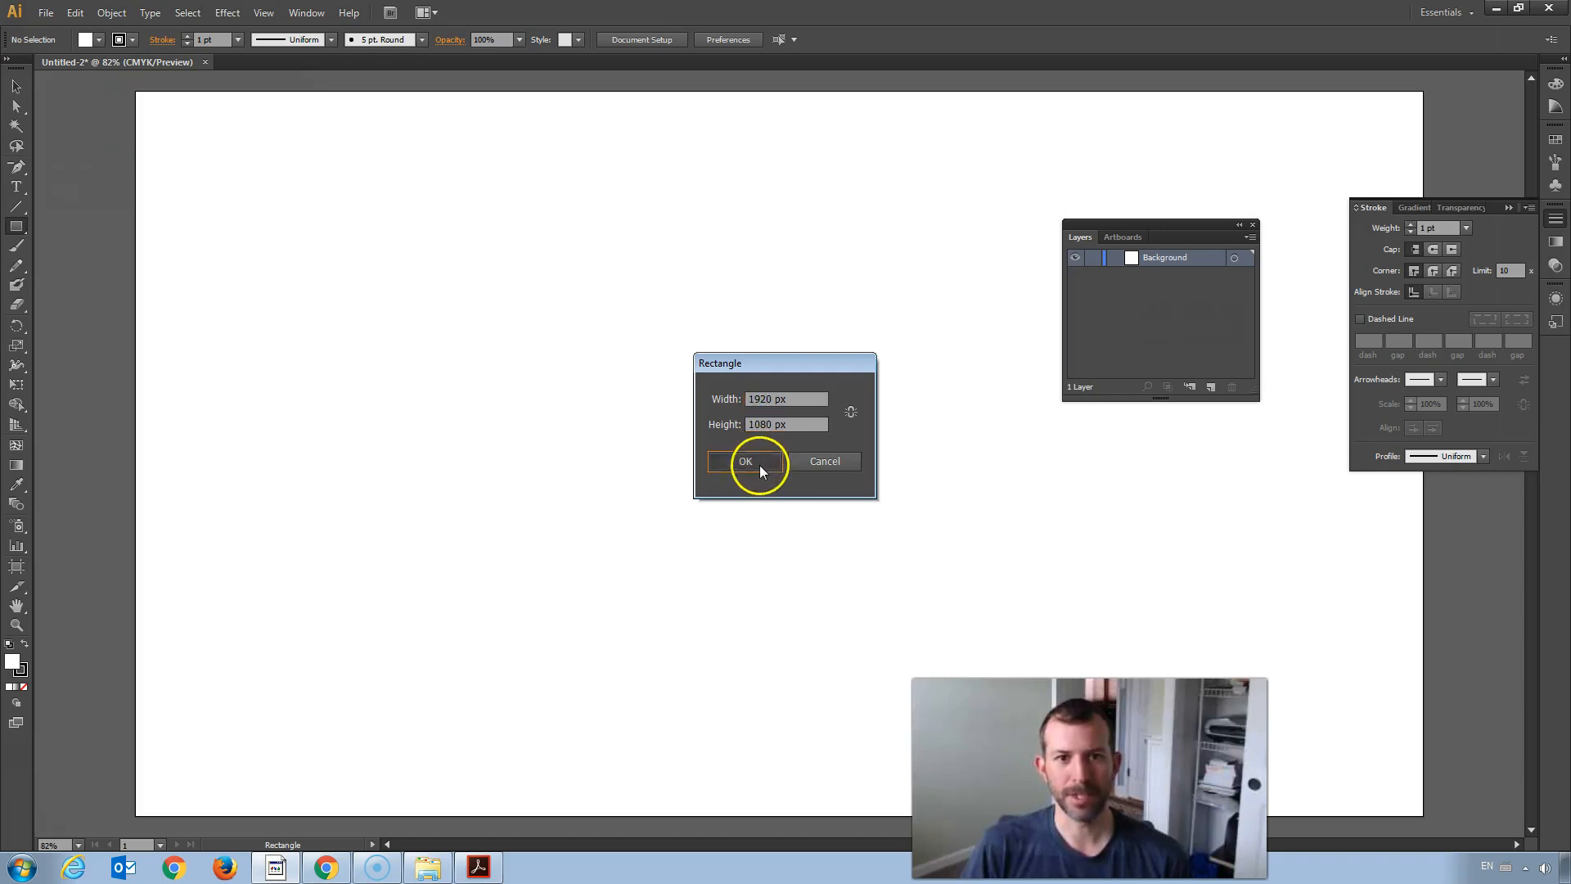
{"action": "left_click", "coordinate": [746, 462]}
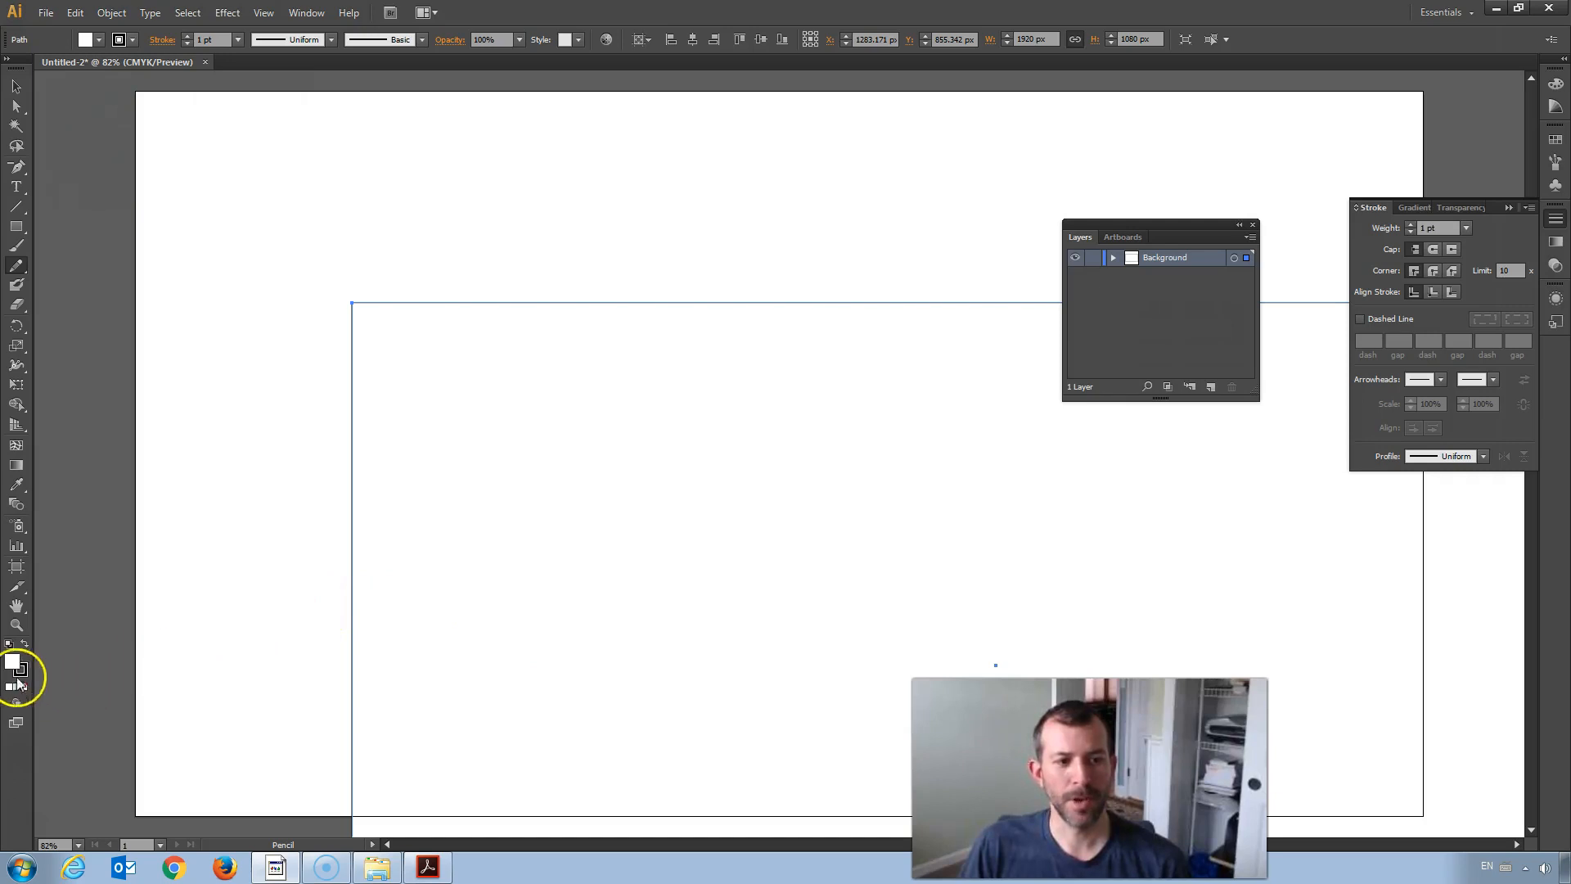
{"action": "mouse_move", "coordinate": [11, 664]}
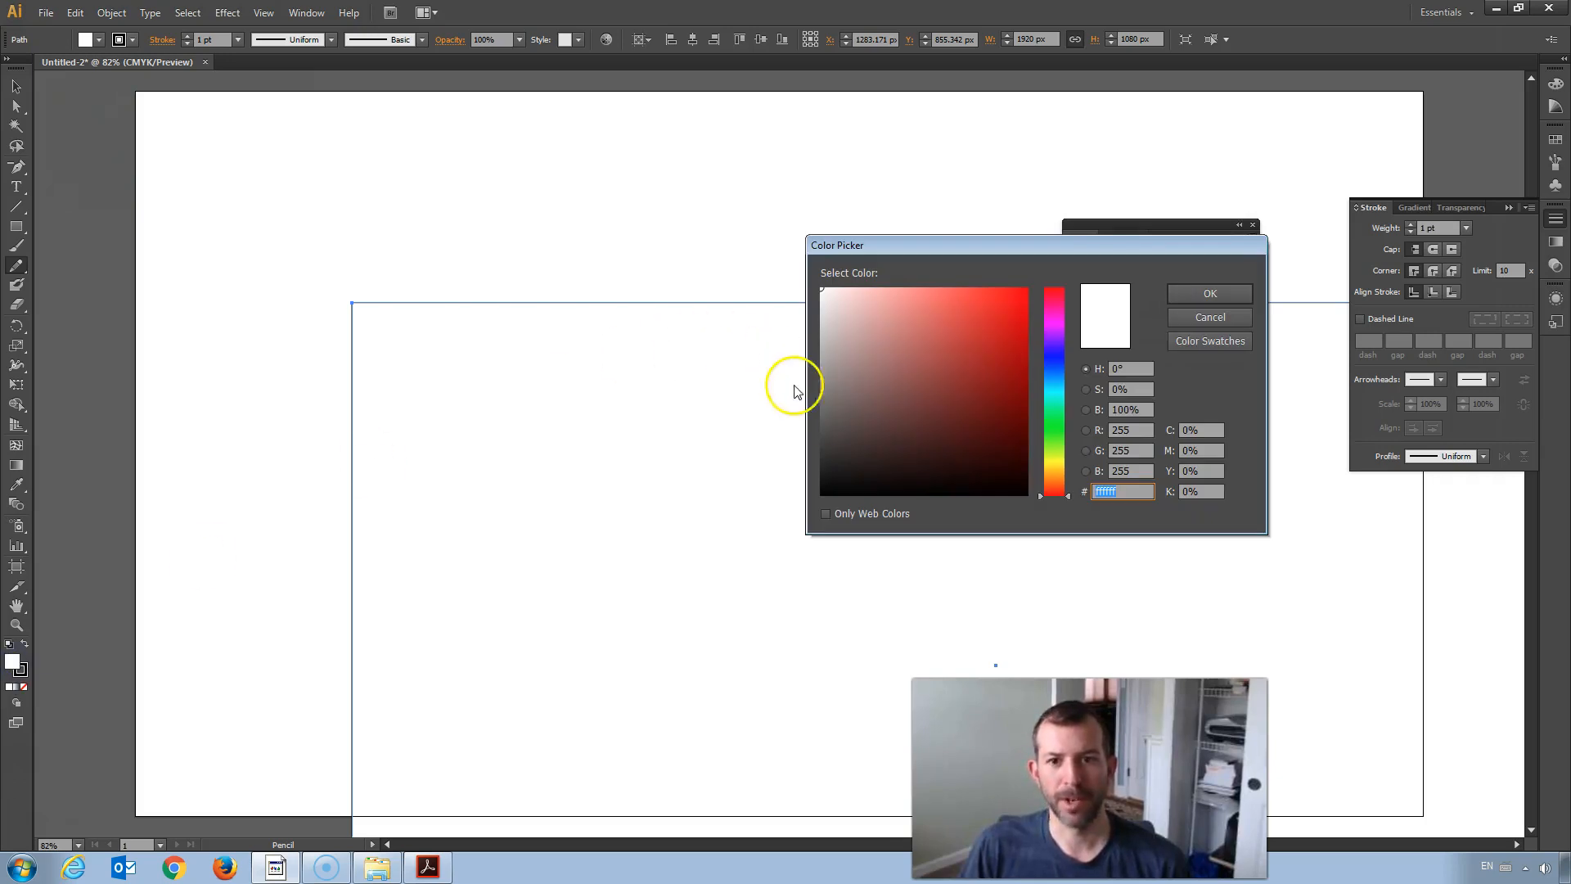
{"action": "left_click", "coordinate": [841, 432]}
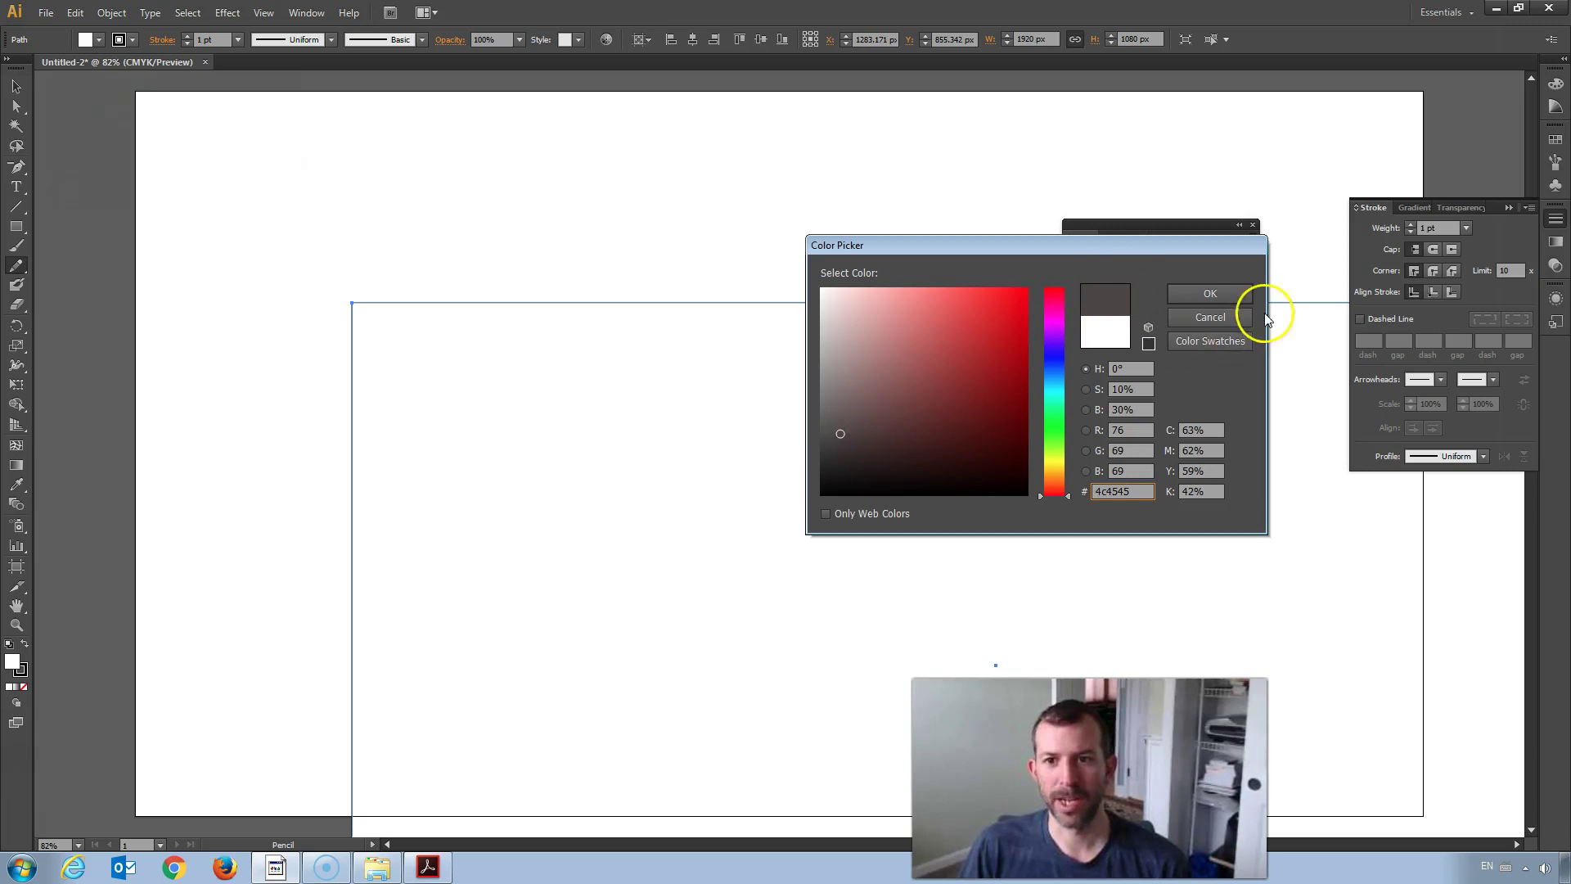
{"action": "left_click", "coordinate": [1208, 293]}
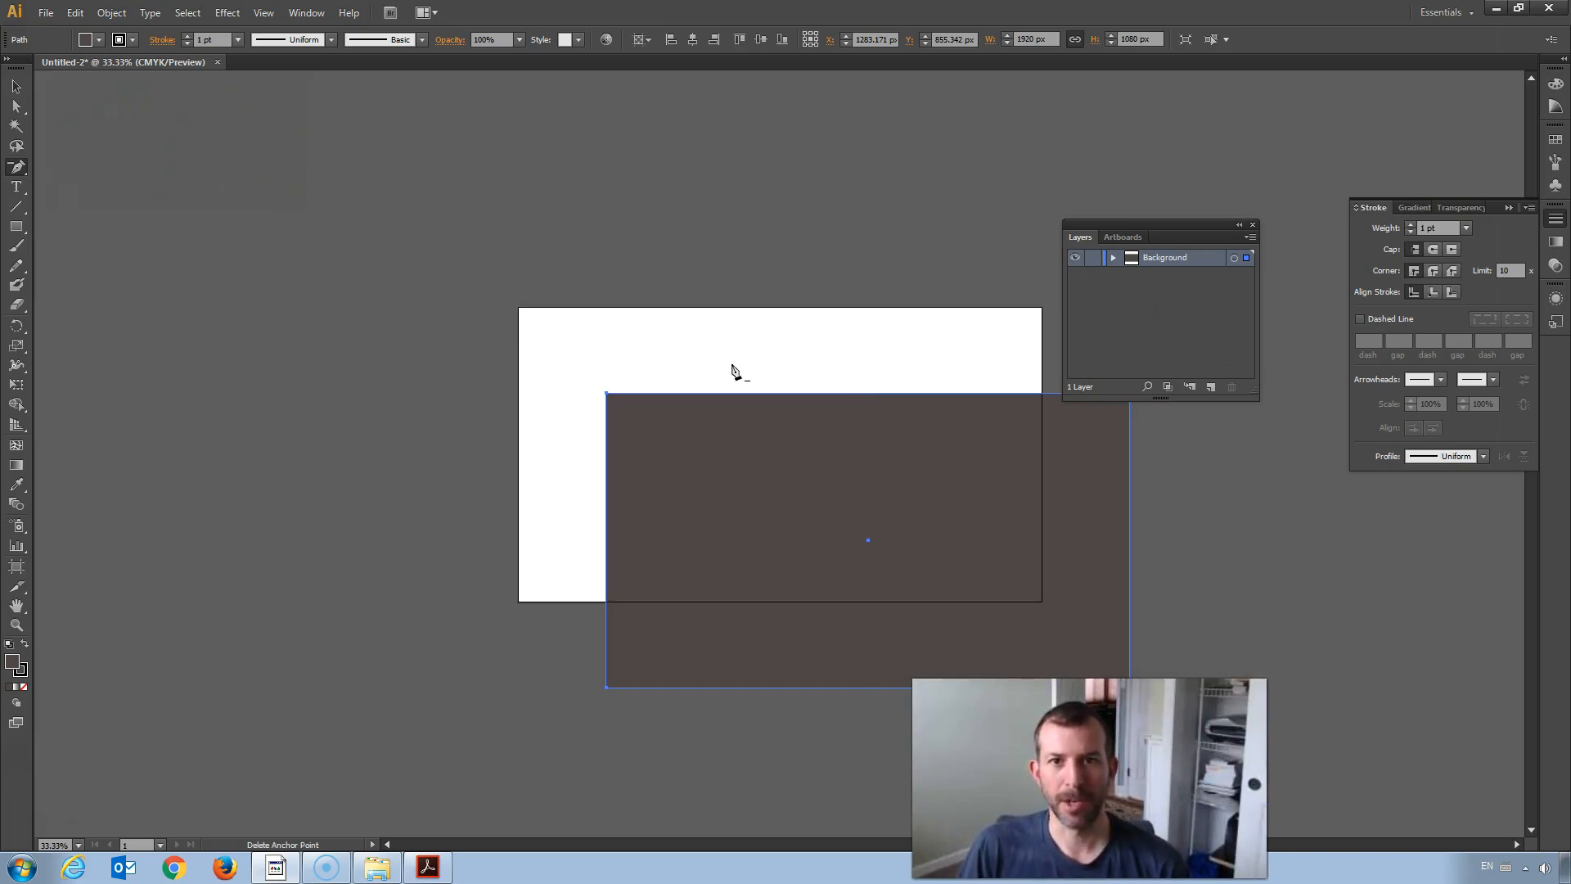
{"action": "mouse_move", "coordinate": [691, 39]}
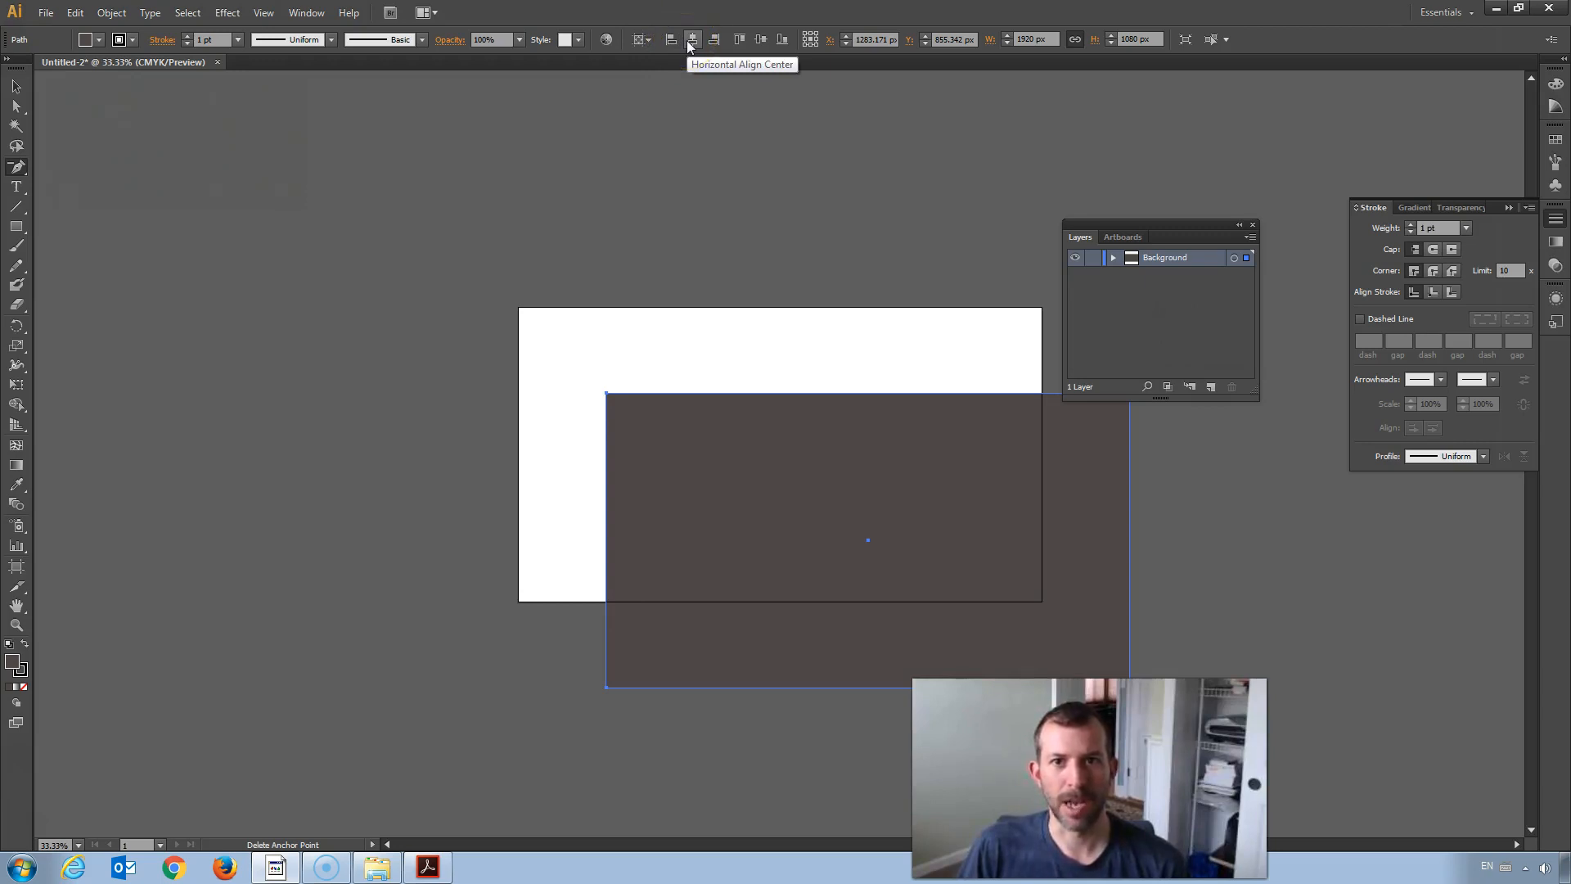
Step: Centre the background rectangle horizontally and vertically on the artboard
{"action": "left_click", "coordinate": [694, 39]}
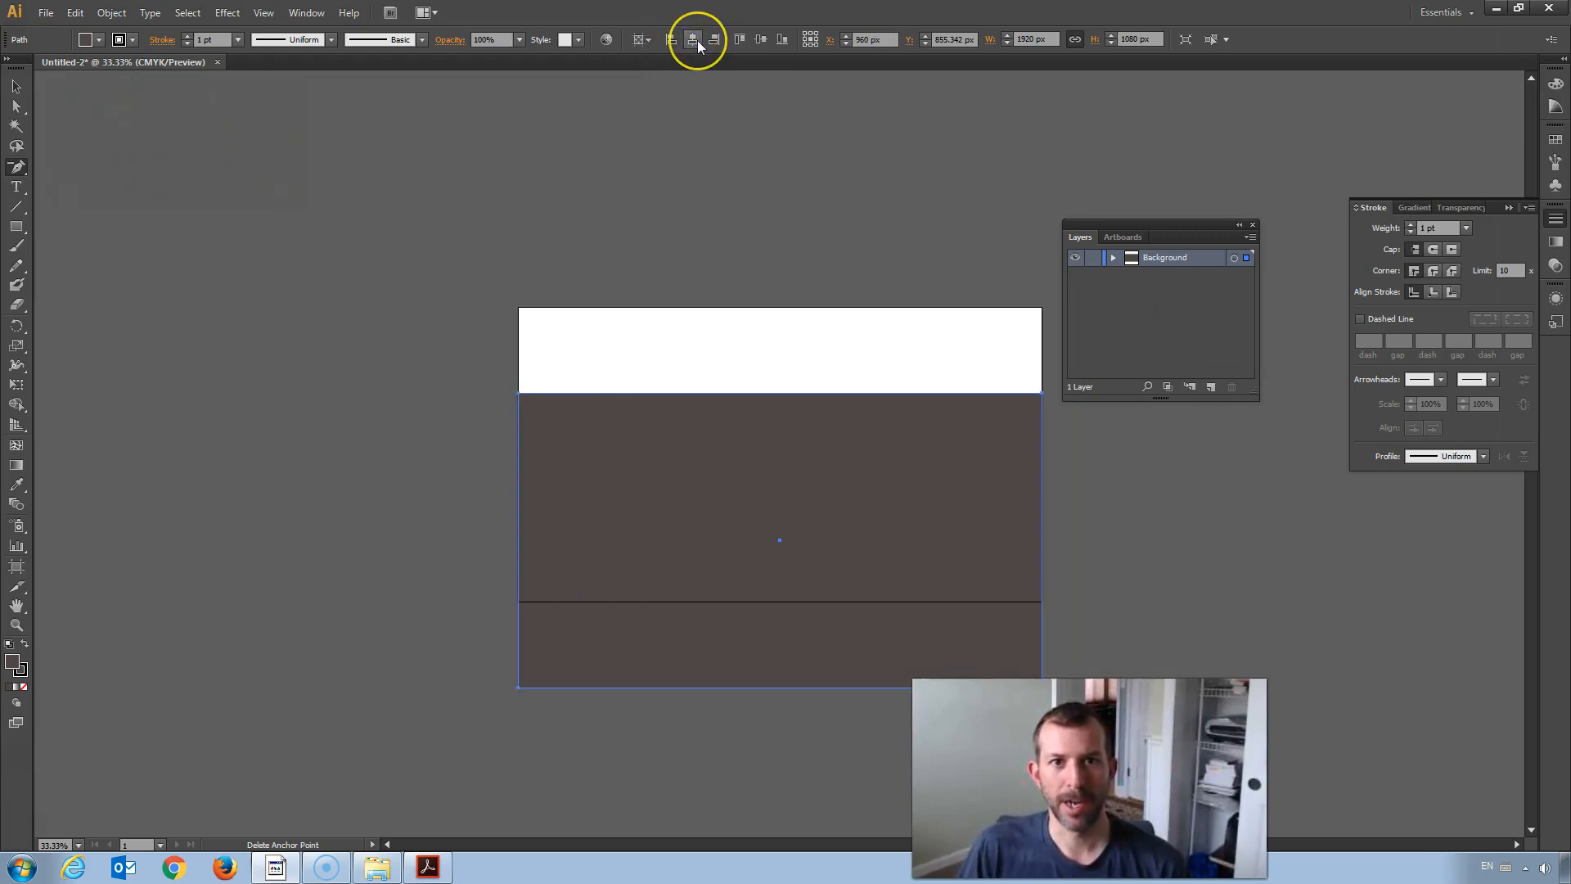
{"action": "mouse_move", "coordinate": [694, 40]}
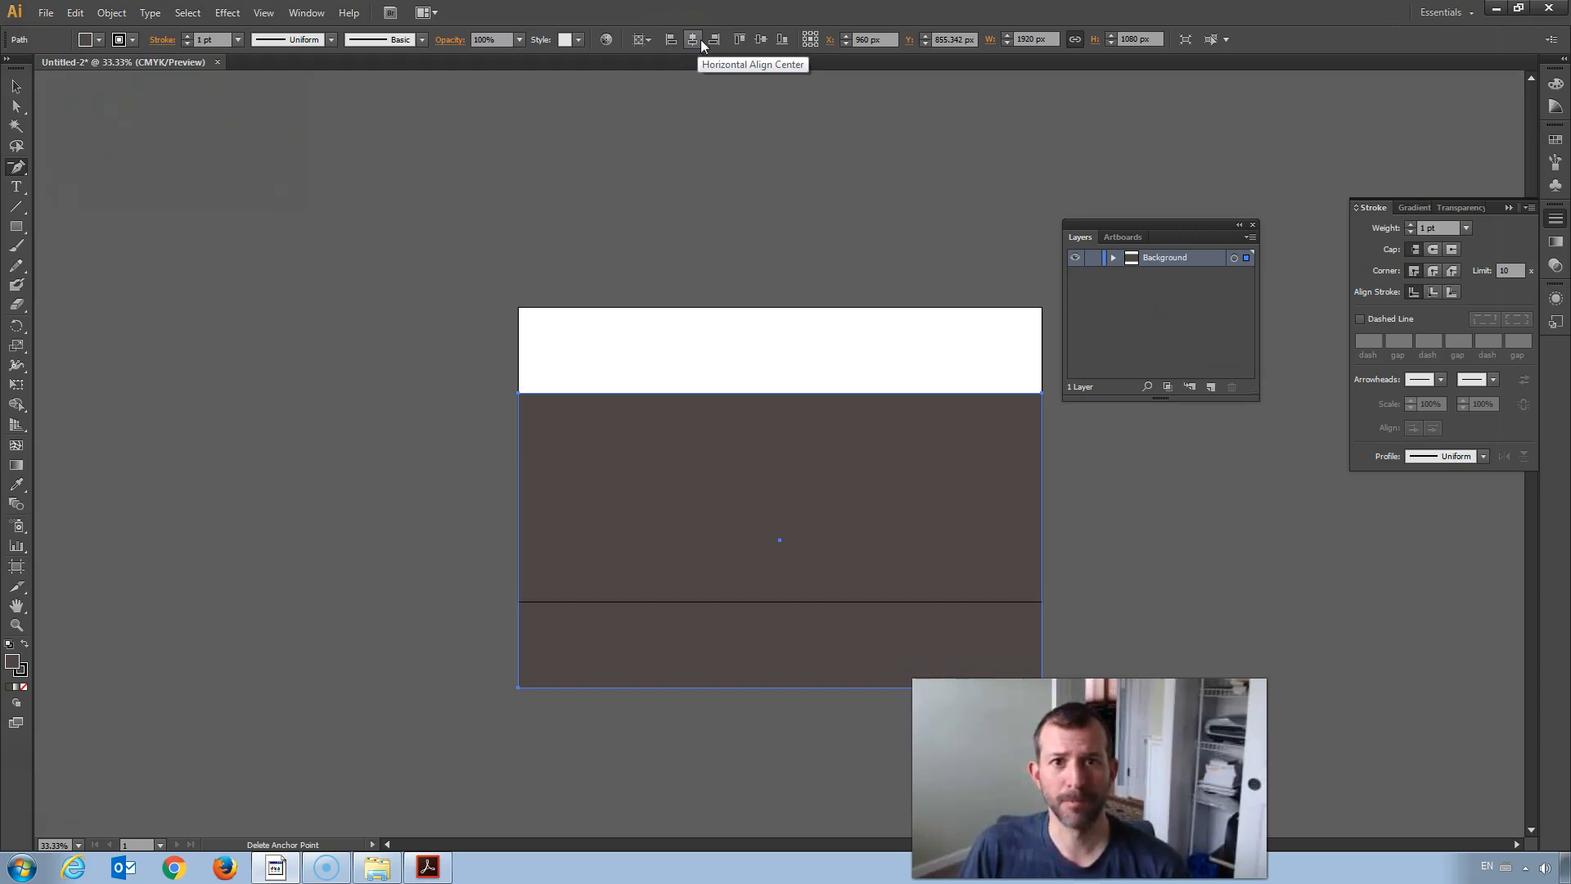
{"action": "left_click", "coordinate": [757, 39]}
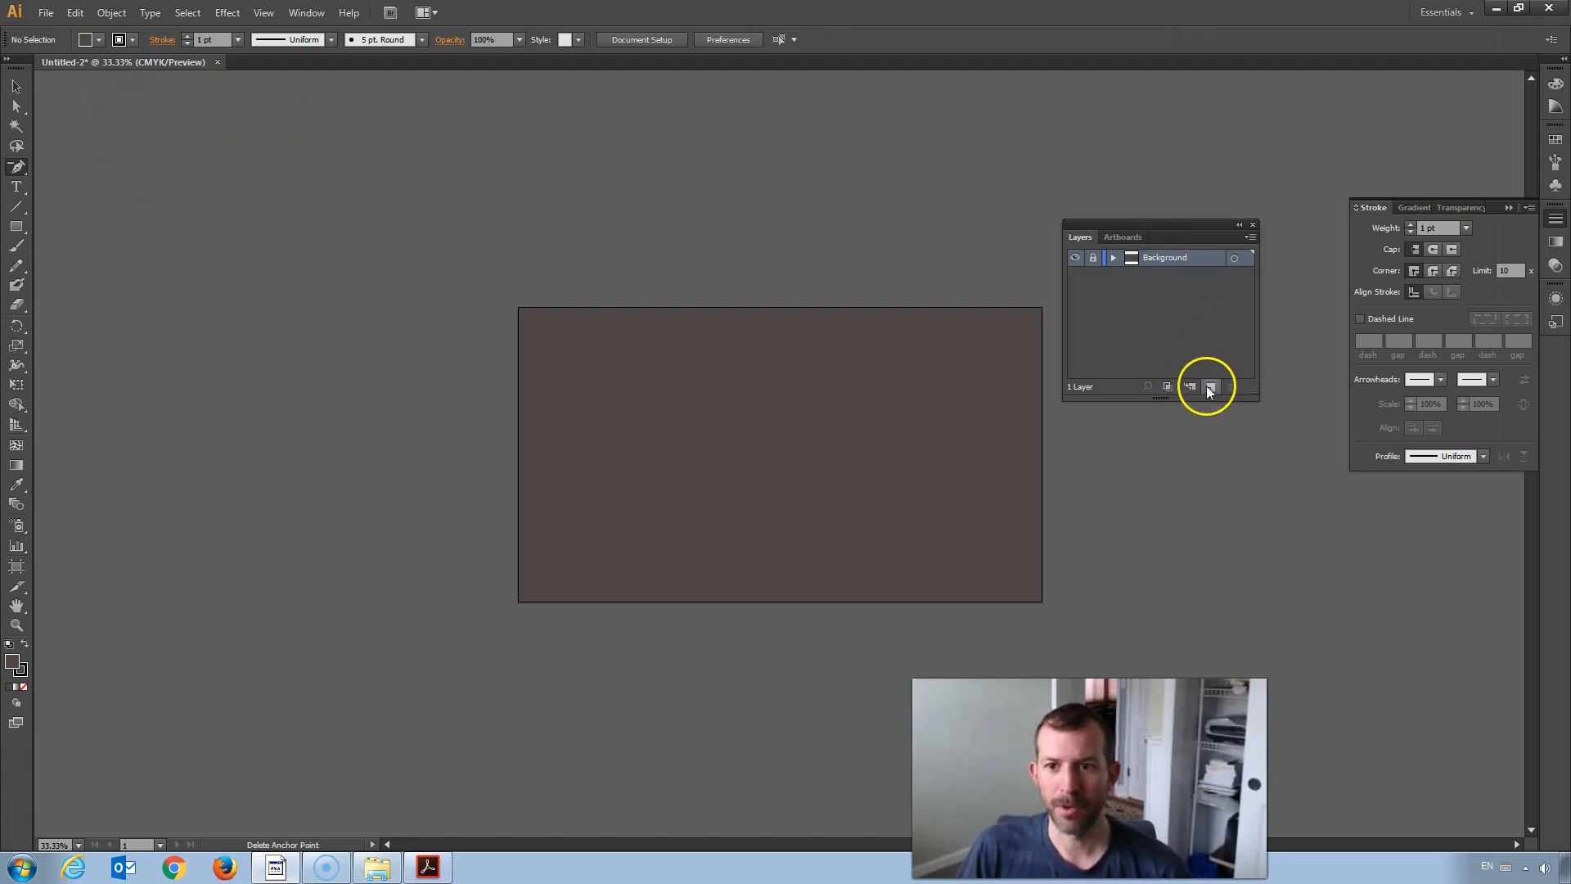
Step: Add a new layer above Background and name it 'Bricks'
{"action": "left_click", "coordinate": [1210, 387]}
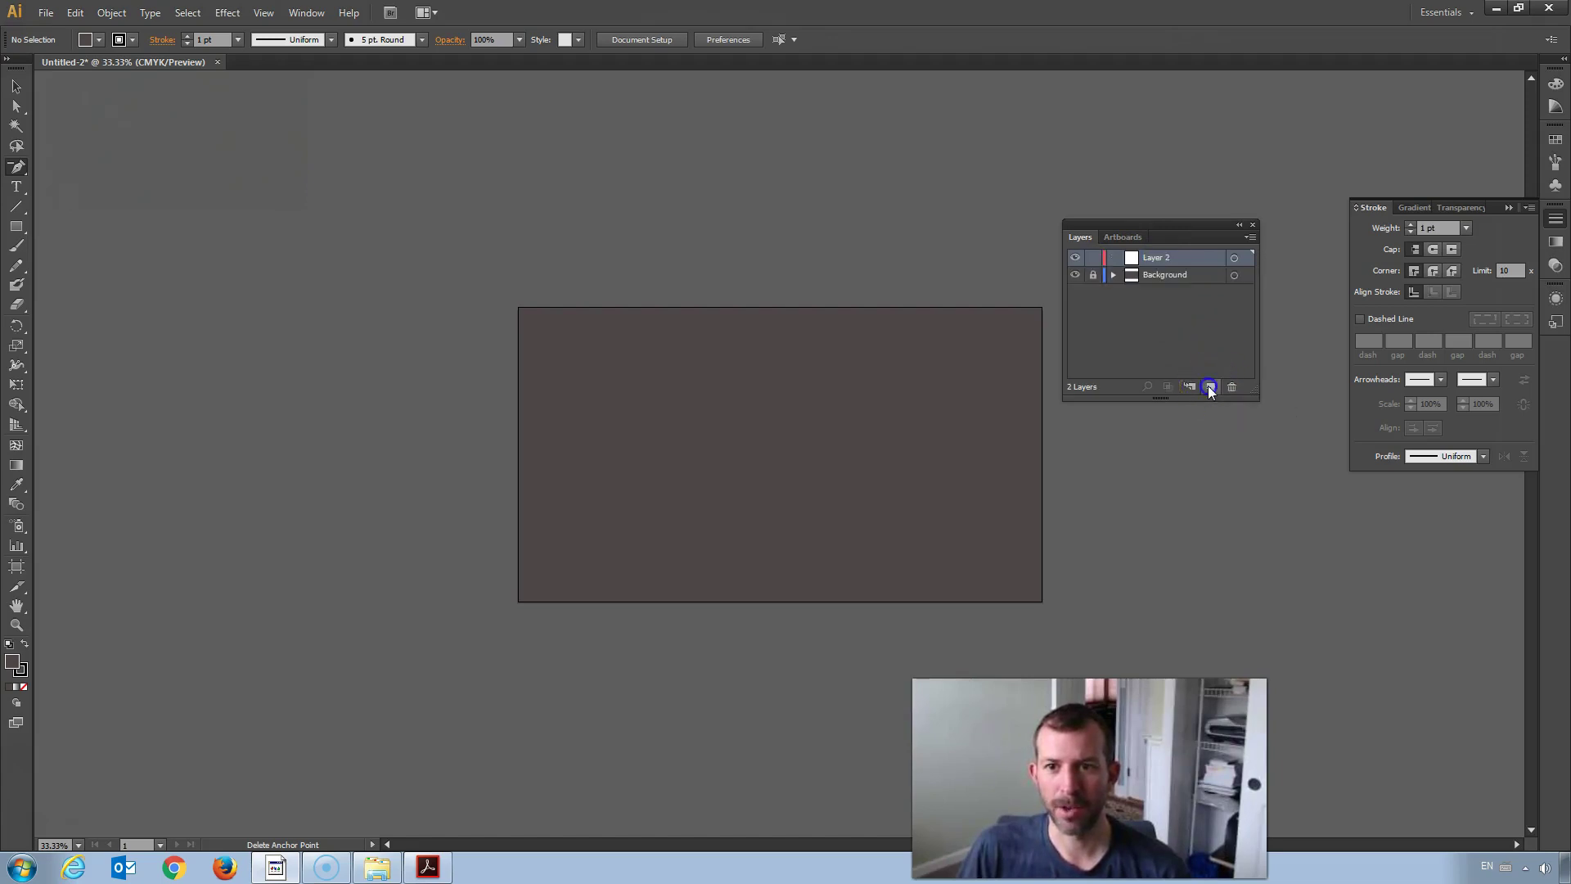
{"action": "double_click", "coordinate": [1159, 257]}
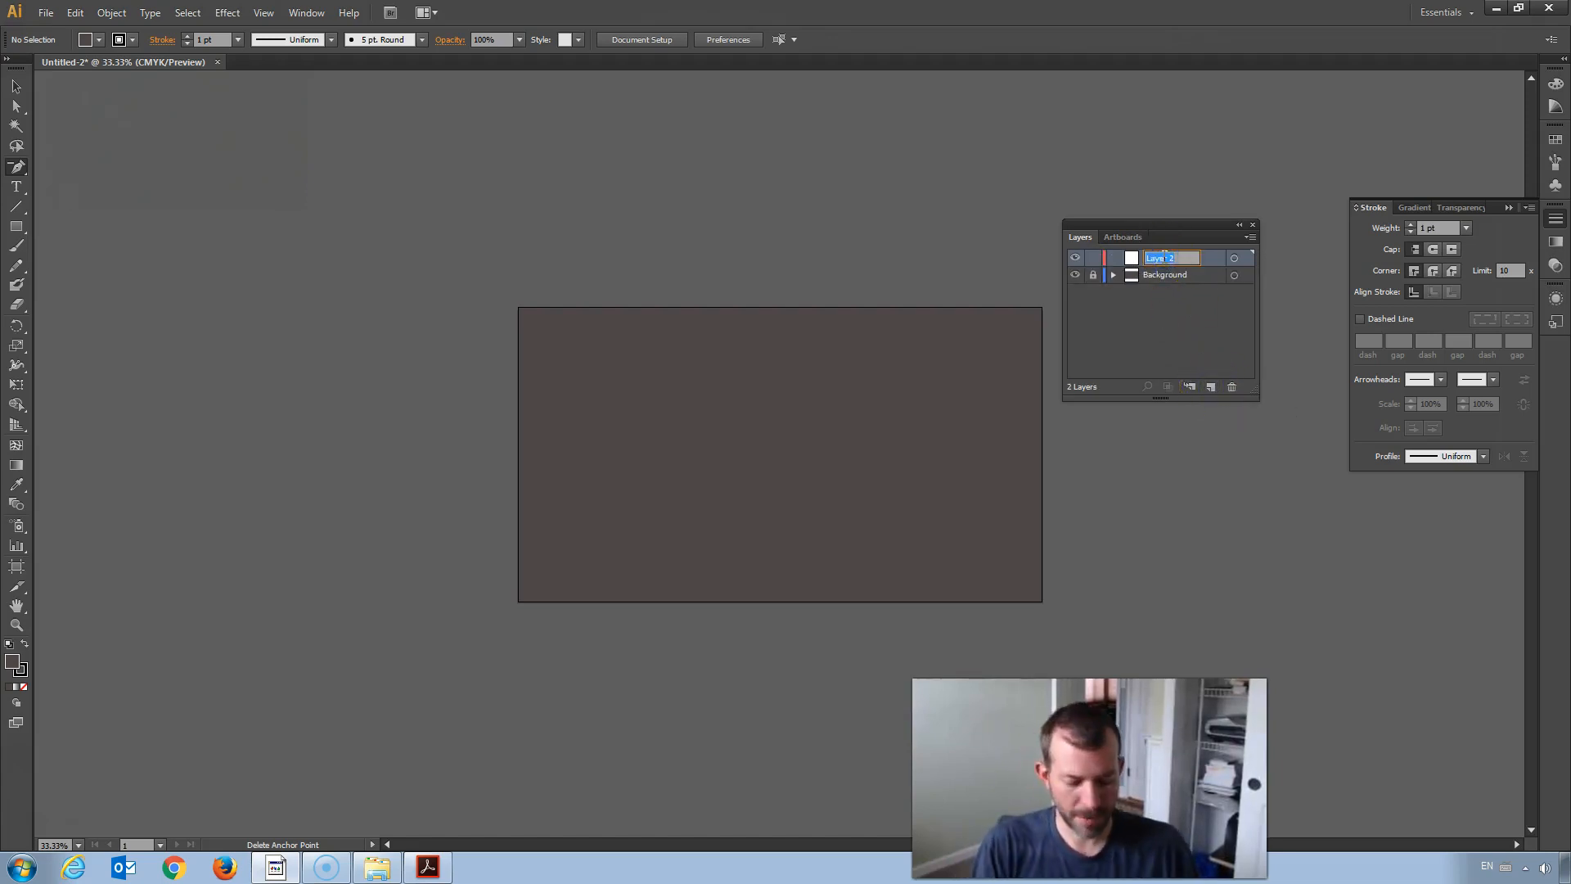
{"action": "type", "text": "Bricks"}
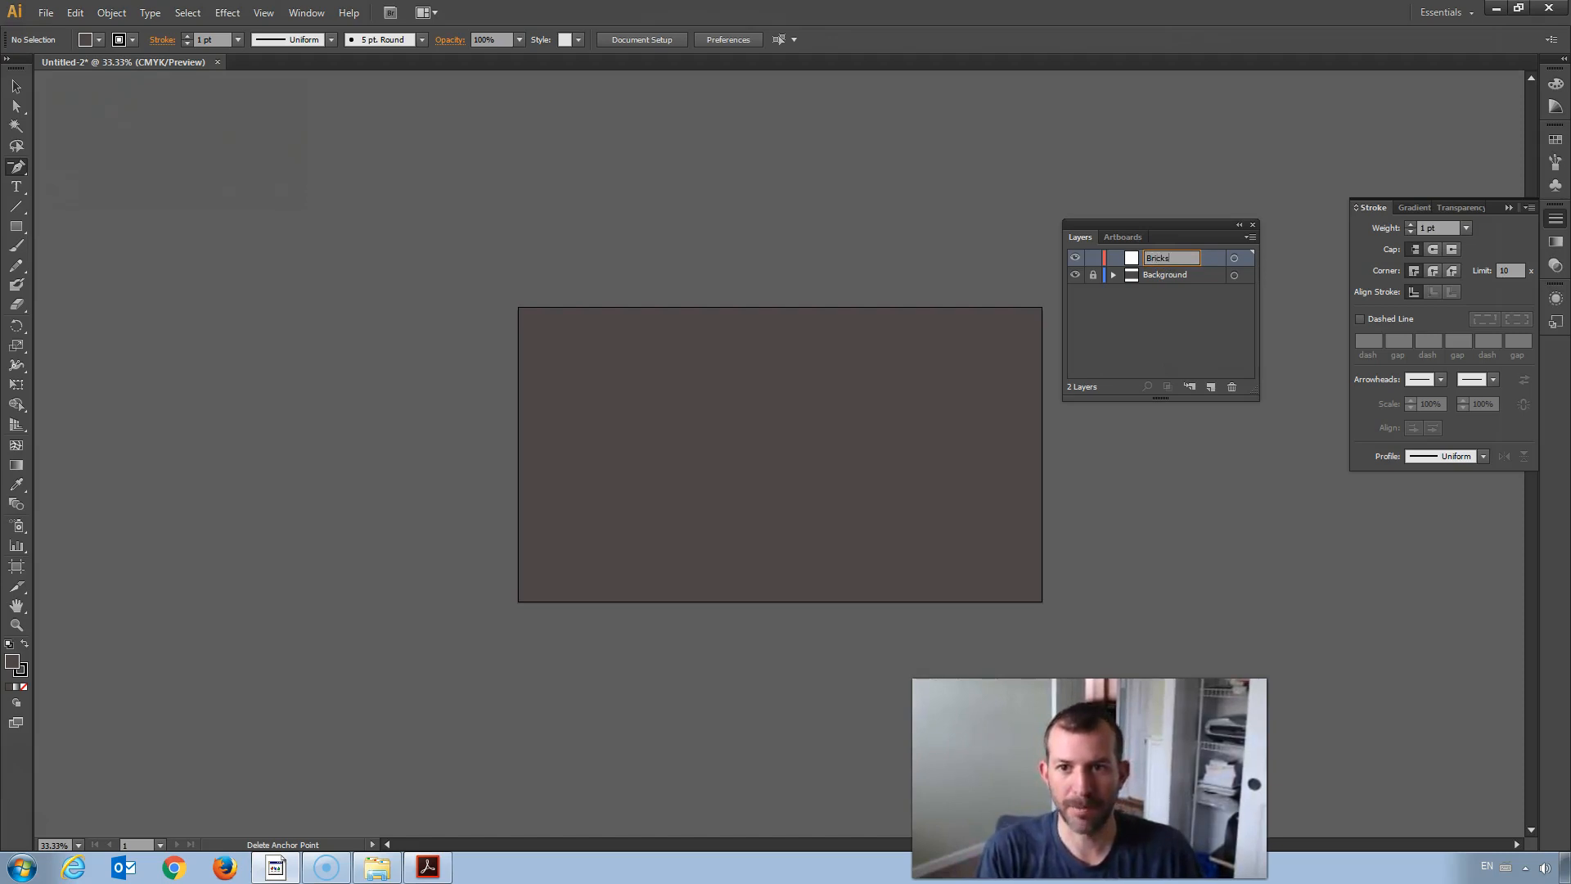
{"action": "left_click", "coordinate": [1165, 260]}
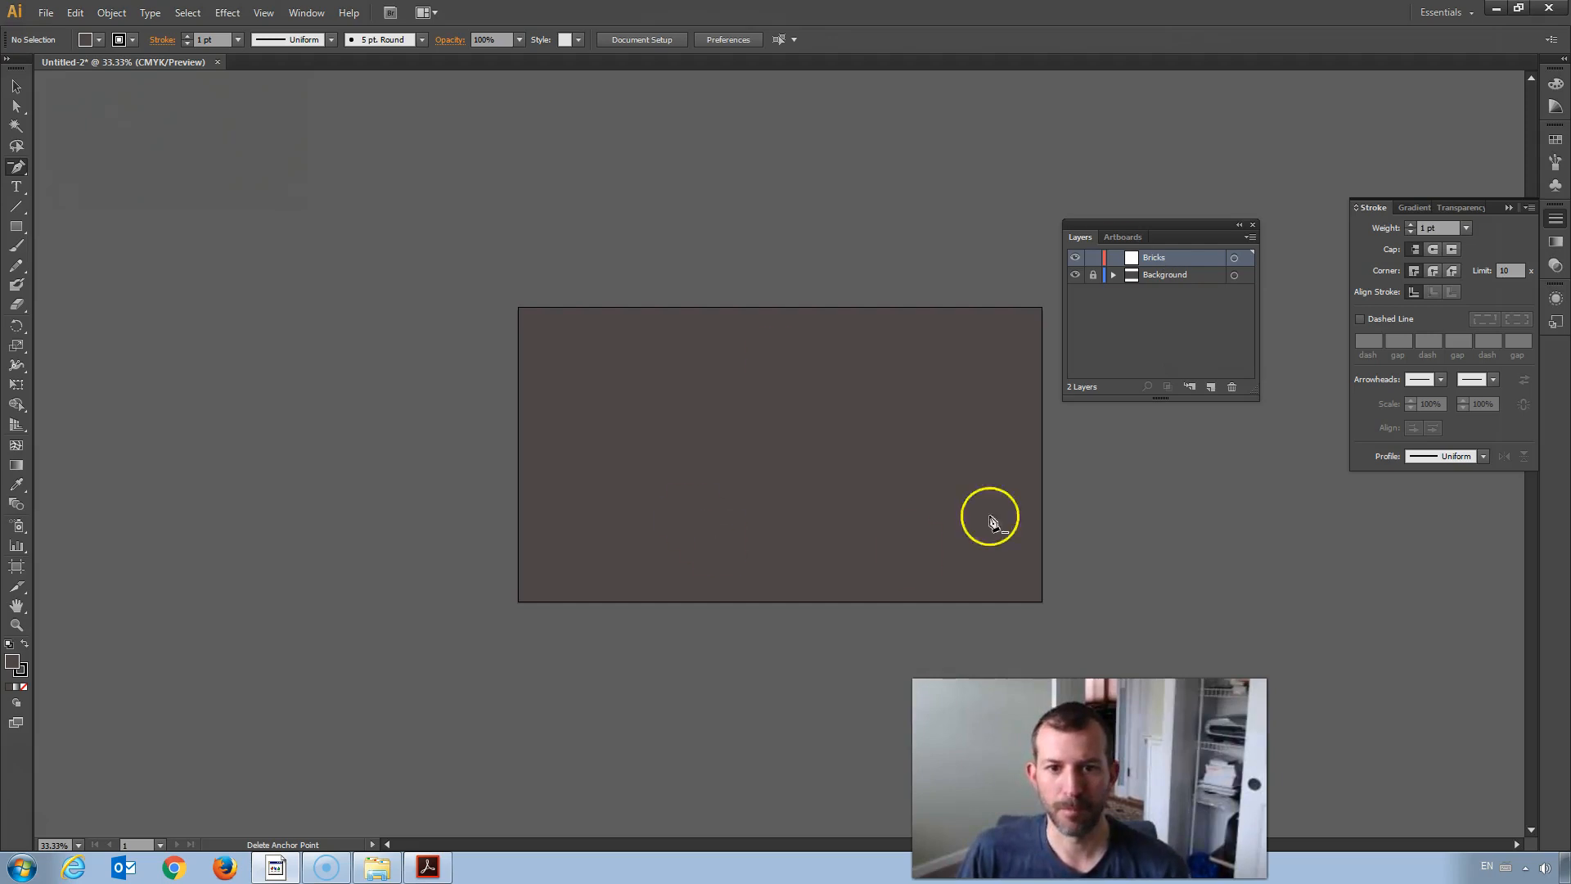
{"action": "mouse_move", "coordinate": [822, 304]}
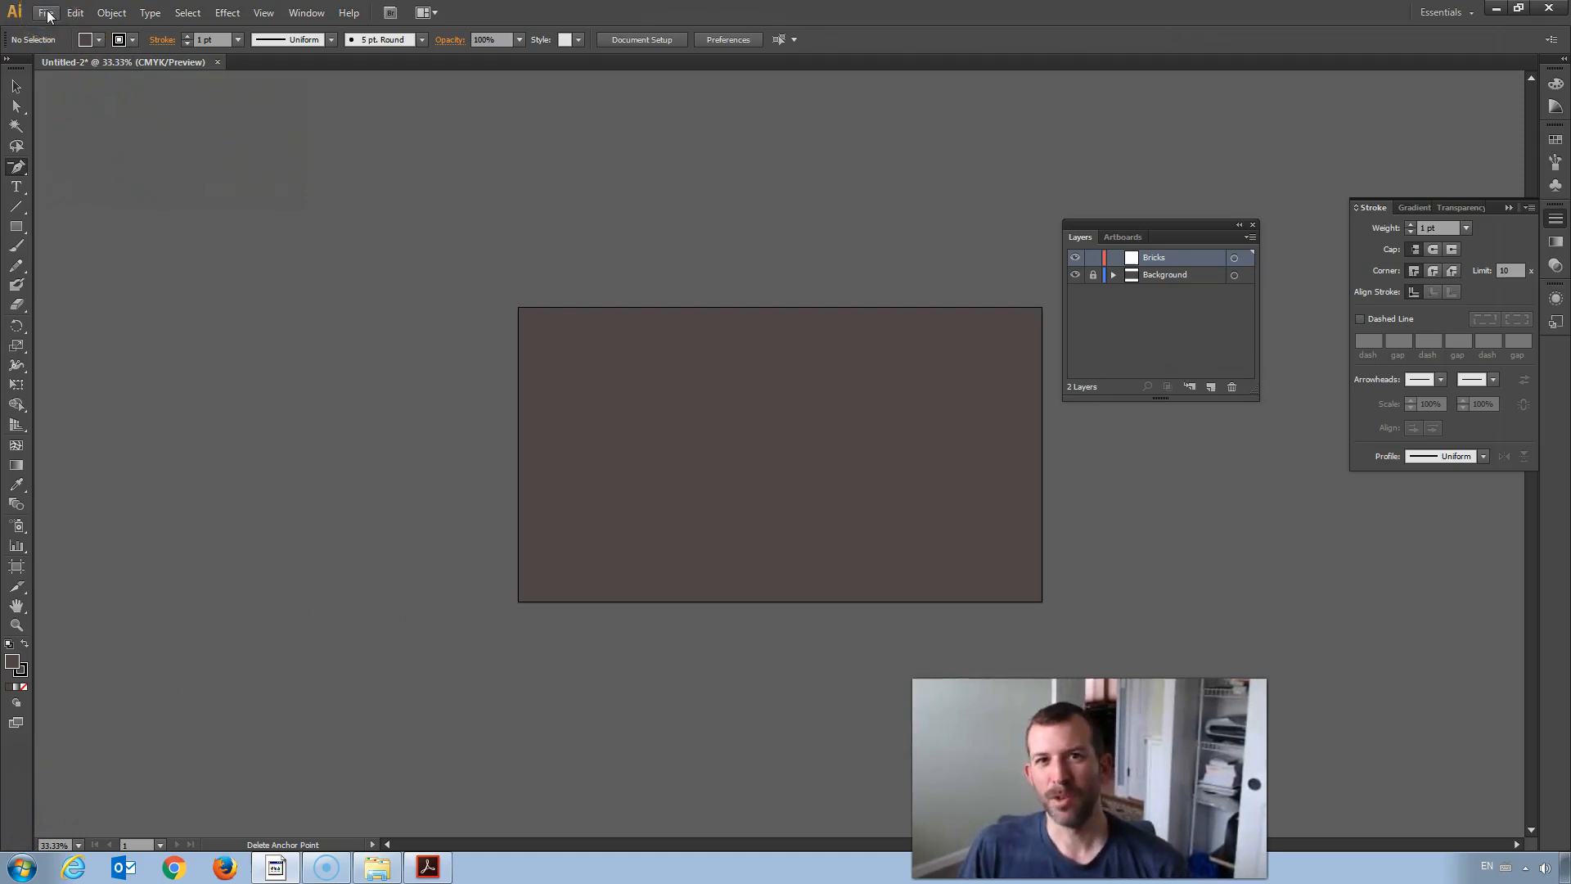
Step: Open Tileset.ai from the platform-dungeon-assets ai folder
{"action": "left_click", "coordinate": [45, 13]}
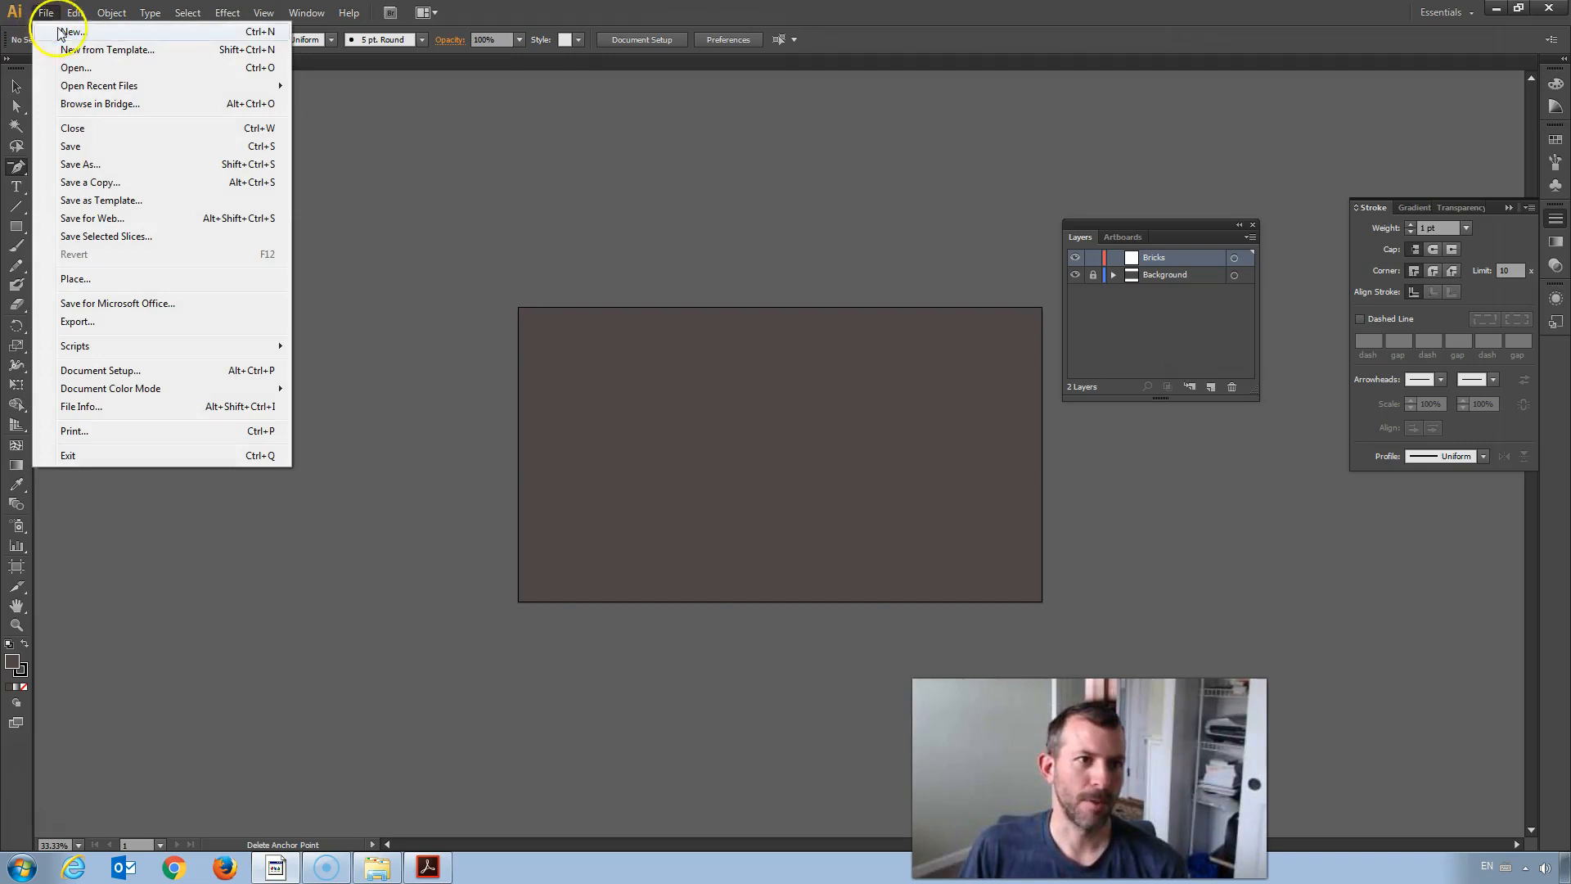
{"action": "left_click", "coordinate": [77, 67]}
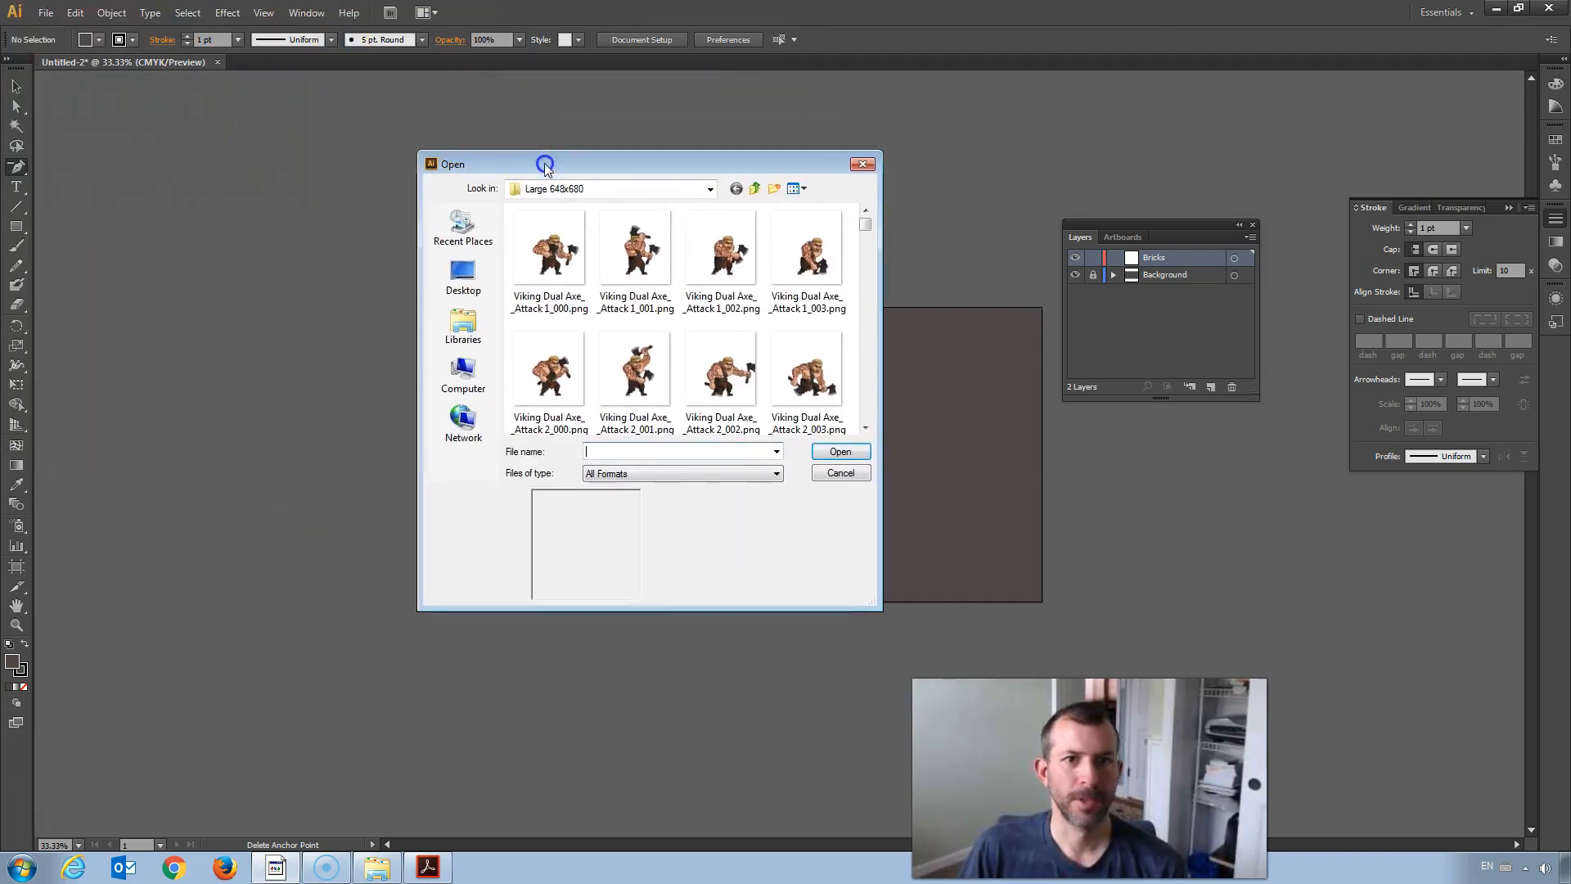
{"action": "left_click", "coordinate": [756, 189]}
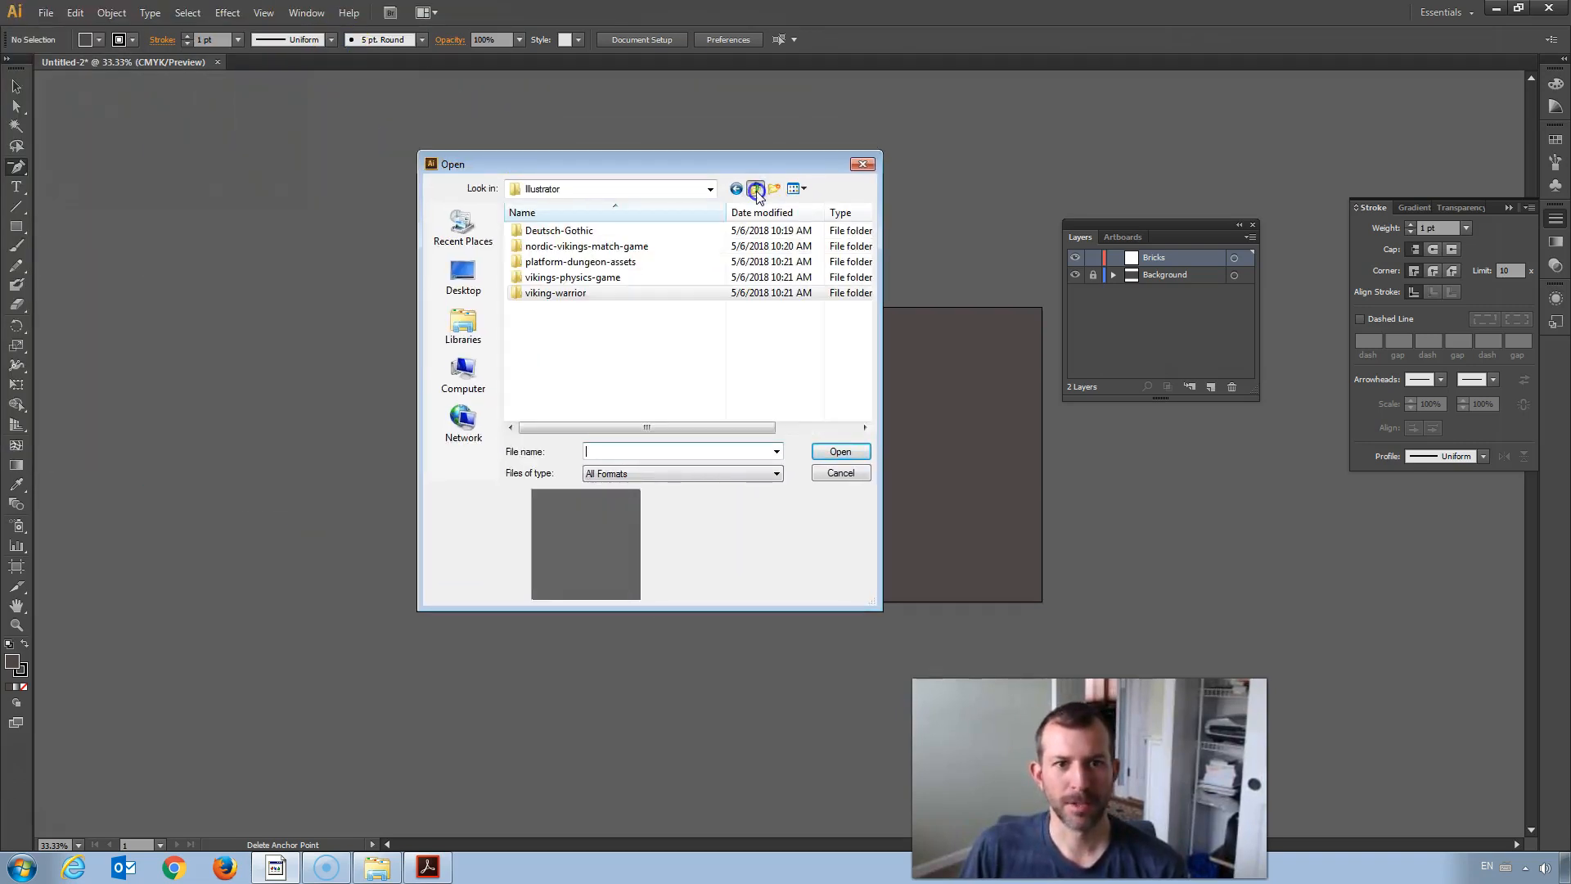
{"action": "mouse_move", "coordinate": [643, 272]}
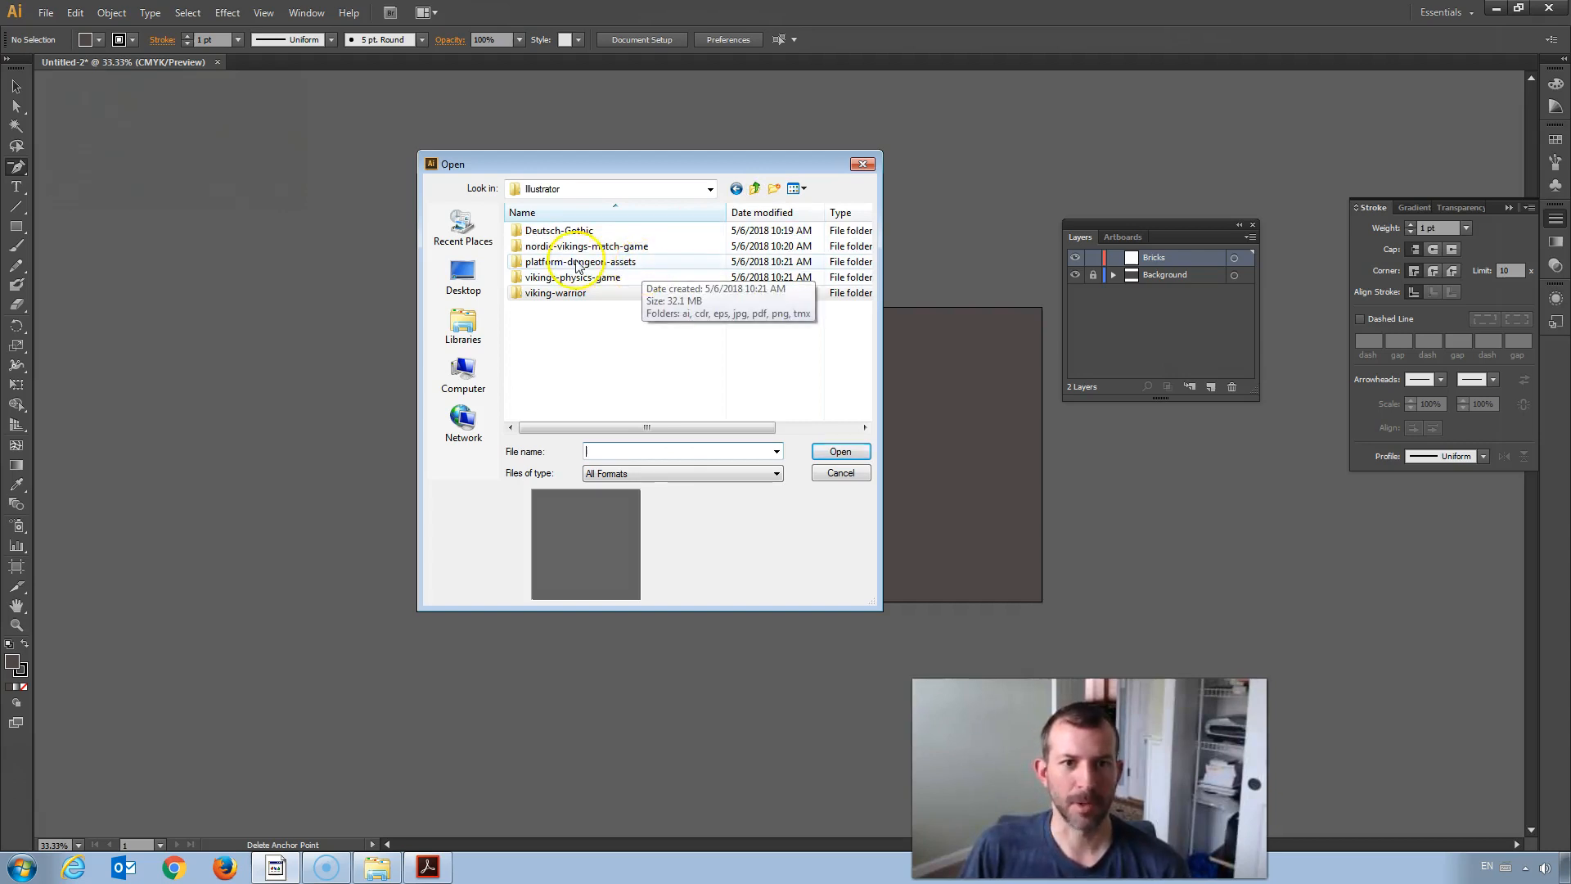
{"action": "double_click", "coordinate": [573, 260]}
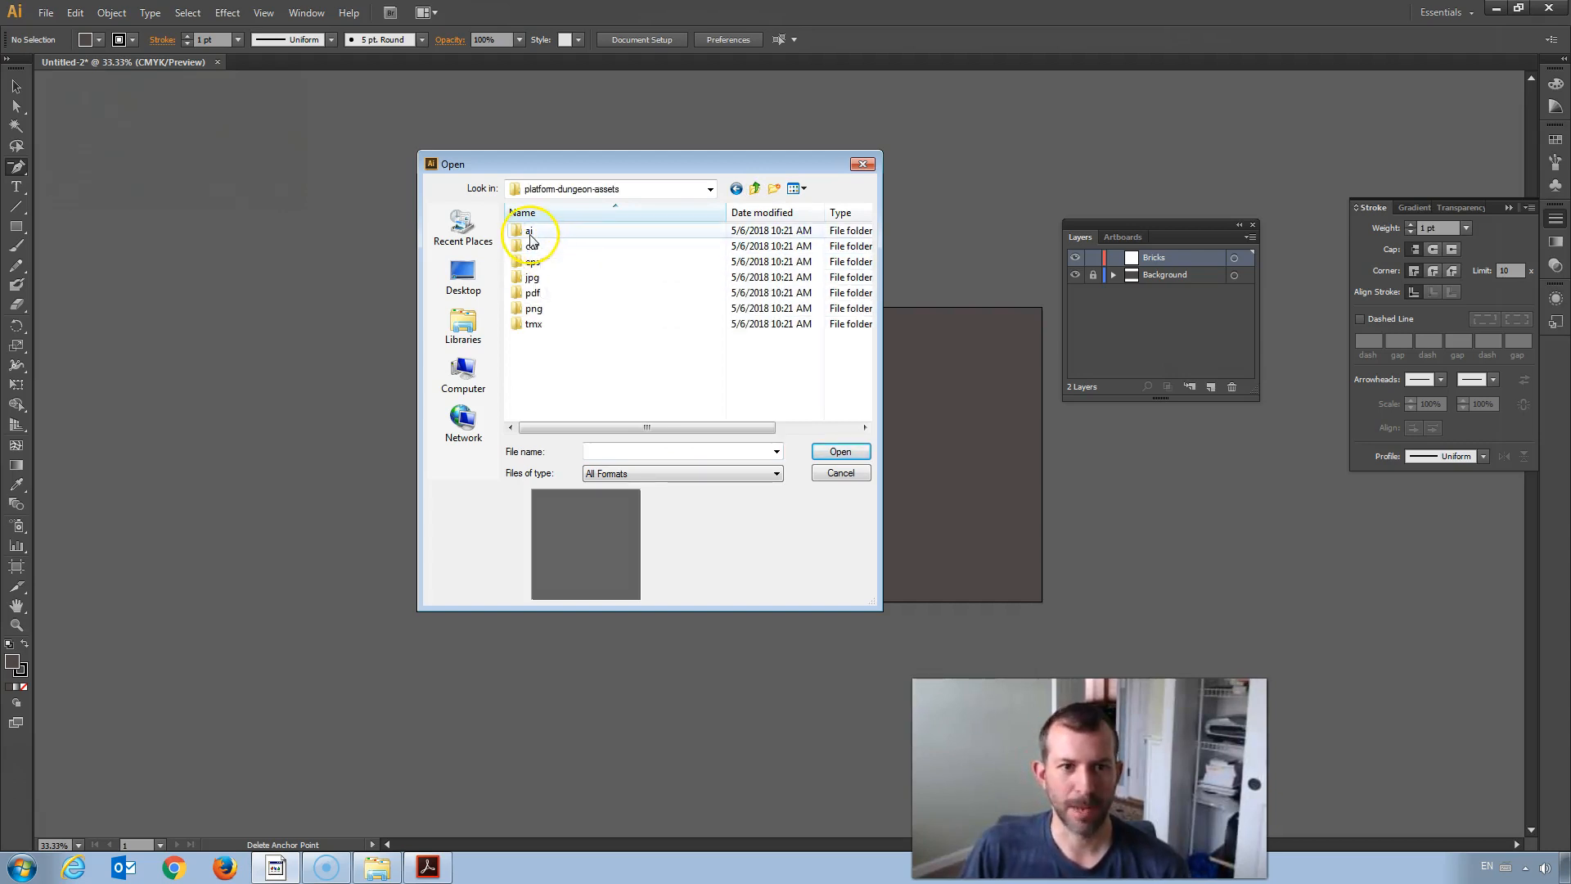
{"action": "double_click", "coordinate": [531, 231]}
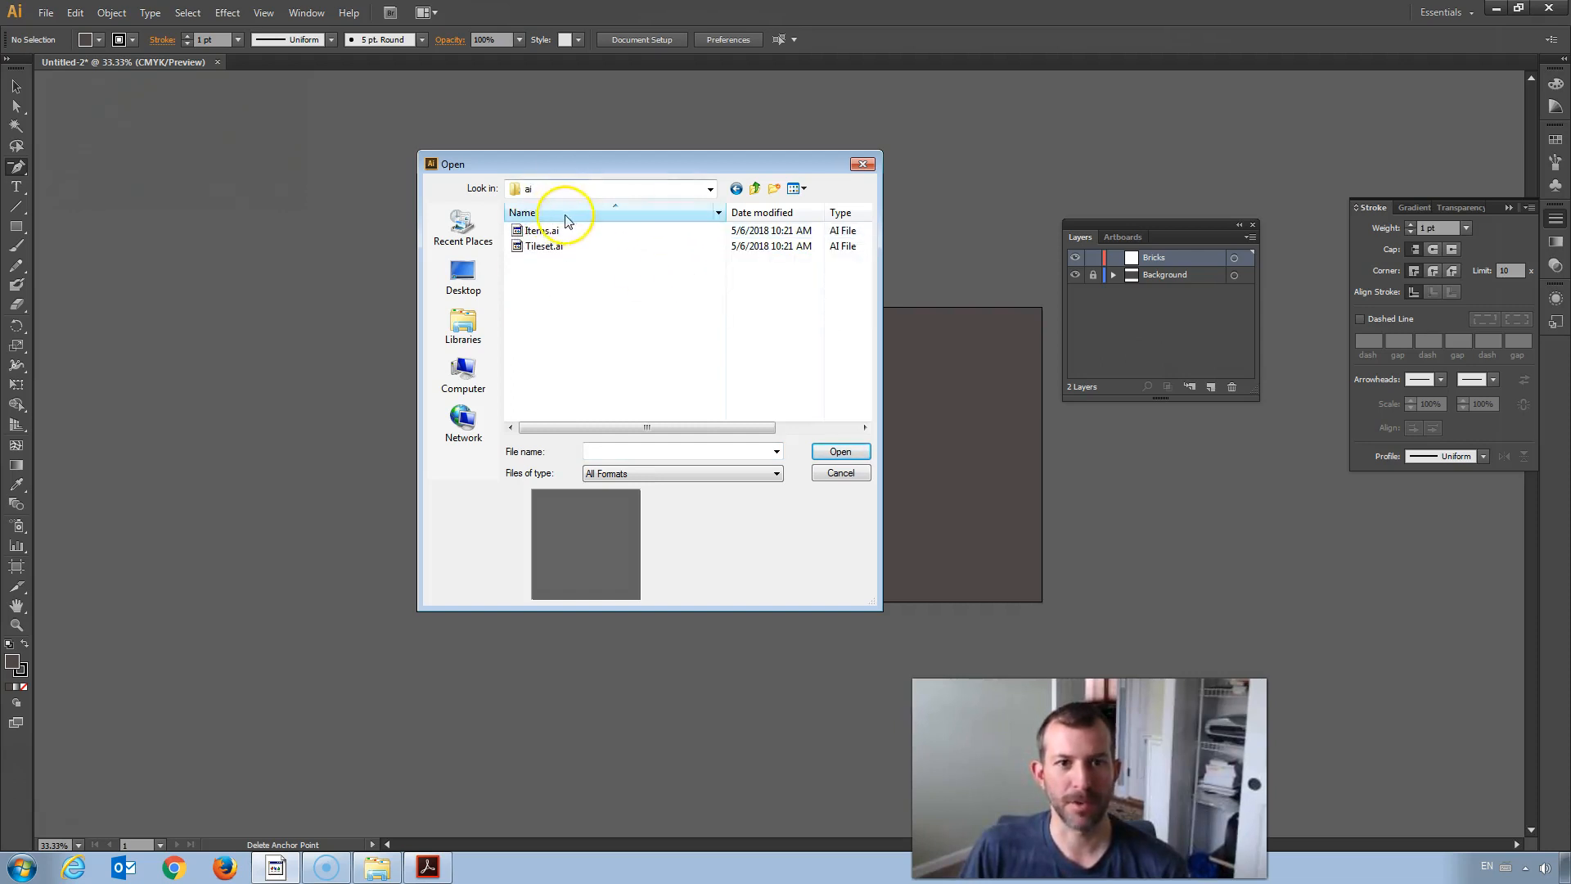
{"action": "mouse_move", "coordinate": [568, 245]}
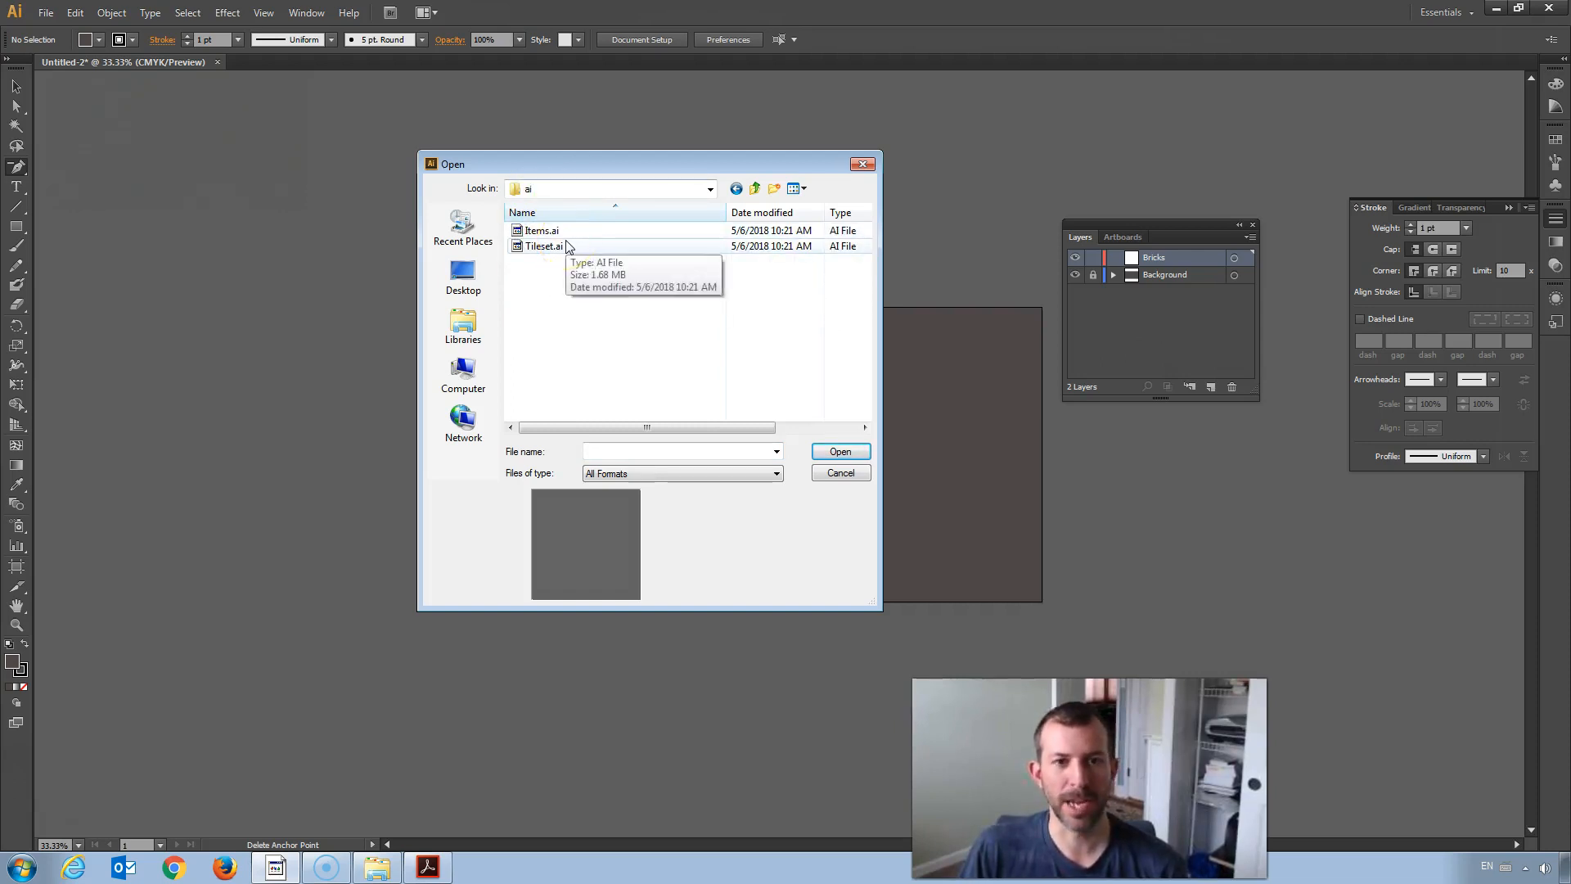
{"action": "left_click", "coordinate": [545, 245]}
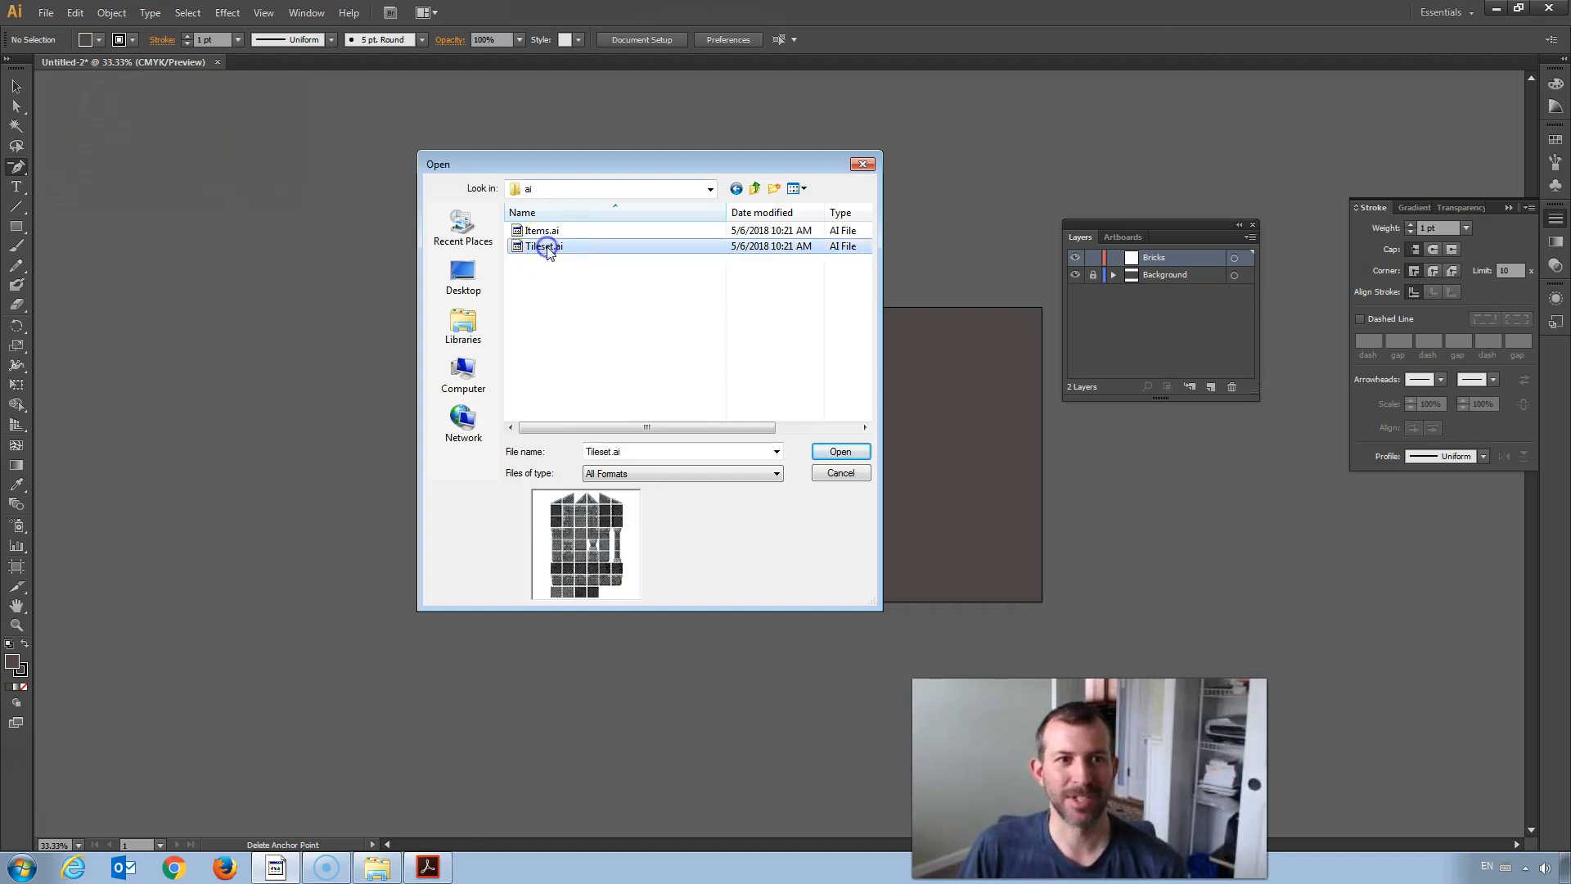
{"action": "left_click", "coordinate": [841, 452]}
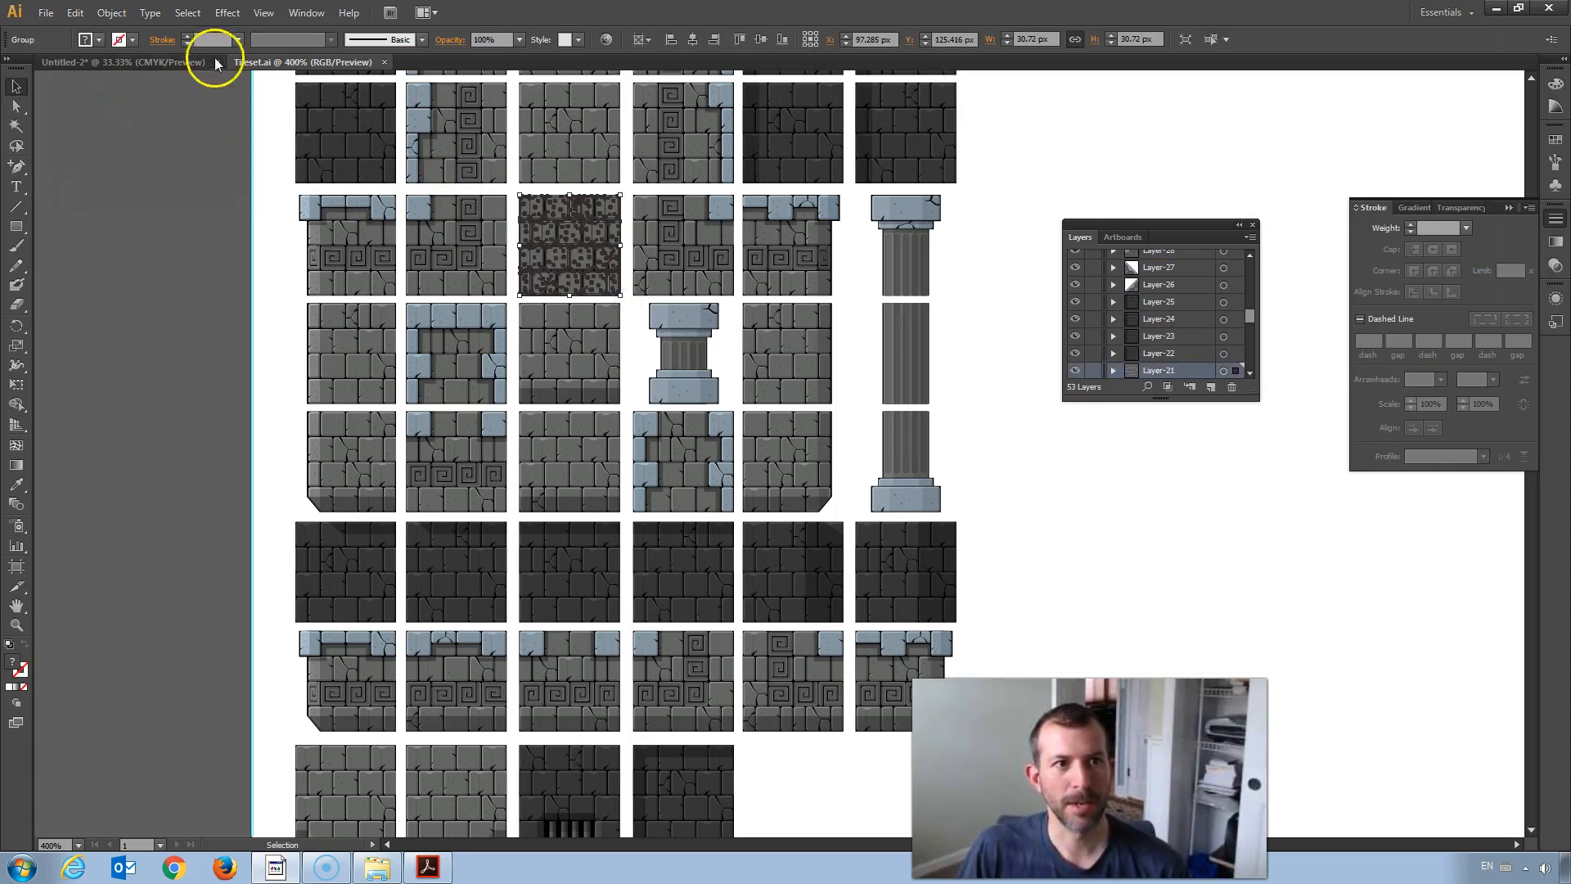
Step: Select a brick tile on the Tileset.ai tile sheet
{"action": "left_click", "coordinate": [112, 13]}
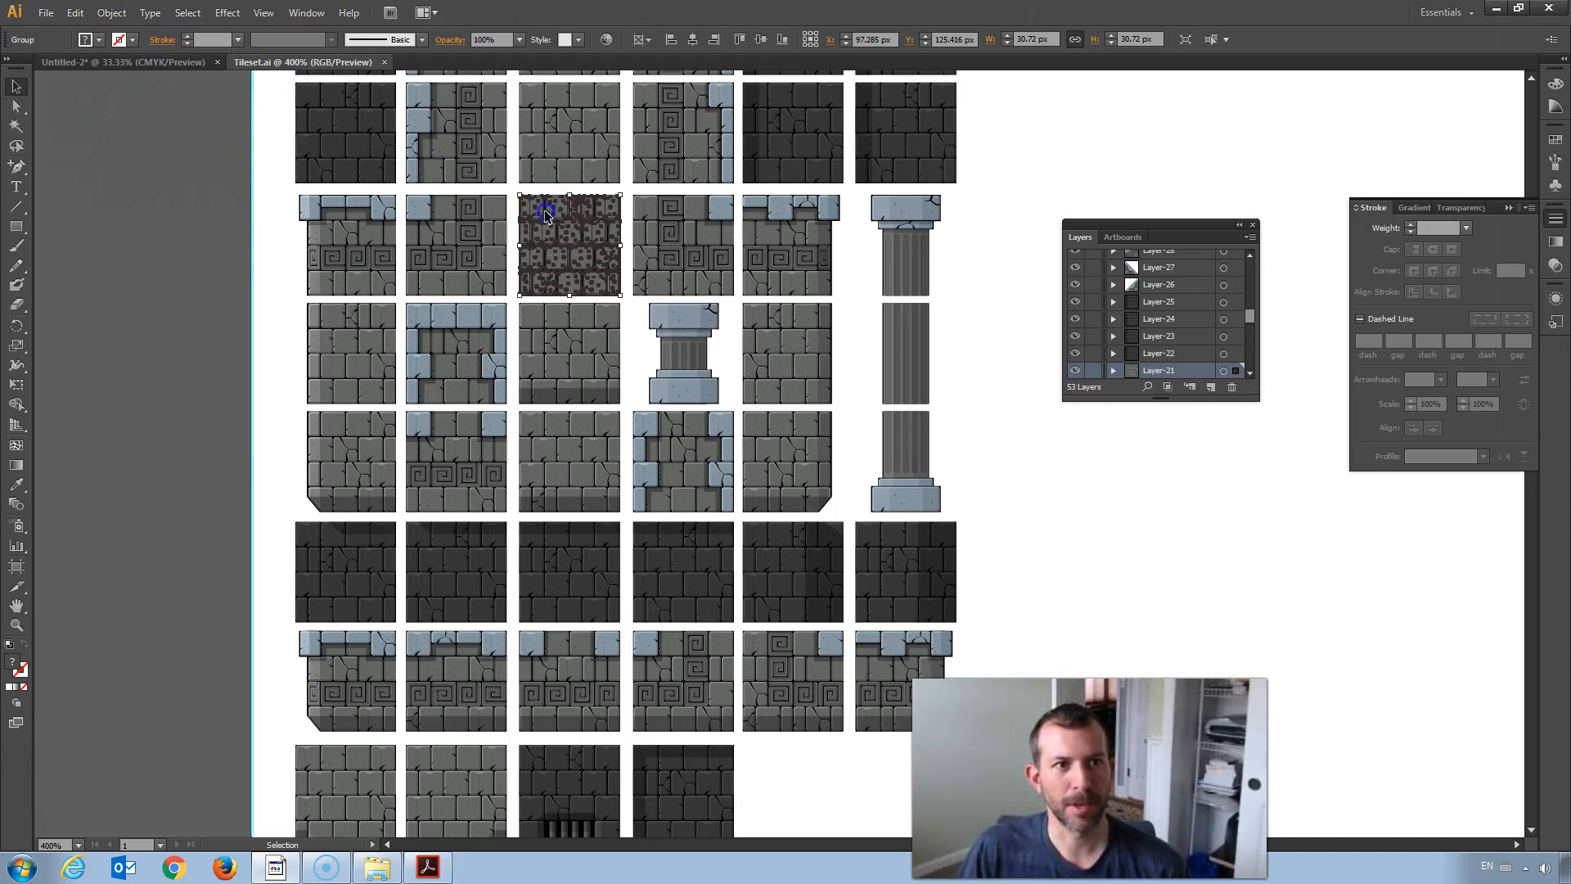
{"action": "left_click", "coordinate": [146, 62]}
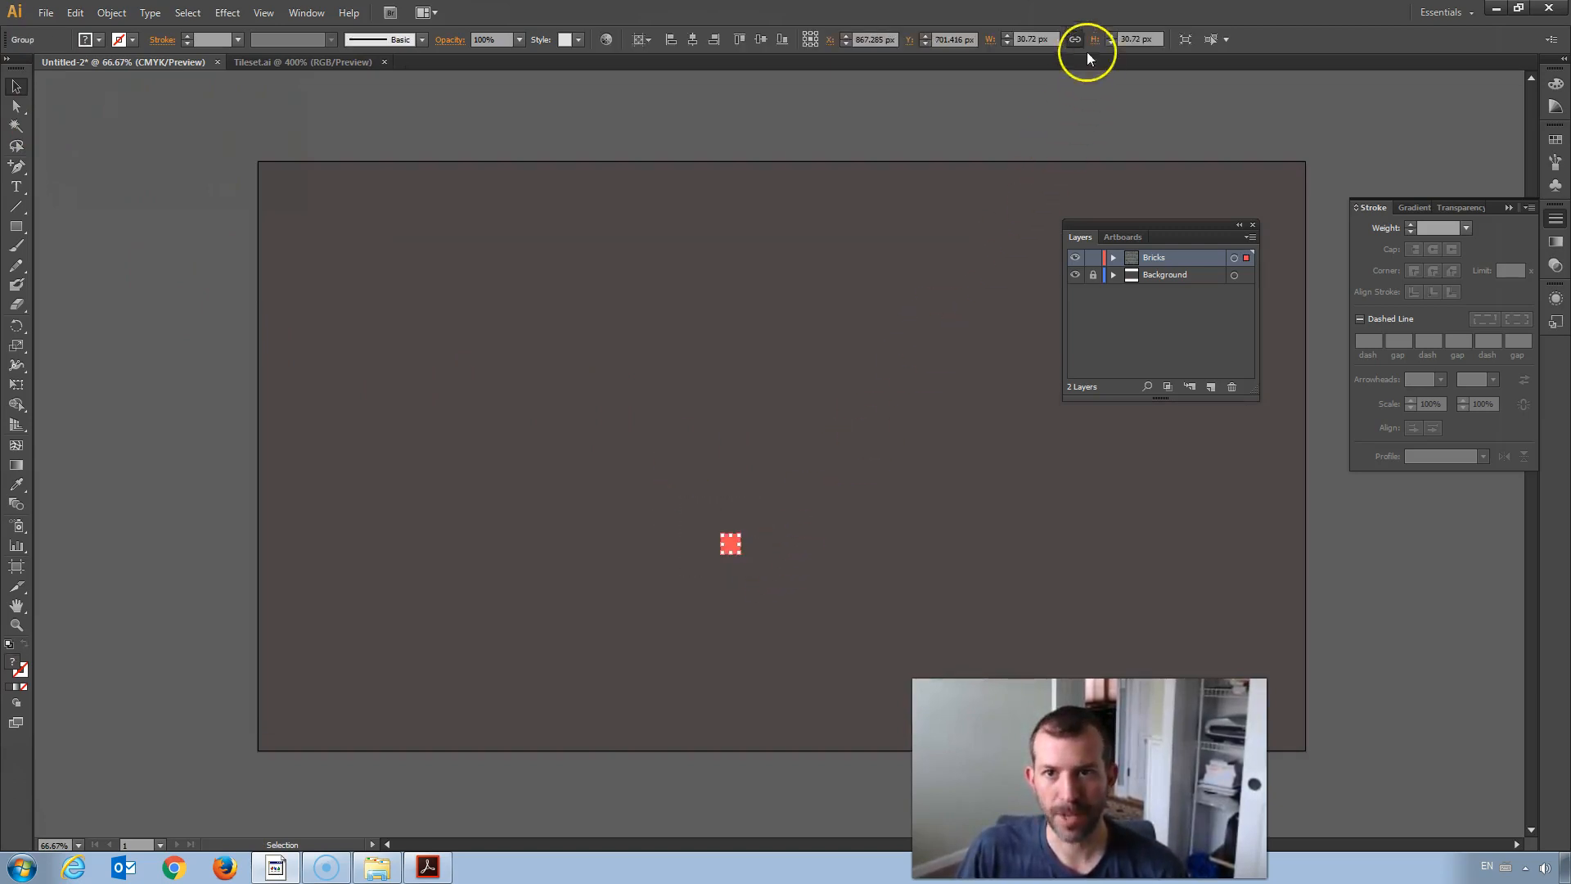
Step: Scale the pasted tile proportionally to 192 px and place it near the bottom-left corner
{"action": "left_click", "coordinate": [1077, 40]}
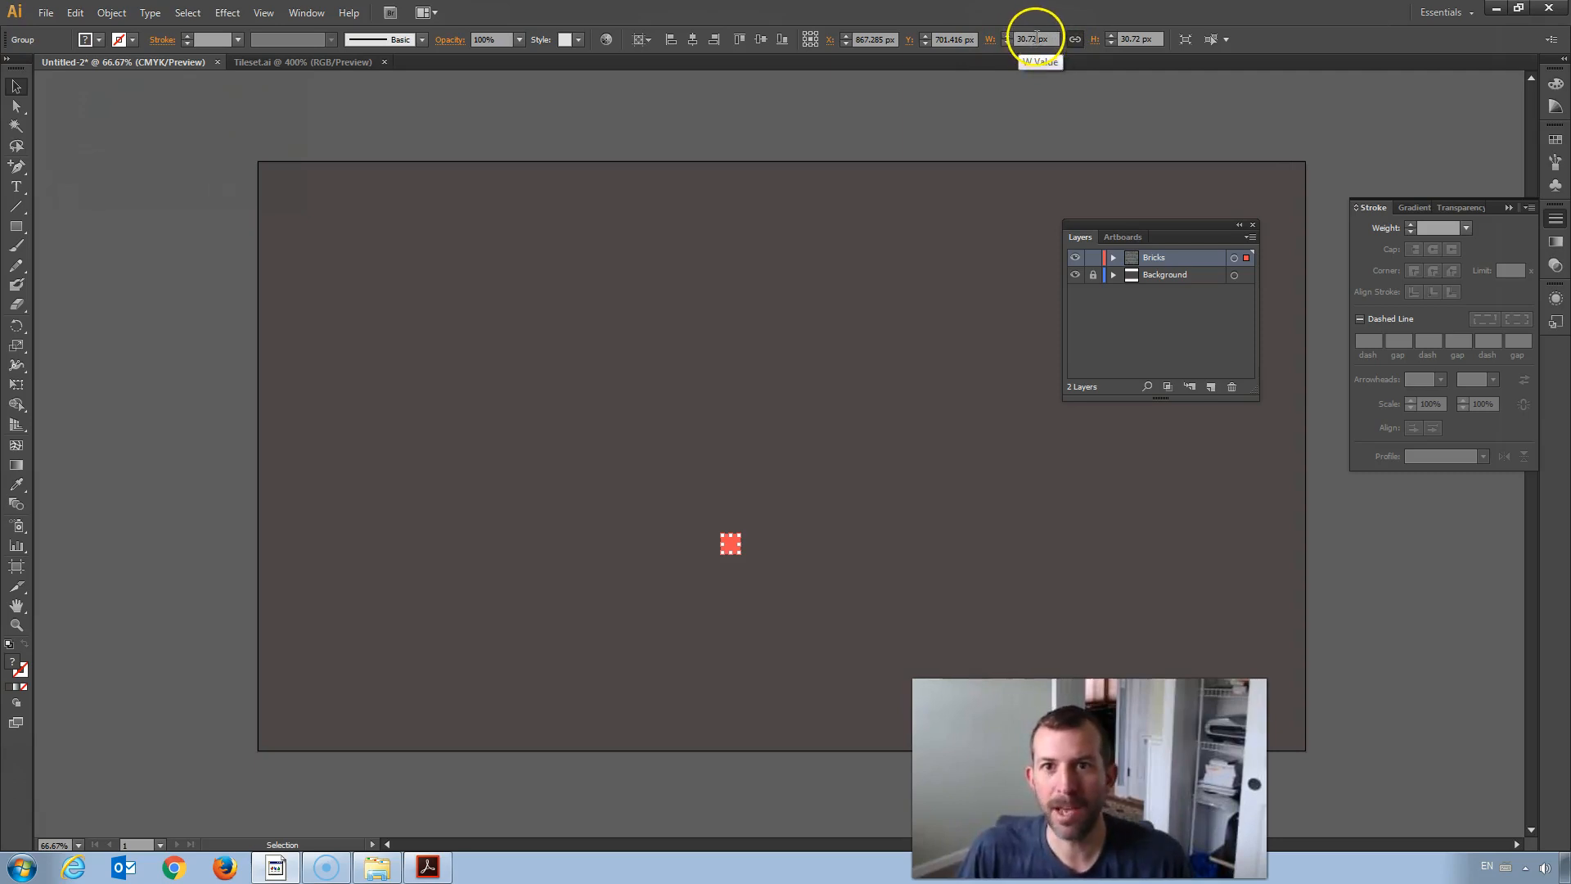
{"action": "left_click", "coordinate": [1028, 40]}
{"action": "type", "text": "192"}
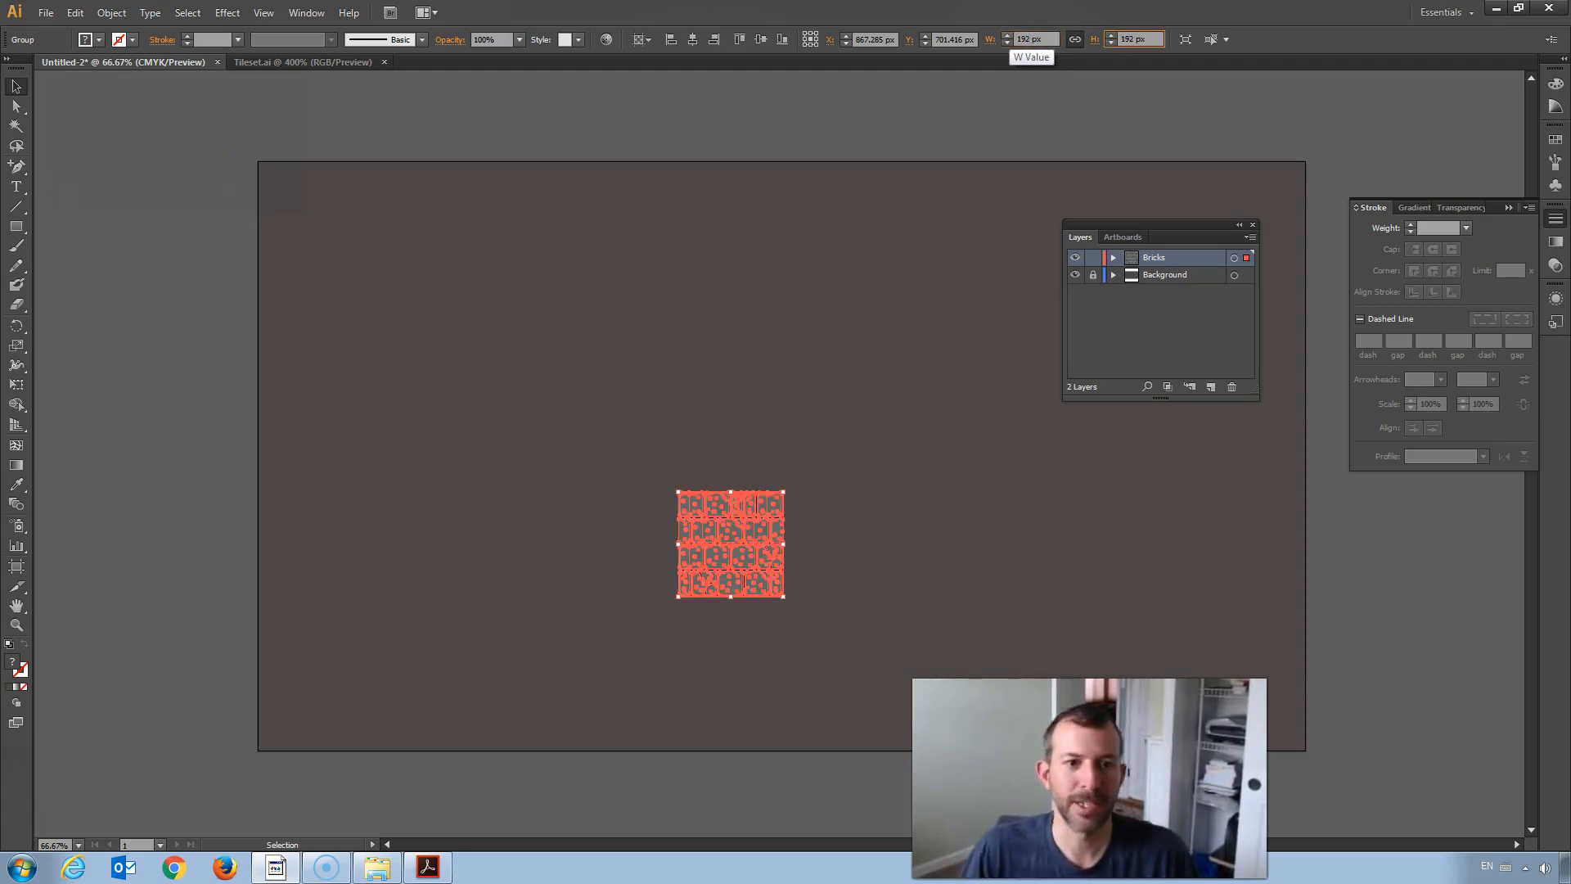
{"action": "left_click", "coordinate": [684, 301]}
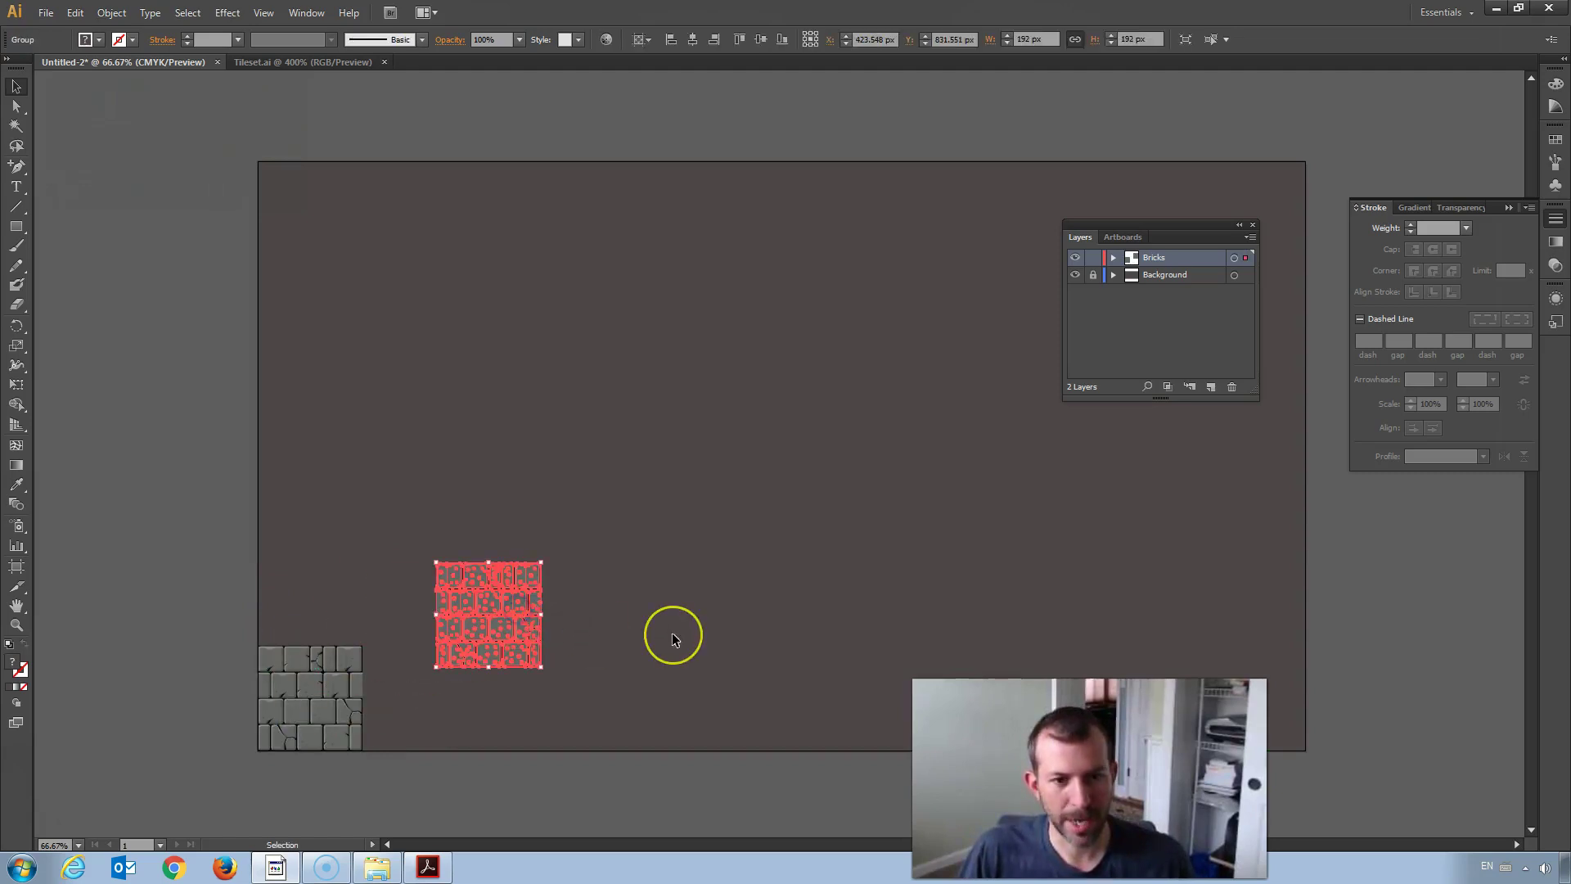
{"action": "mouse_move", "coordinate": [639, 563]}
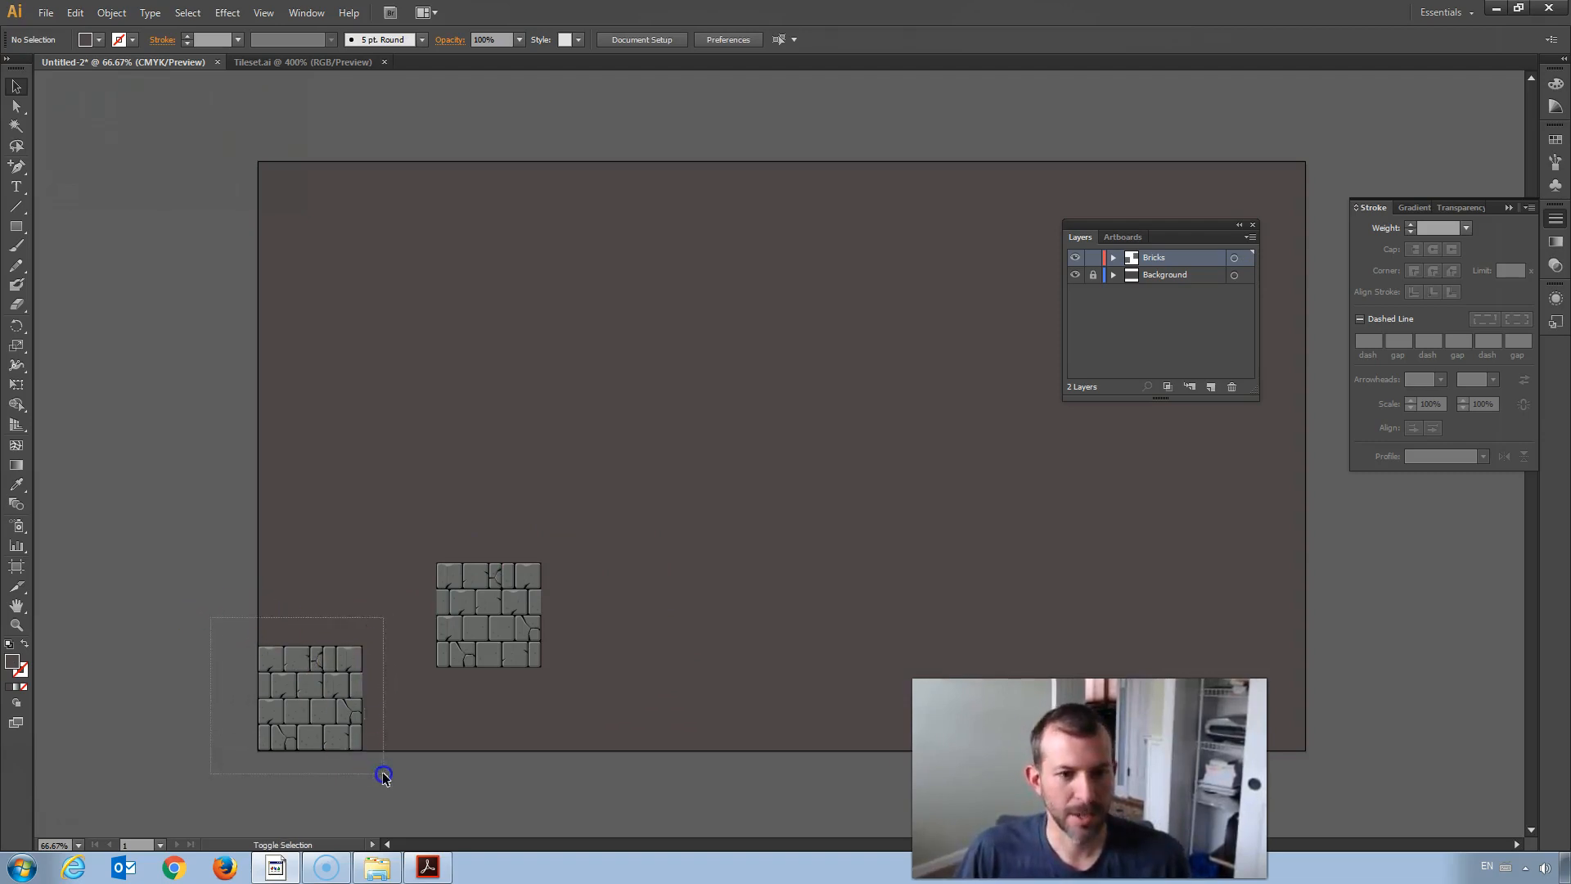
Step: Select both brick tiles and butt them side by side, bottom-aligned, using the Align panel
{"action": "left_click_drag", "start_coordinate": [383, 774], "coordinate": [592, 699]}
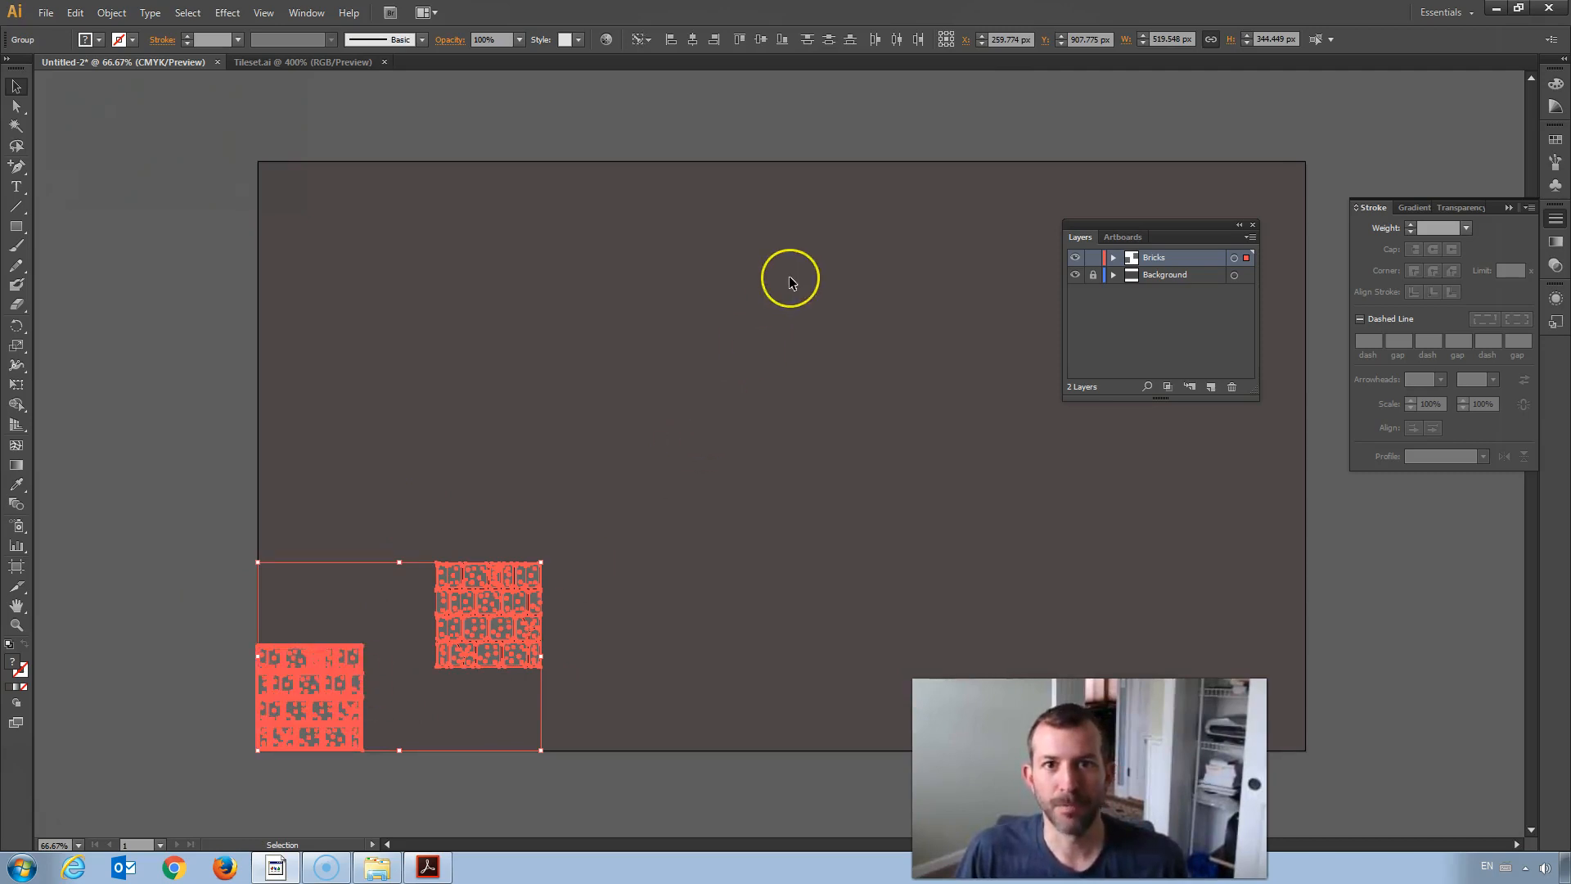
{"action": "mouse_move", "coordinate": [515, 167]}
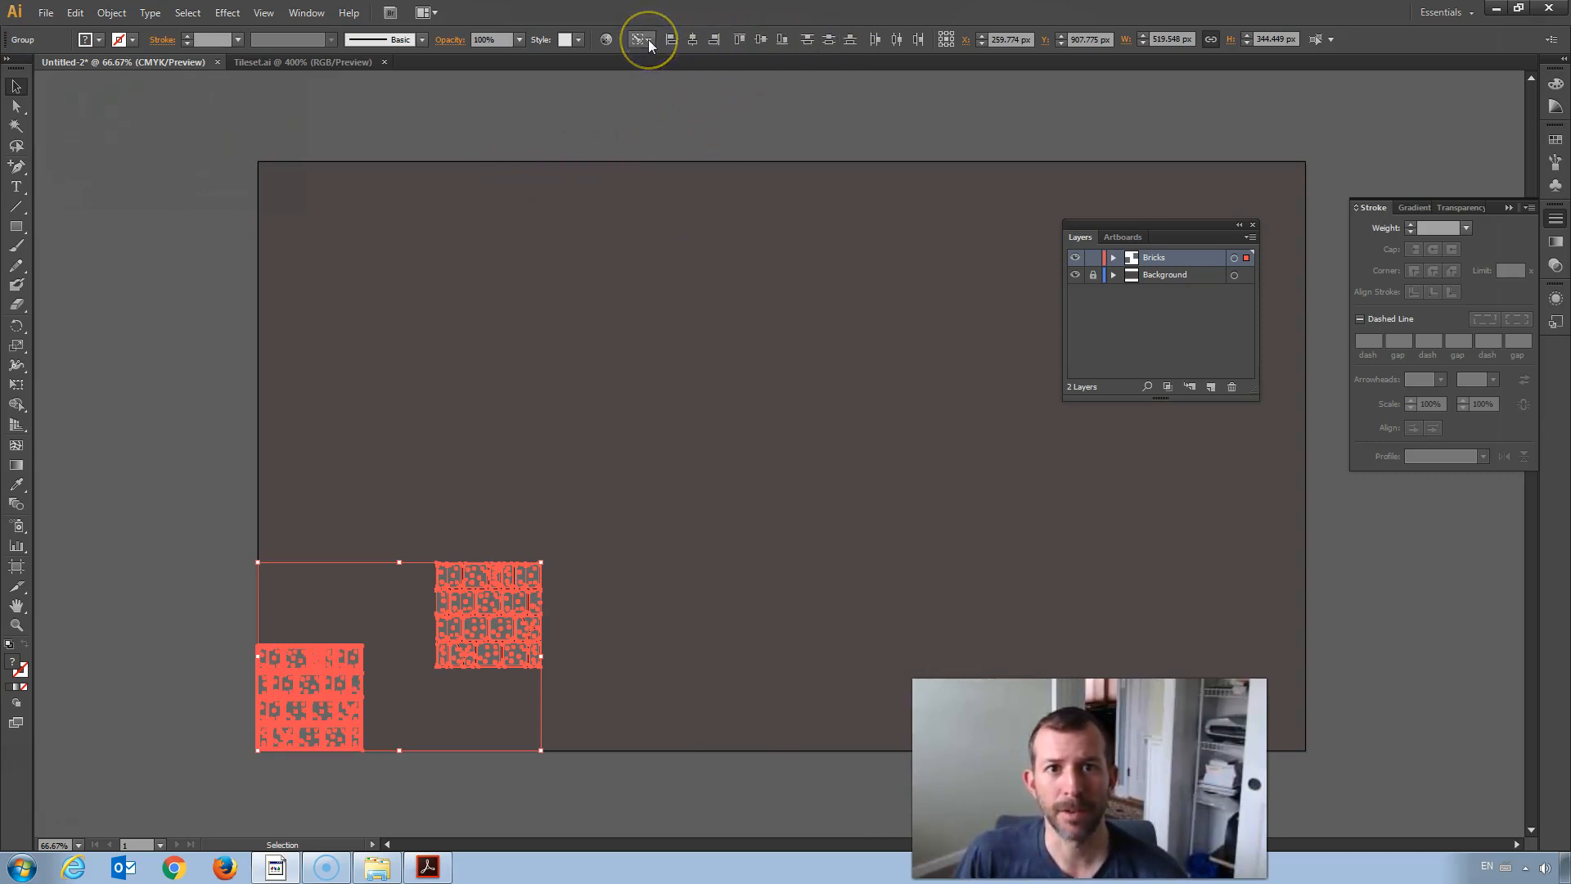
{"action": "mouse_move", "coordinate": [645, 39]}
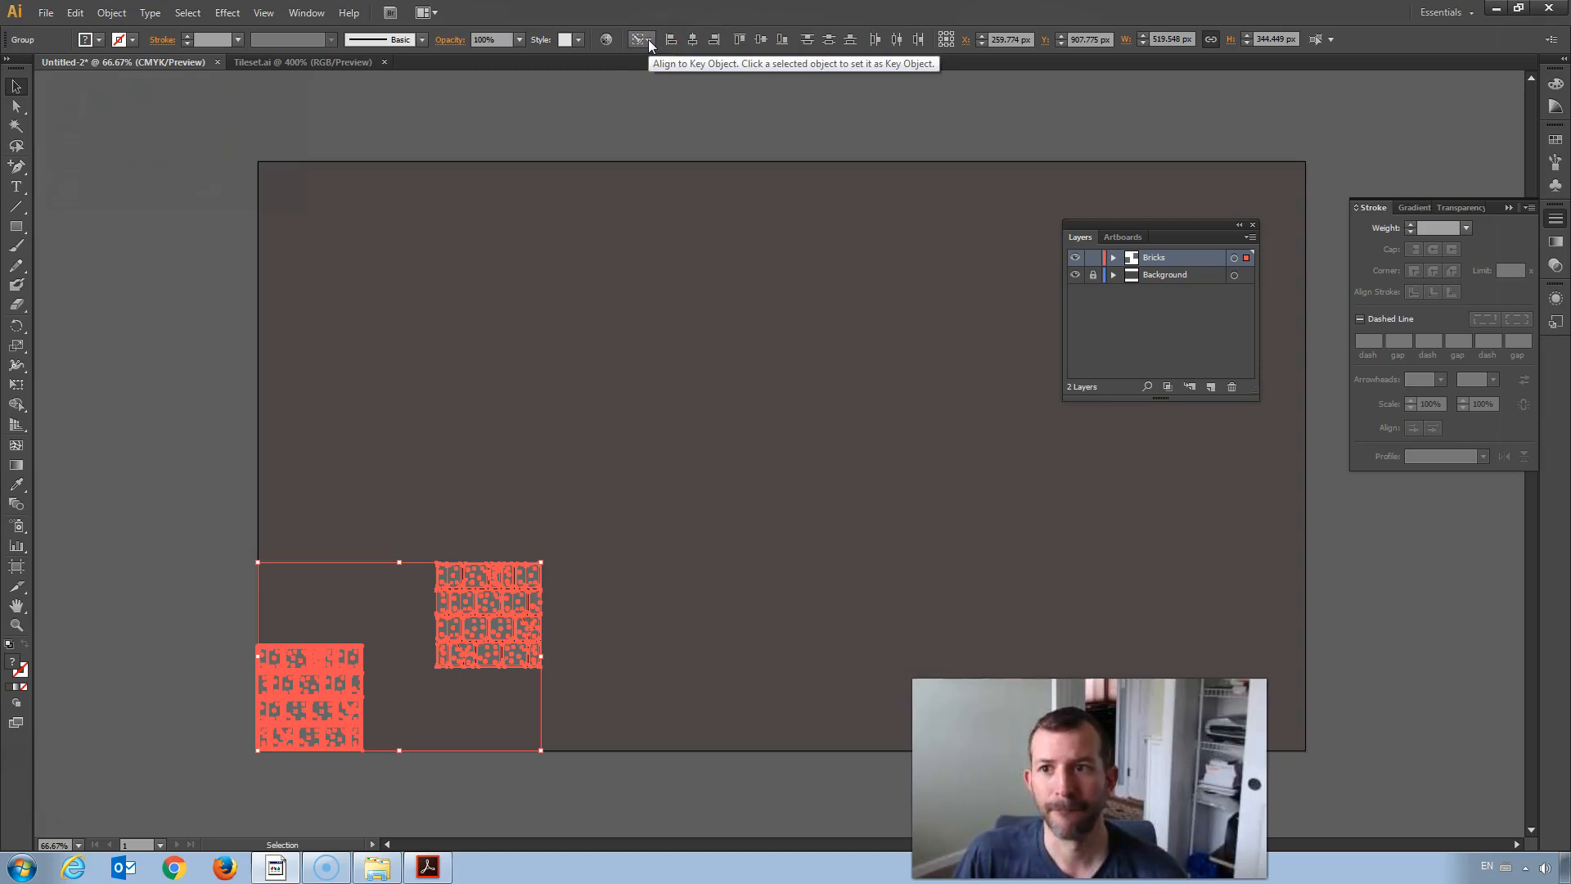
{"action": "left_click", "coordinate": [306, 13]}
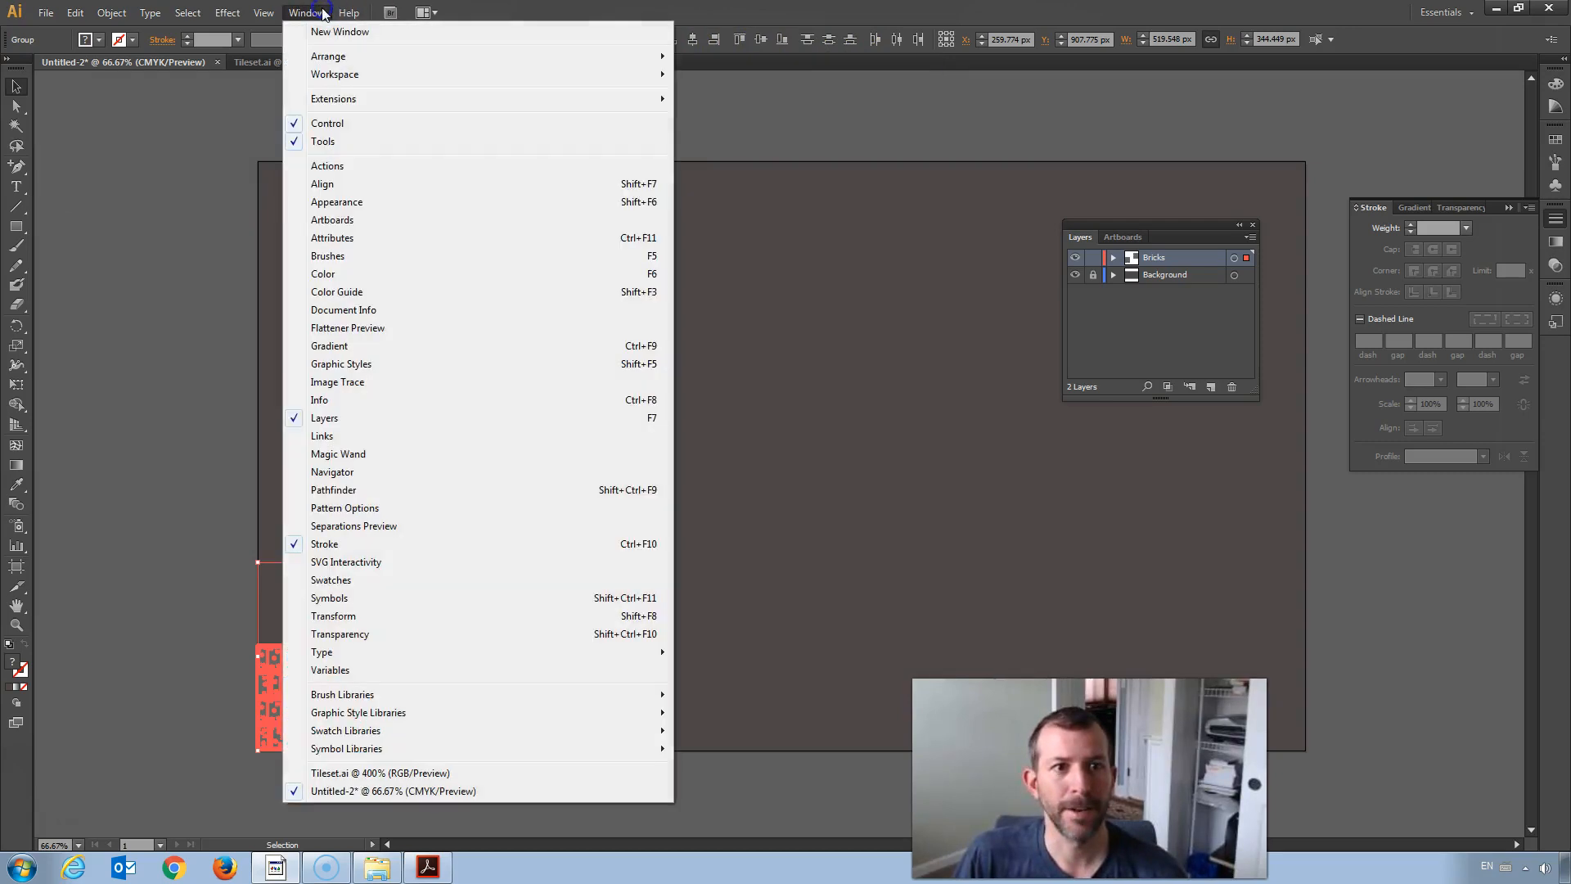
{"action": "left_click", "coordinate": [321, 183]}
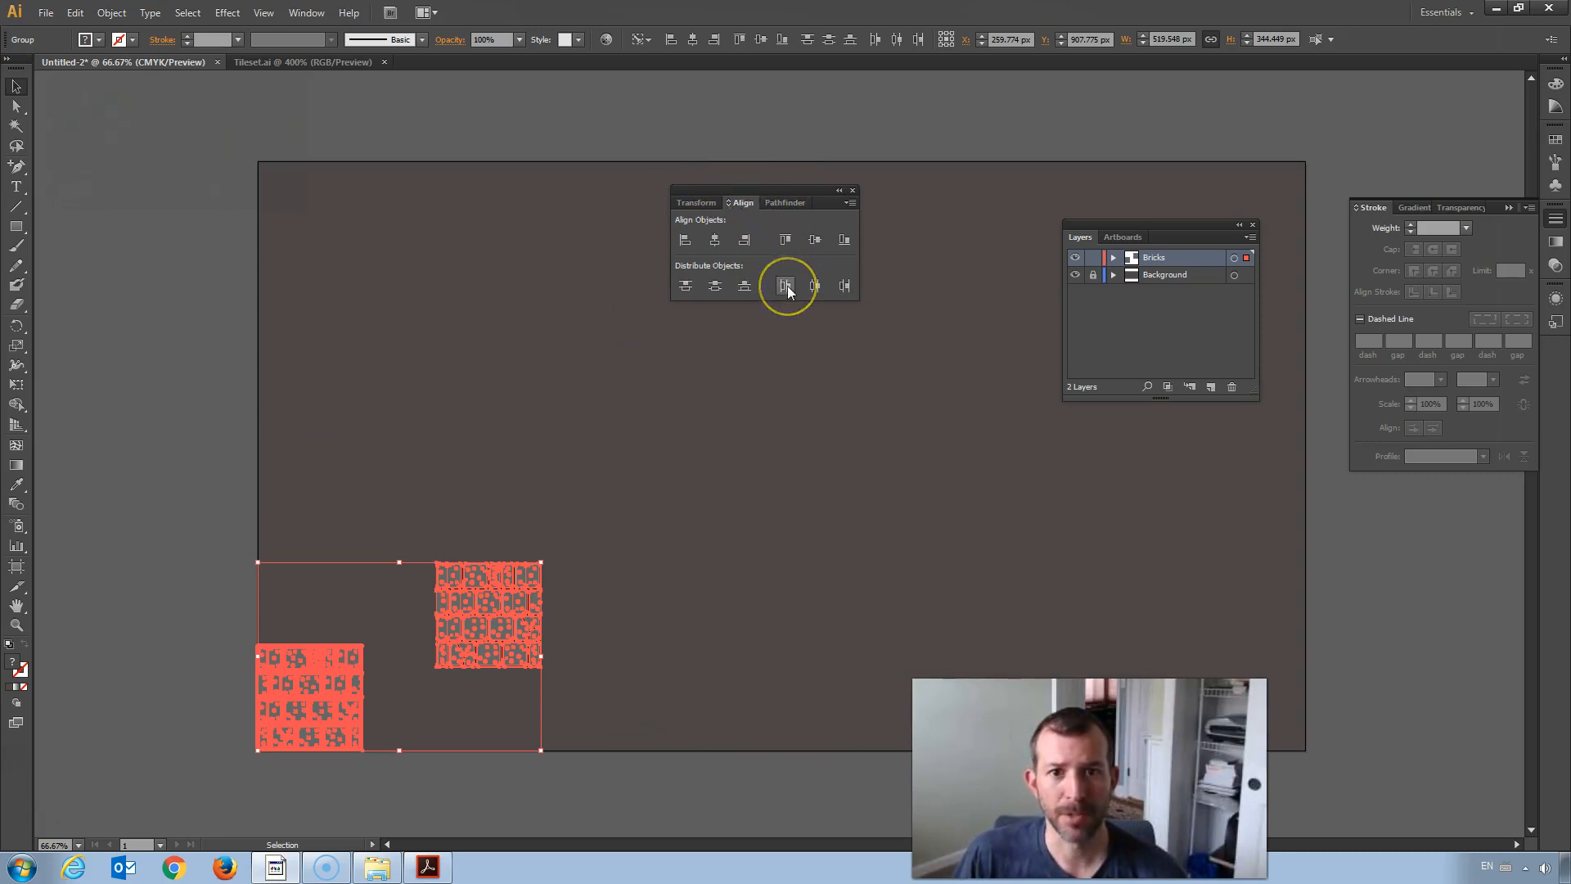
{"action": "mouse_move", "coordinate": [785, 285]}
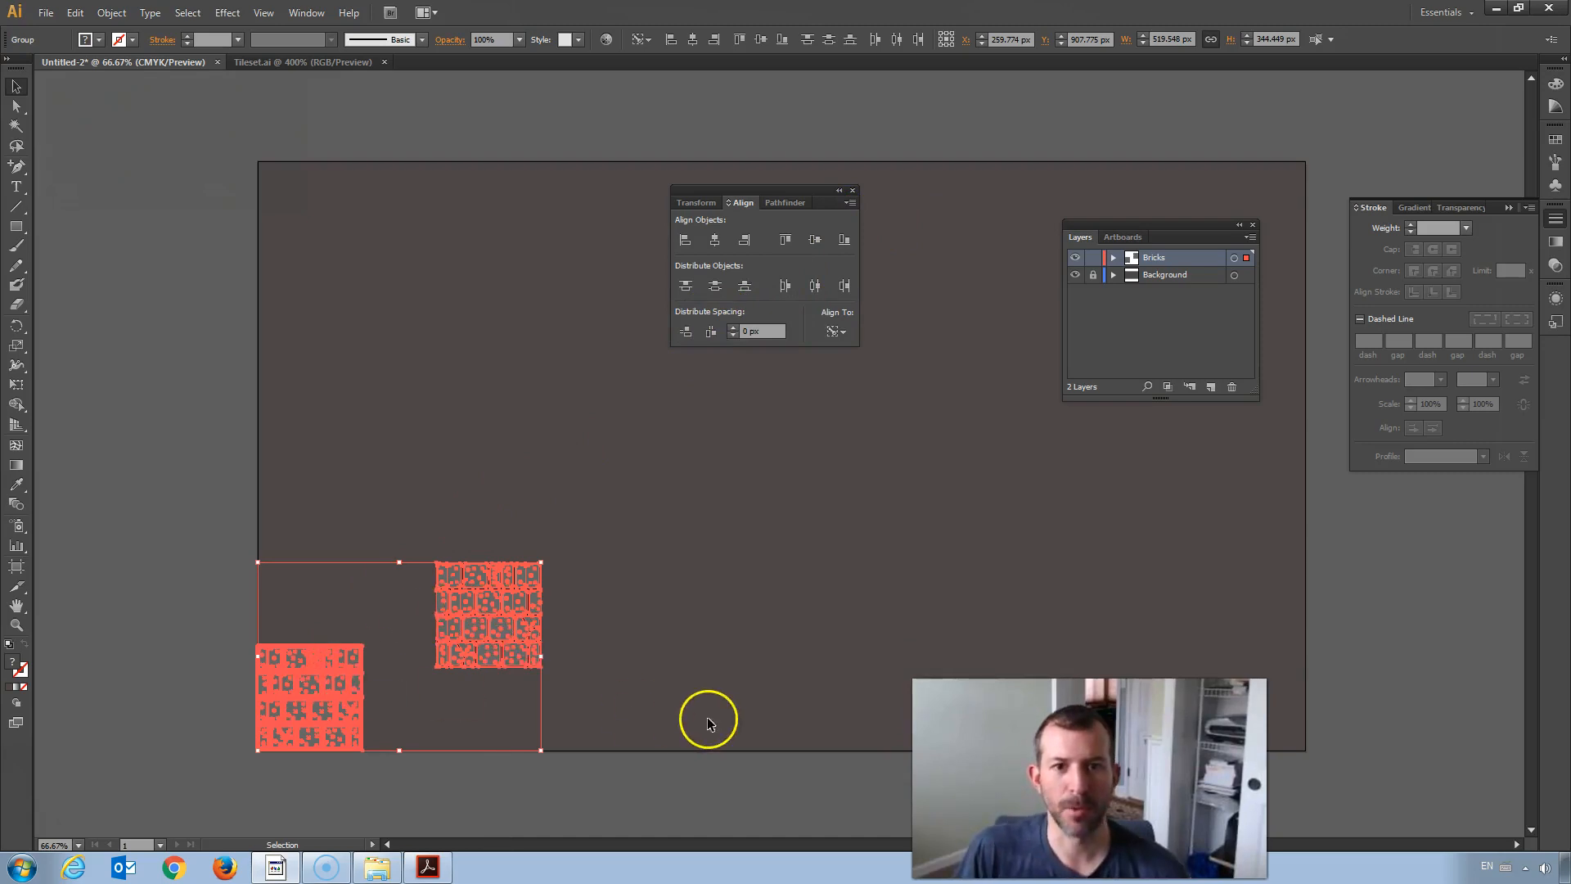
{"action": "mouse_move", "coordinate": [710, 330]}
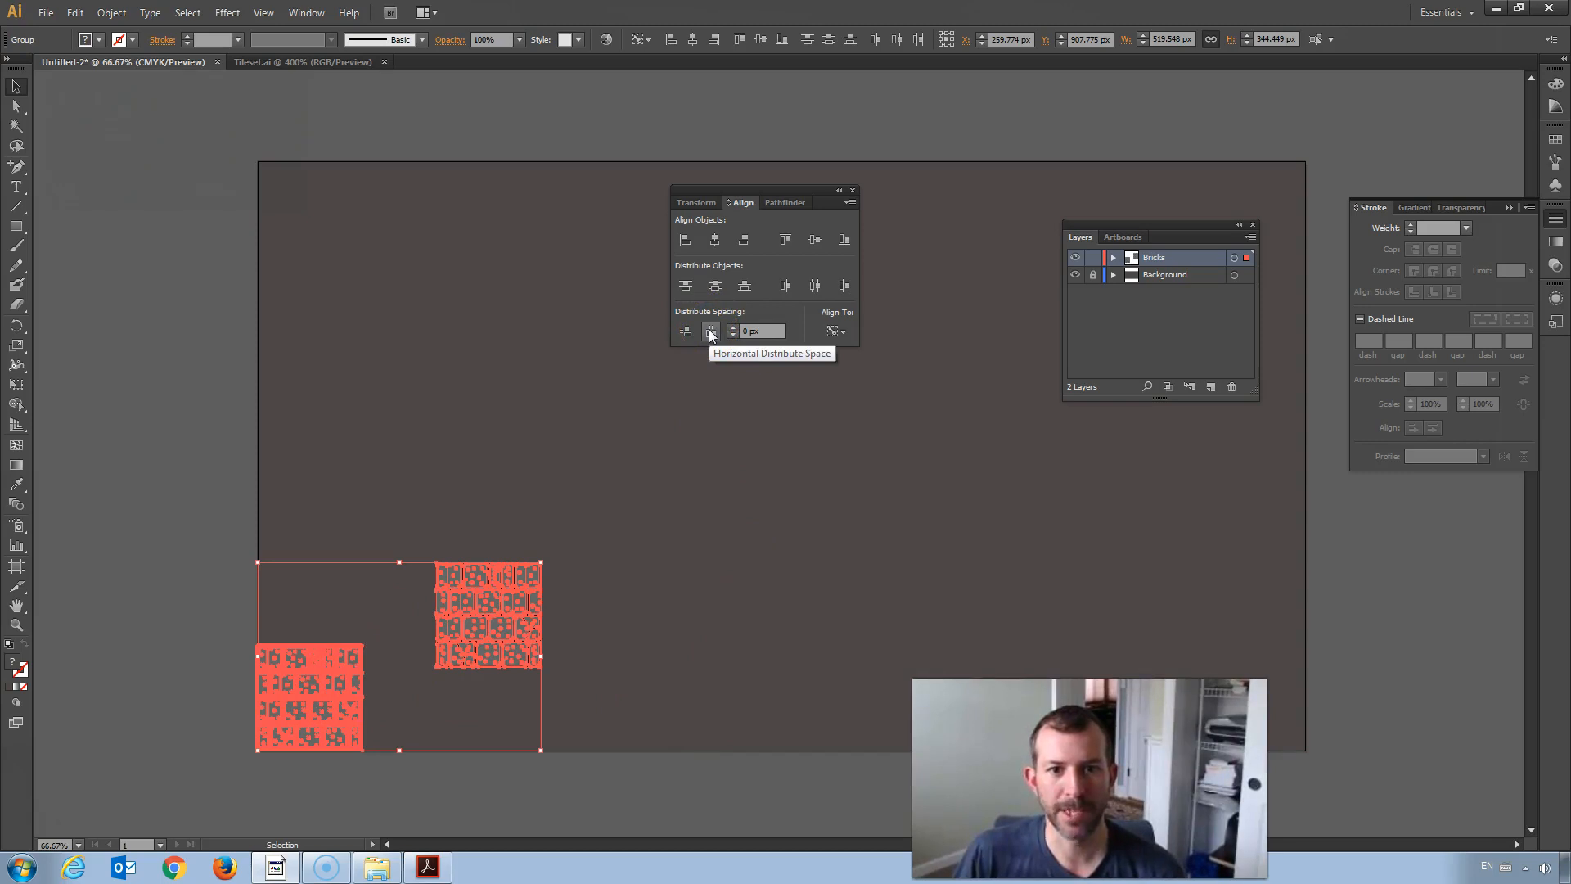
{"action": "left_click", "coordinate": [844, 239]}
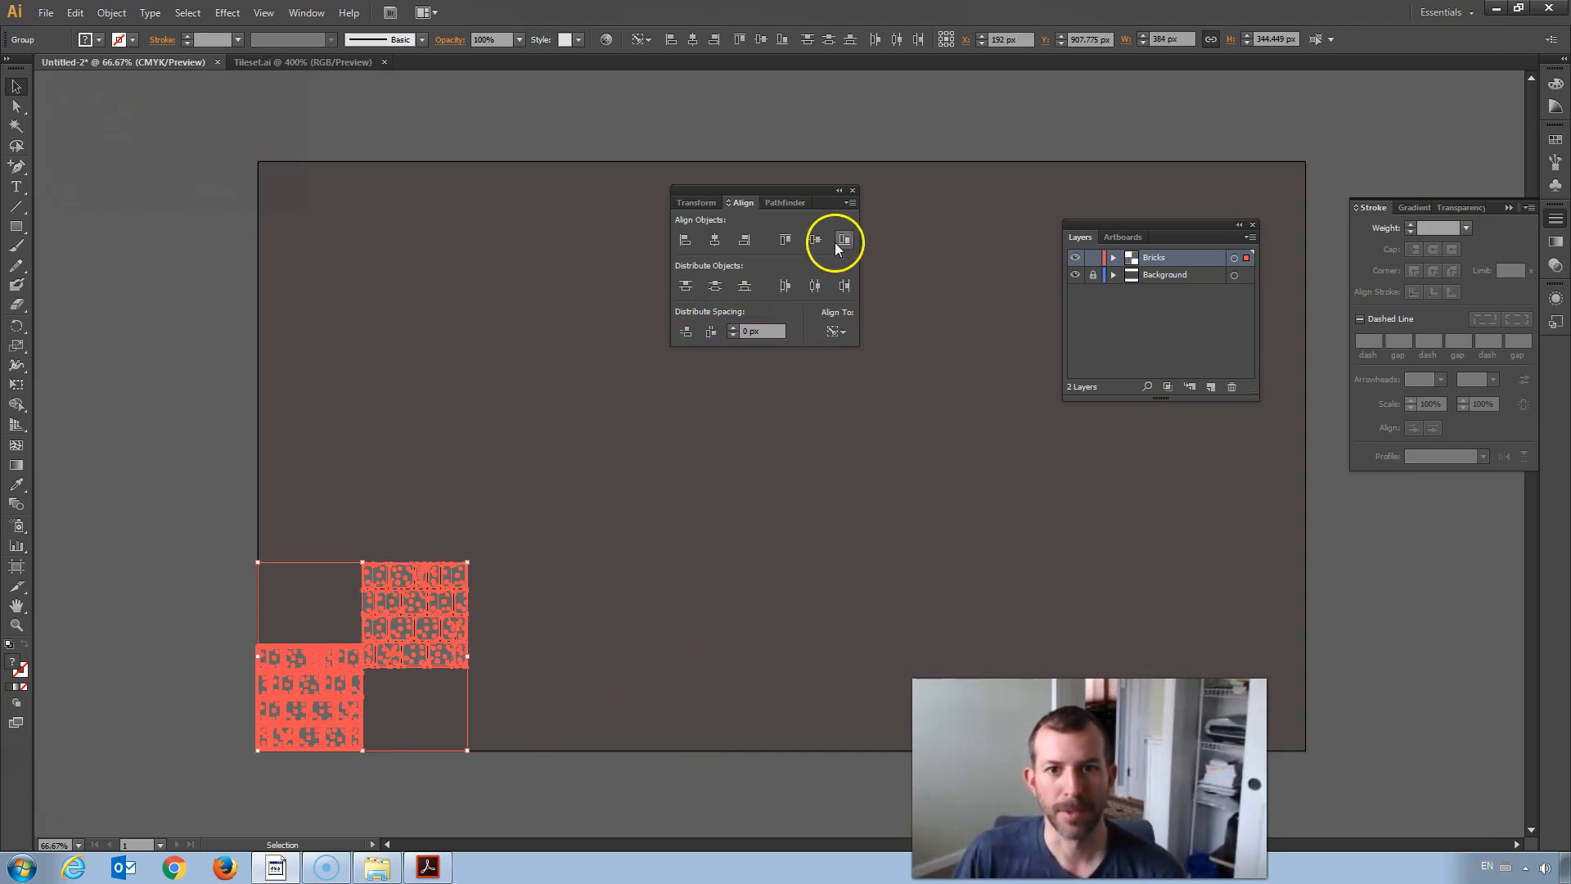
{"action": "mouse_move", "coordinate": [844, 239]}
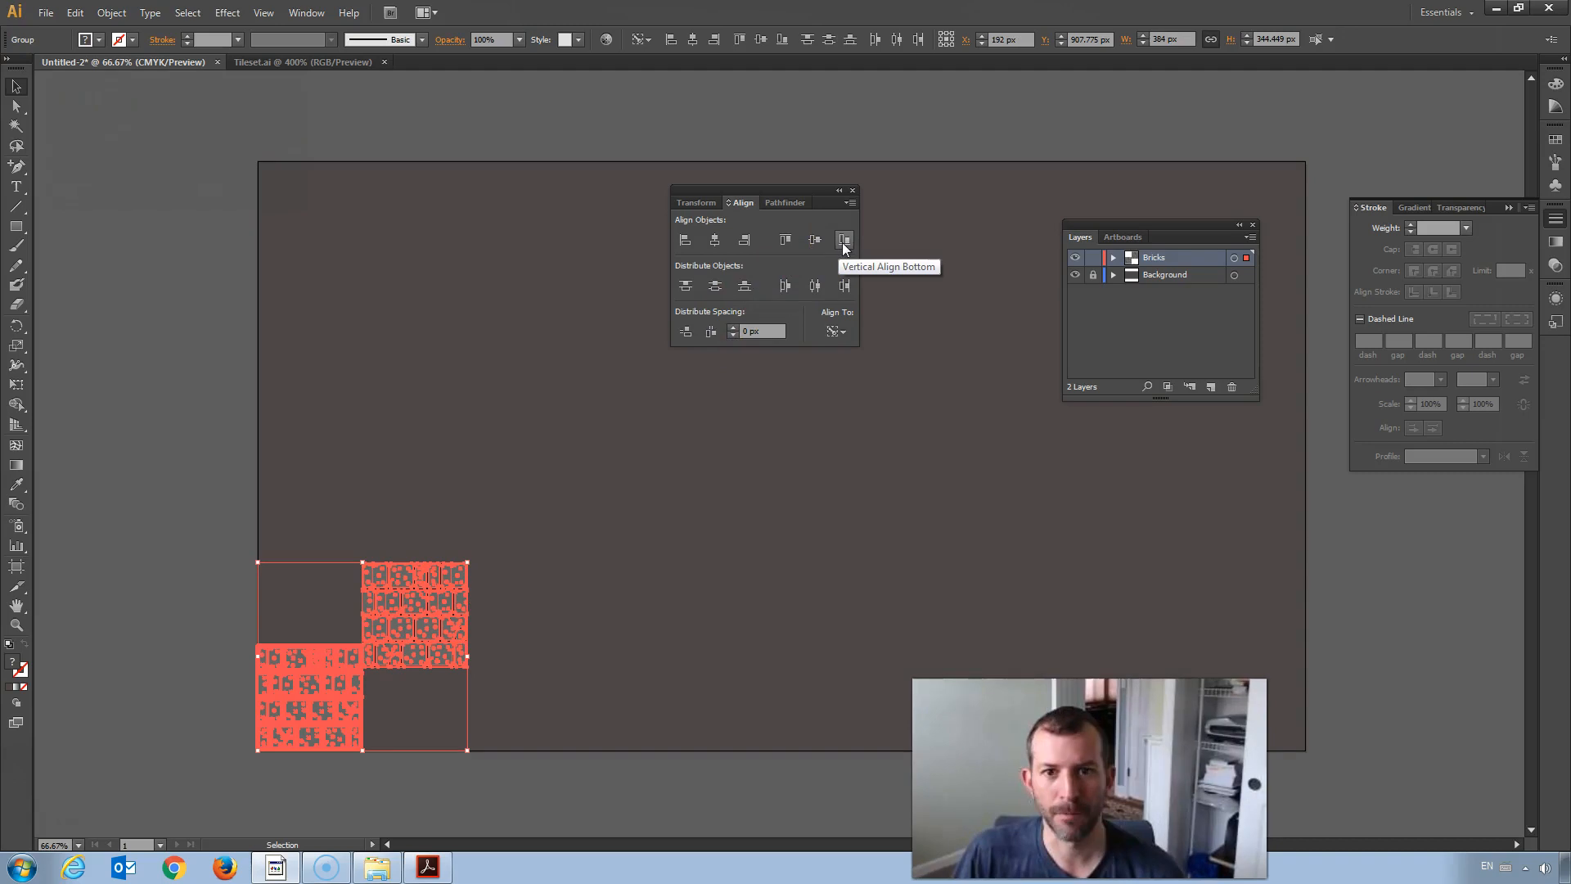
{"action": "left_click", "coordinate": [845, 239]}
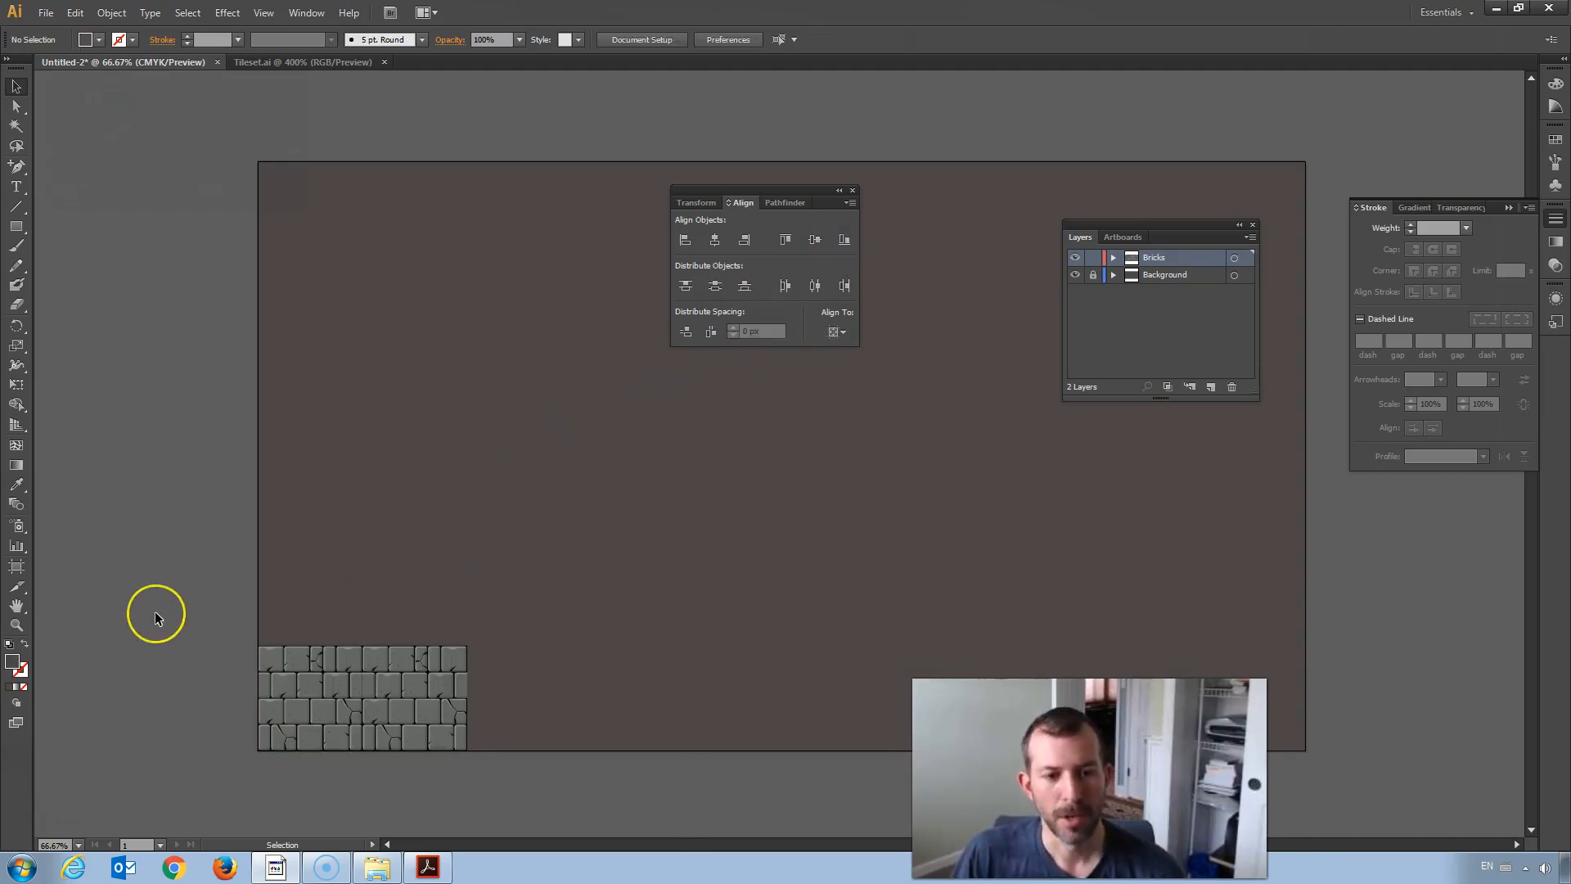
{"action": "mouse_move", "coordinate": [563, 703]}
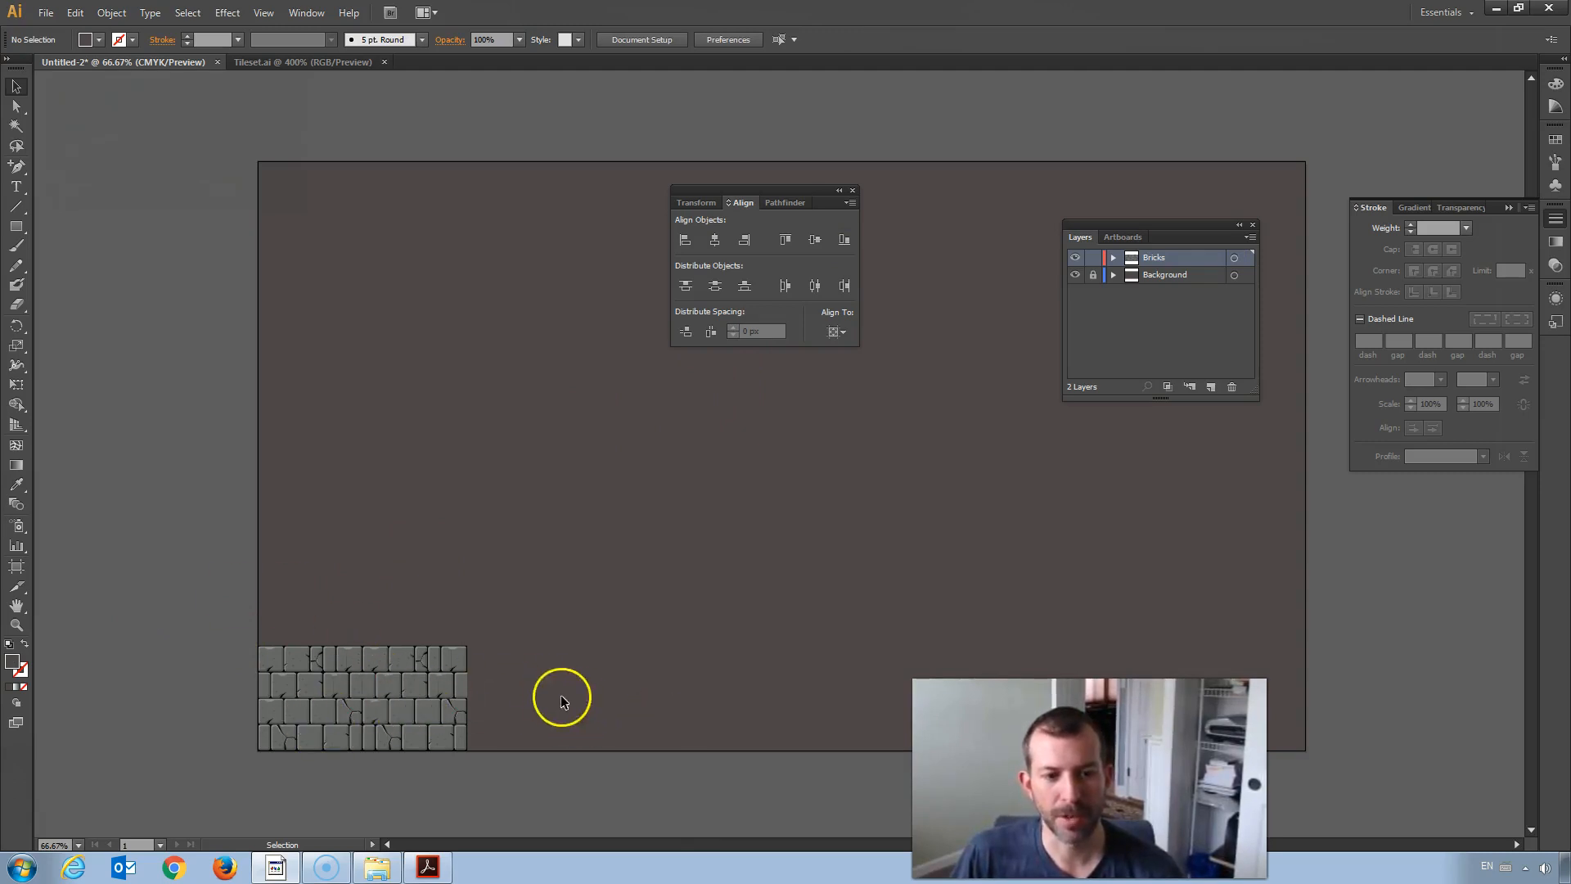
{"action": "mouse_move", "coordinate": [252, 630]}
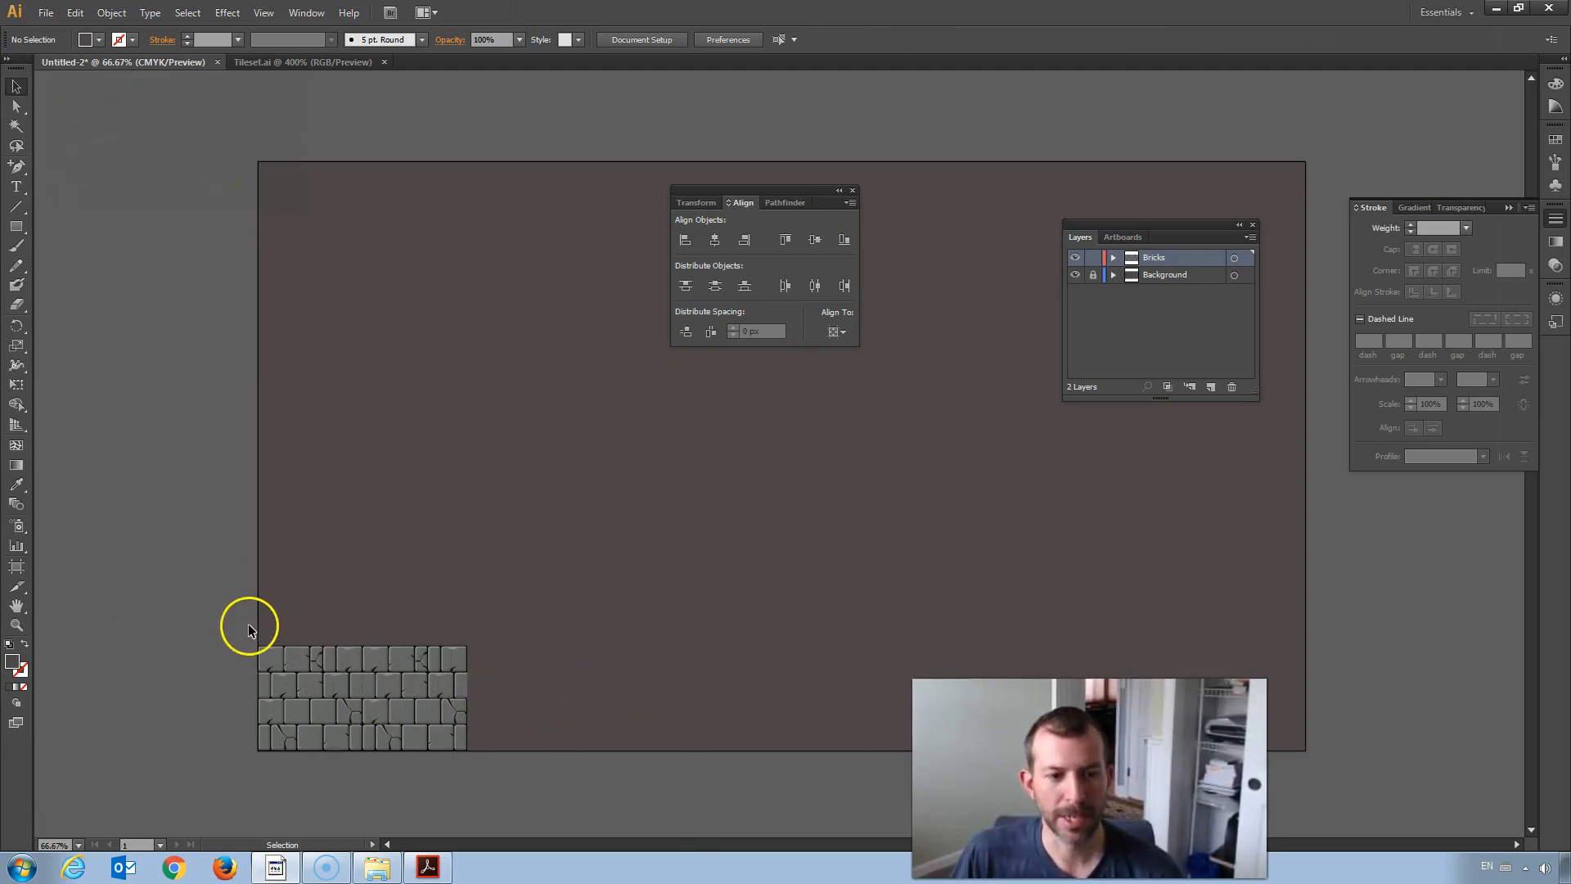
Step: Duplicate the brick block into a full-width bottom strip and drag a copy upward
{"action": "left_click", "coordinate": [362, 702]}
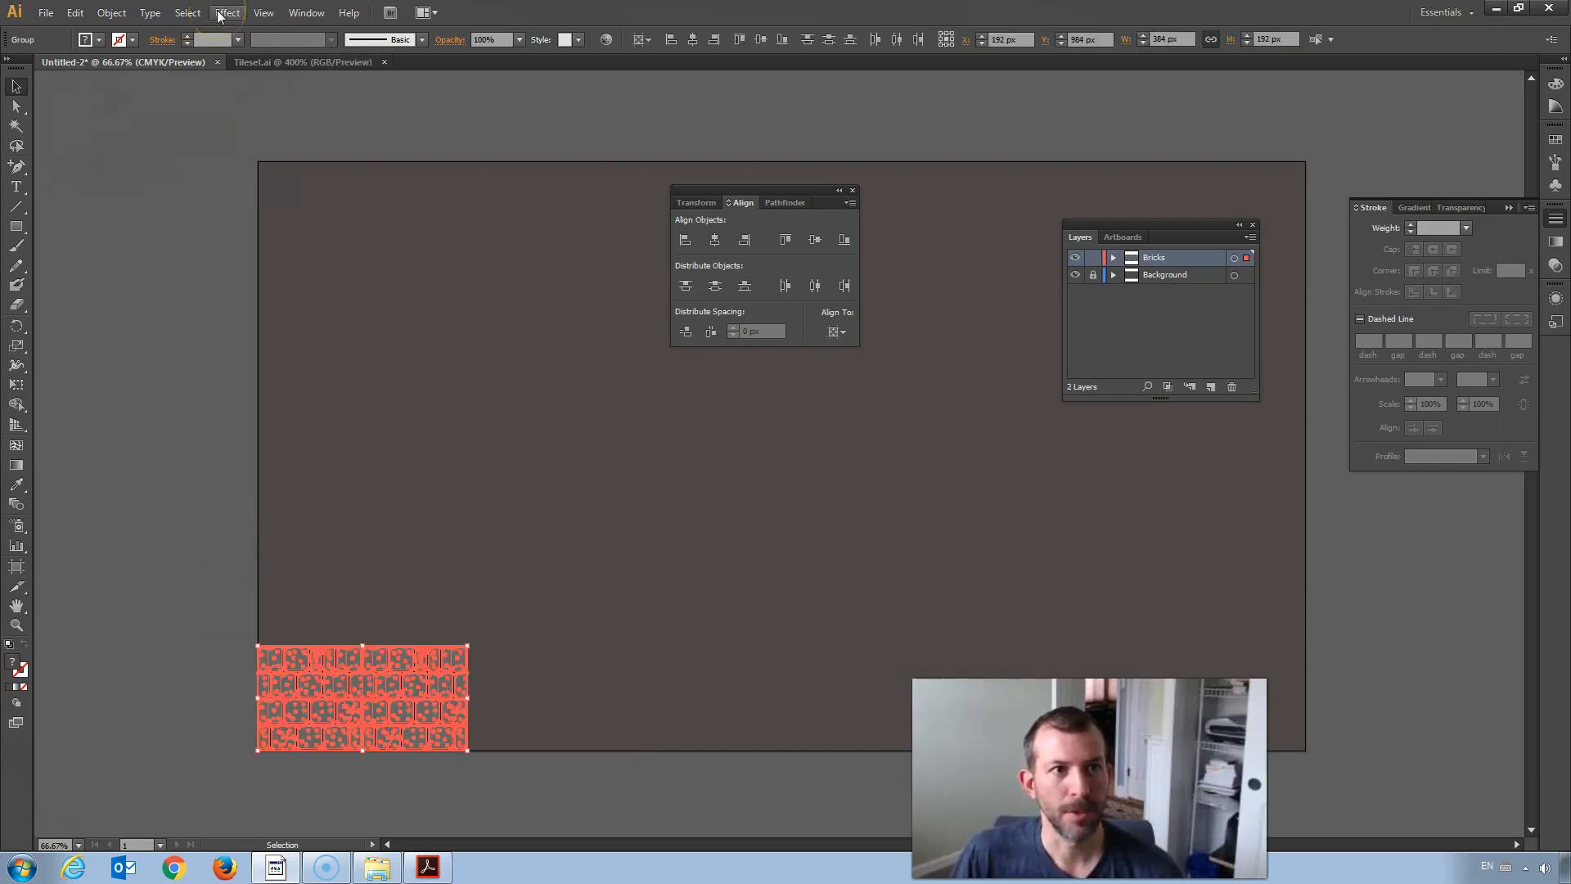
{"action": "left_click", "coordinate": [111, 13]}
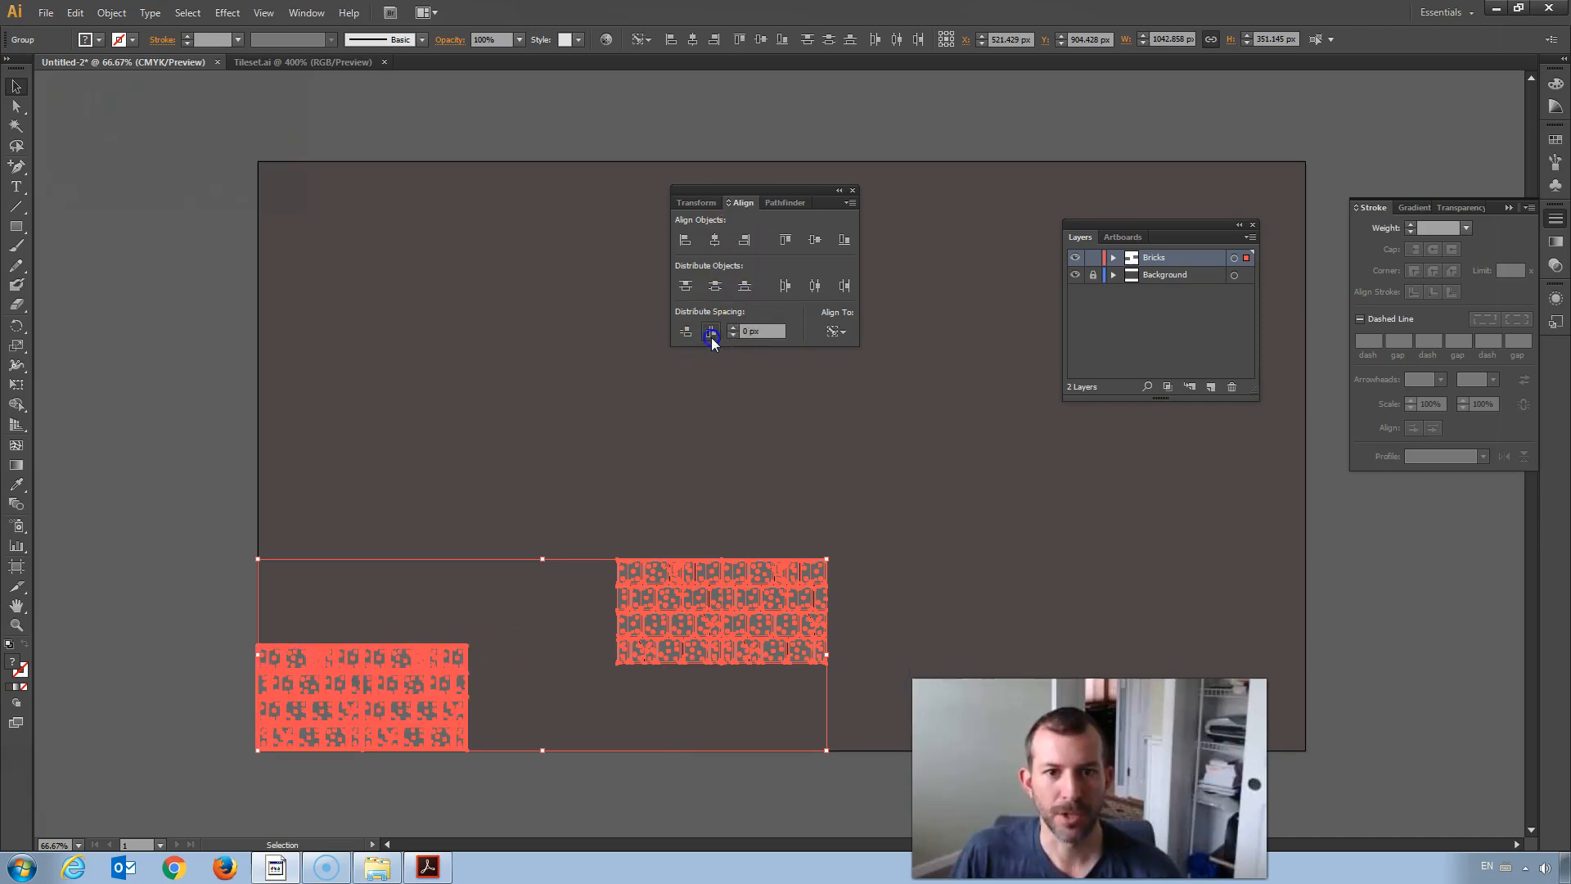
{"action": "left_click", "coordinate": [844, 239]}
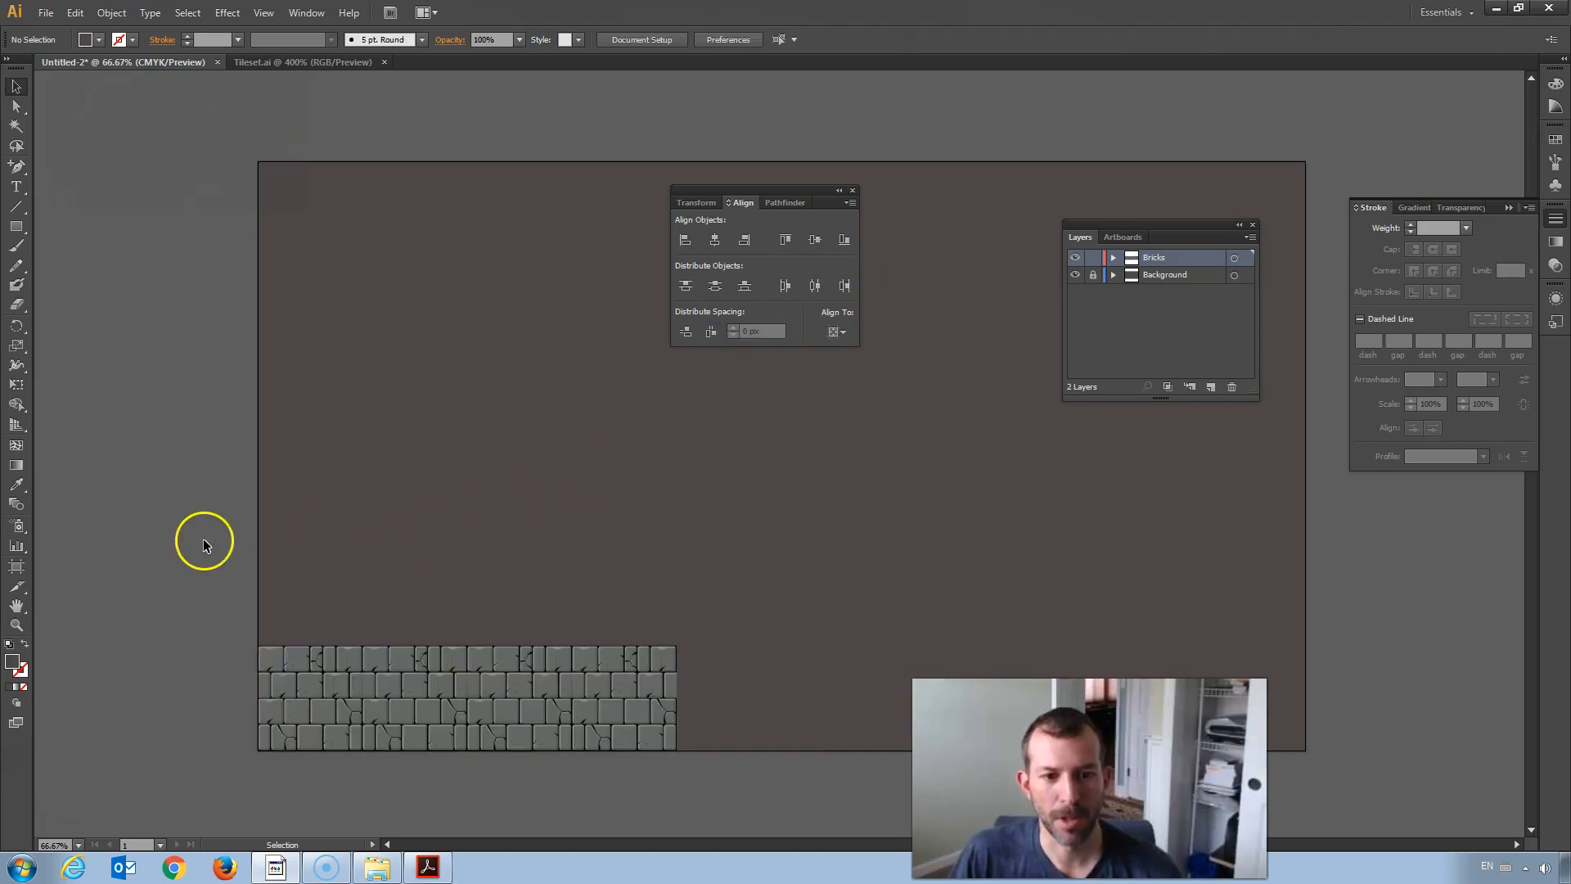
{"action": "mouse_move", "coordinate": [50, 838]}
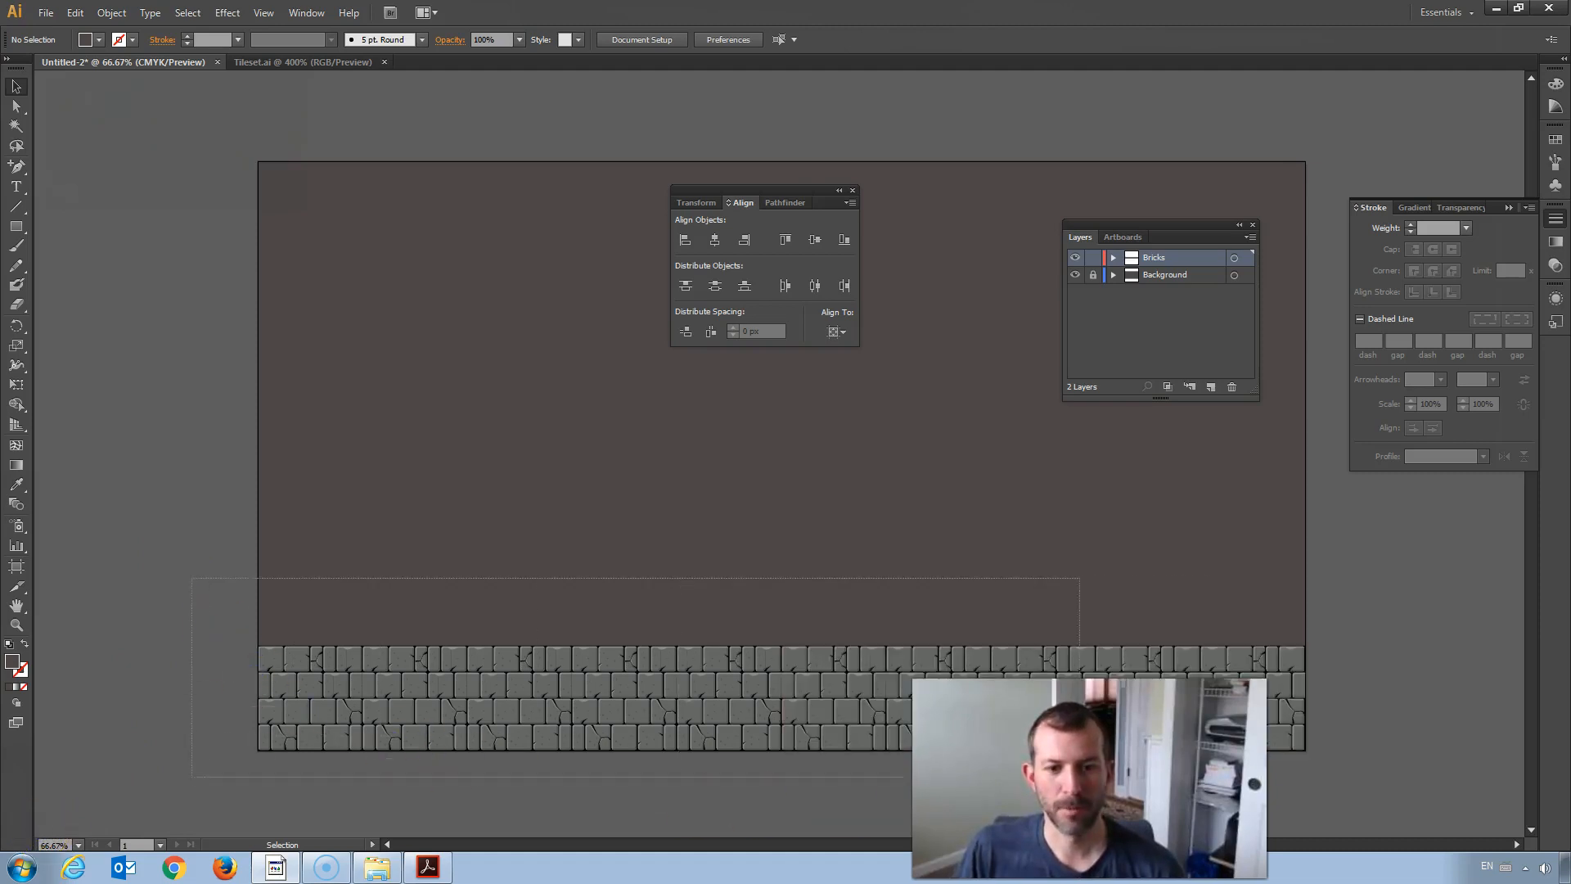
{"action": "left_click", "coordinate": [707, 665]}
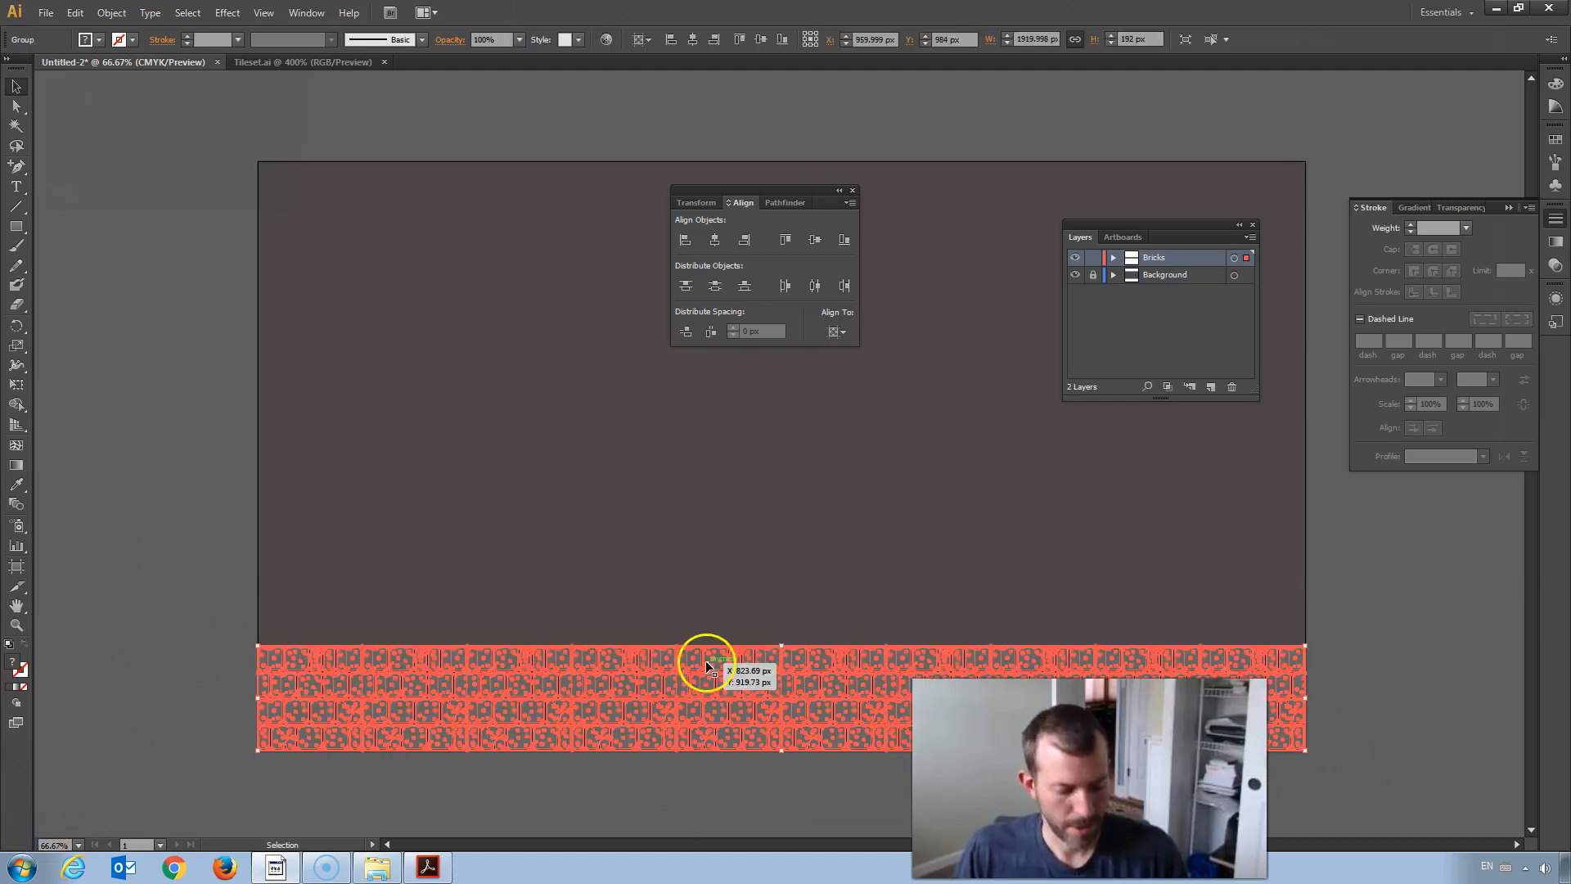
{"action": "left_click_drag", "start_coordinate": [707, 666], "coordinate": [590, 577]}
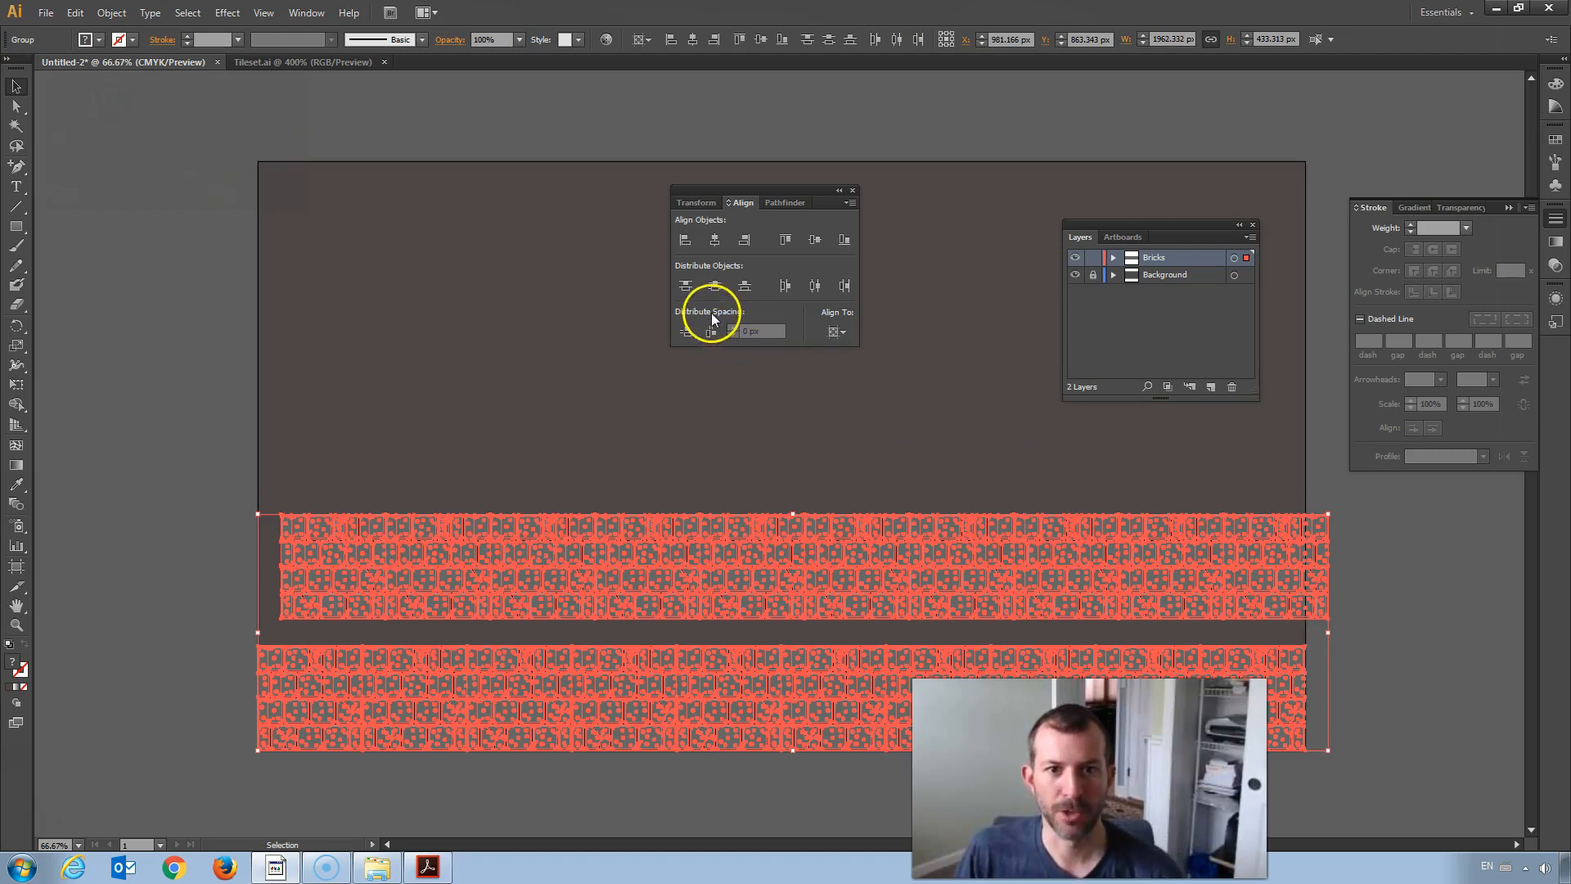
Step: Stack the copied strip on the first with no gap, left edges aligned, then deselect
{"action": "left_click", "coordinate": [686, 331]}
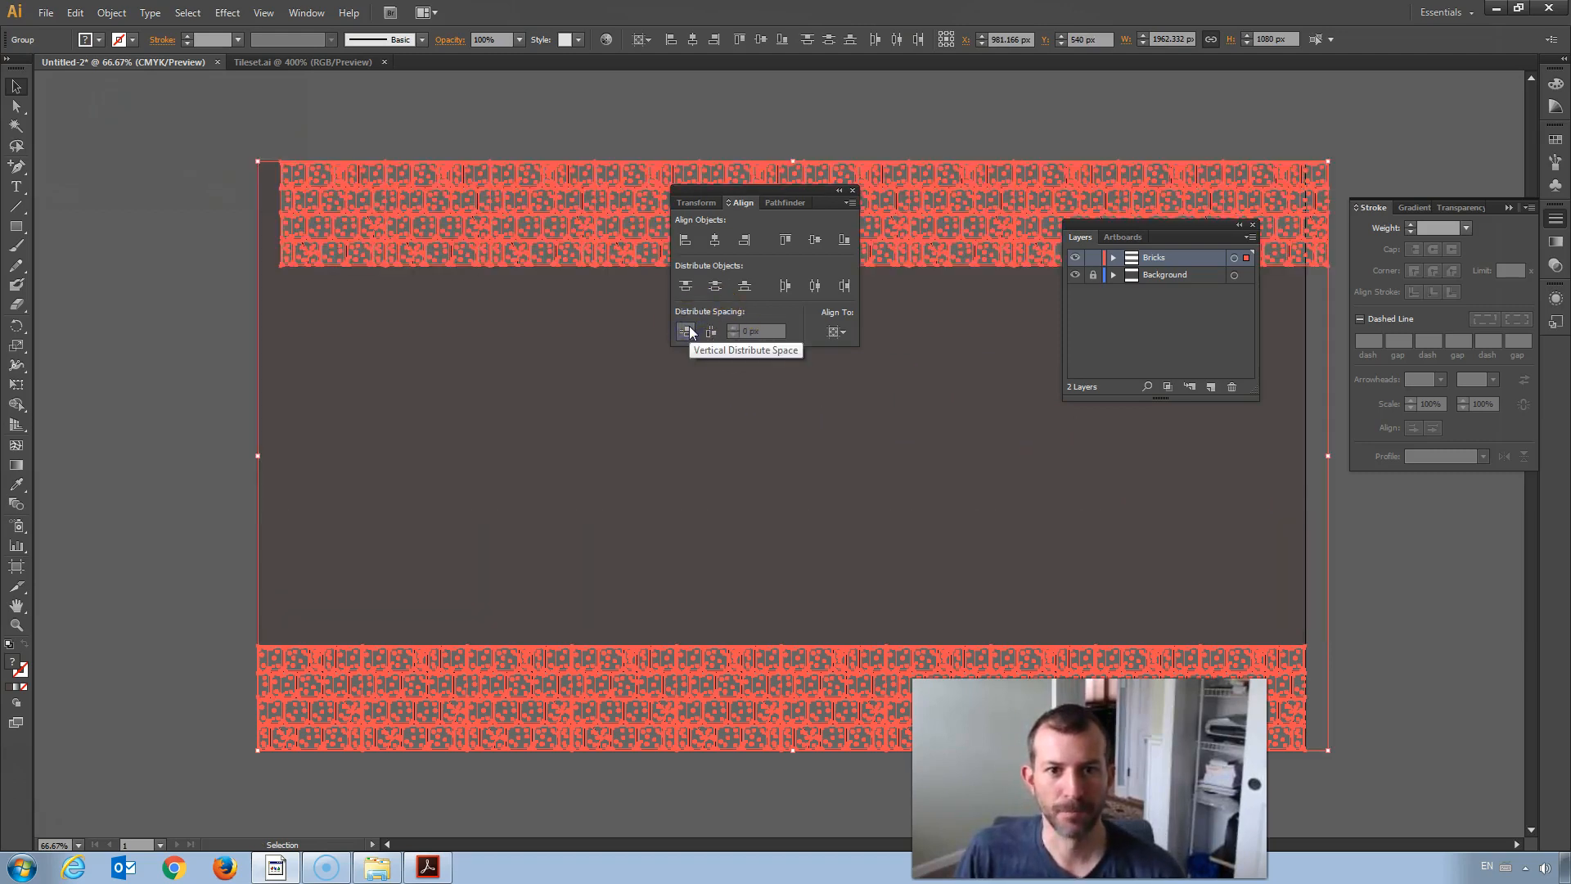
{"action": "left_click", "coordinate": [685, 331]}
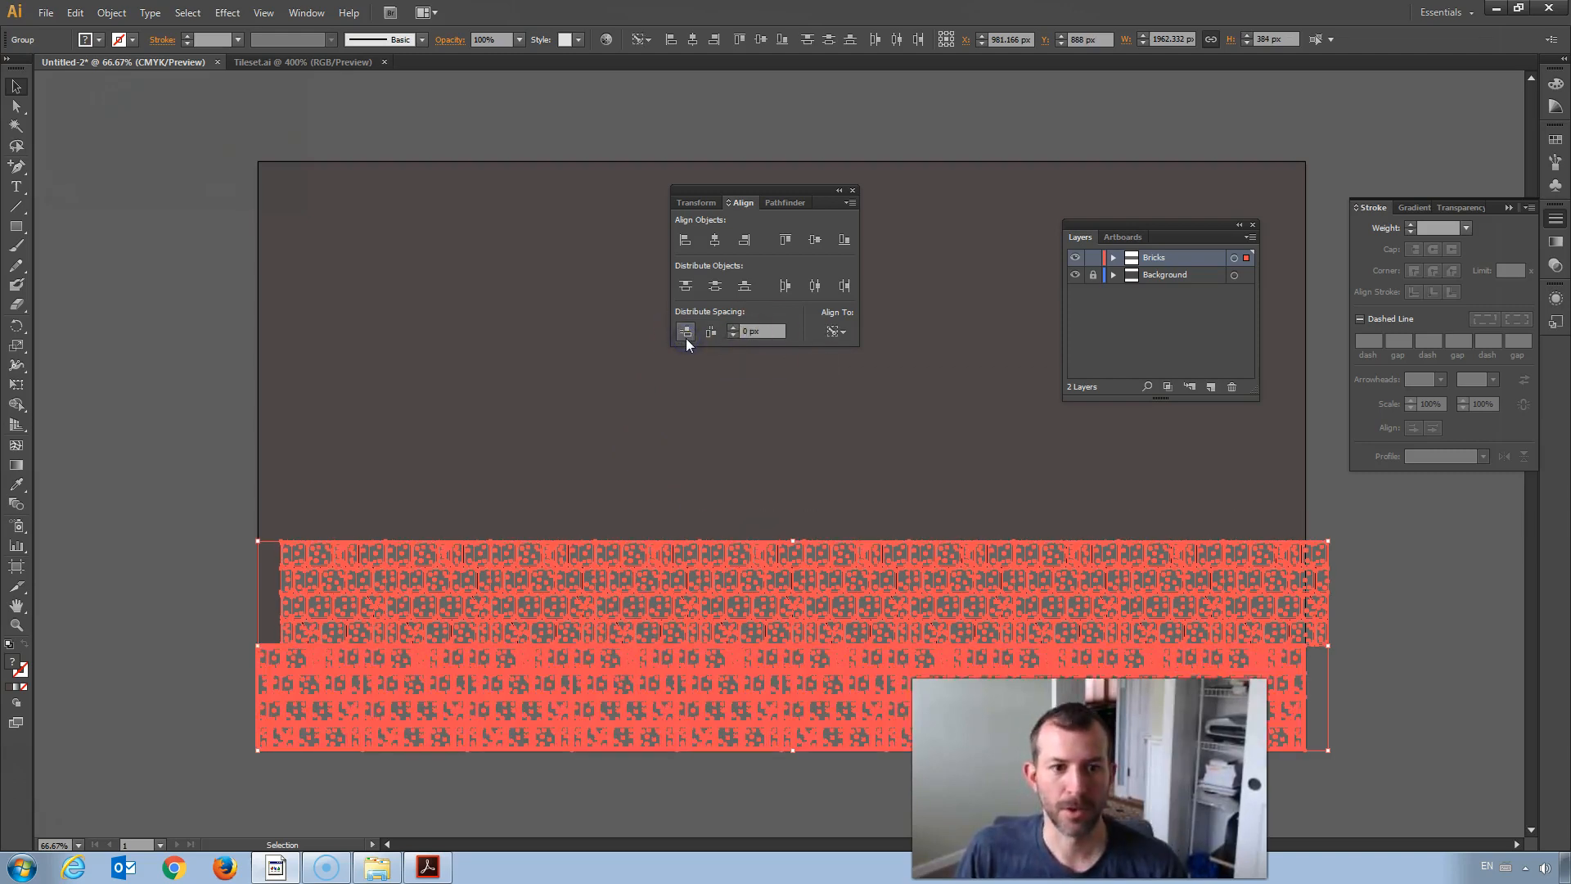
{"action": "left_click", "coordinate": [684, 239]}
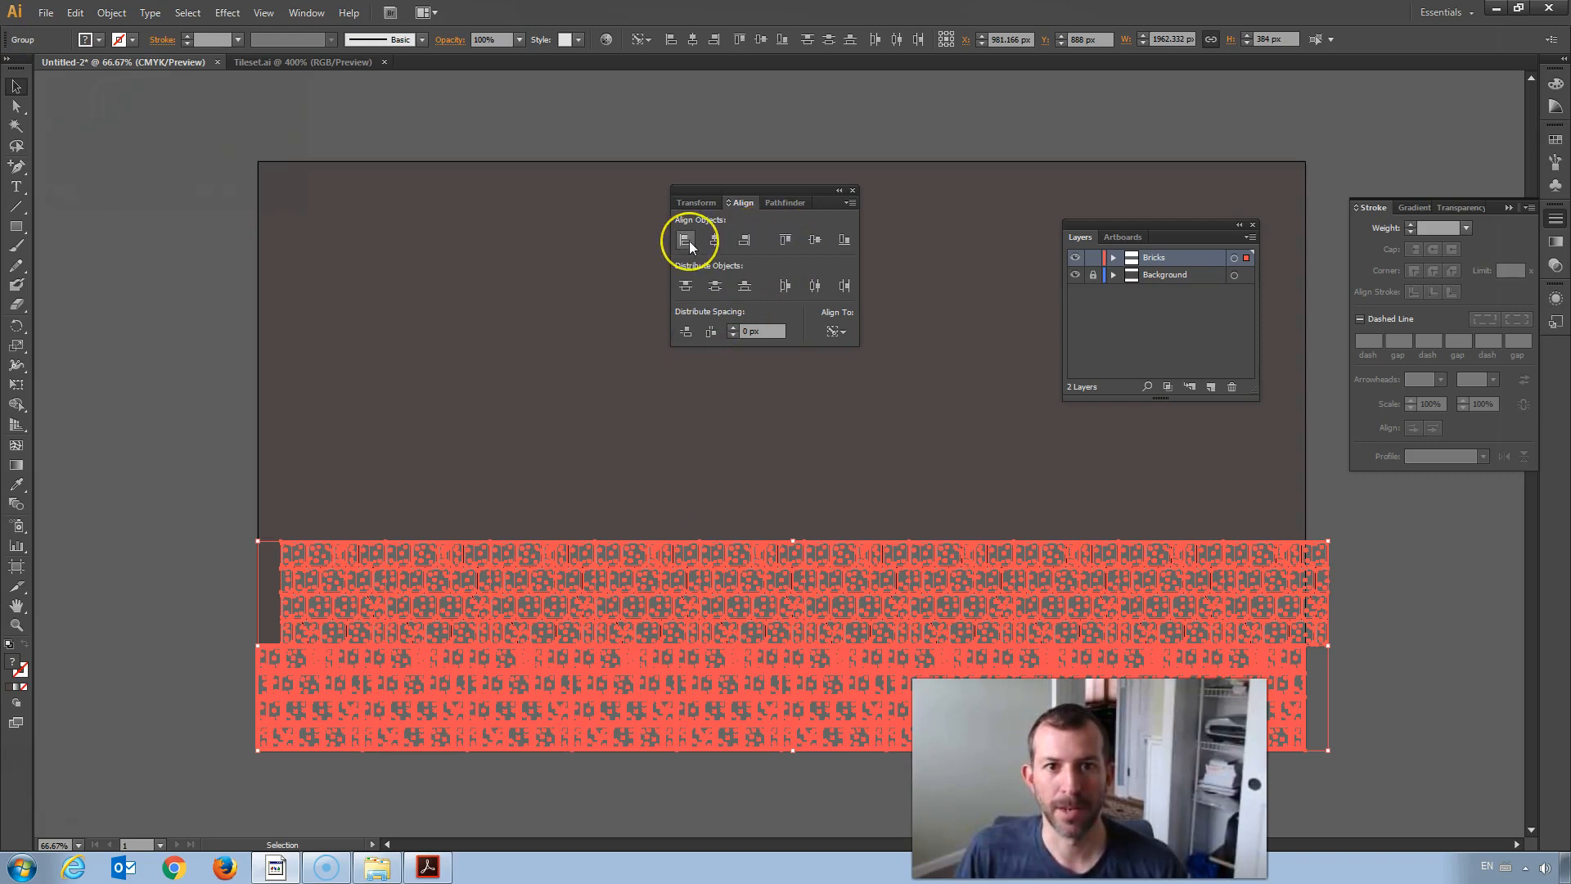
{"action": "left_click", "coordinate": [684, 239]}
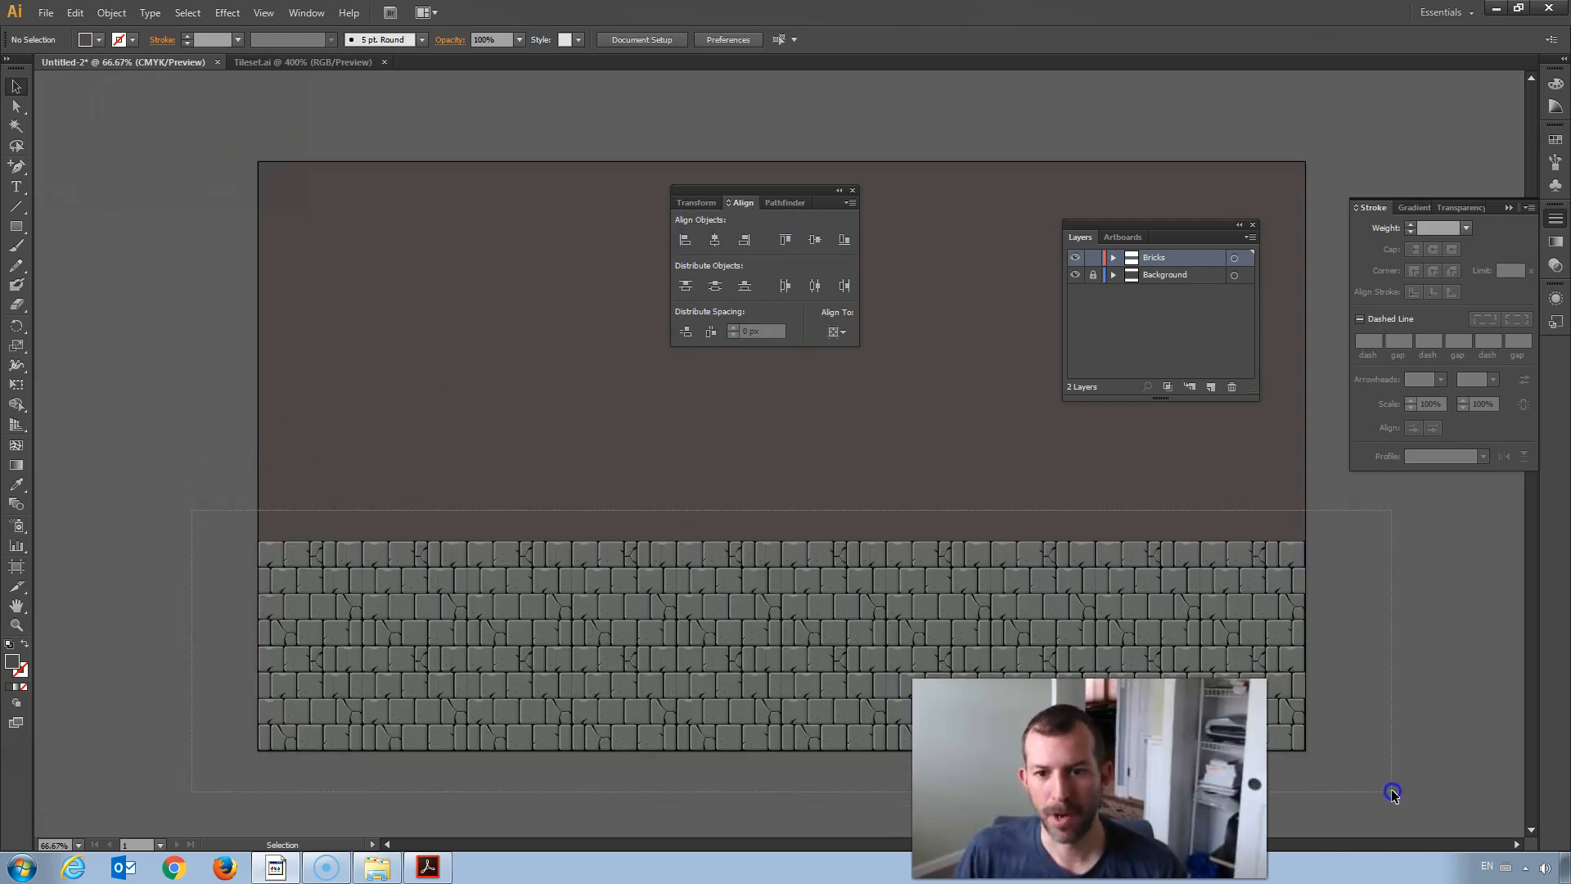
{"action": "left_click", "coordinate": [121, 13]}
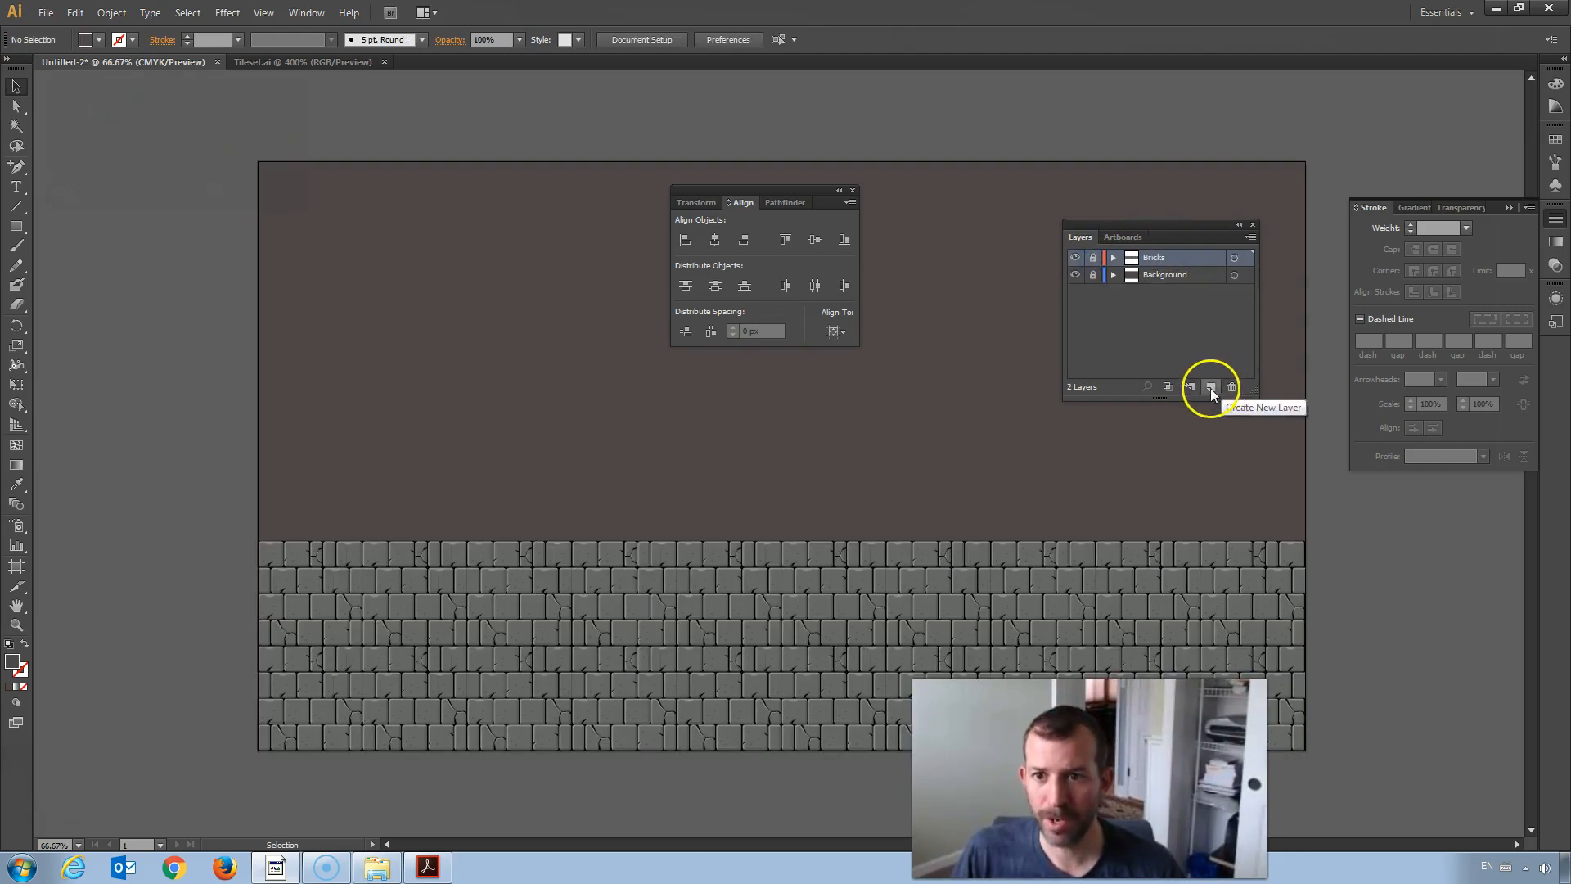
Step: Create a third layer above Bricks and rename it Objects
{"action": "left_click", "coordinate": [1211, 387]}
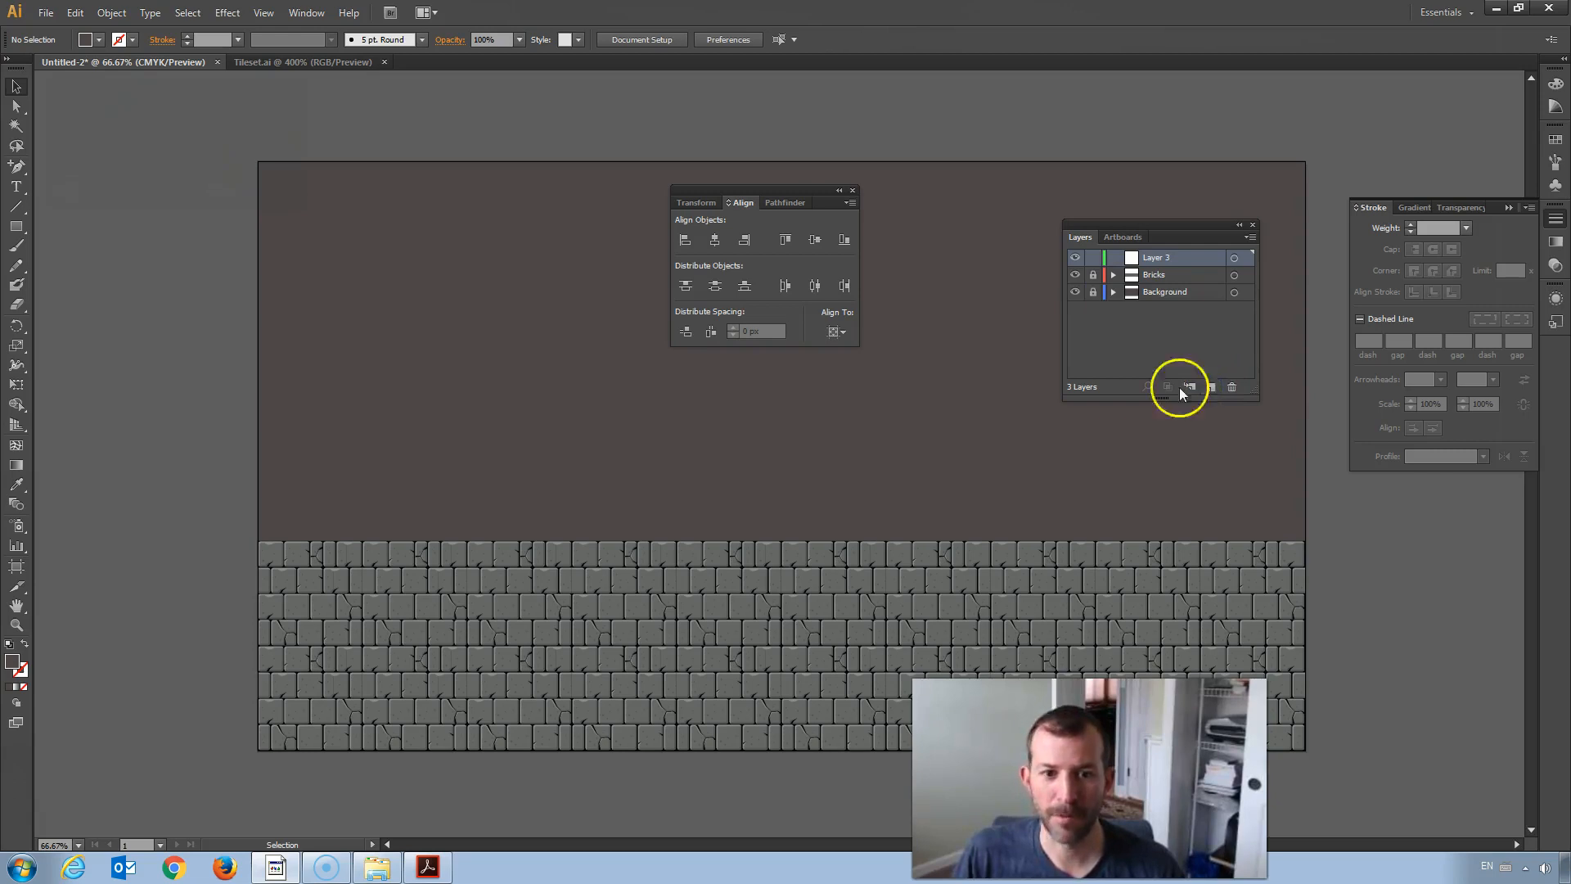
{"action": "mouse_move", "coordinate": [461, 426]}
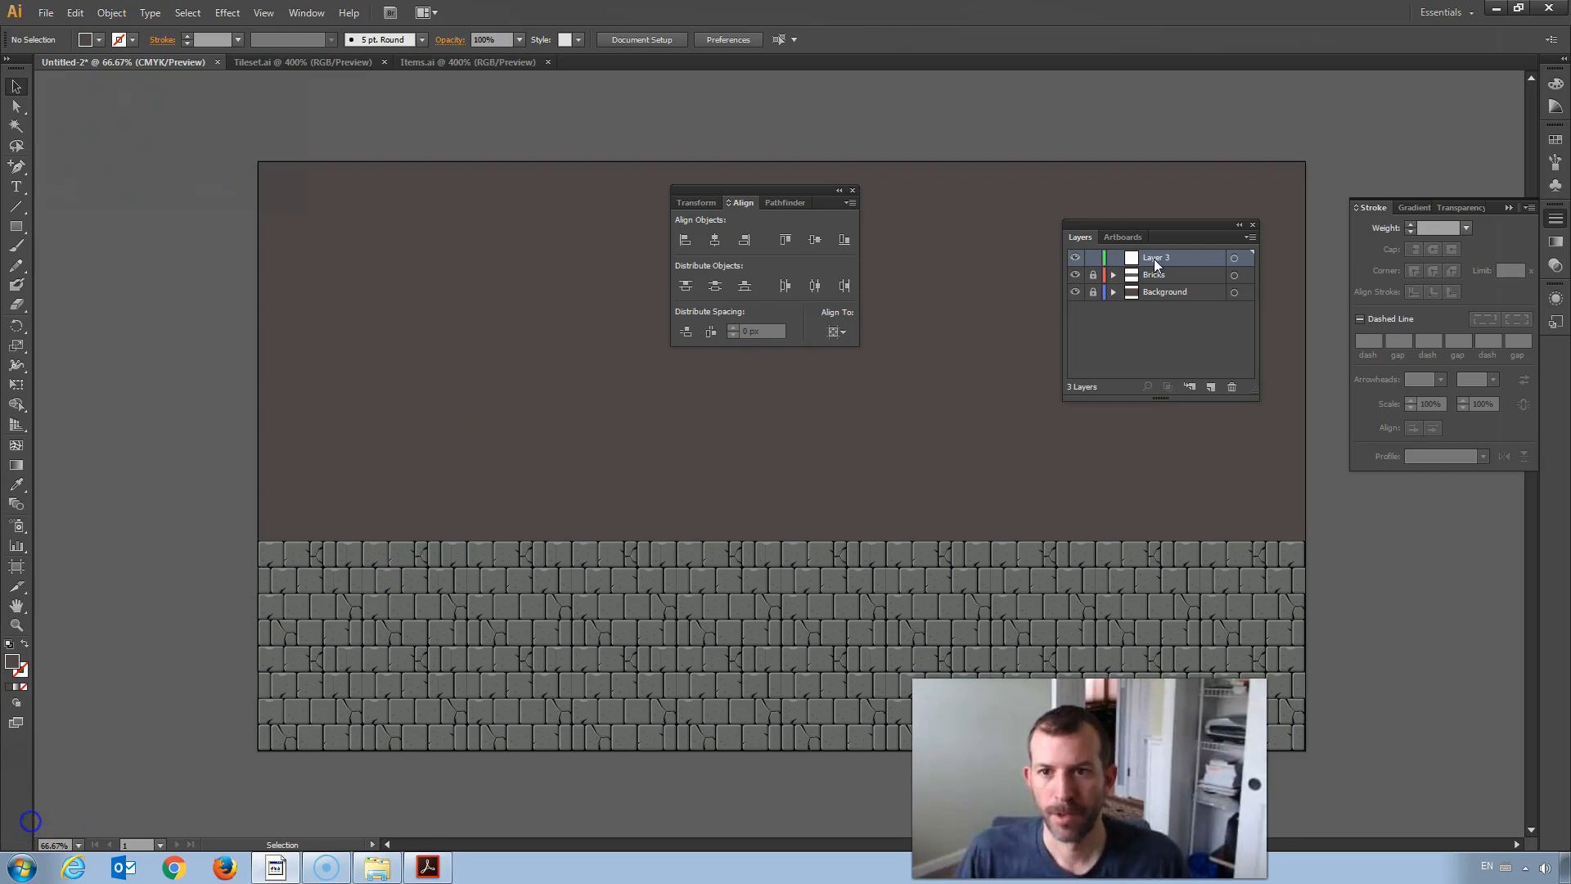
{"action": "double_click", "coordinate": [1157, 257]}
{"action": "type", "text": "Objects"}
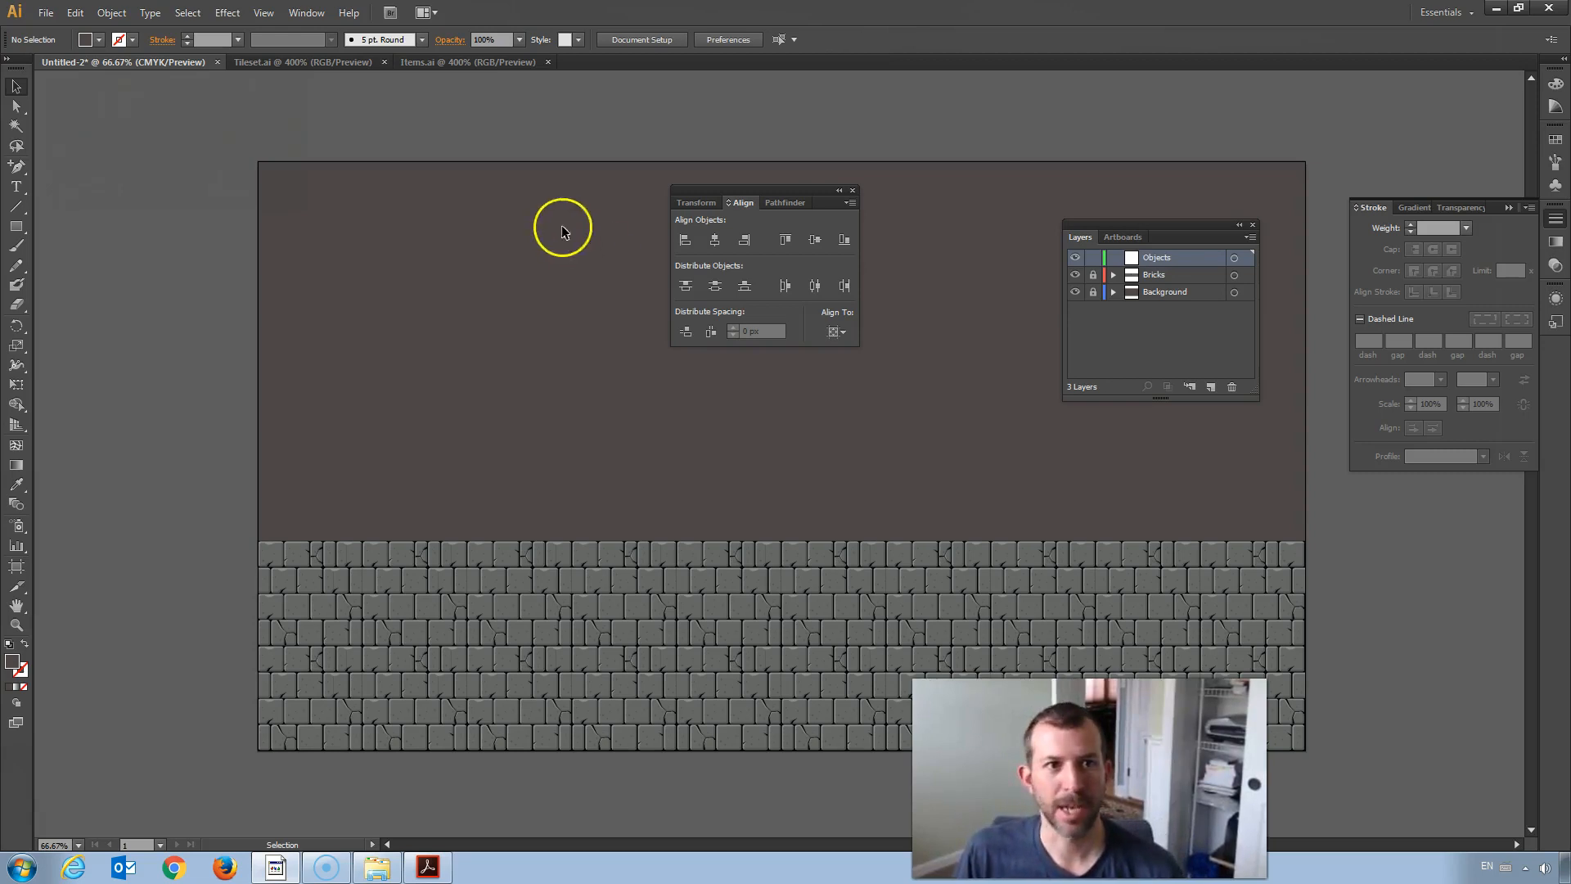
{"action": "mouse_move", "coordinate": [462, 72]}
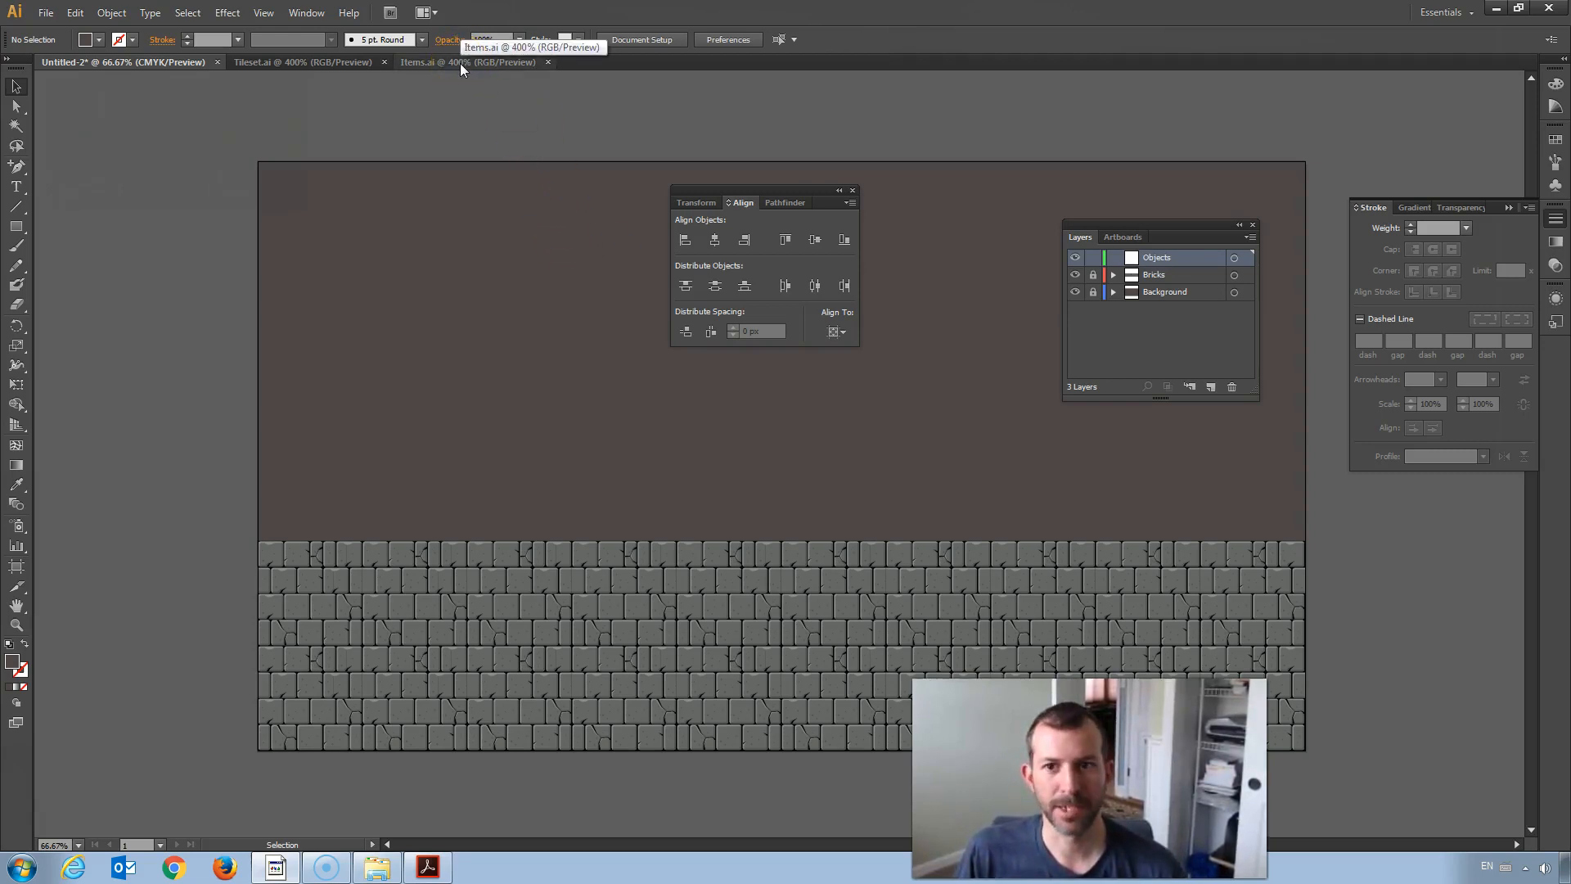
Step: Bring the door over from Items.ai, stand it on the brick floor at left and enlarge it
{"action": "left_click", "coordinate": [458, 62]}
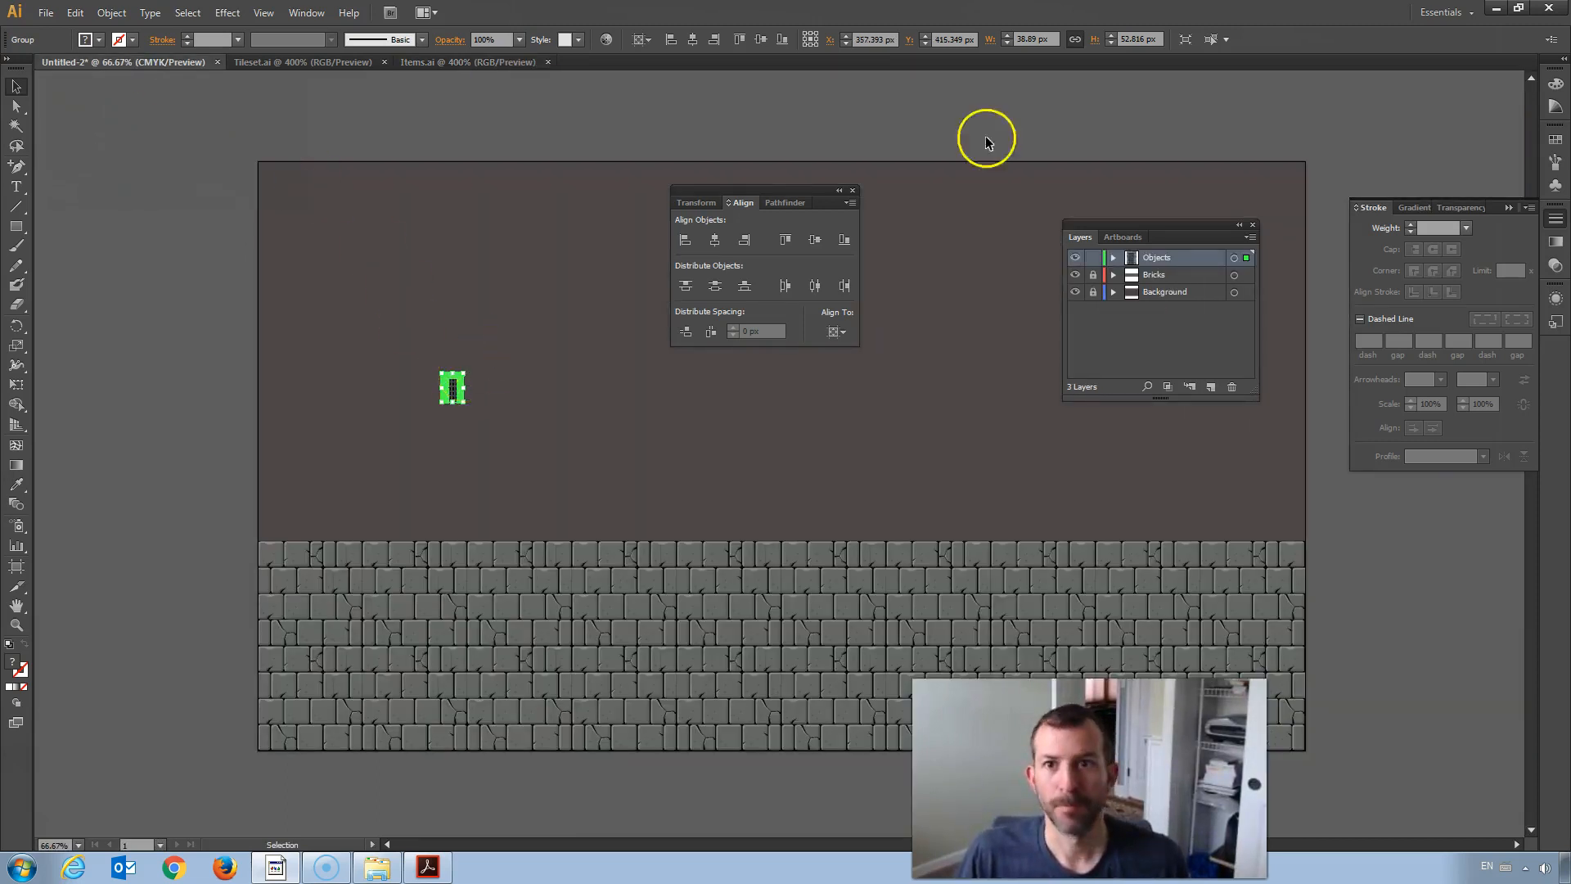
{"action": "mouse_move", "coordinate": [482, 374]}
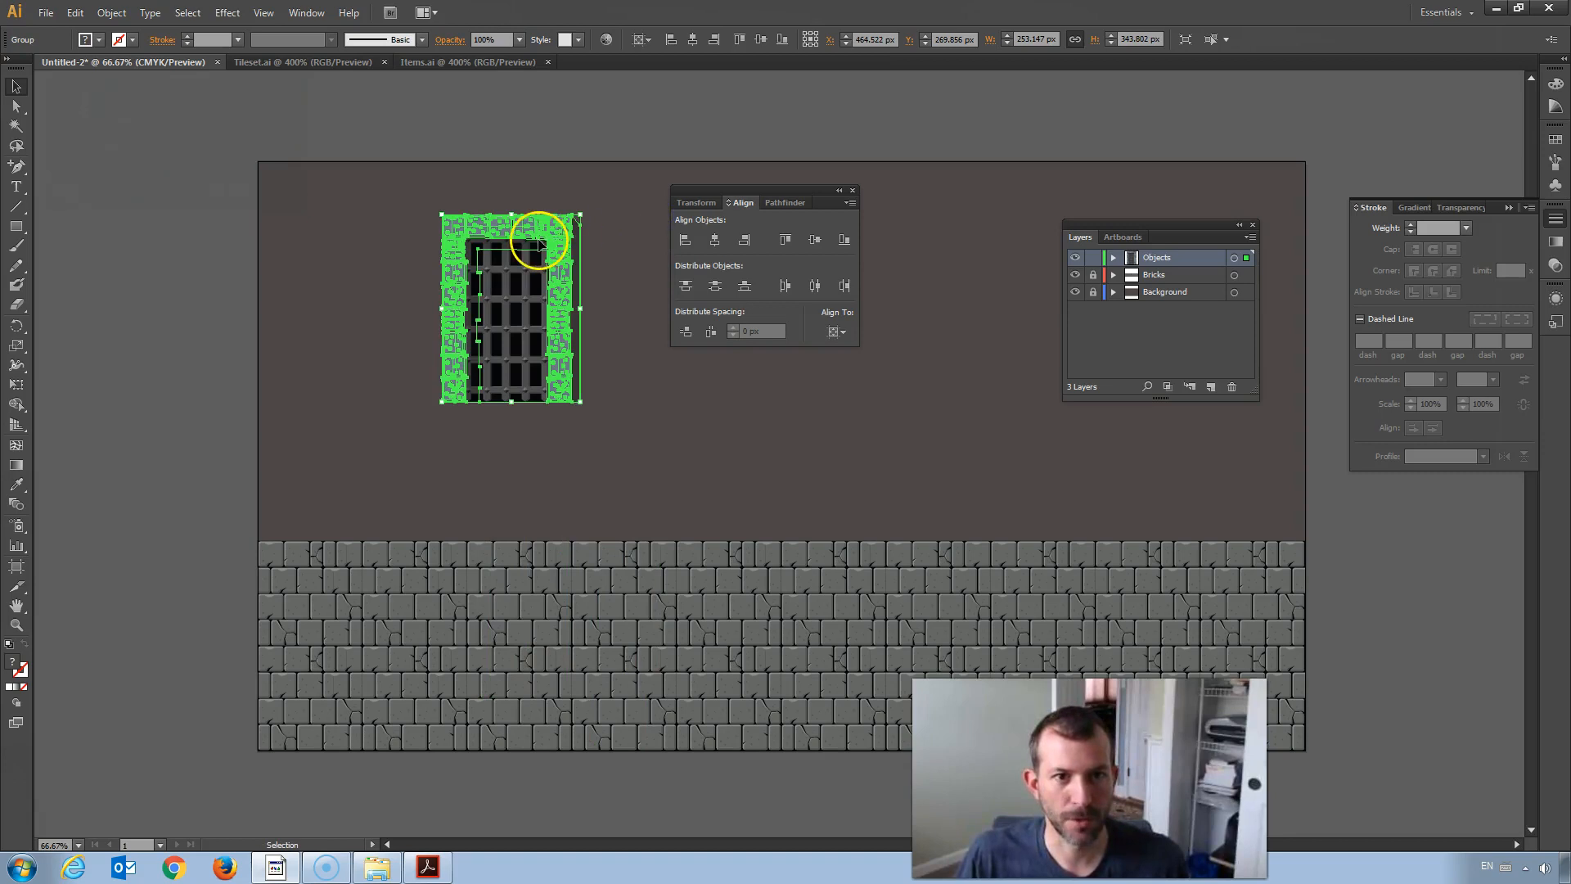
{"action": "left_click_drag", "start_coordinate": [542, 241], "coordinate": [421, 377]}
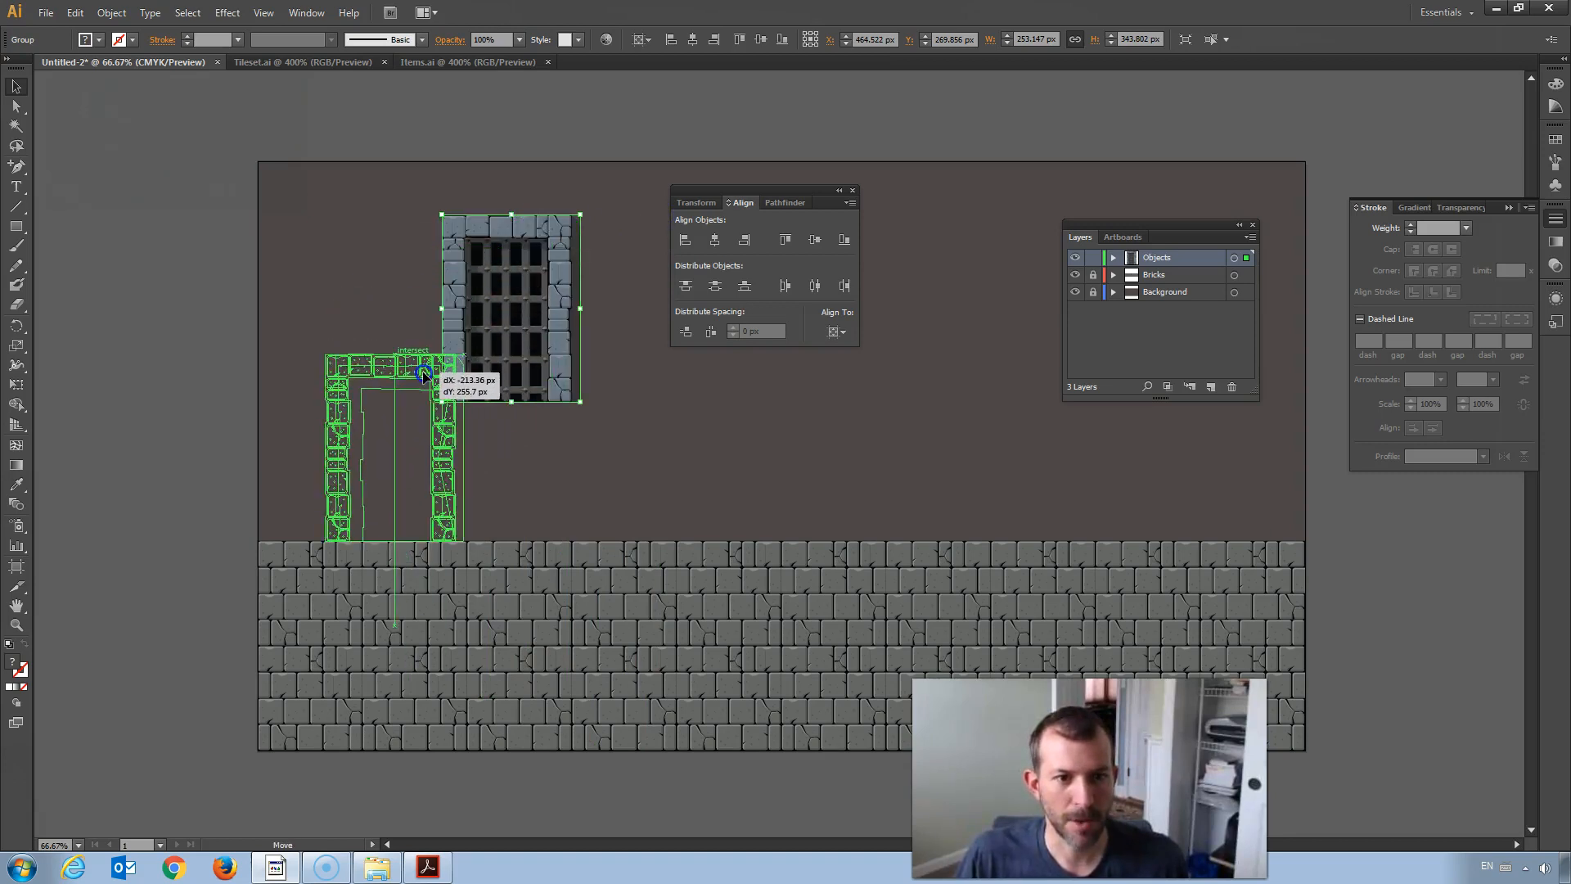
{"action": "left_click_drag", "start_coordinate": [421, 373], "coordinate": [461, 373]}
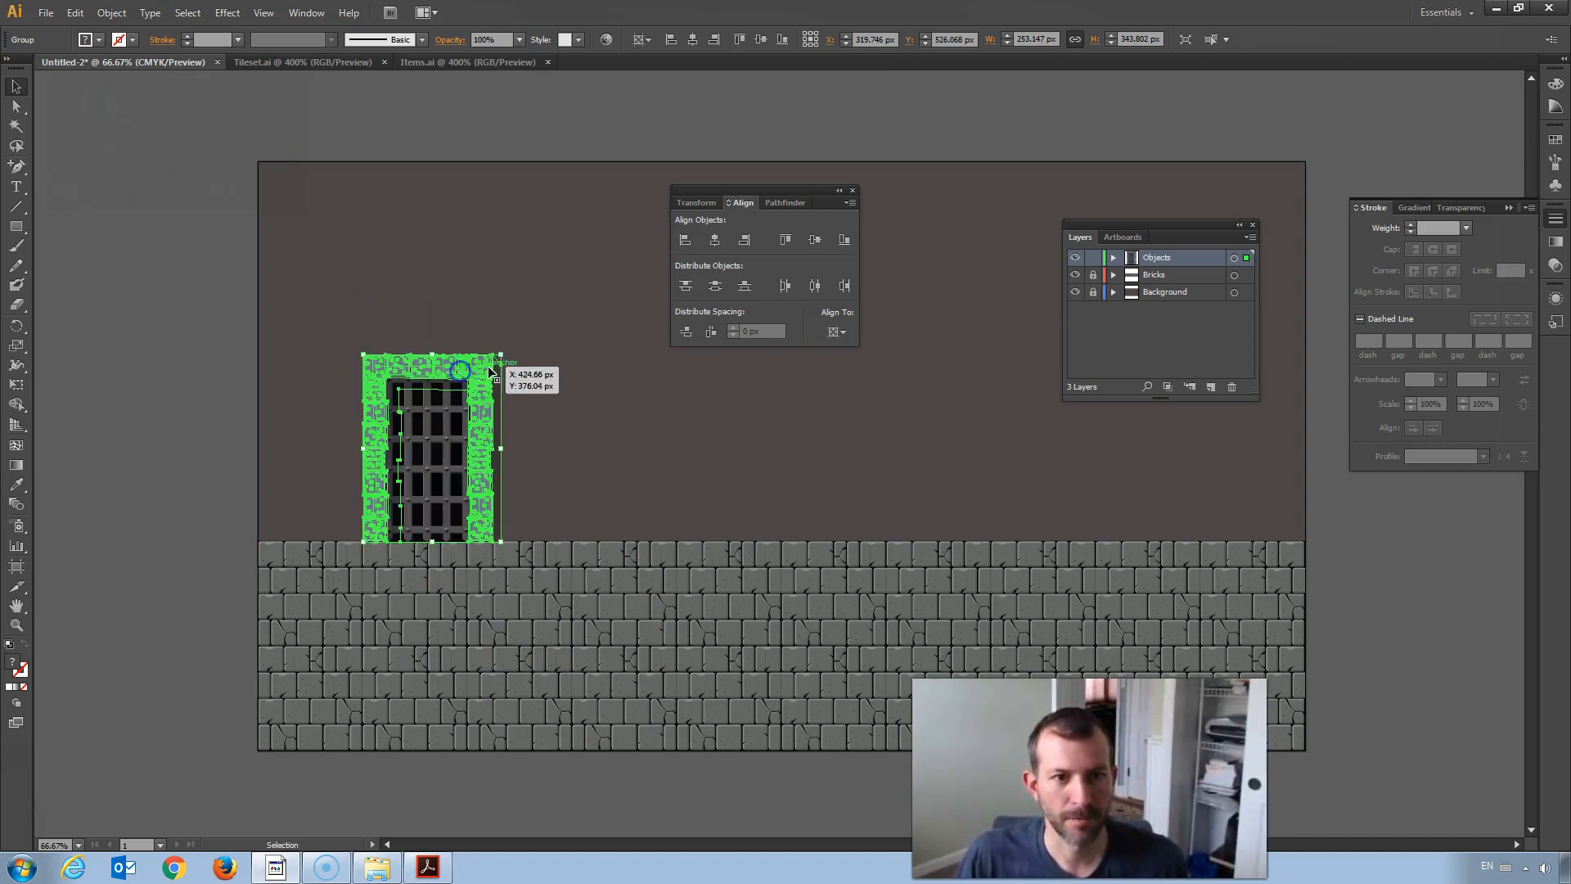
{"action": "left_click_drag", "start_coordinate": [466, 372], "coordinate": [585, 284]}
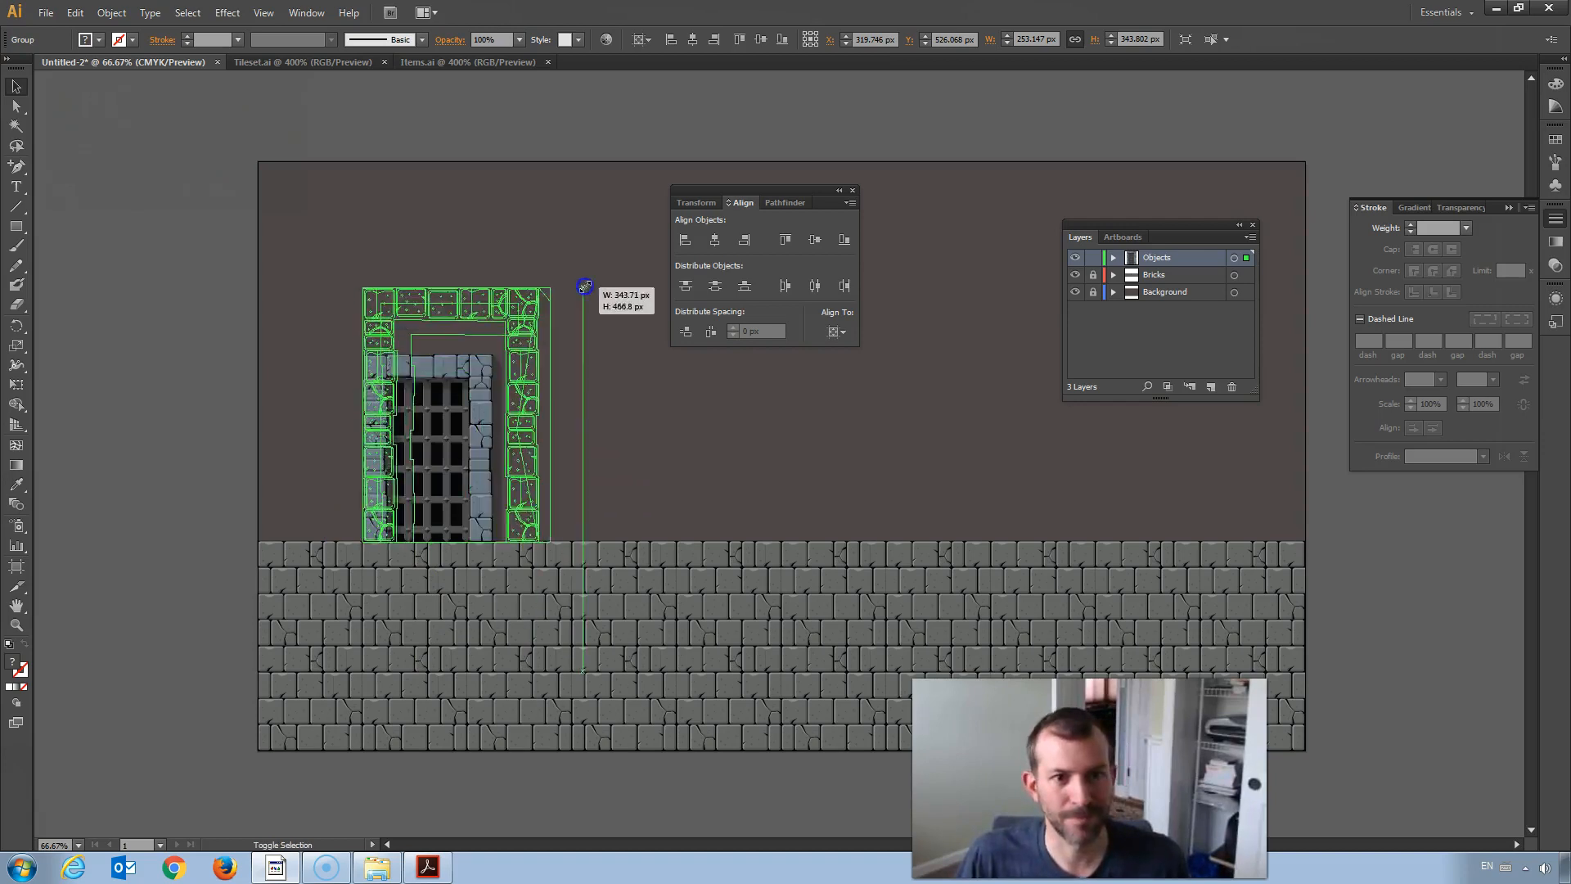
{"action": "left_click", "coordinate": [242, 323]}
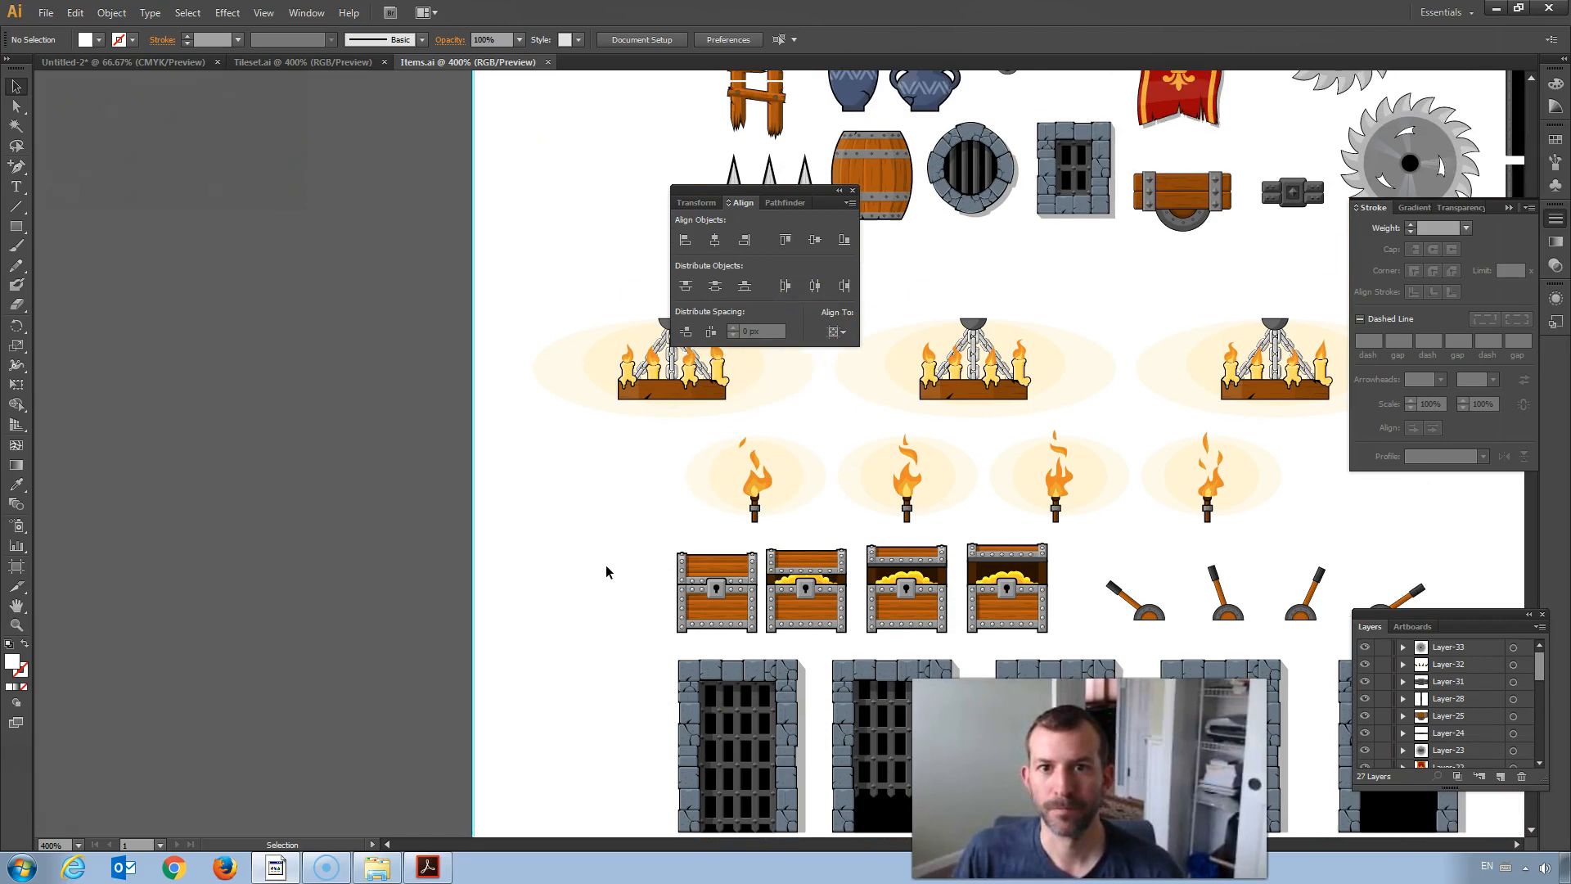
Step: Copy the wooden barrel from Items.ai into the scene and select the pasted copy
{"action": "left_click_drag", "start_coordinate": [761, 201], "coordinate": [569, 162]}
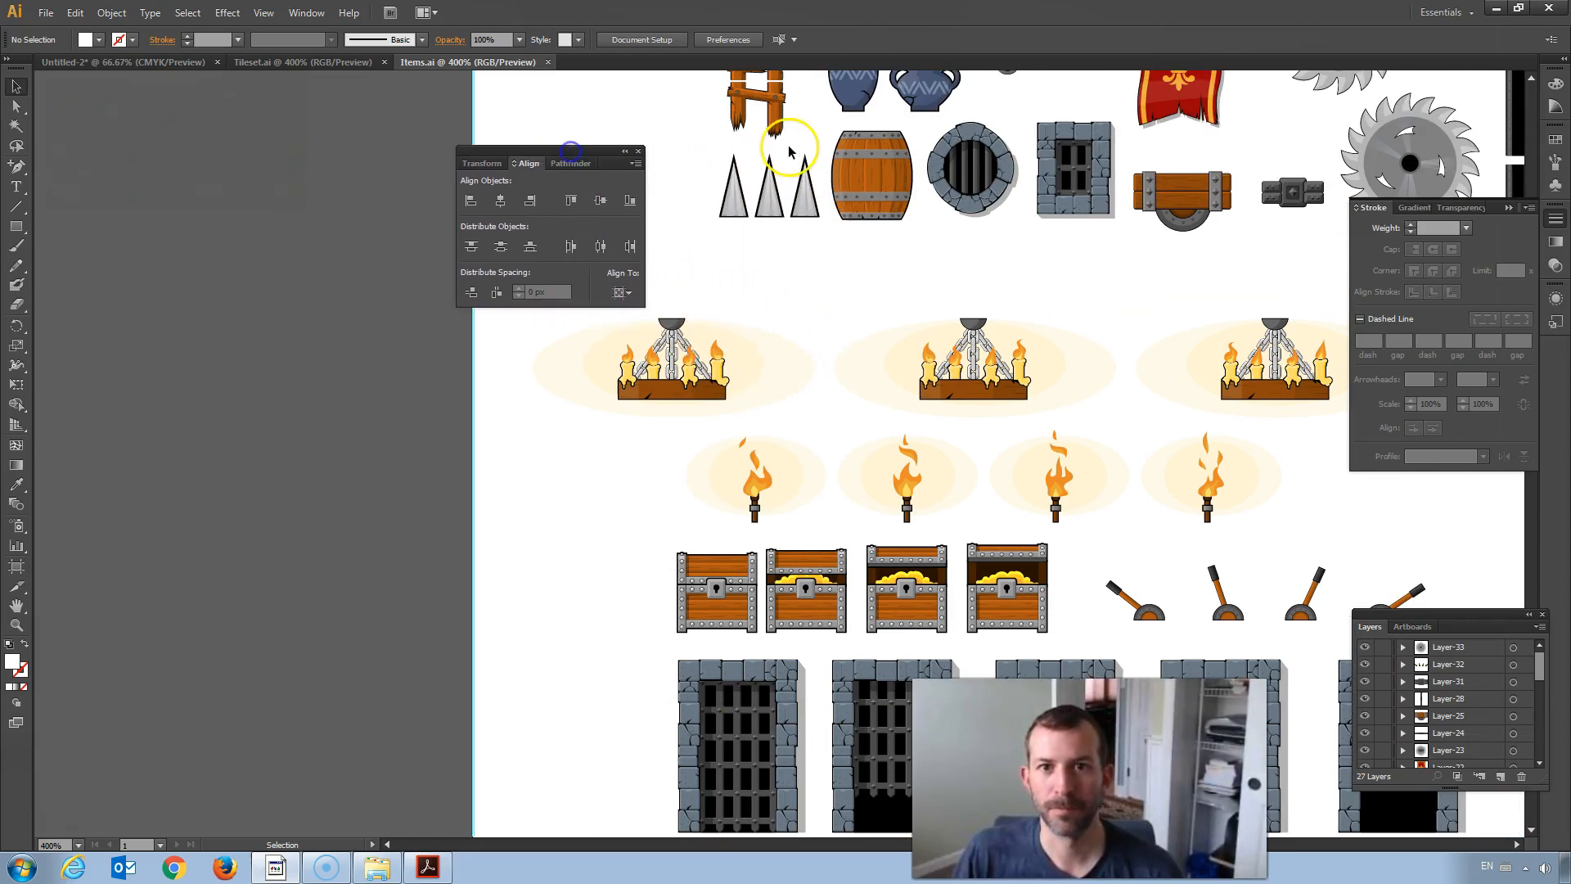
{"action": "left_click", "coordinate": [870, 171]}
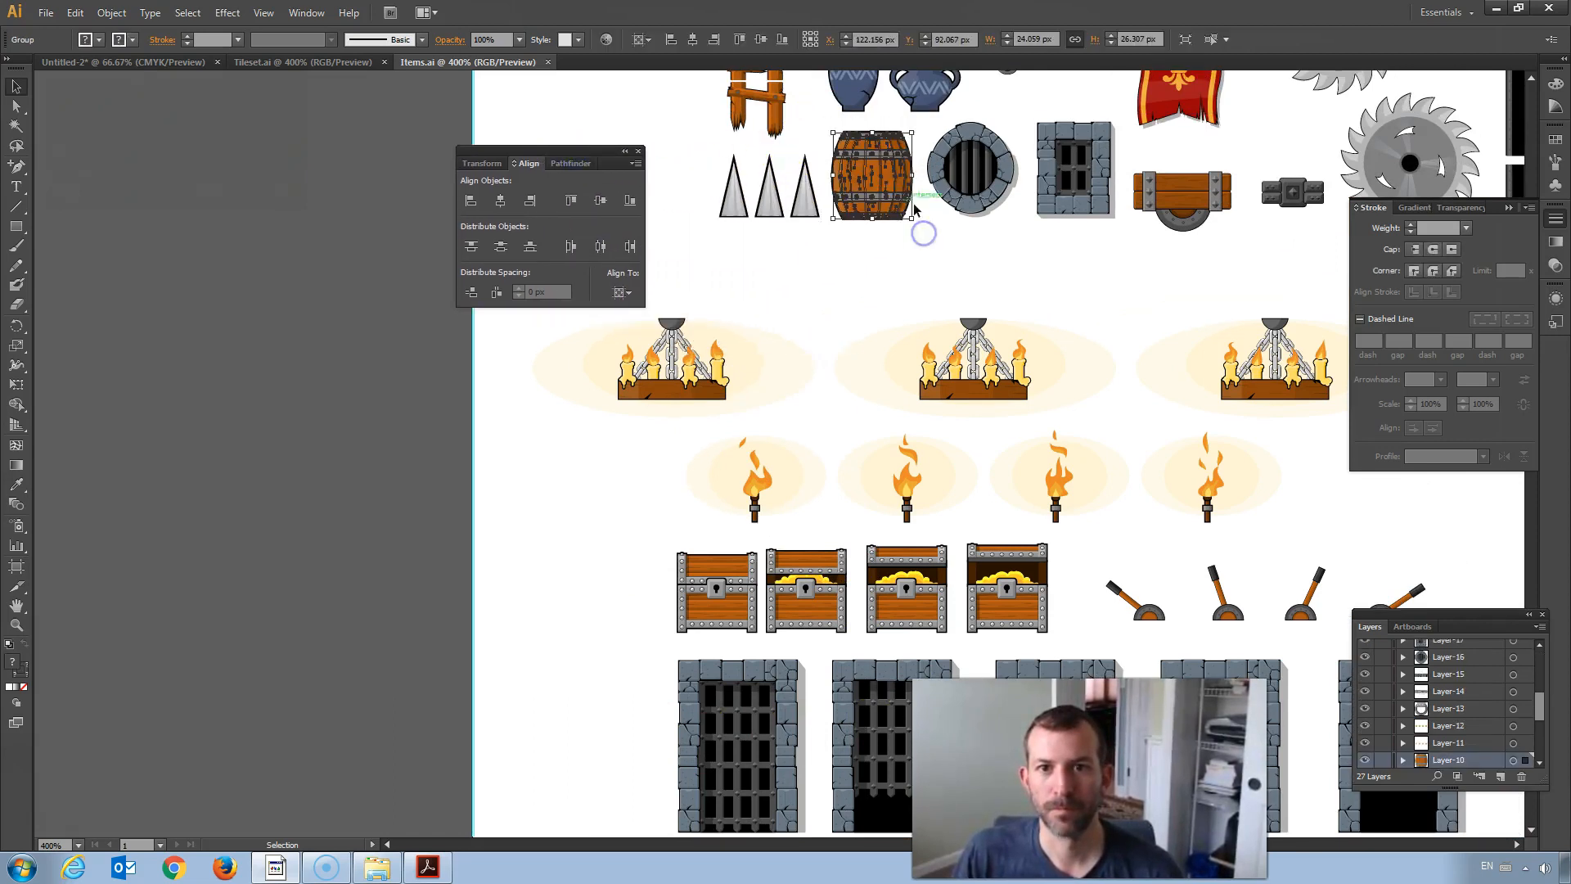
{"action": "left_click", "coordinate": [114, 62]}
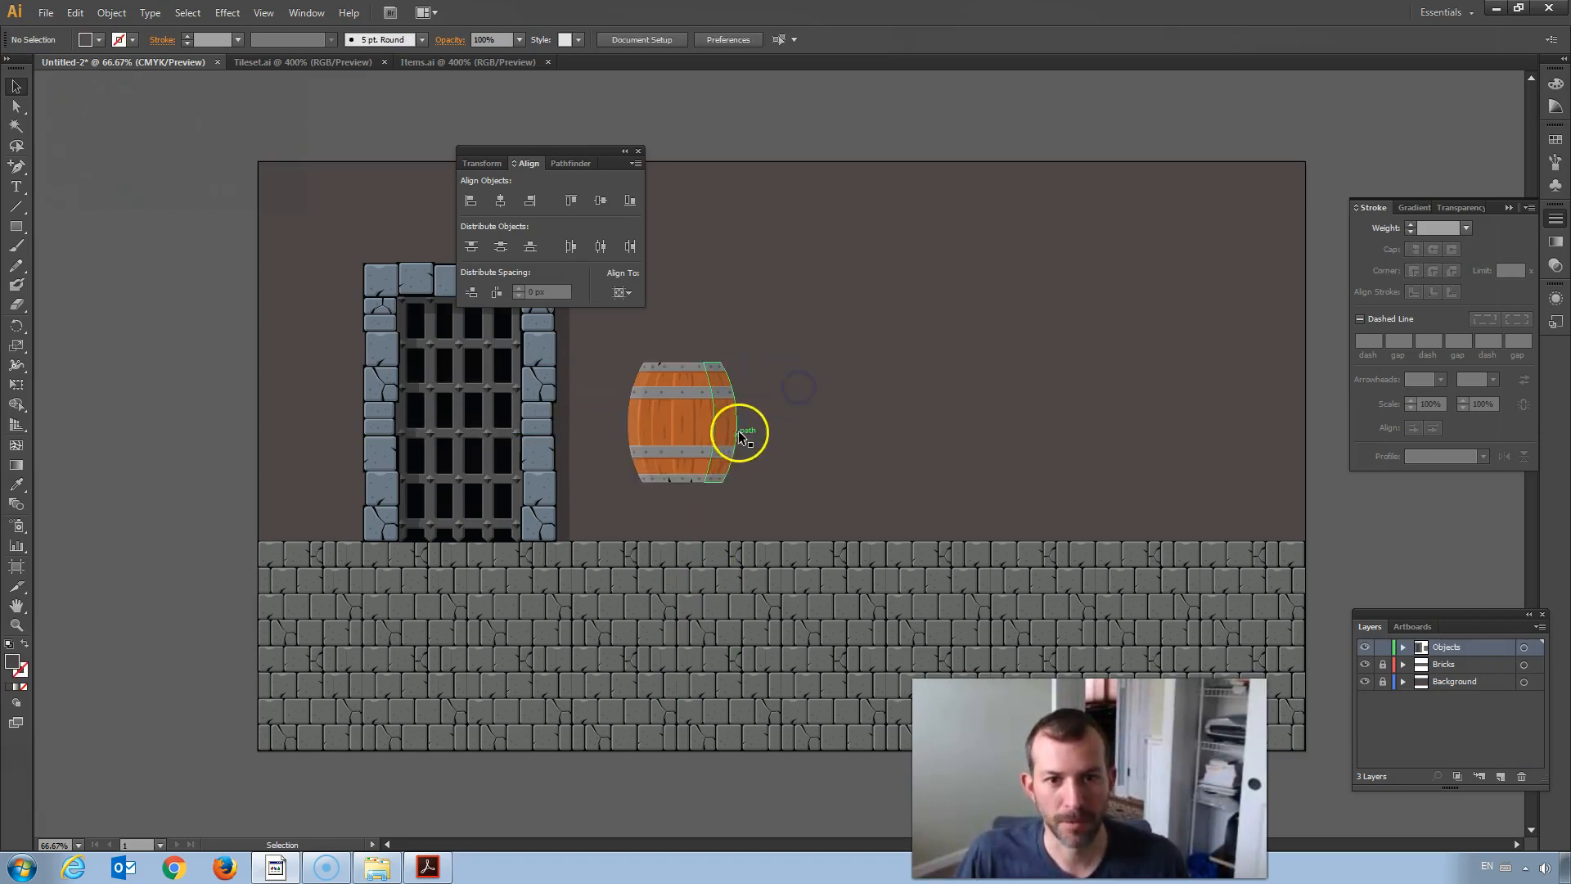
{"action": "left_click", "coordinate": [743, 435]}
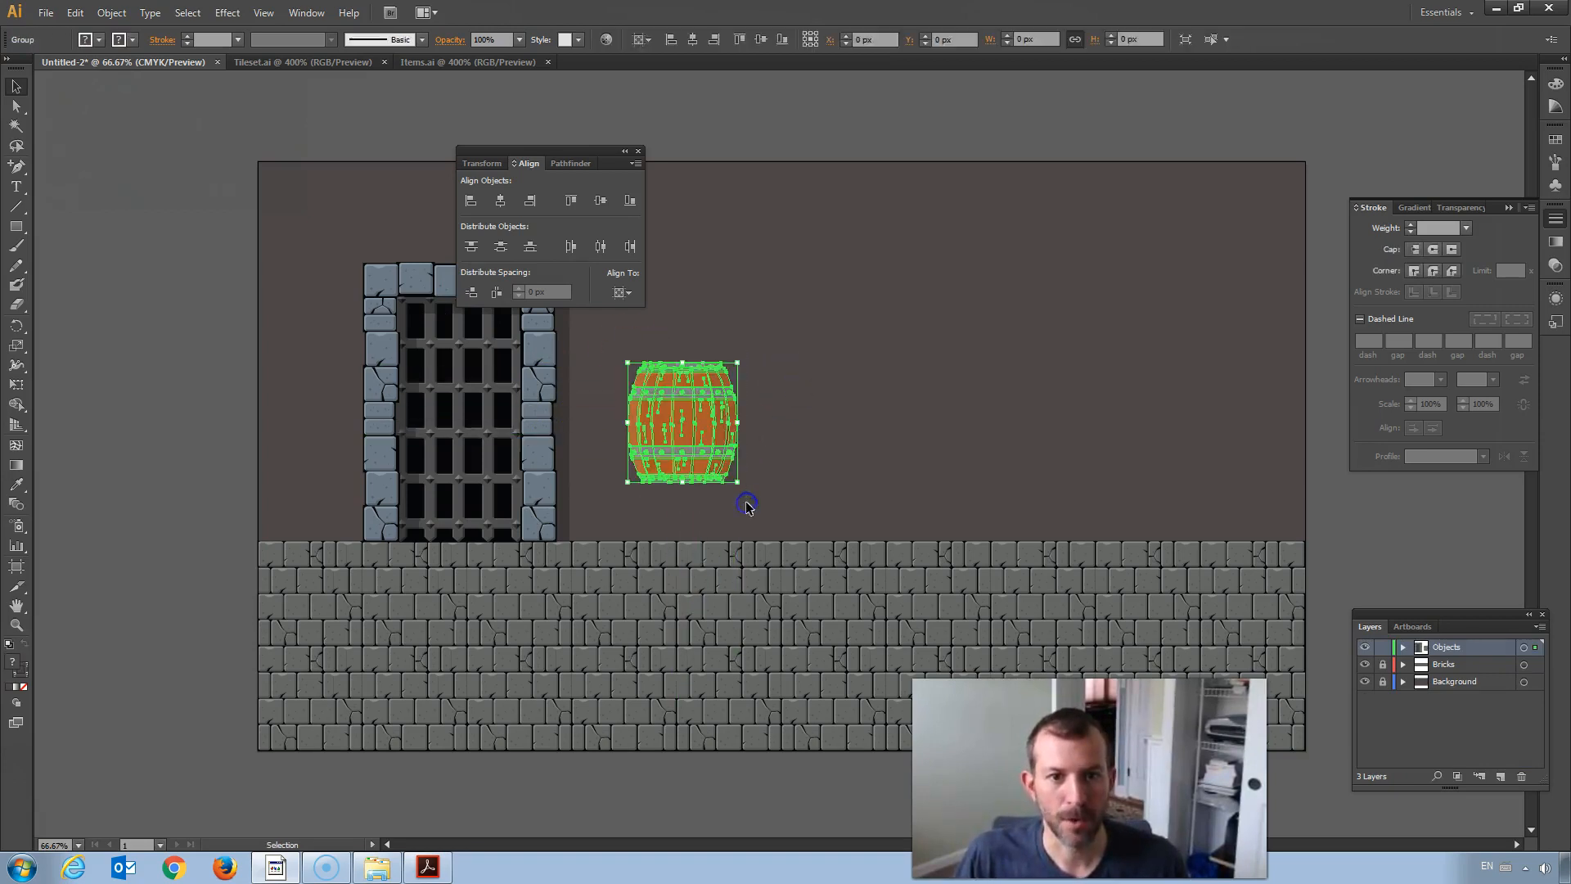
{"action": "left_click", "coordinate": [131, 13]}
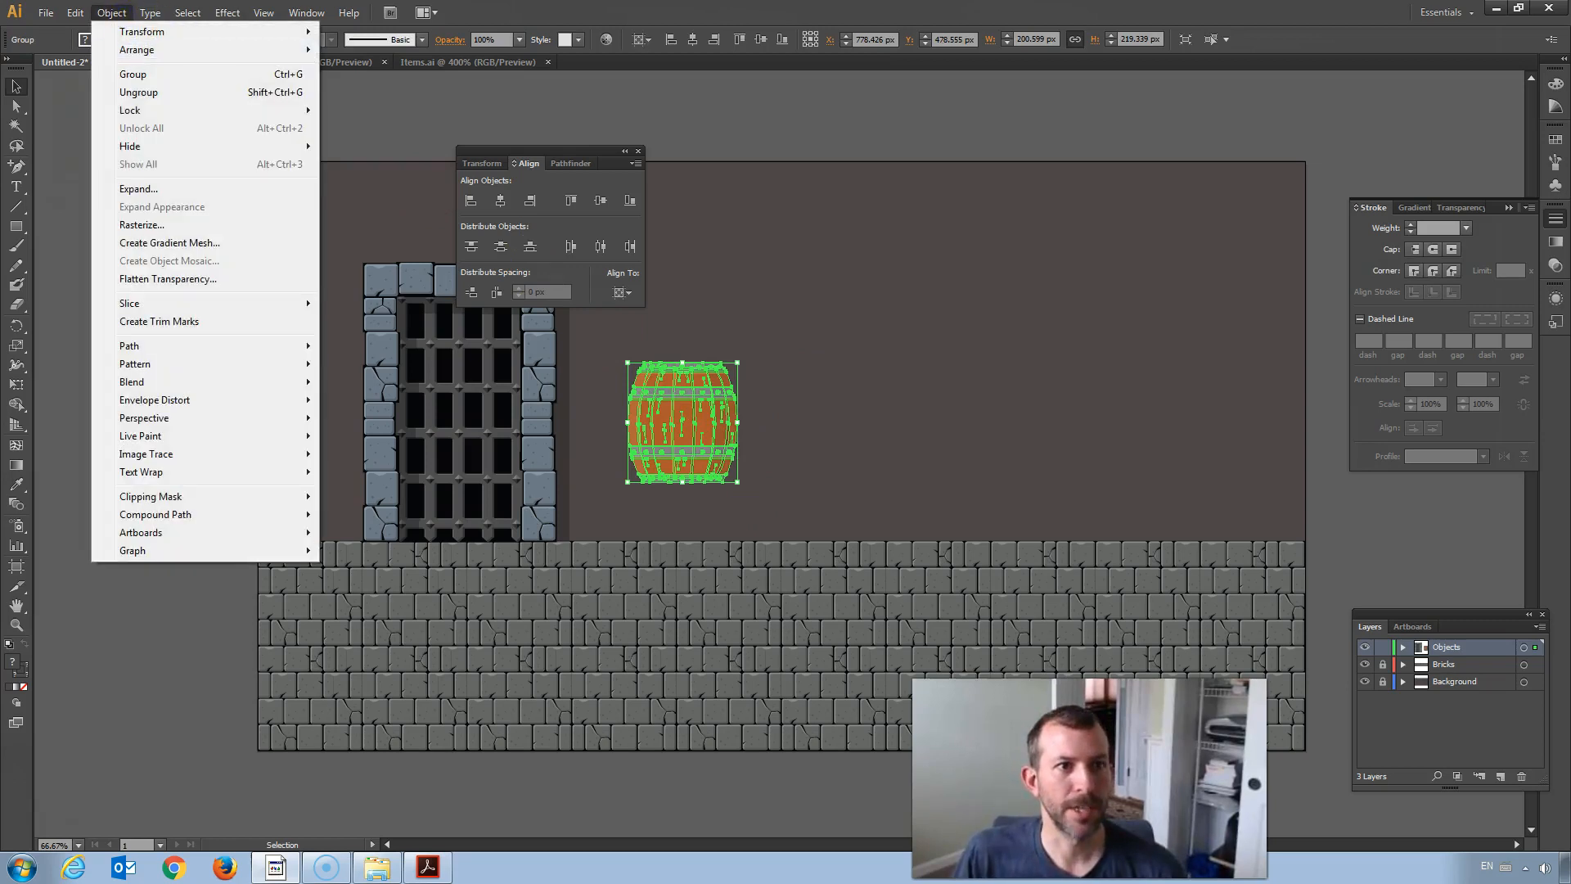
Step: Settle the barrel onto the brick floor at the far left edge beside the gate
{"action": "left_click_drag", "start_coordinate": [691, 401], "coordinate": [654, 445]}
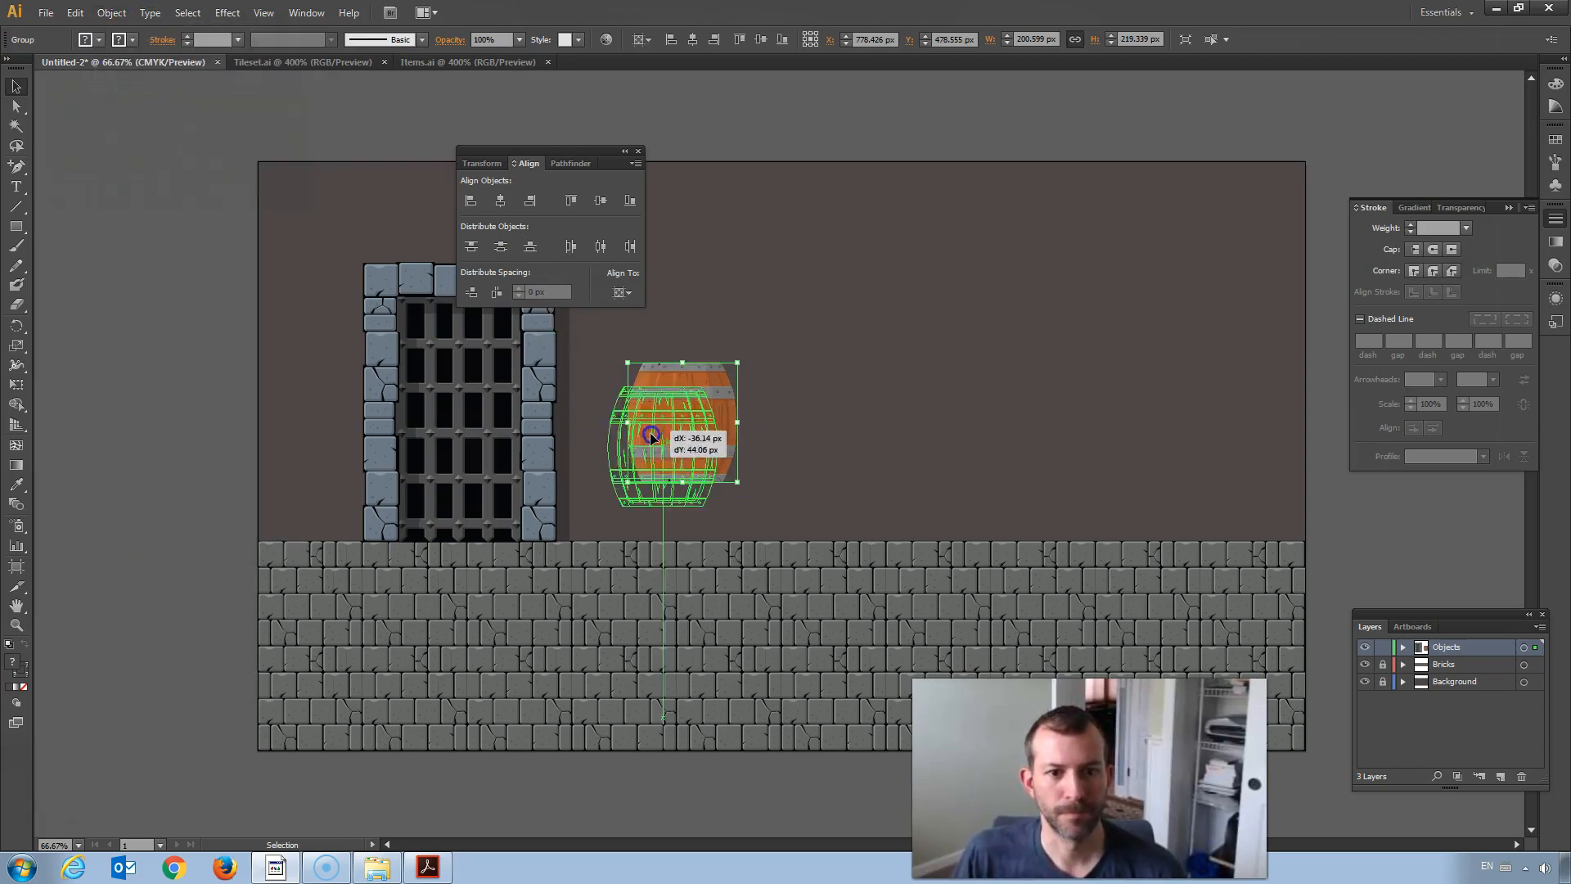
{"action": "left_click_drag", "start_coordinate": [651, 435], "coordinate": [689, 463]}
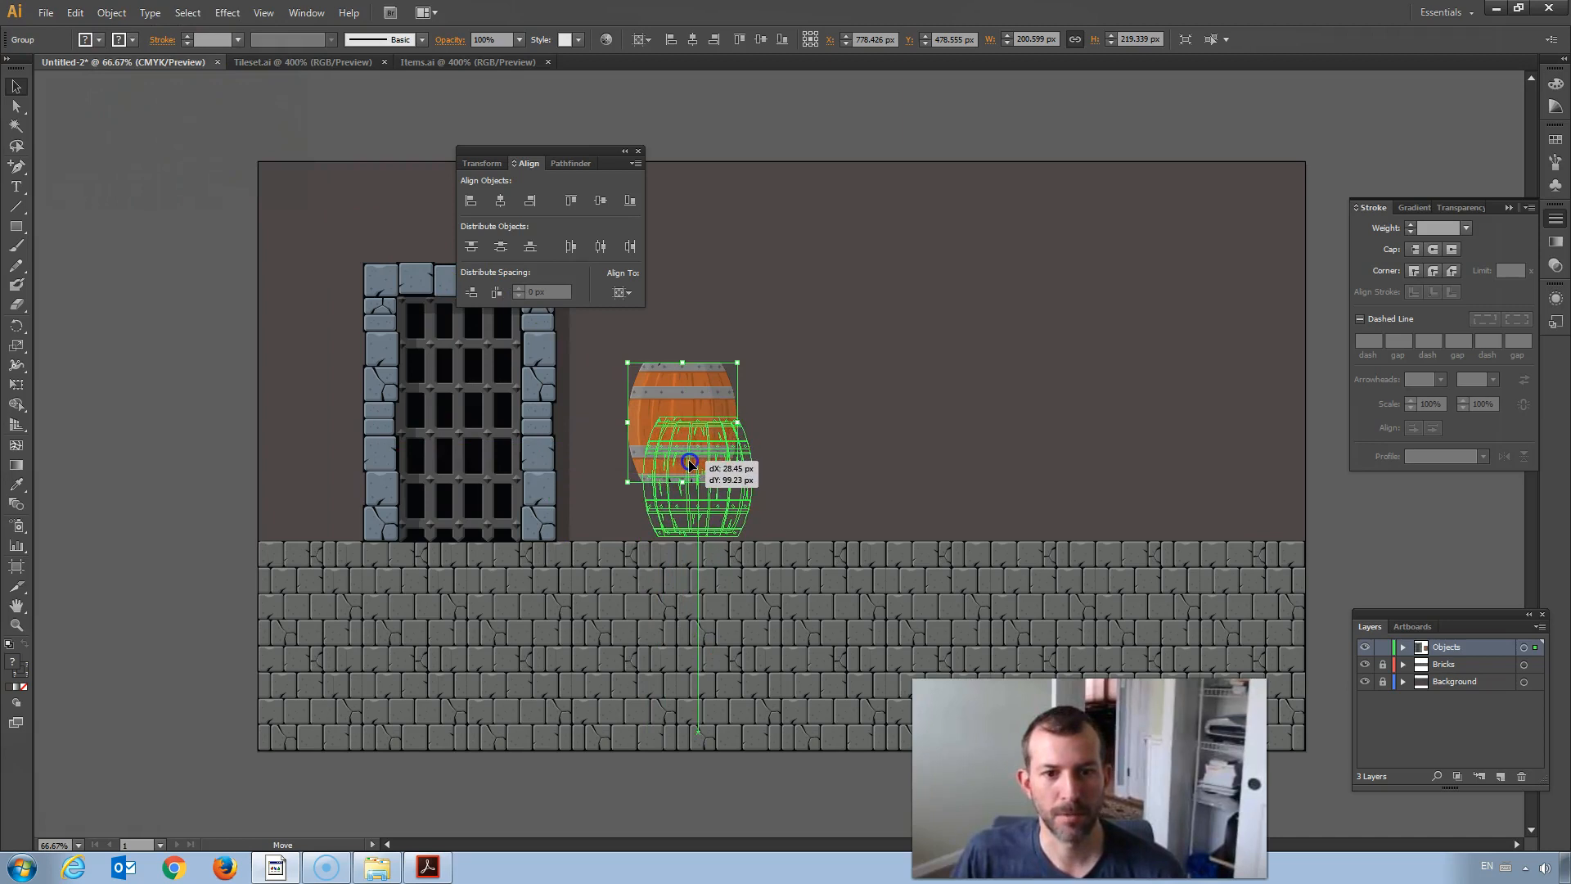
{"action": "left_click_drag", "start_coordinate": [689, 463], "coordinate": [322, 457]}
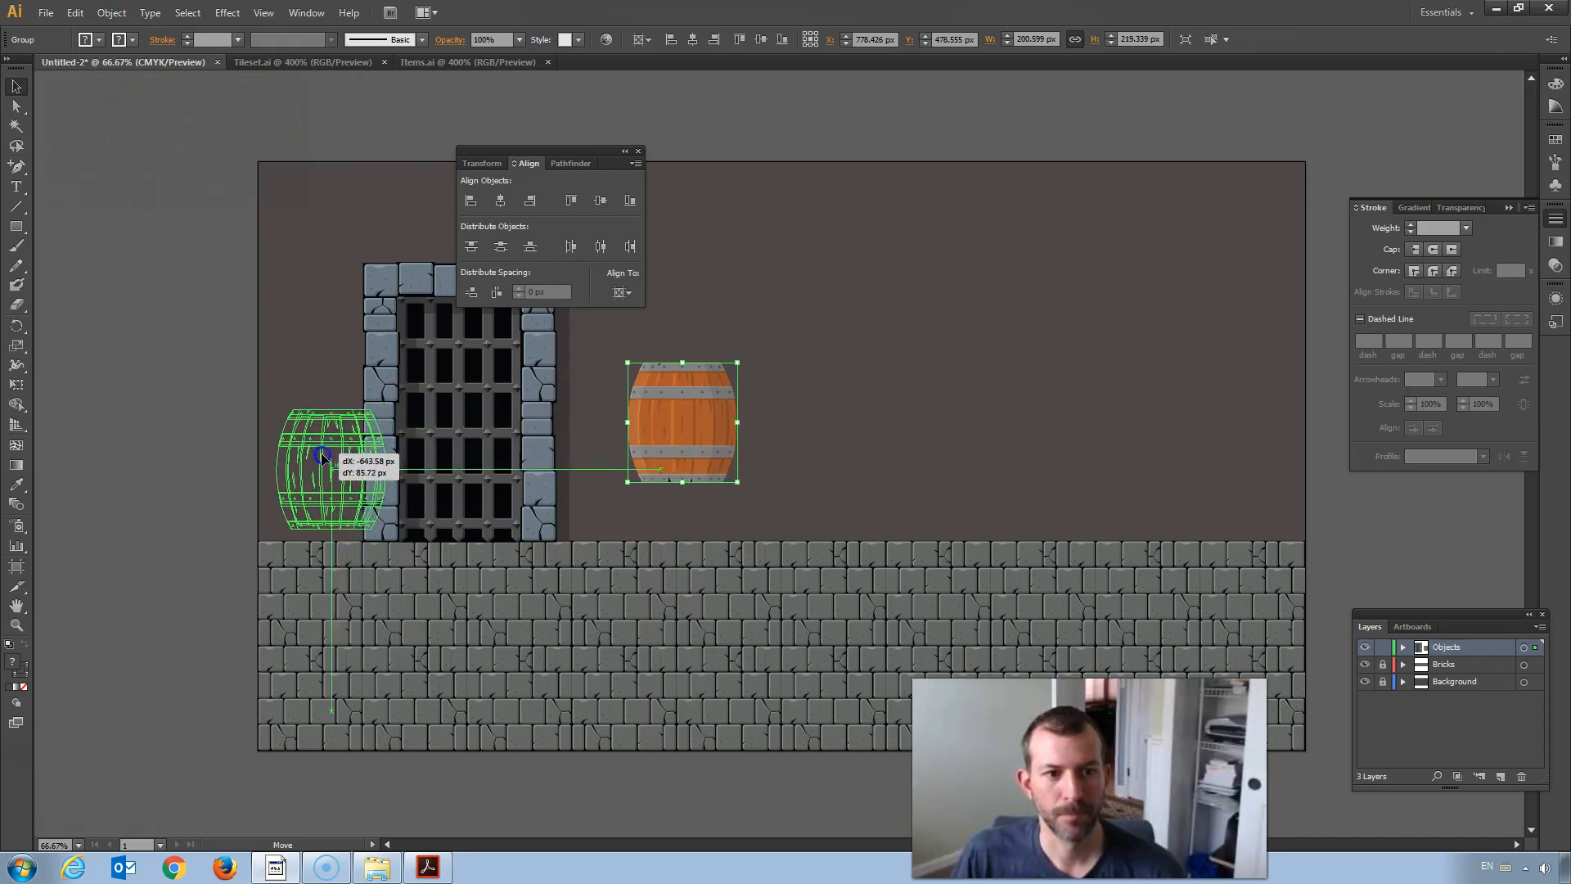
{"action": "left_click_drag", "start_coordinate": [330, 462], "coordinate": [321, 477]}
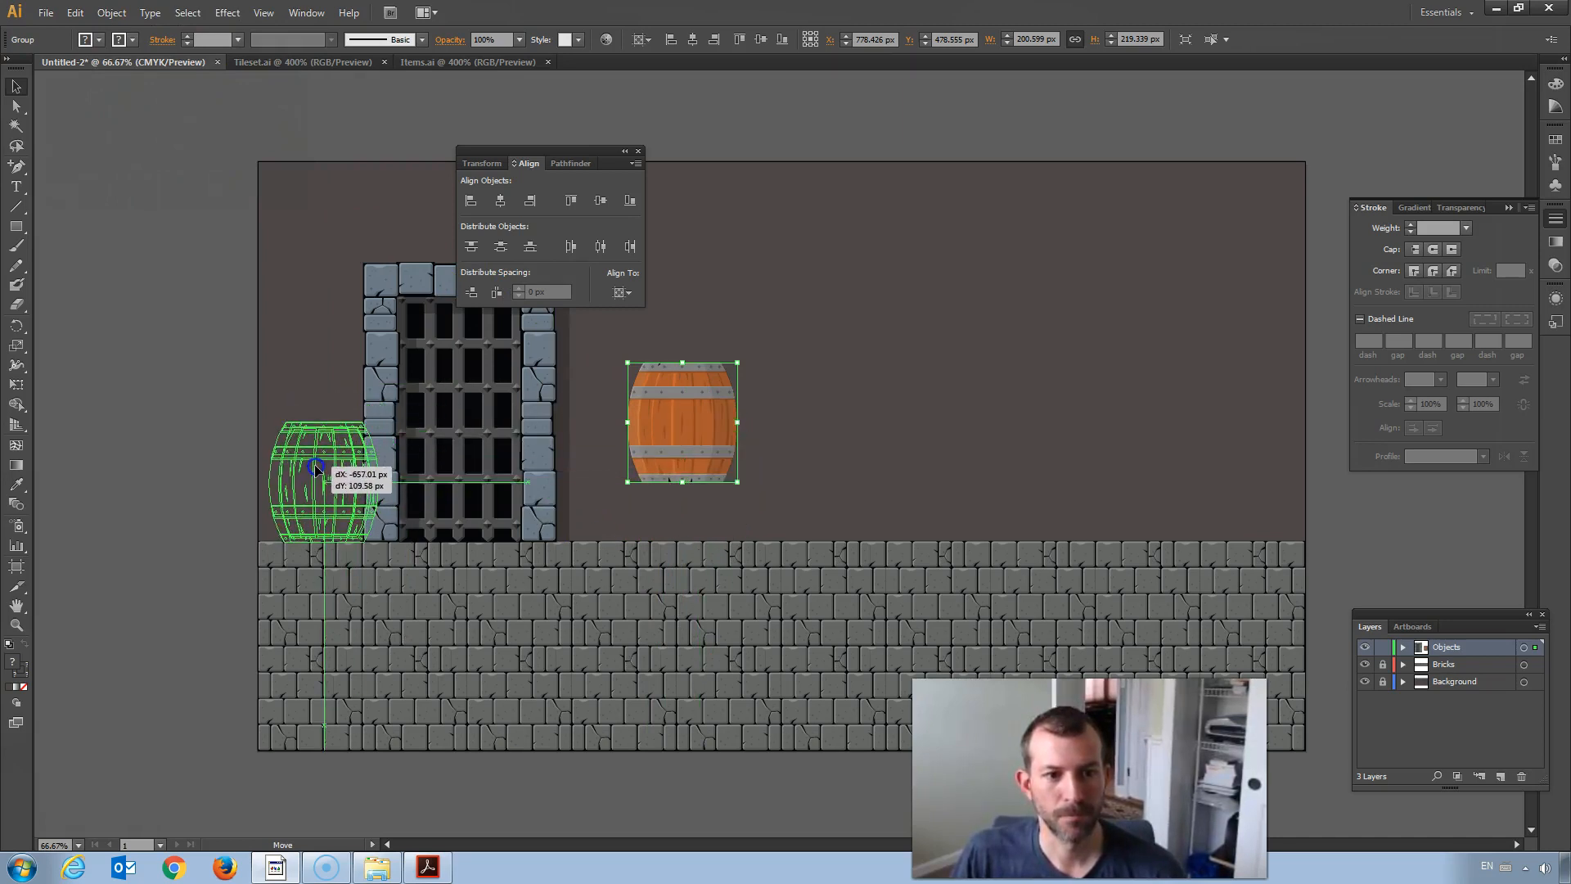
{"action": "left_click_drag", "start_coordinate": [319, 472], "coordinate": [273, 470]}
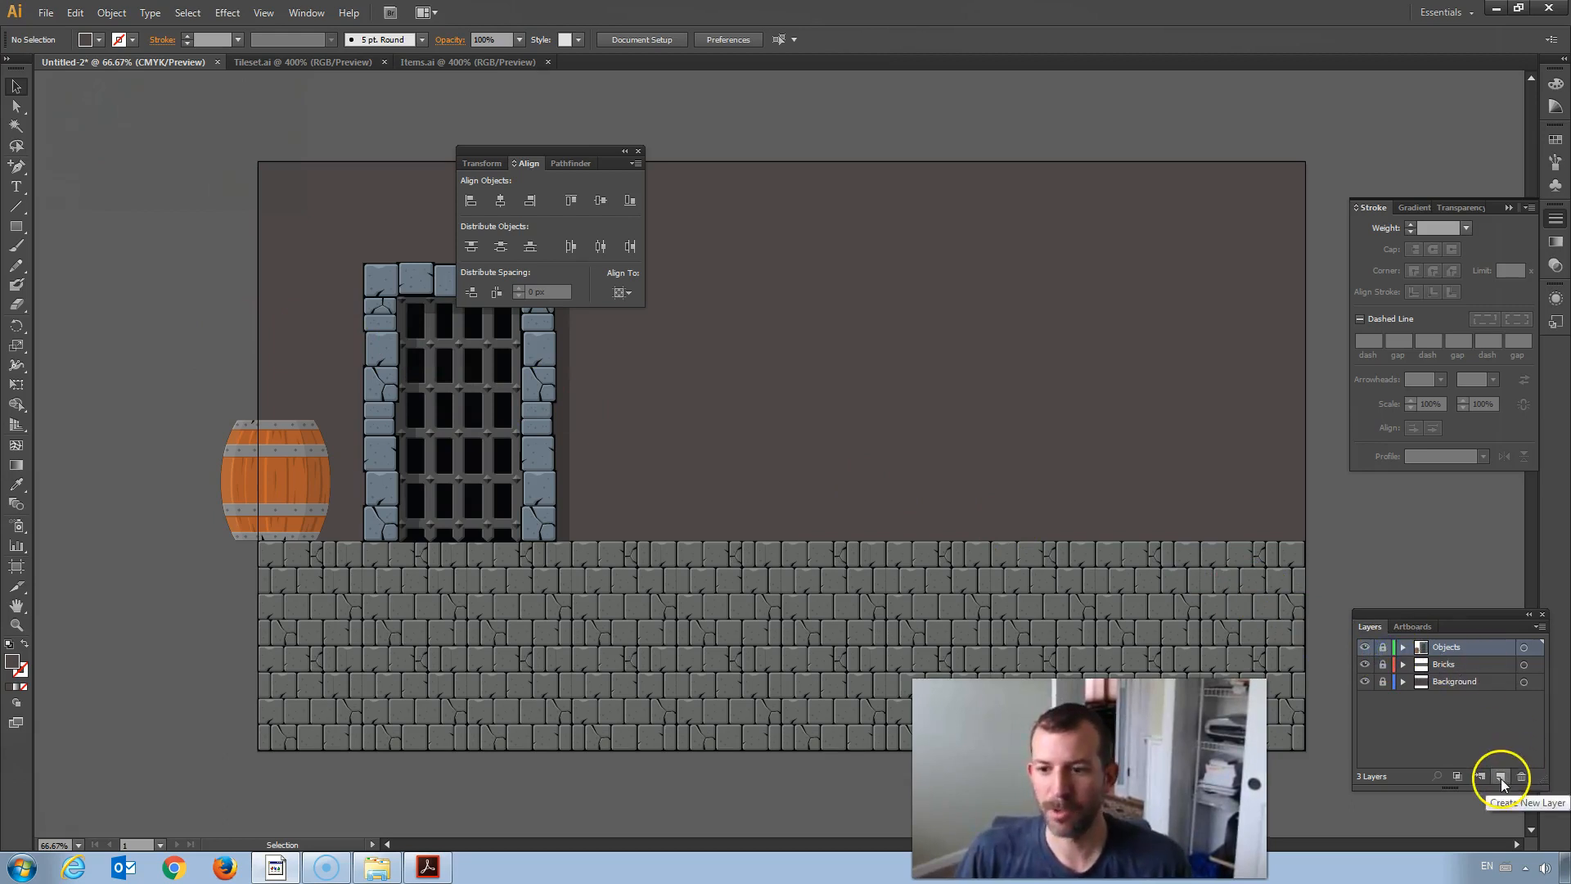
Step: Create a Player layer and browse into the viking-warrior folder for a placed image
{"action": "left_click", "coordinate": [1501, 776]}
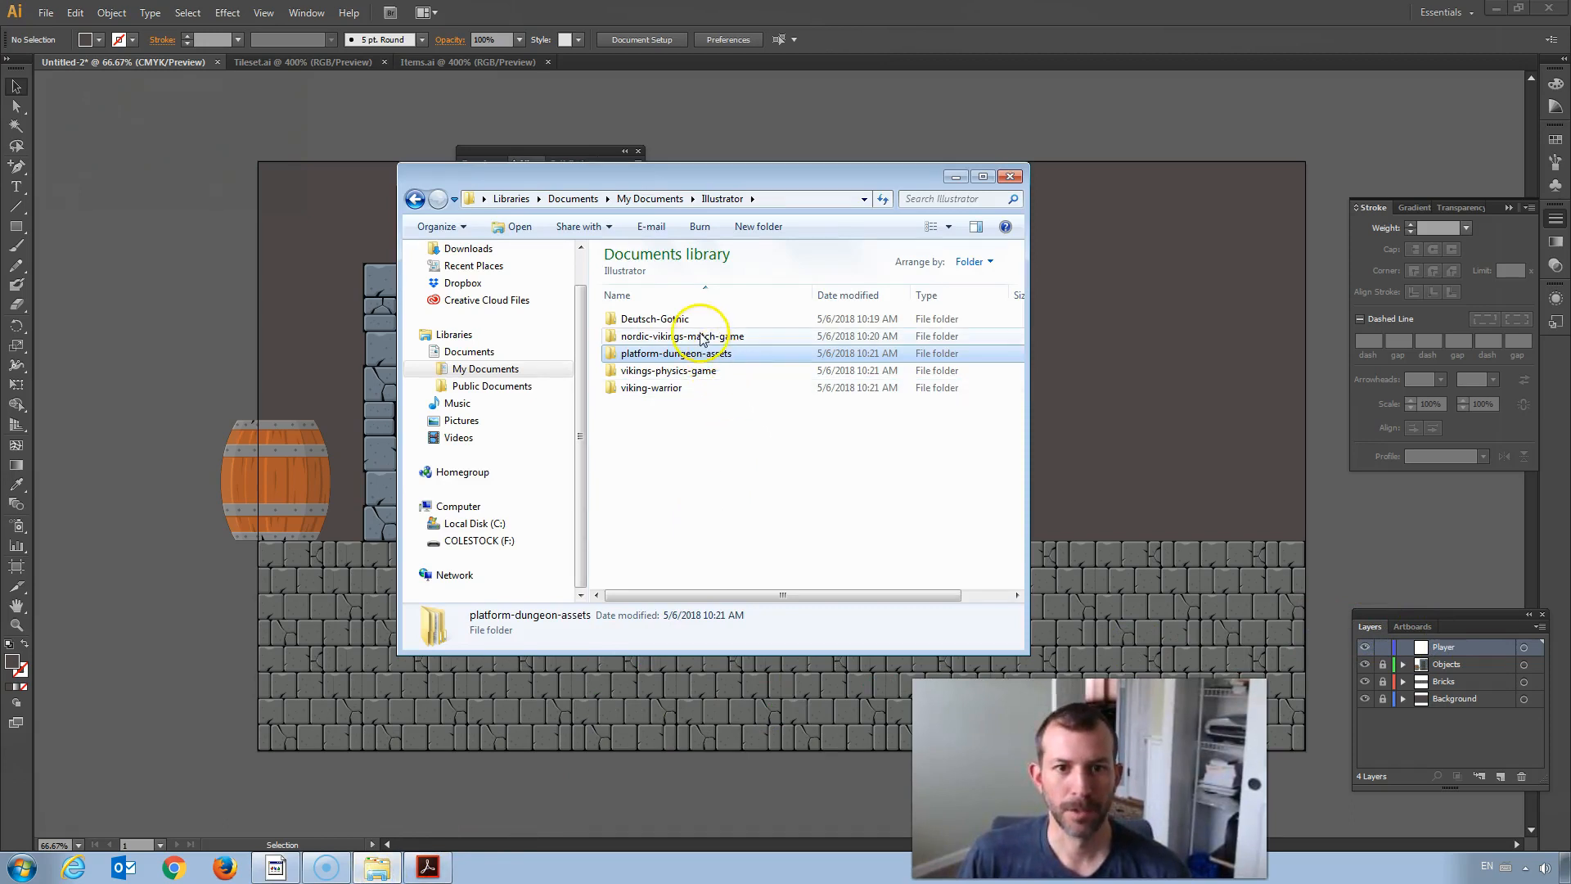
{"action": "mouse_move", "coordinate": [658, 390]}
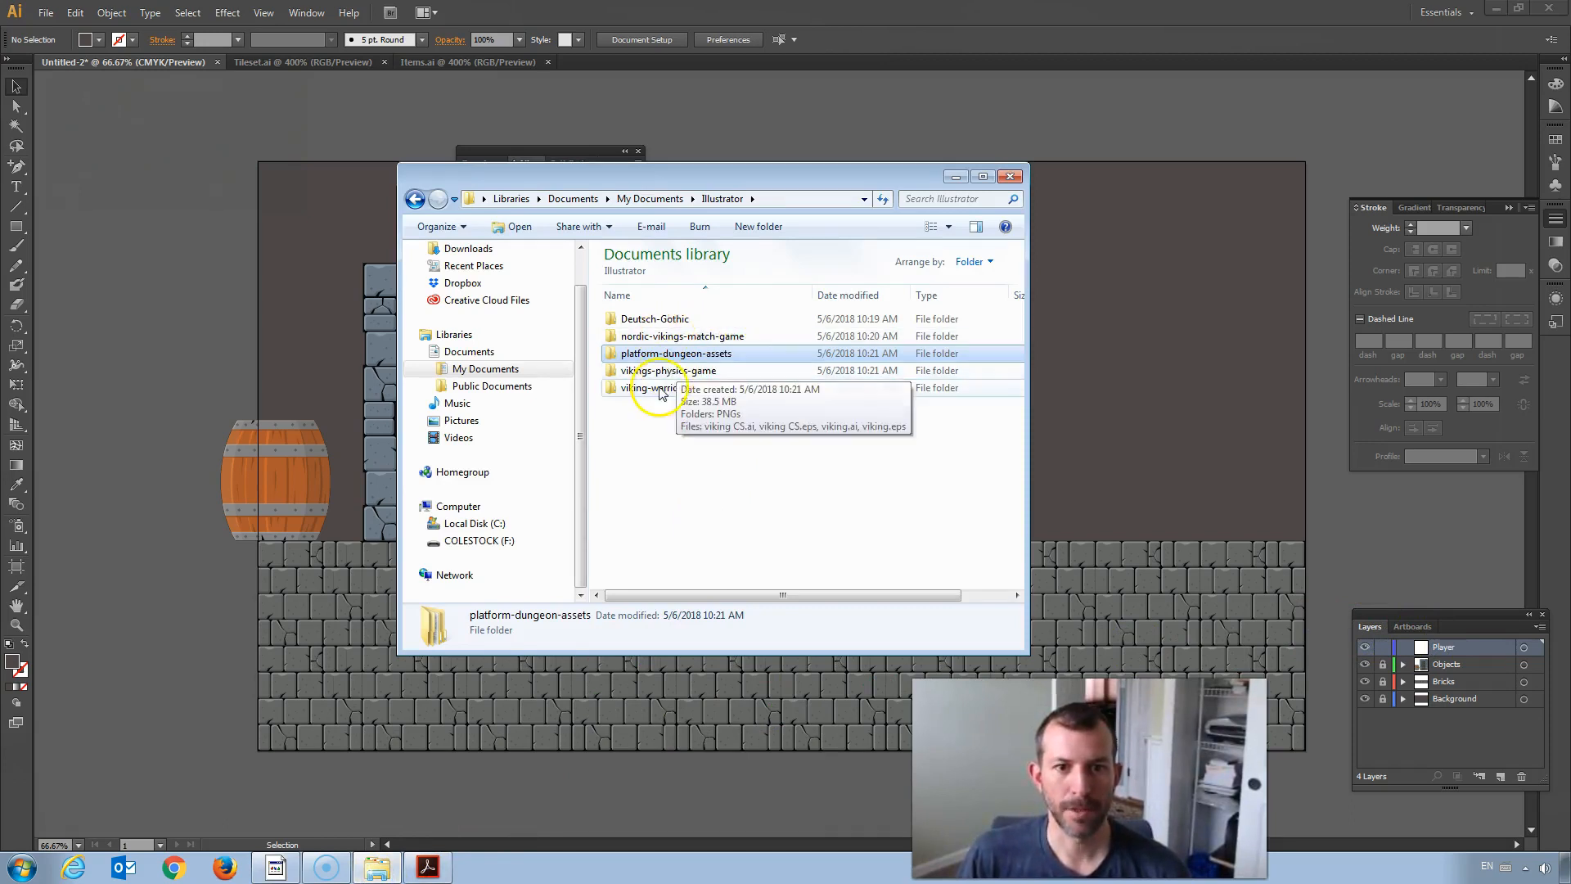
{"action": "double_click", "coordinate": [653, 388]}
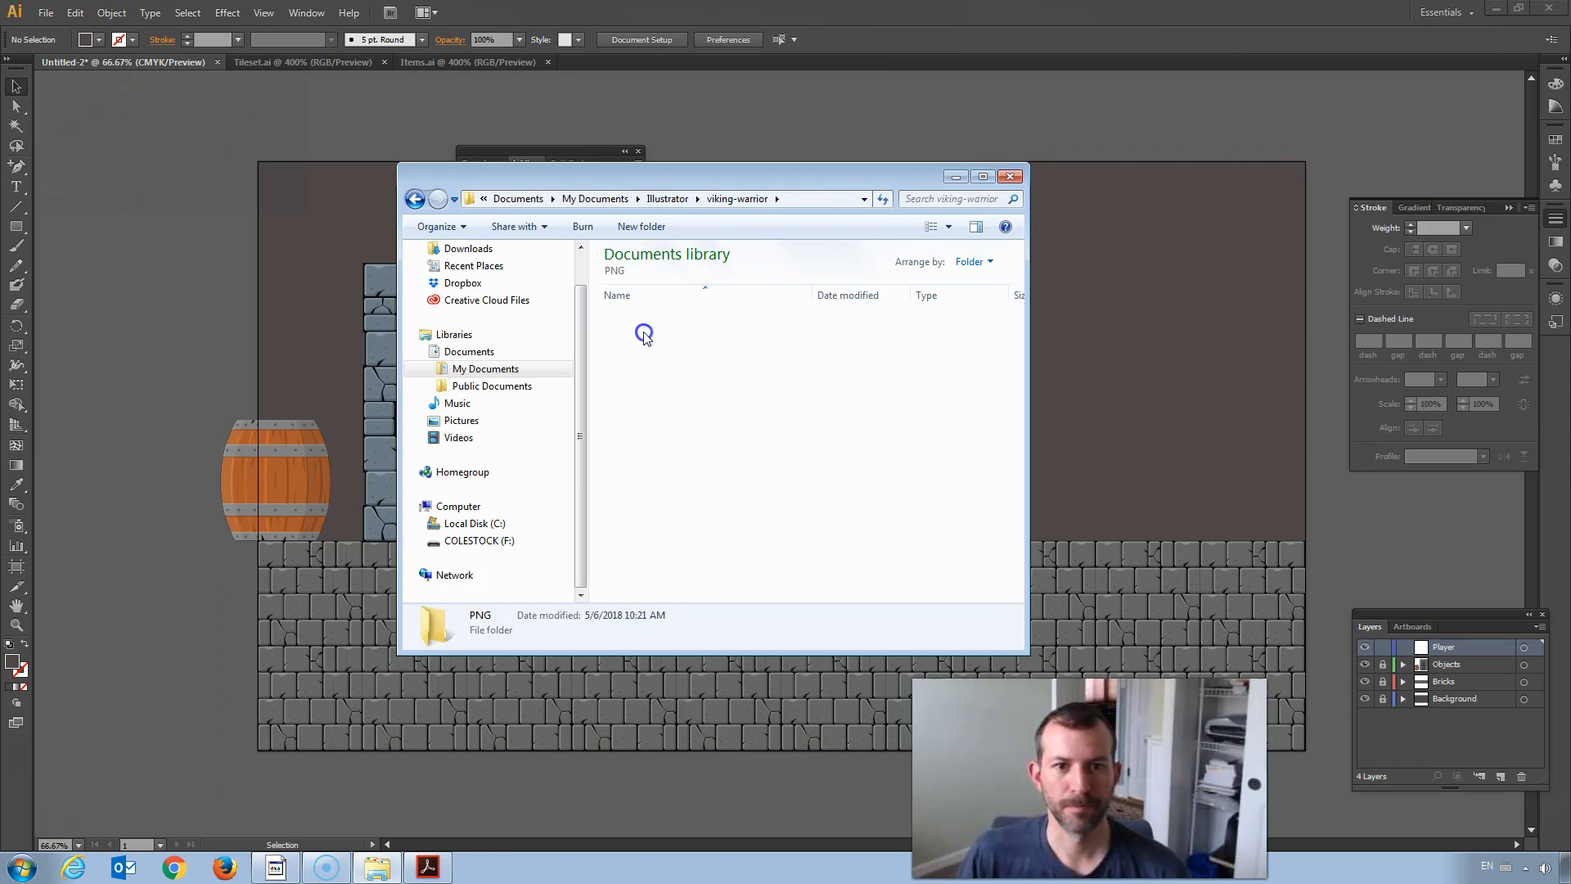
Step: Enter the PNG folder of viking images and show its files as Large Icons
{"action": "double_click", "coordinate": [645, 334]}
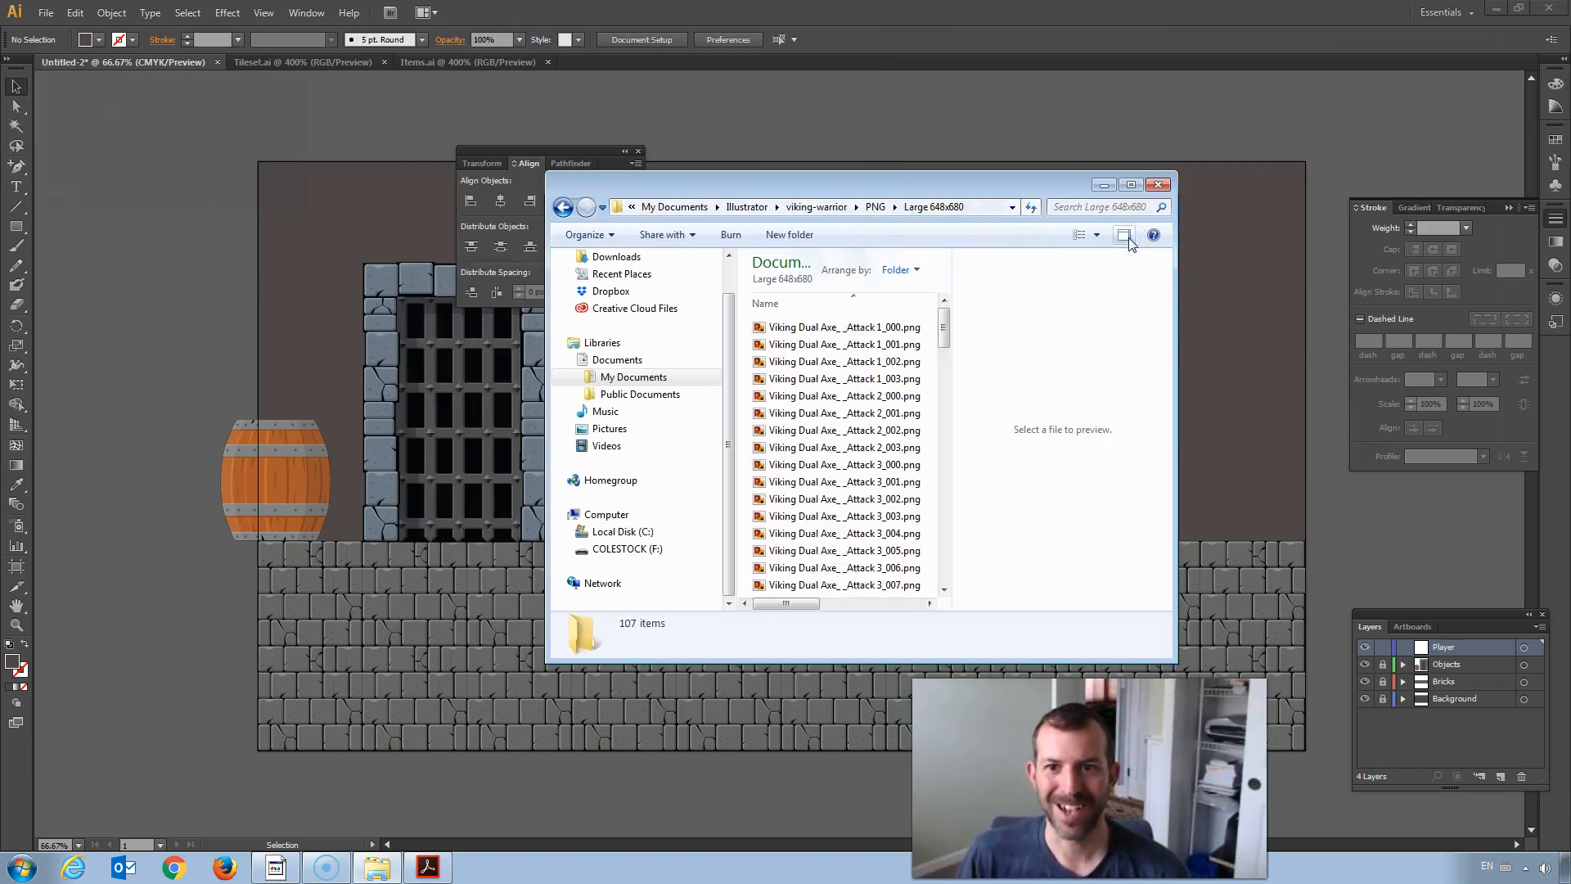
{"action": "left_click", "coordinate": [1124, 236]}
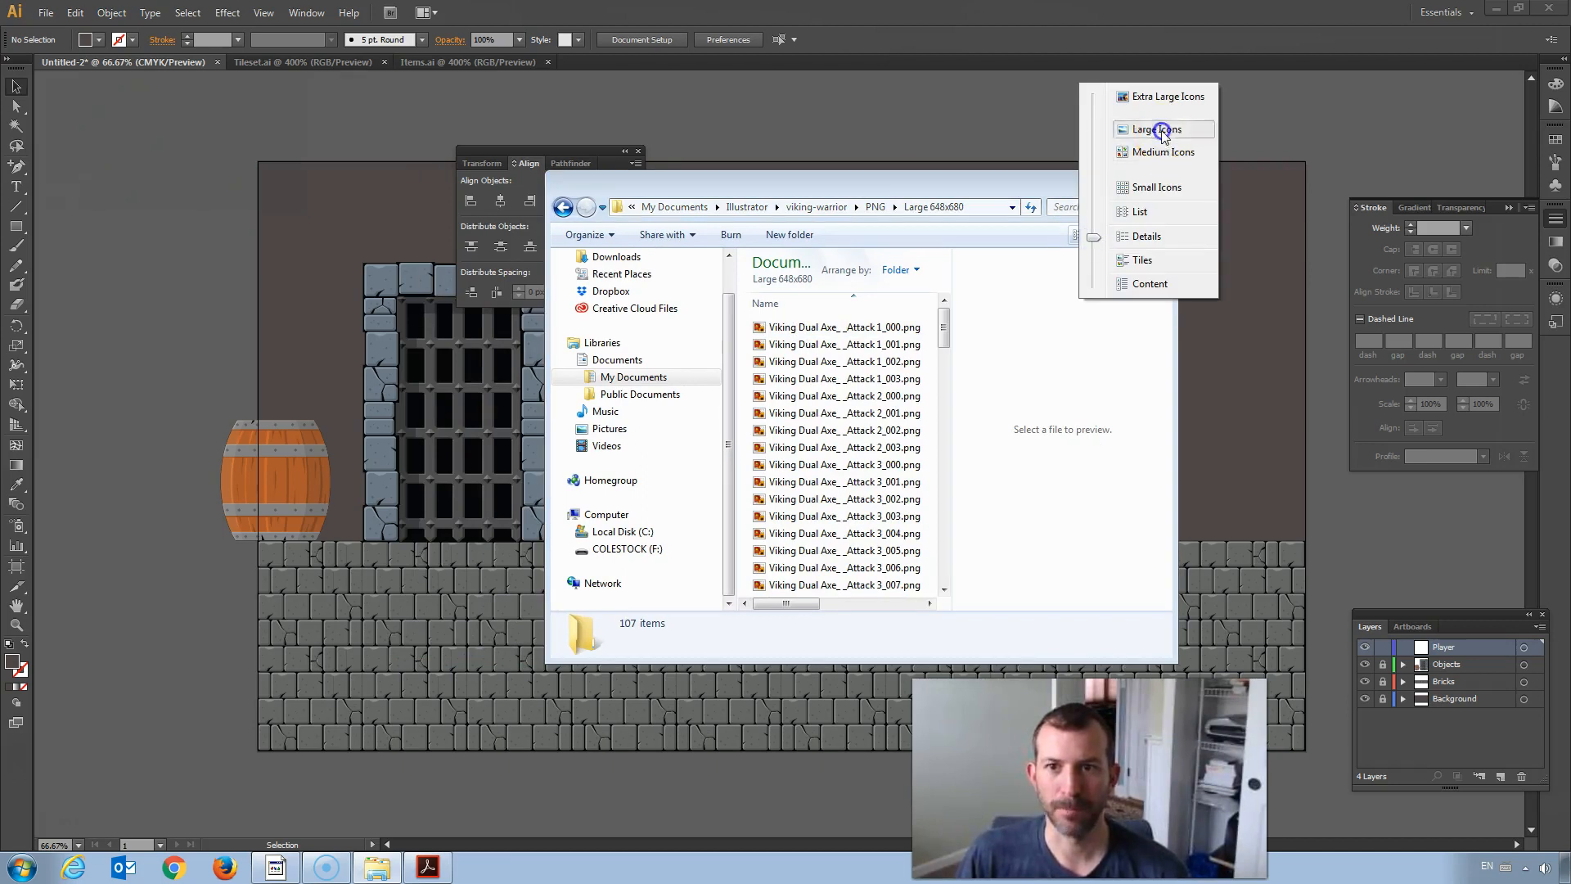
{"action": "left_click", "coordinate": [1162, 129]}
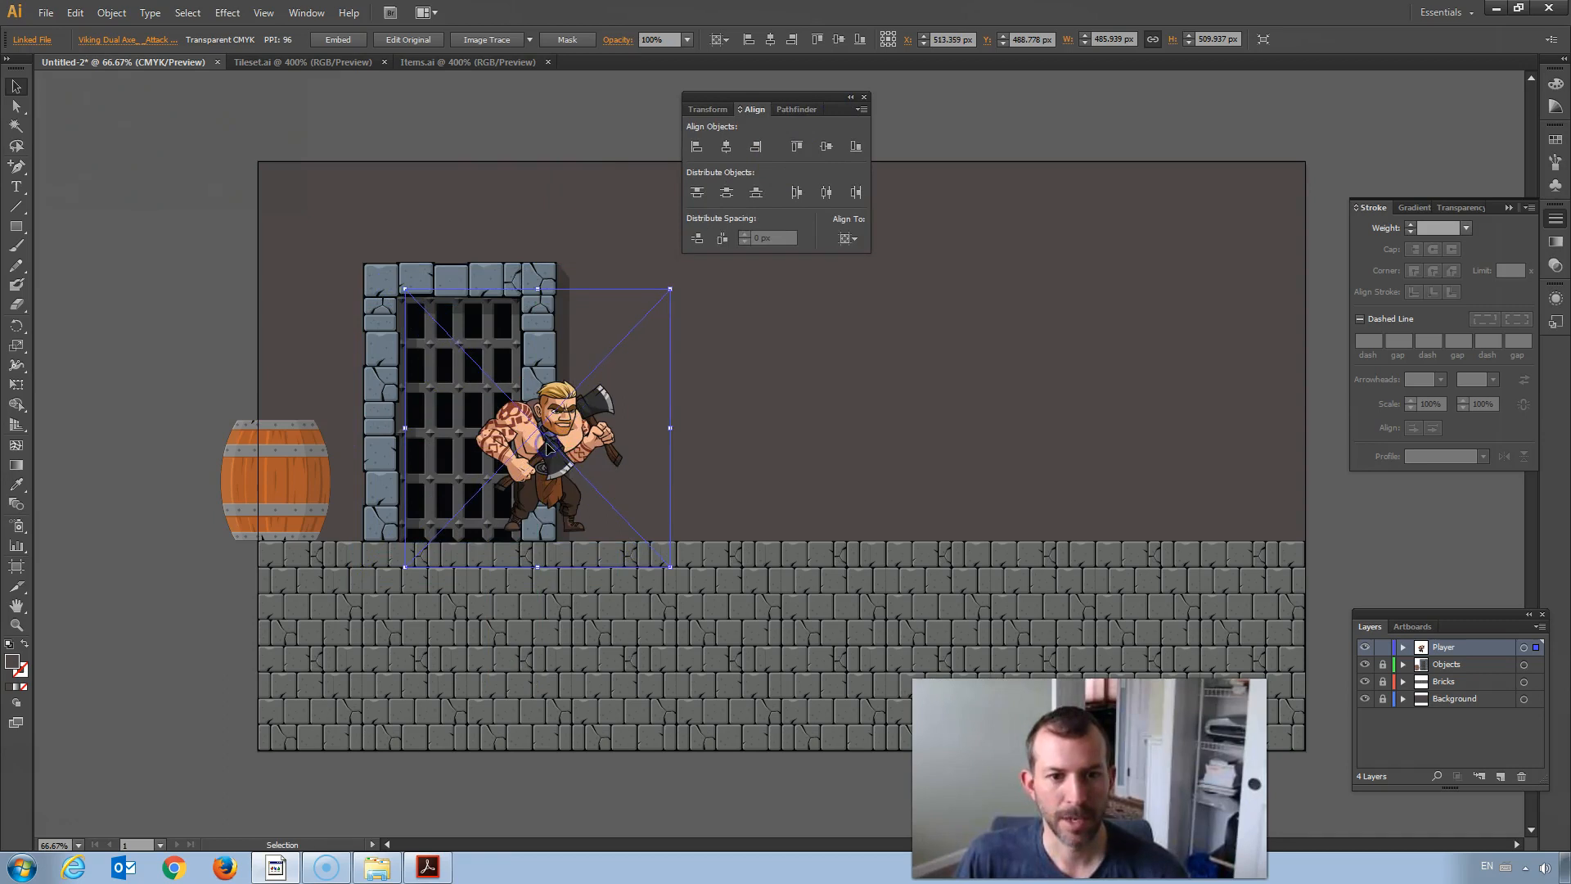
Step: Stand the placed viking warrior on the floor in front of the gate and make Player the working layer
{"action": "left_click_drag", "start_coordinate": [537, 426], "coordinate": [537, 438]}
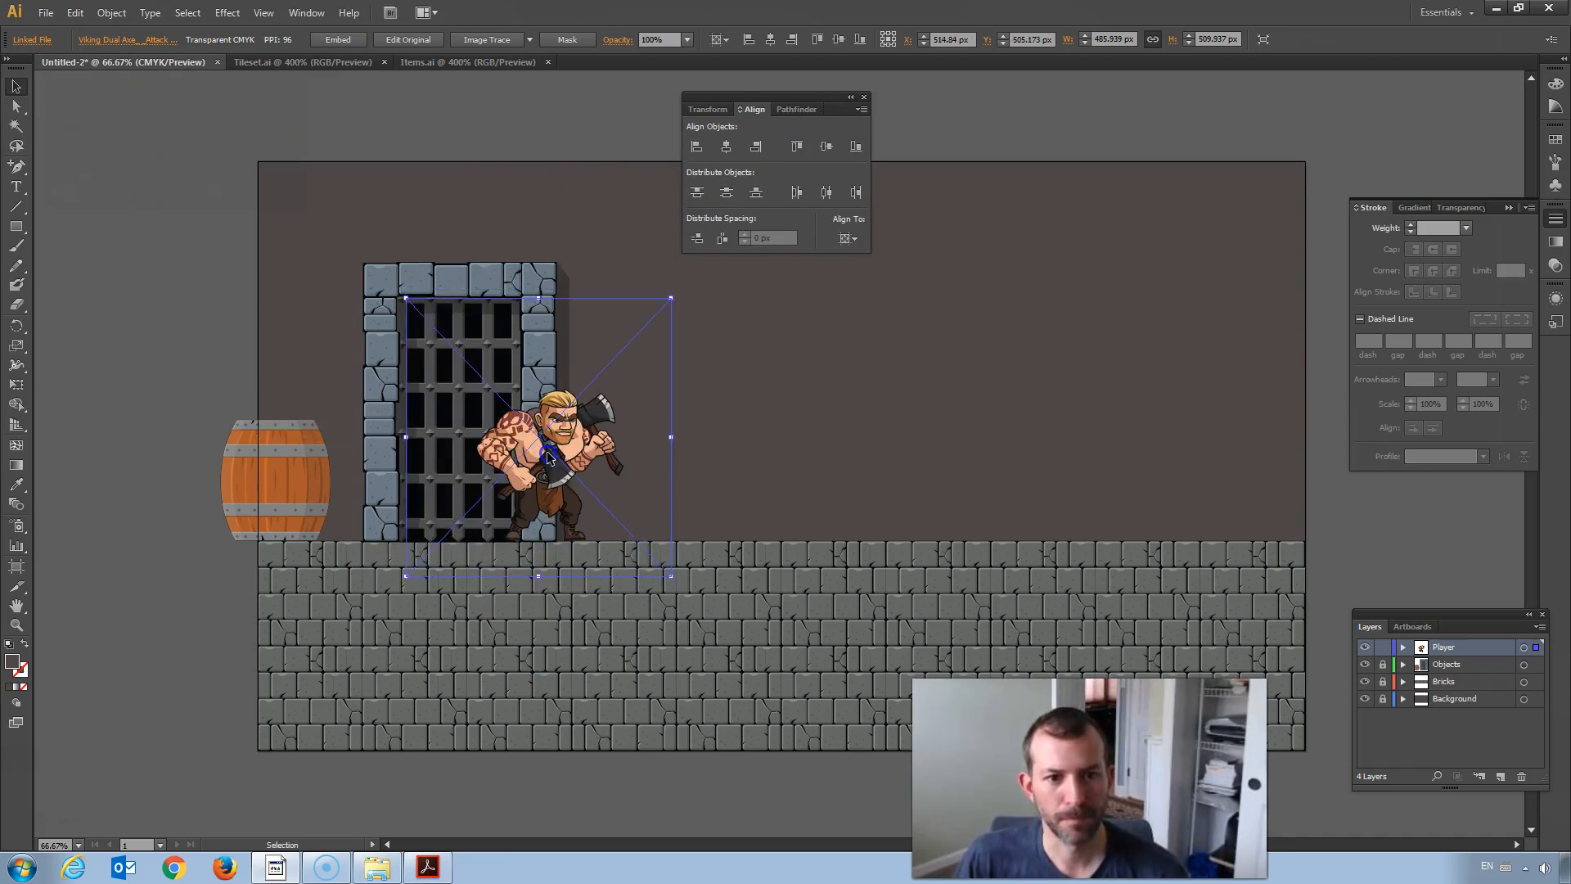
{"action": "left_click", "coordinate": [146, 409]}
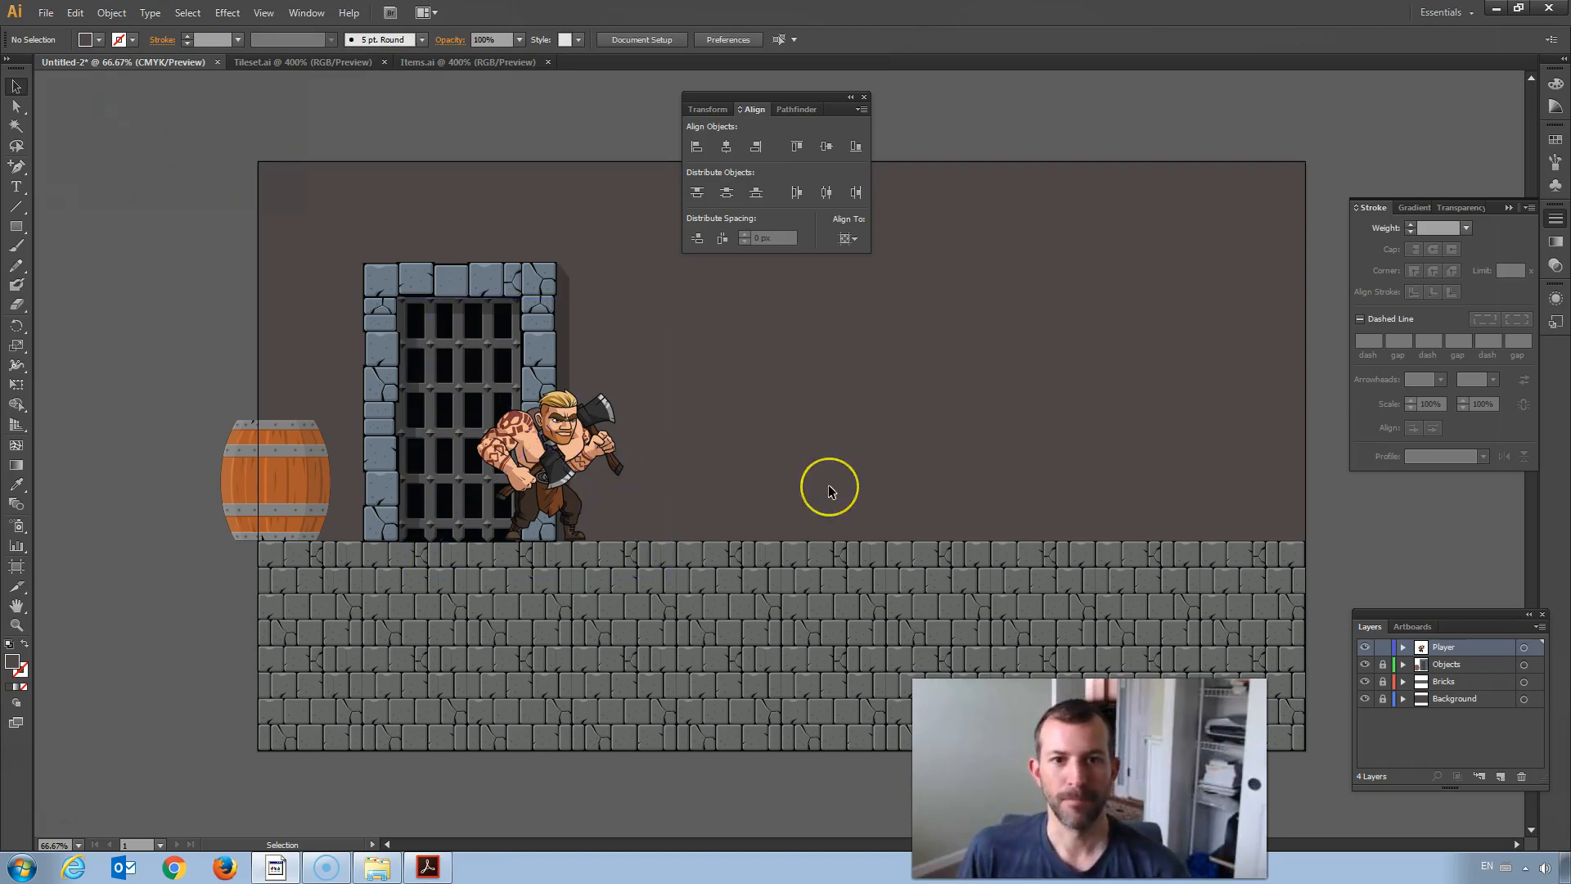
{"action": "mouse_move", "coordinate": [819, 464]}
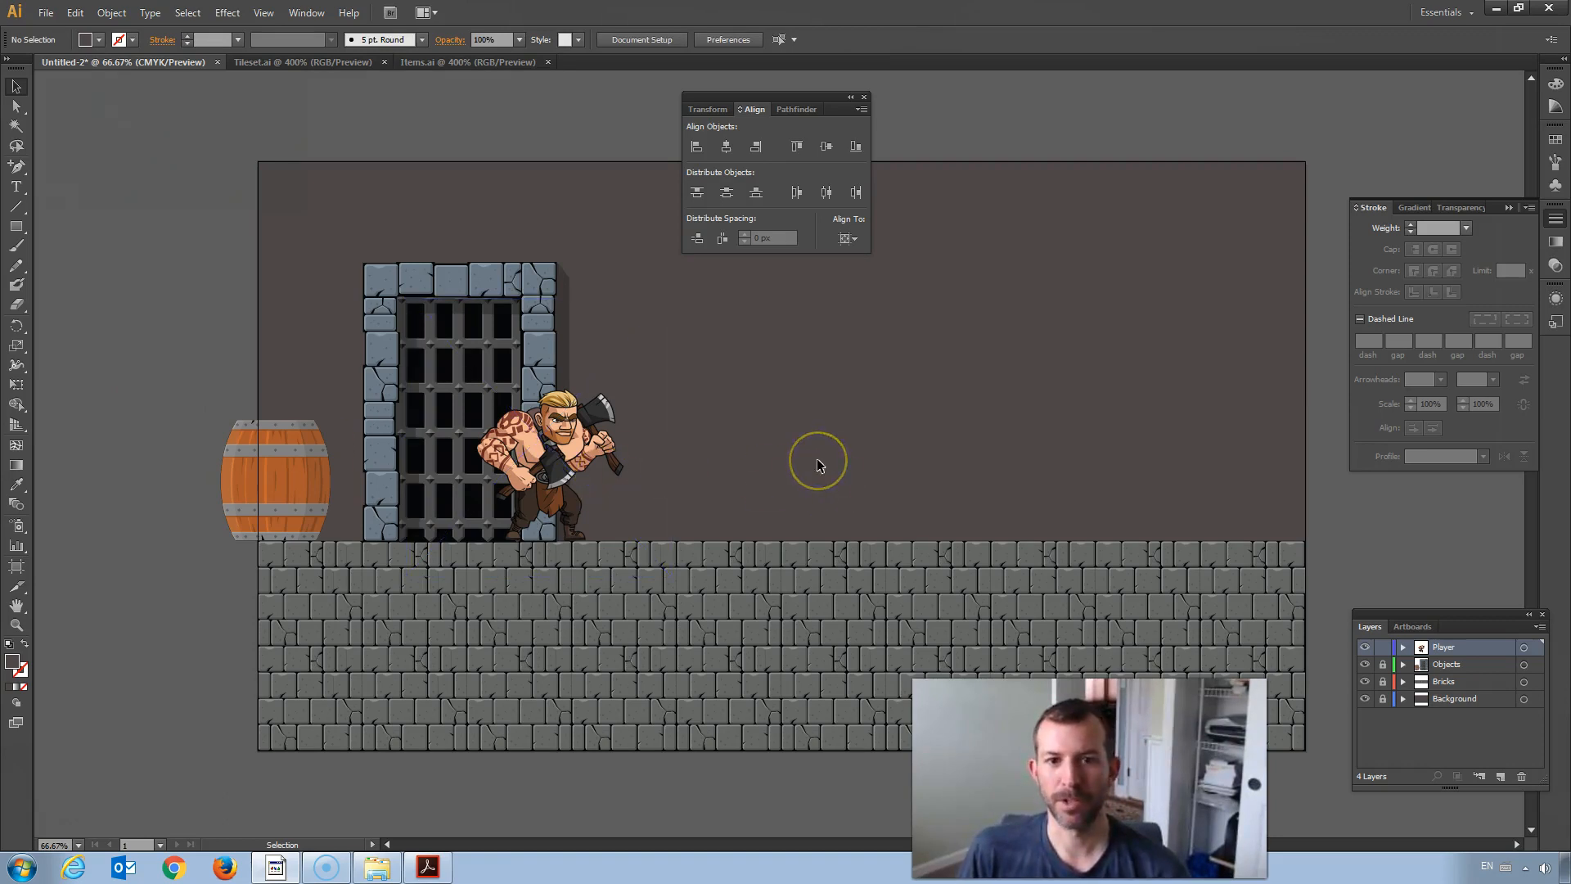
{"action": "left_click", "coordinate": [1444, 647]}
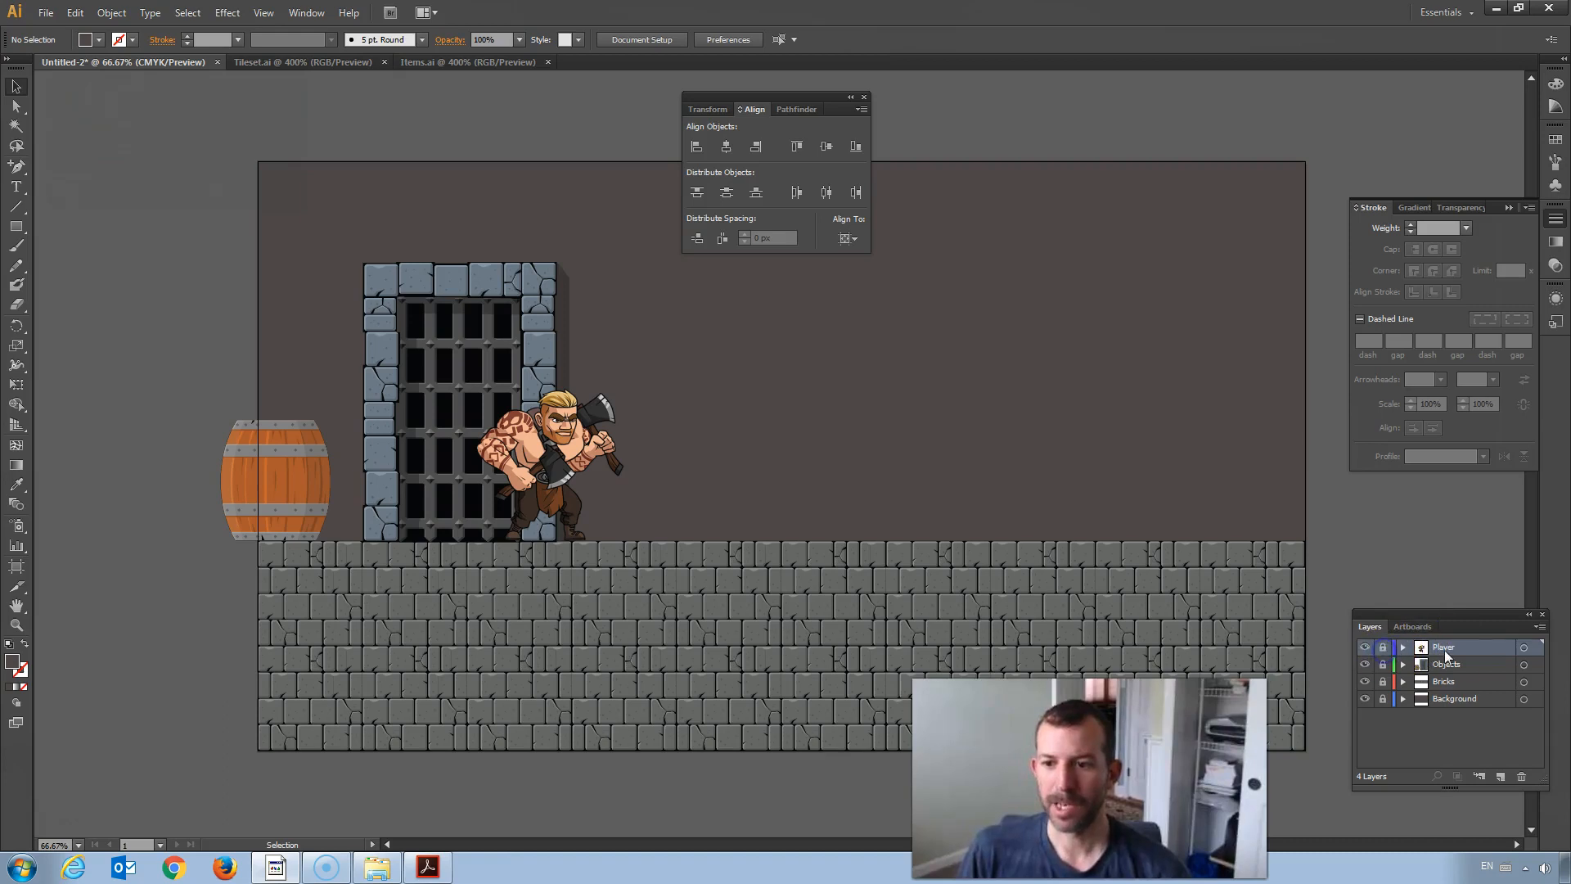
{"action": "mouse_move", "coordinate": [1501, 776]}
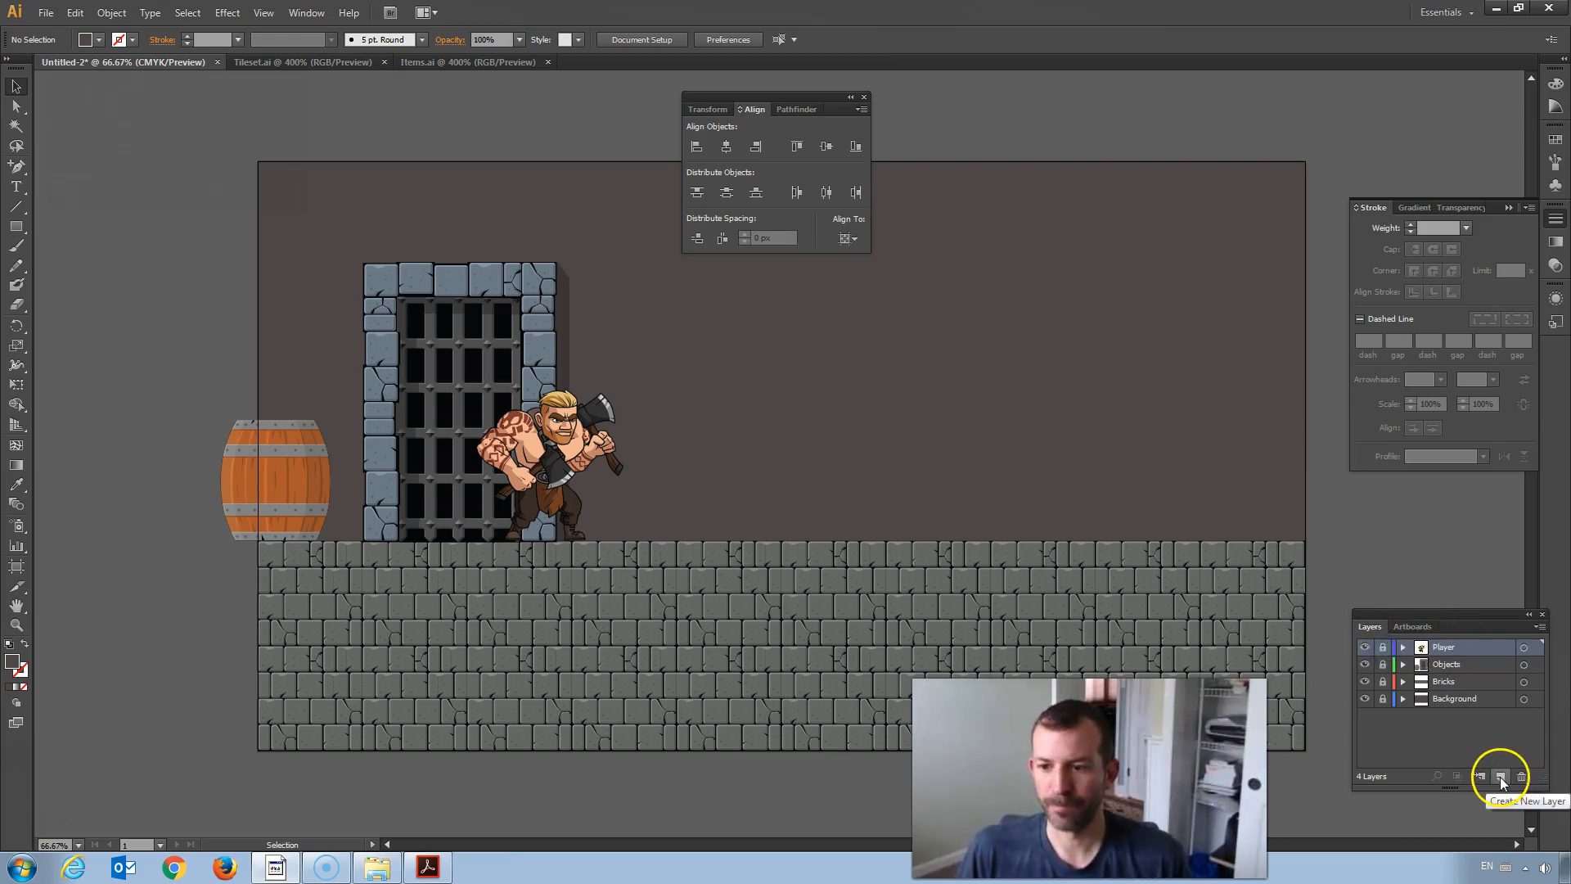
Step: Create a fifth layer for the logo at the top of the stack
{"action": "left_click", "coordinate": [1501, 776]}
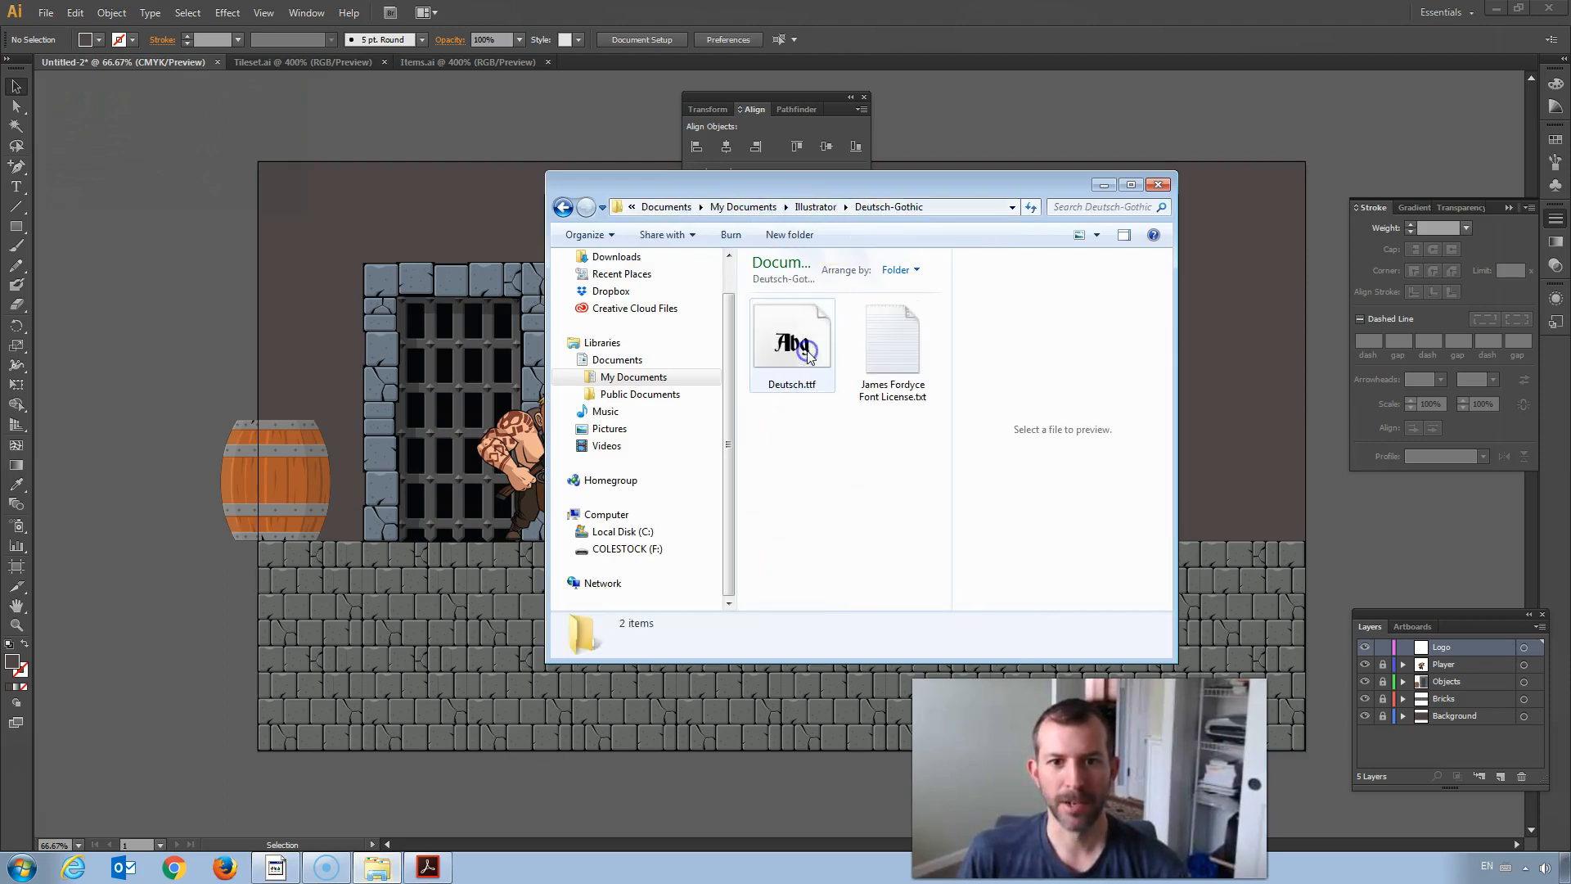
Step: Preview Deutsch.ttf in Font Viewer, attempt Install and acknowledge it is already installed
{"action": "left_click", "coordinate": [792, 344]}
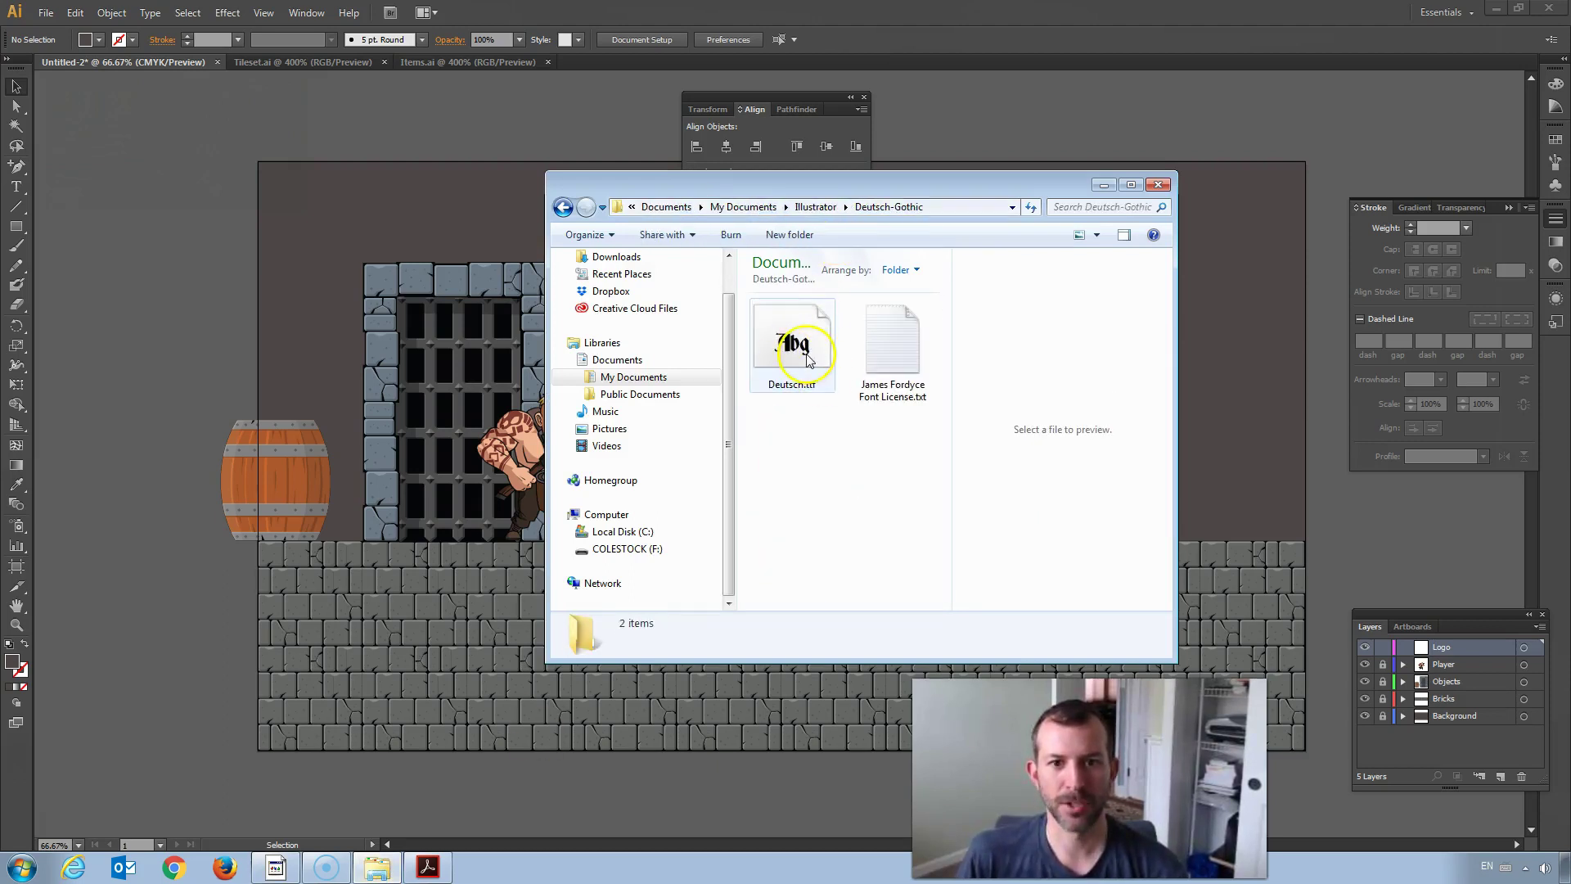
{"action": "double_click", "coordinate": [794, 345]}
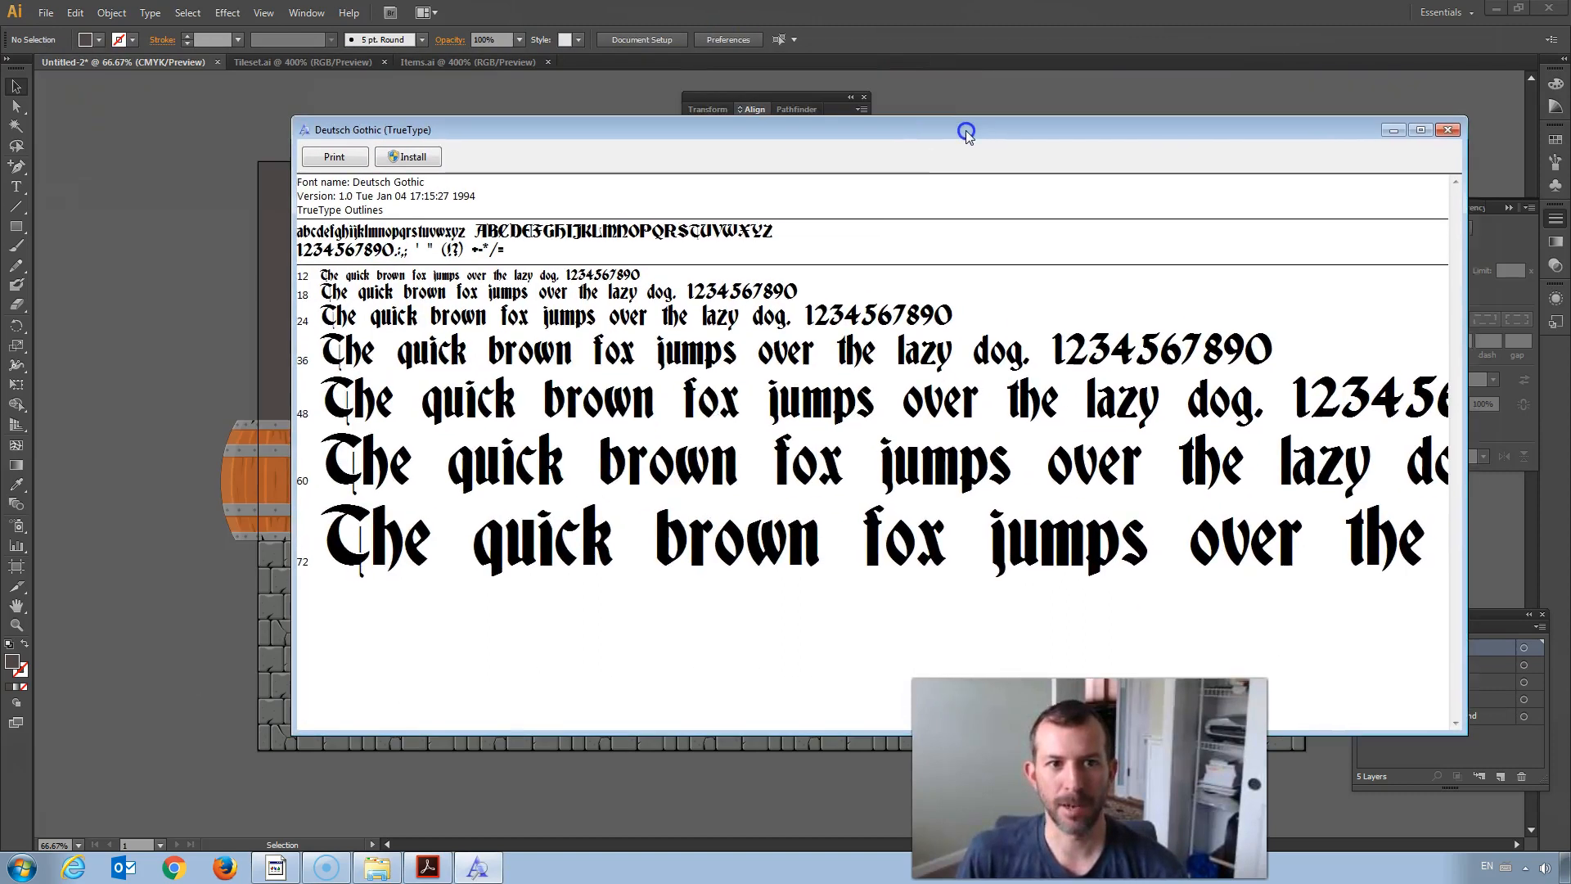
{"action": "left_click", "coordinate": [407, 157]}
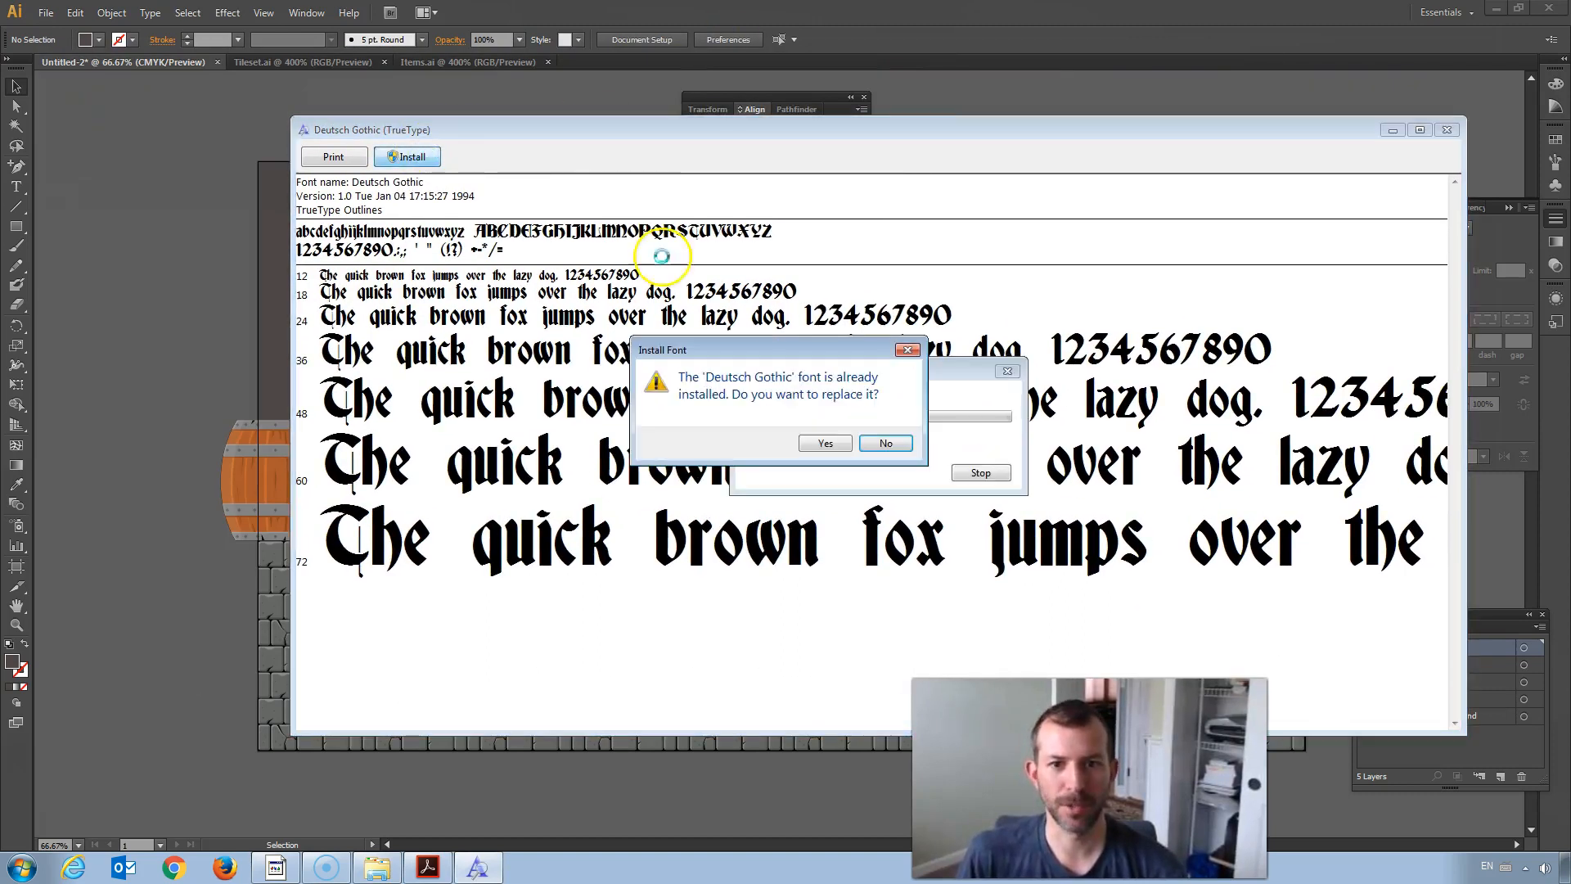
{"action": "left_click", "coordinate": [825, 442]}
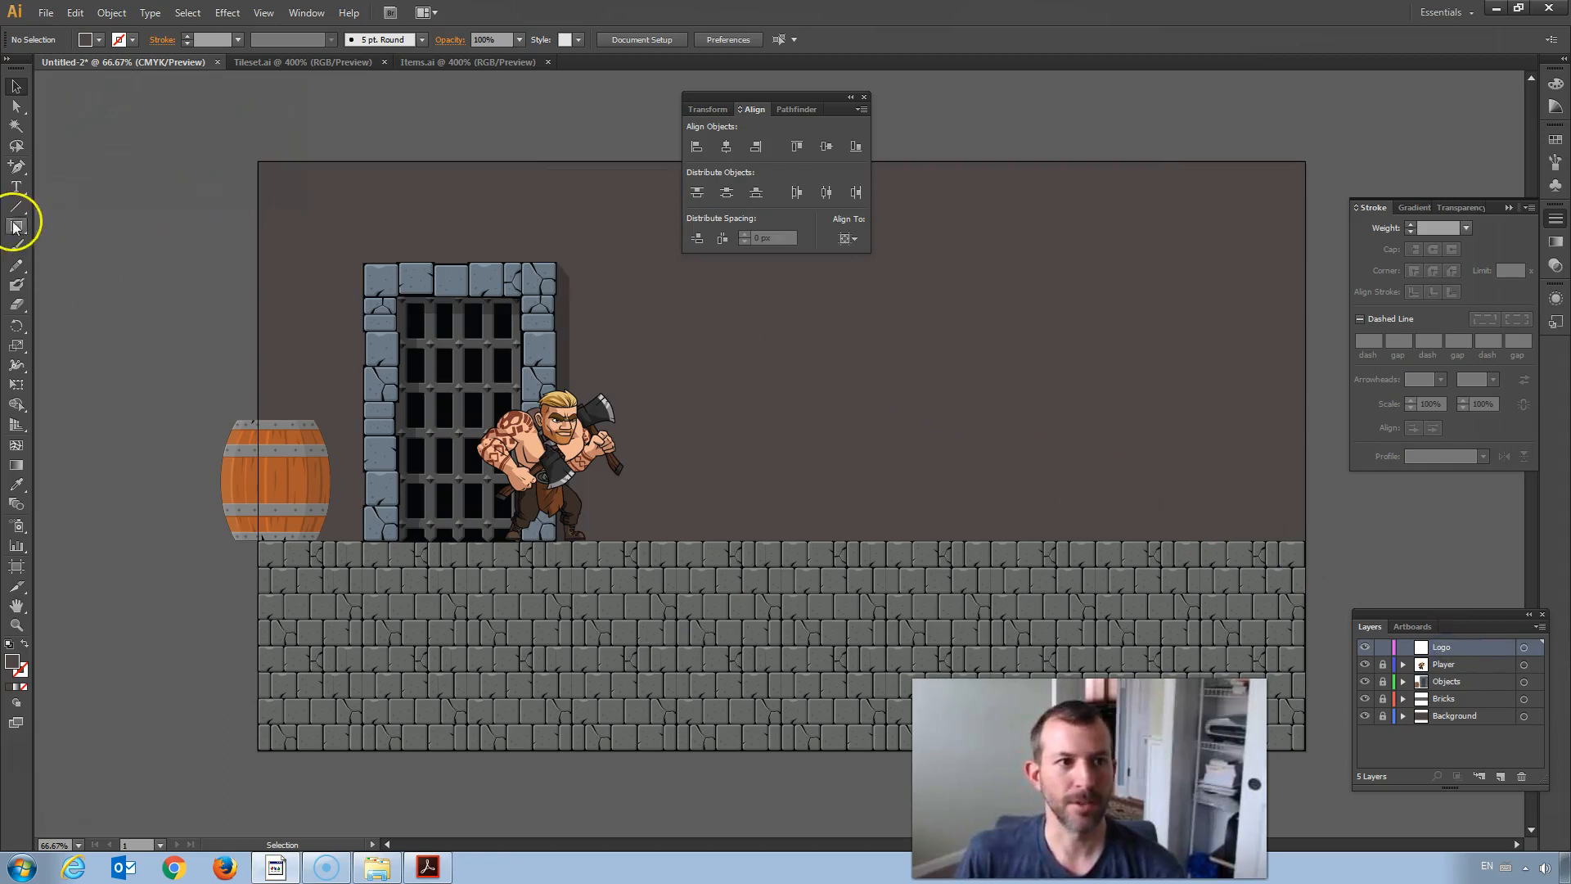
{"action": "mouse_move", "coordinate": [15, 214]}
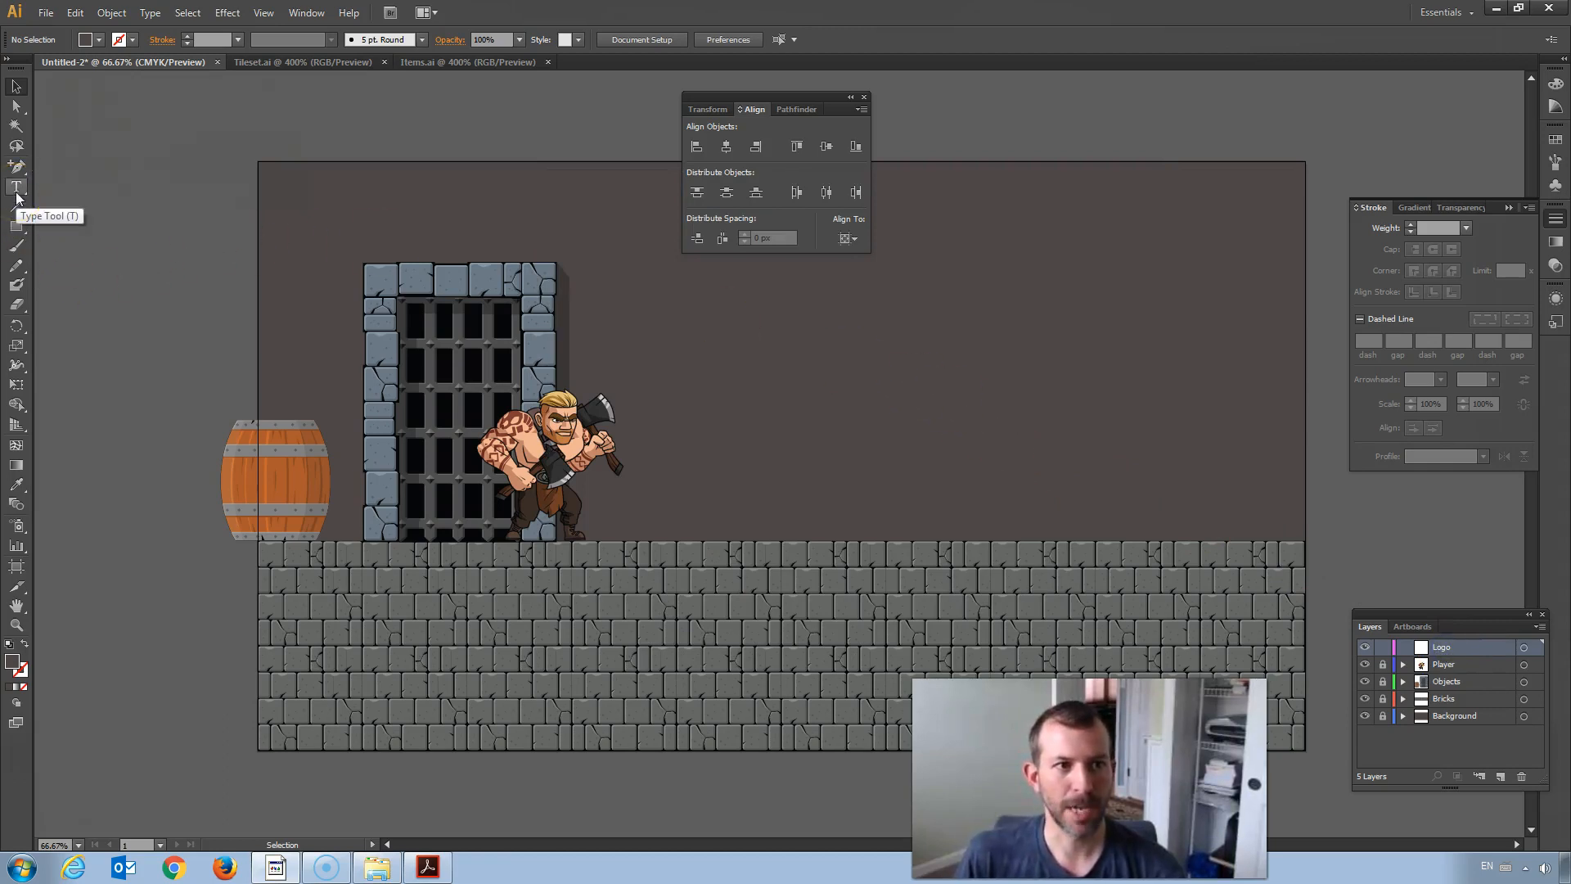
Step: With the Type tool at 72 pt, set a 'Viking Quest' title on the canvas
{"action": "left_click", "coordinate": [17, 186]}
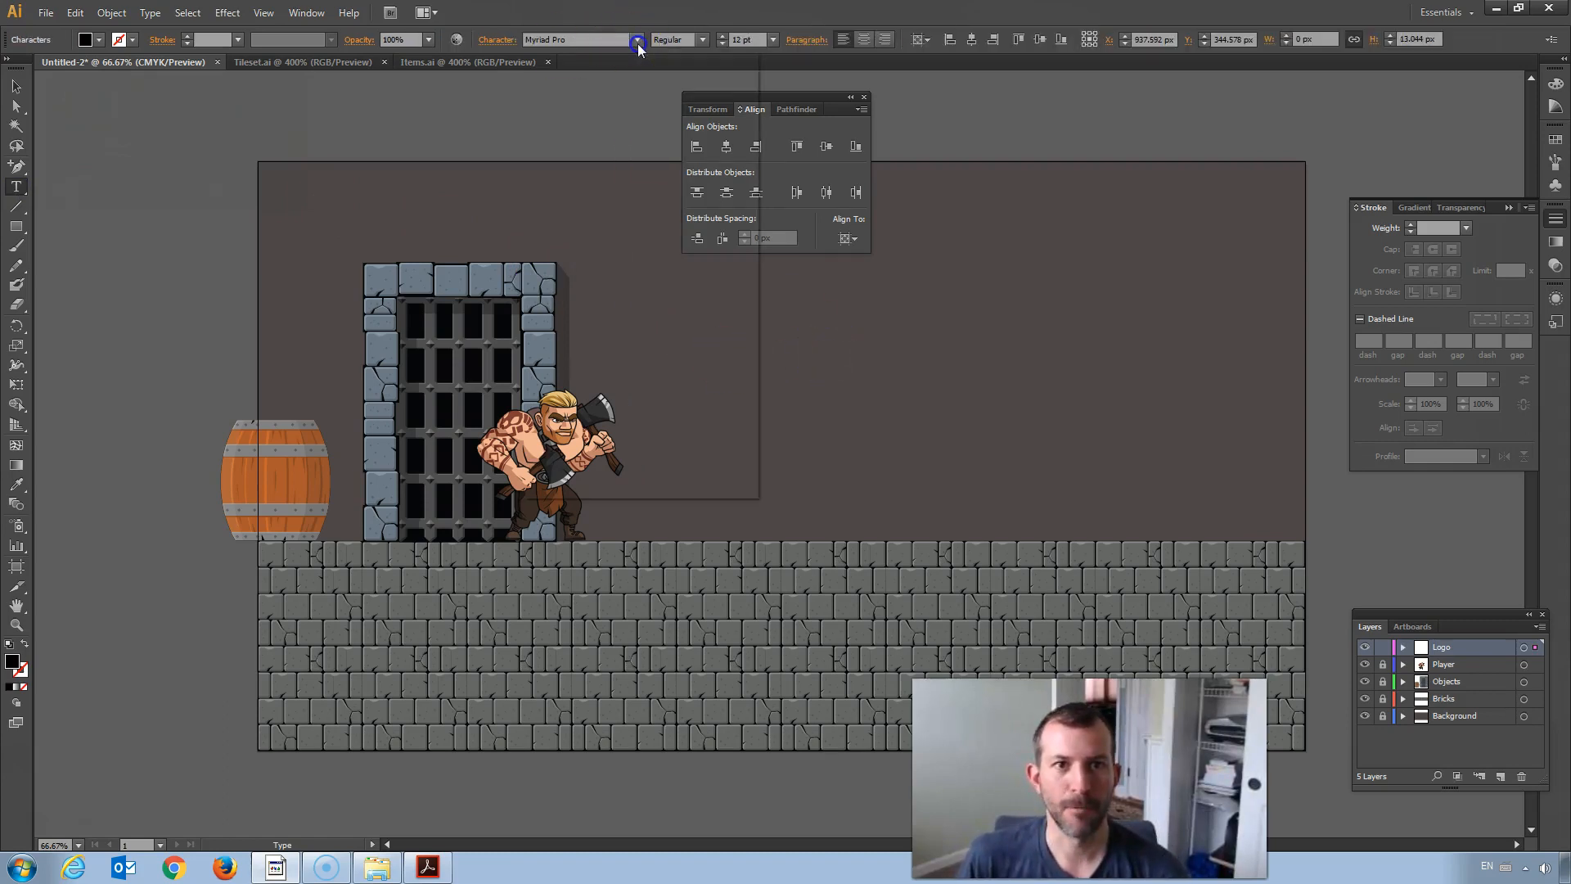
{"action": "left_click", "coordinate": [637, 39]}
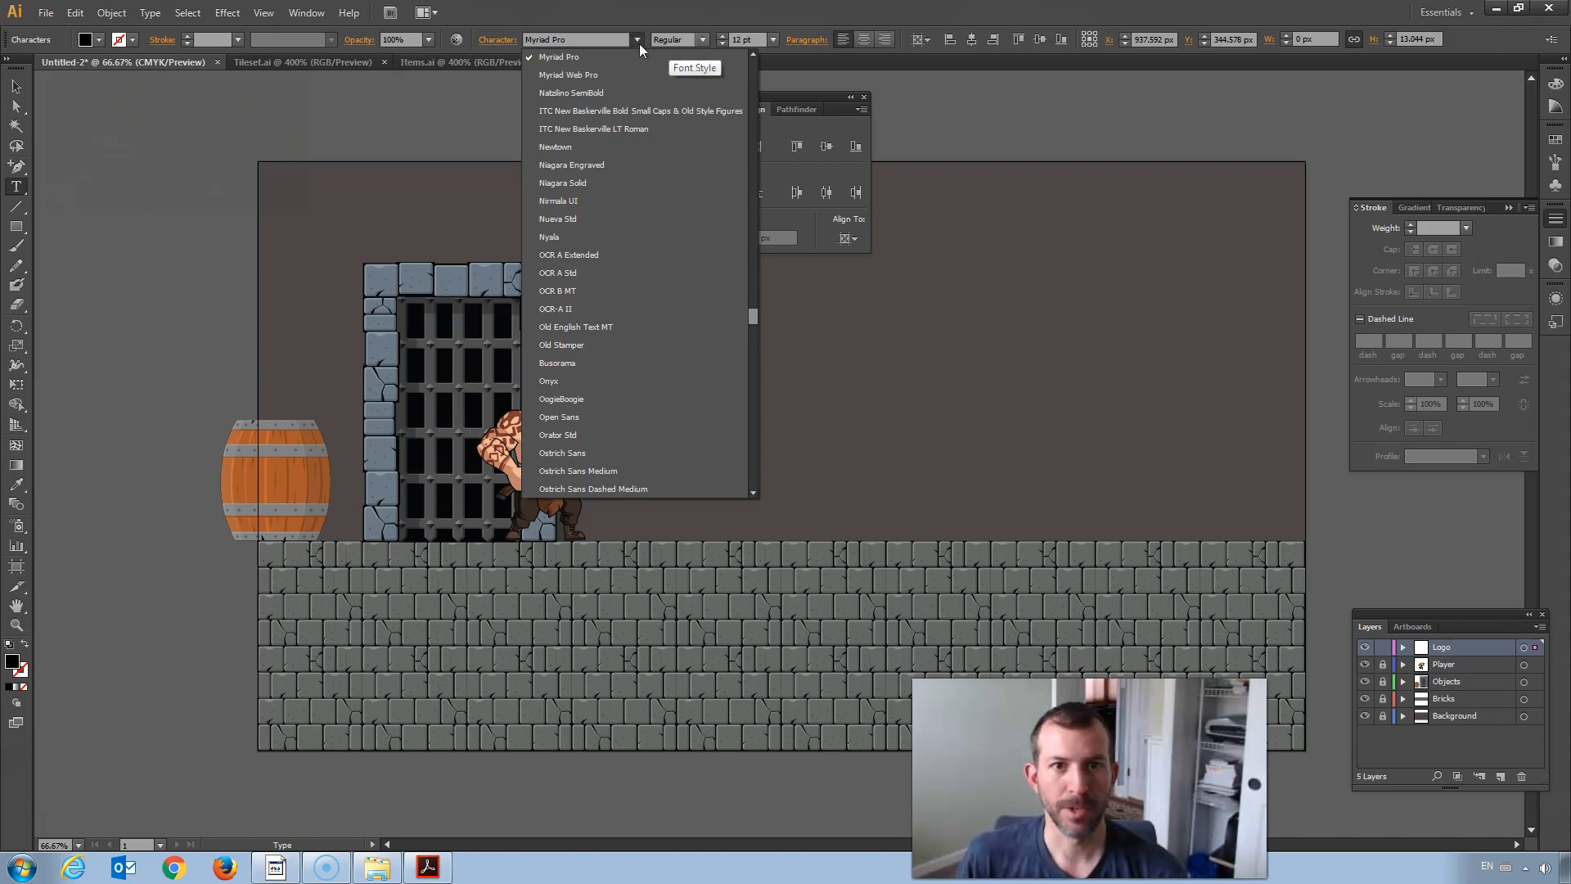
{"action": "left_click", "coordinate": [769, 39]}
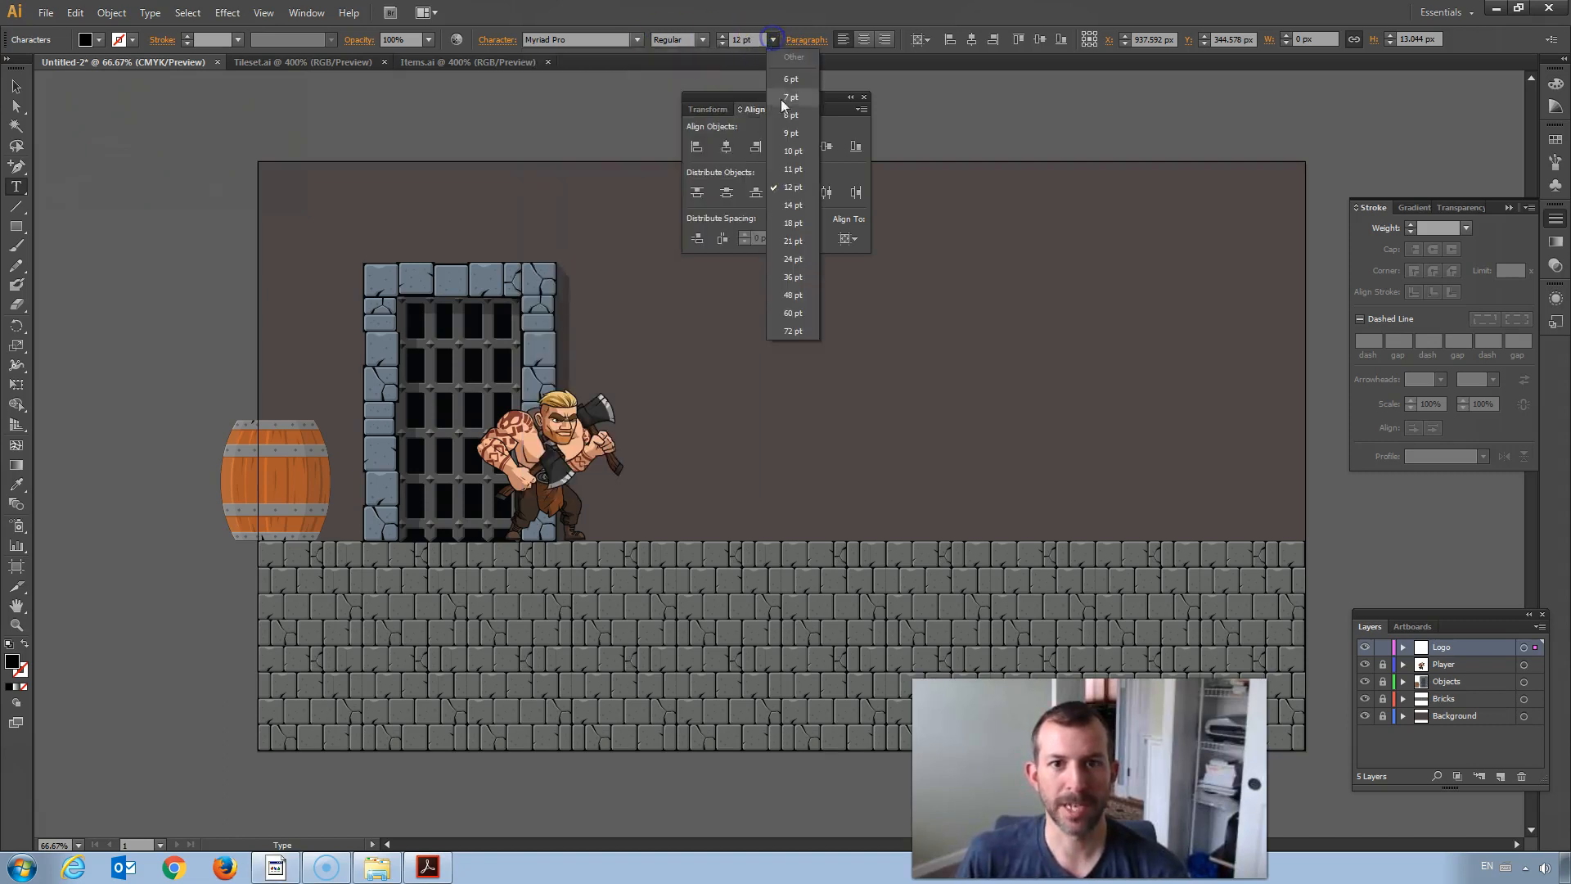
{"action": "left_click", "coordinate": [794, 331]}
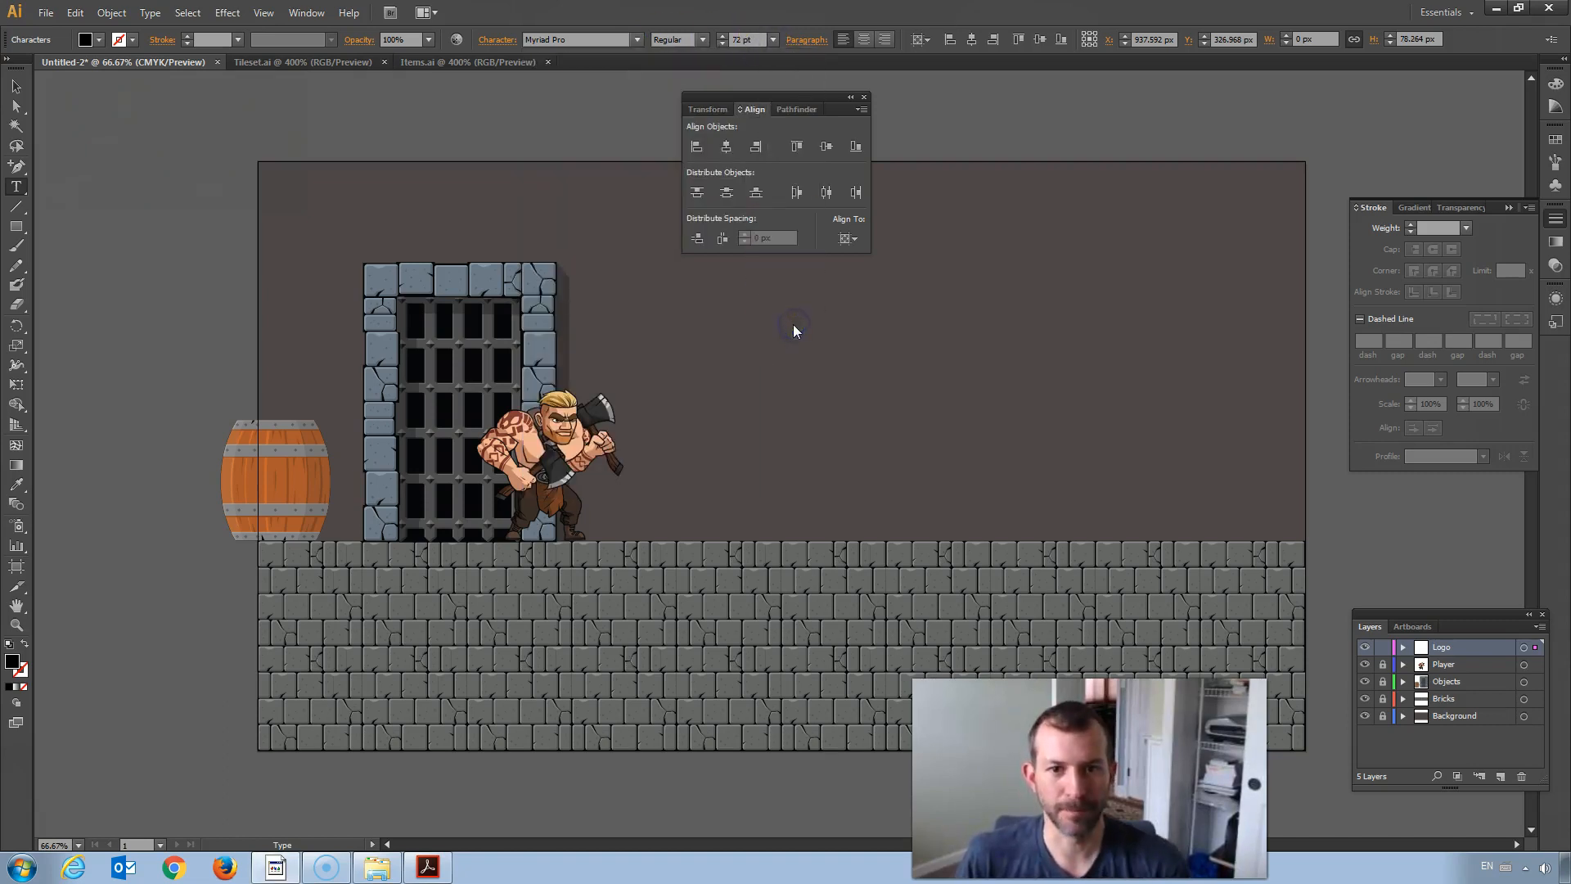
{"action": "type", "text": "Vik"}
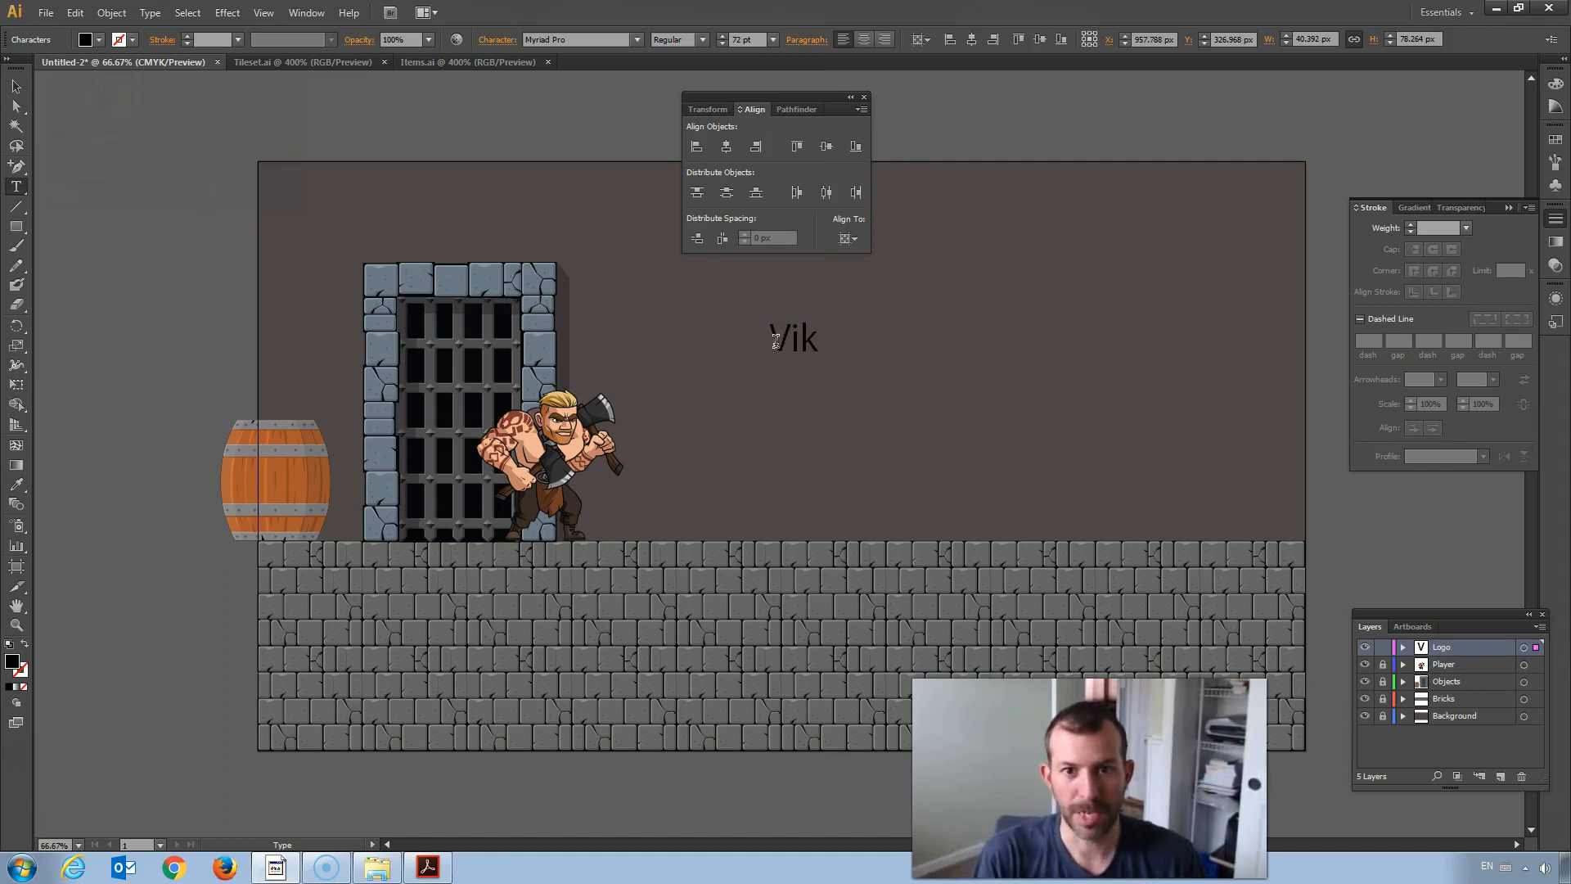
{"action": "type", "text": "ing Quest"}
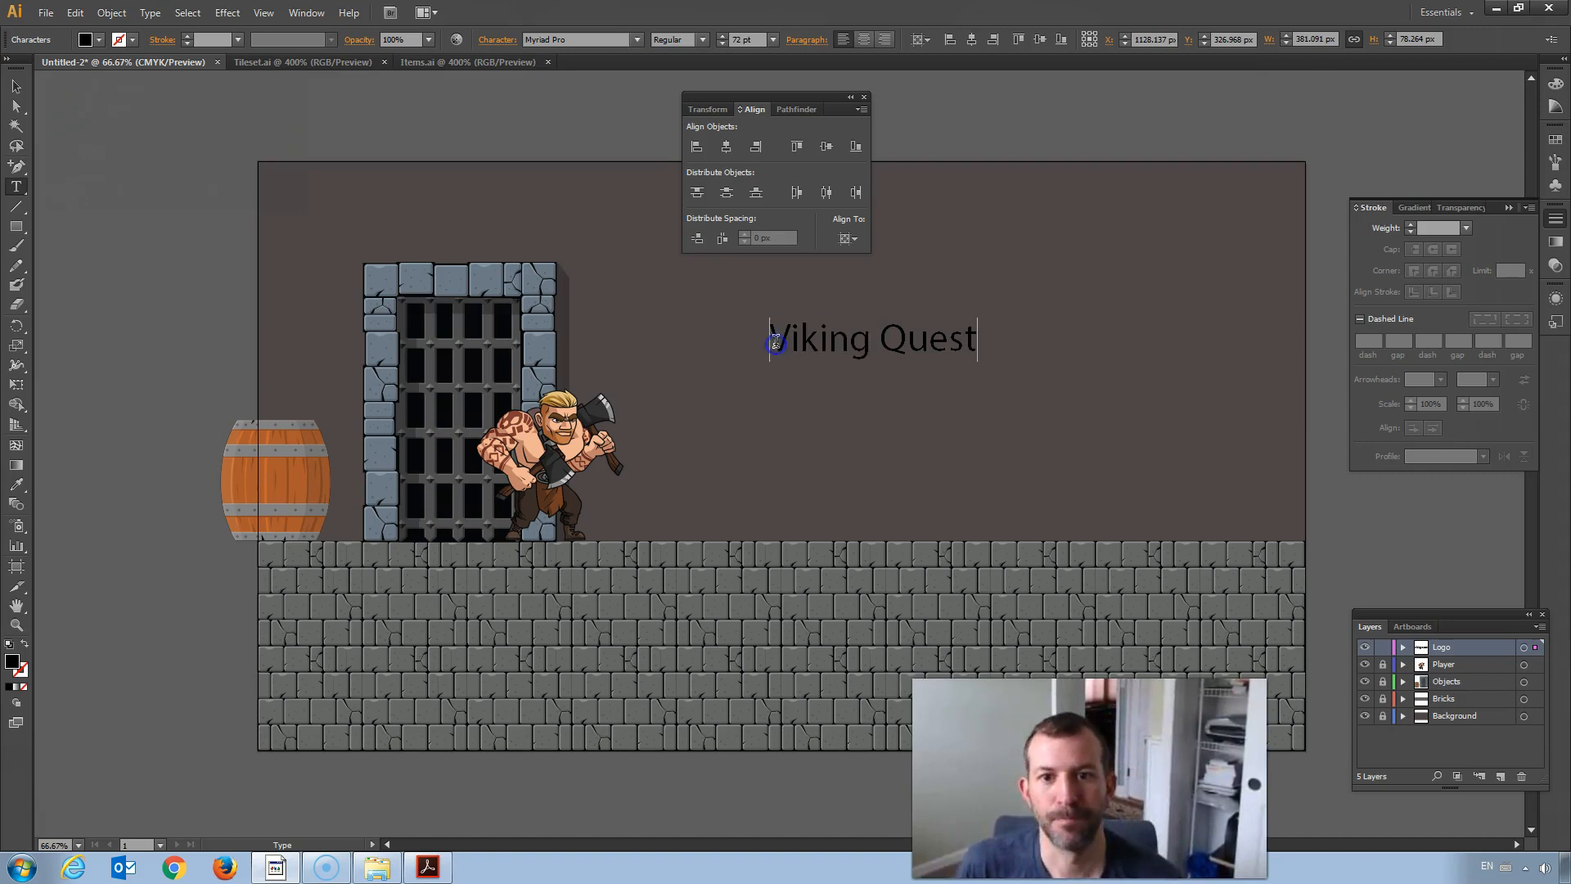
Step: Give the title the Deutsch Gothic font and enlarge it to 196 pt
{"action": "left_click", "coordinate": [628, 39]}
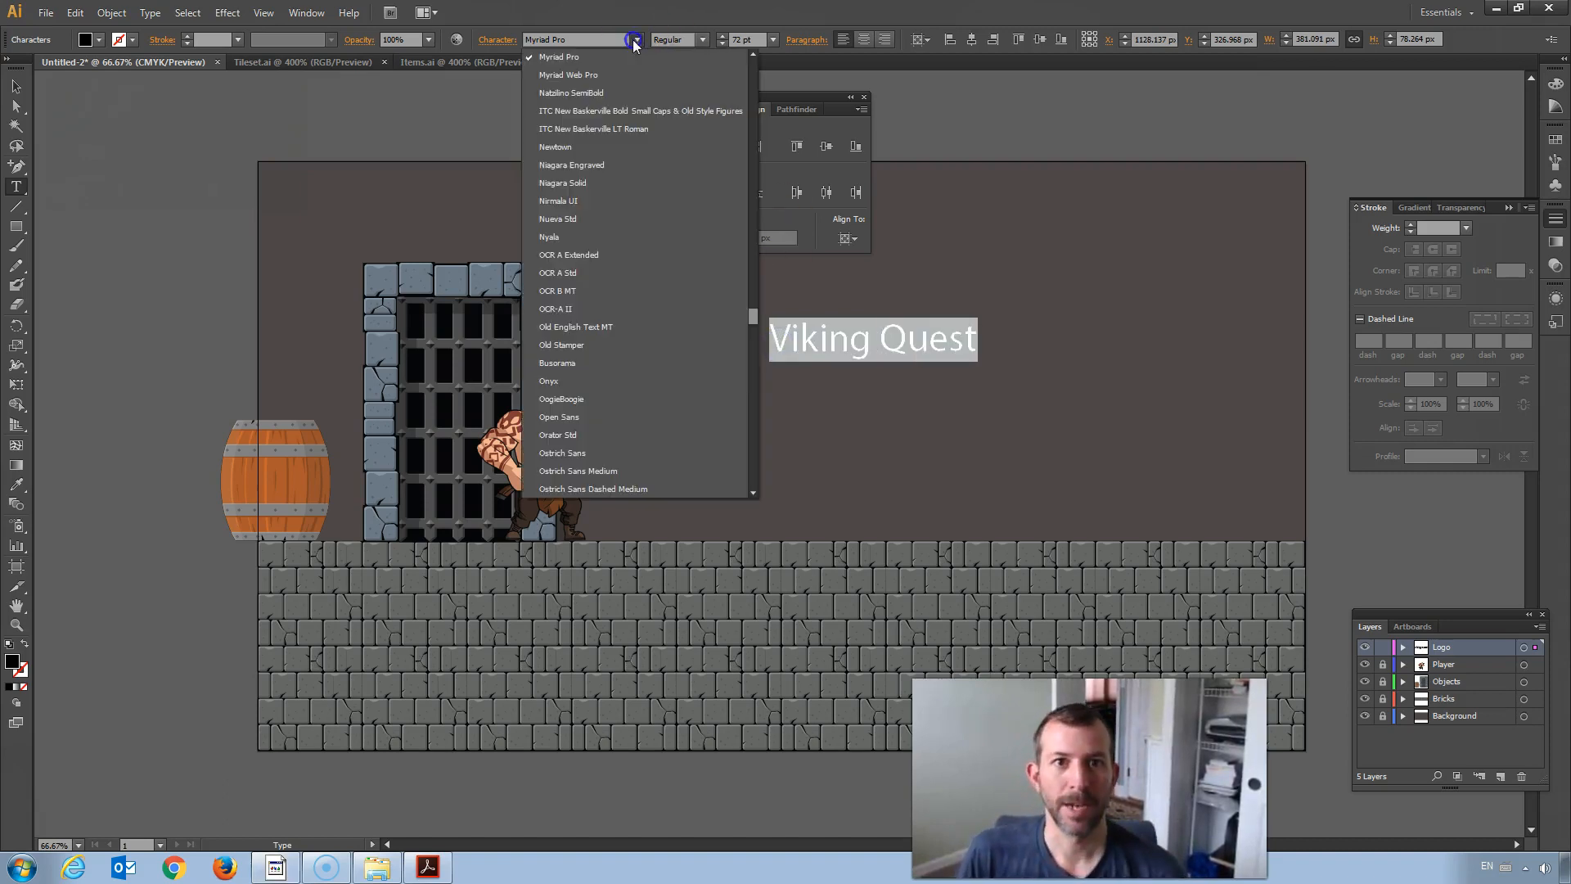
{"action": "scroll", "scroll_direction": "down", "scroll_amount": 3}
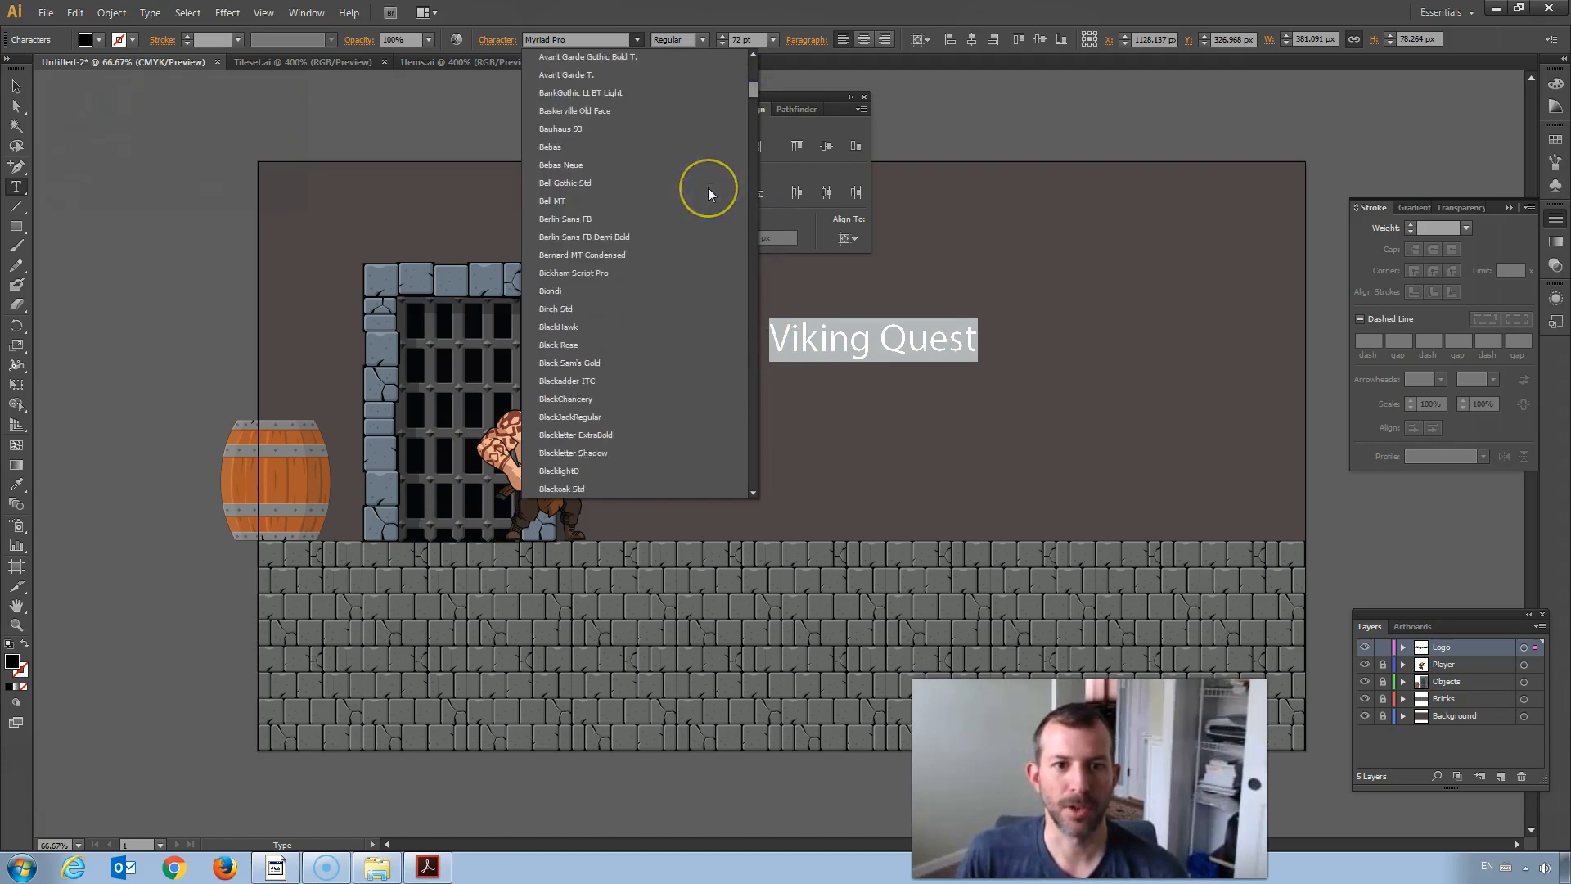
{"action": "scroll", "scroll_direction": "down", "scroll_amount": 3}
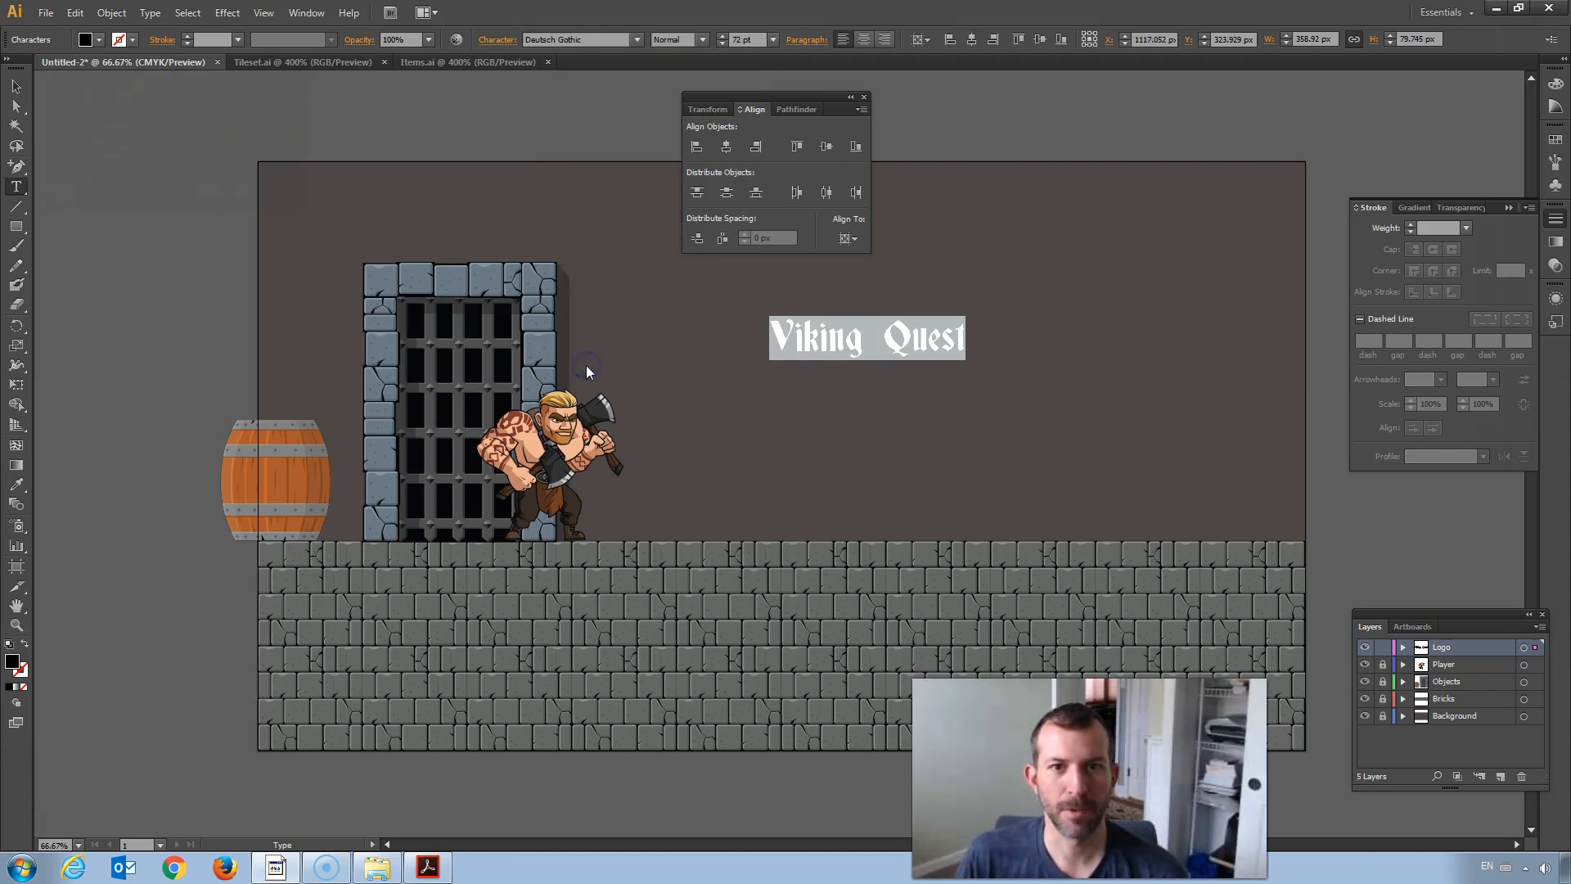
{"action": "left_click", "coordinate": [772, 39]}
{"action": "type", "text": "196"}
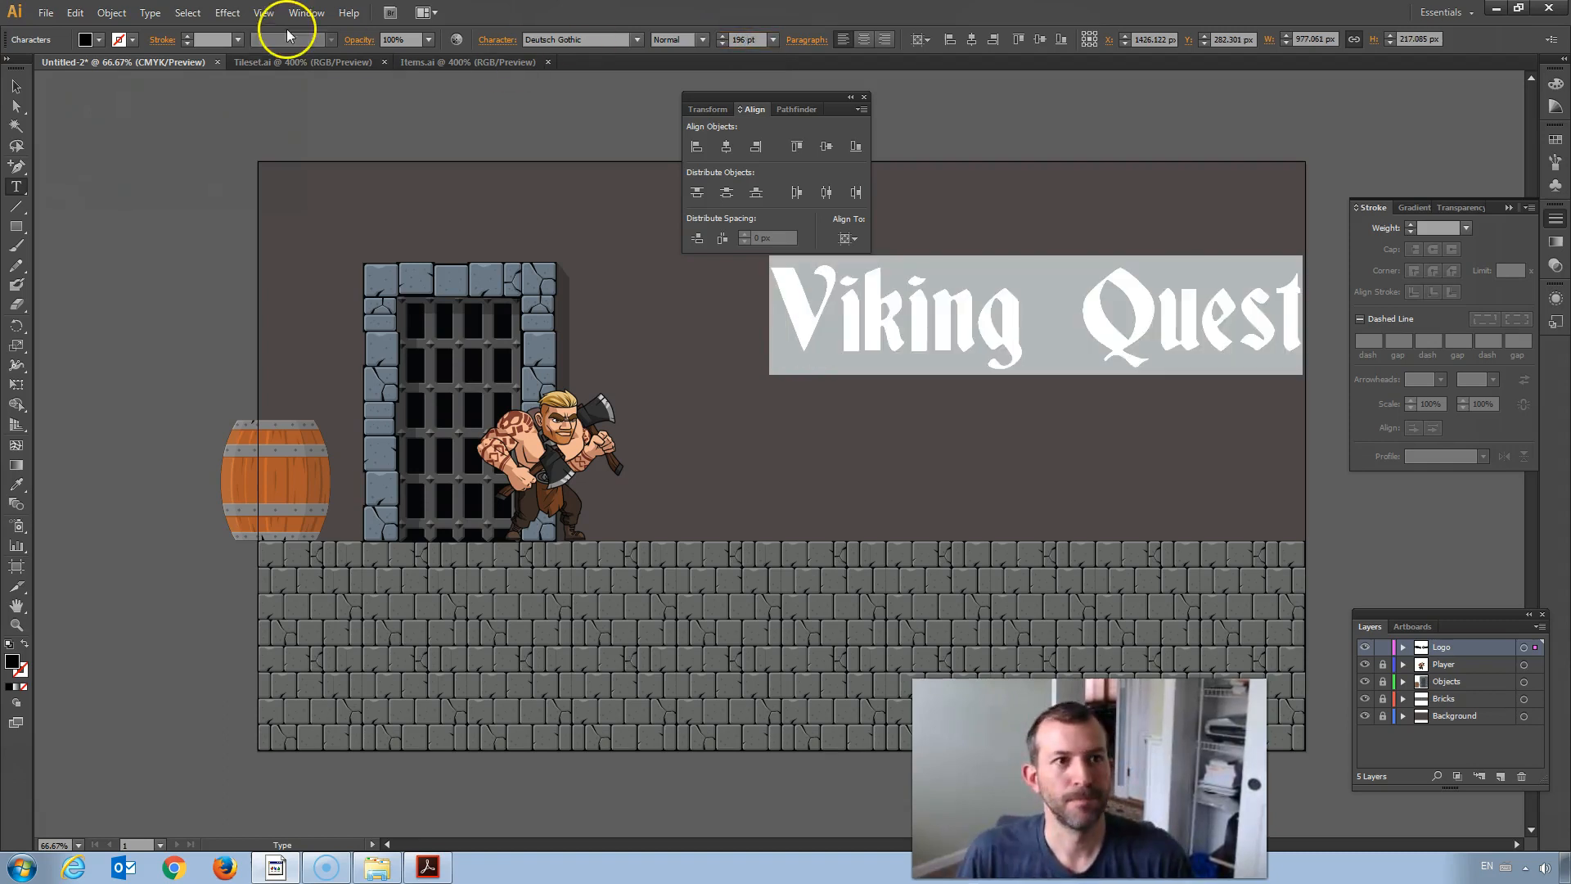
Step: Highlight the Viking Quest title's letters ready for a new fill colour
{"action": "left_click", "coordinate": [891, 326]}
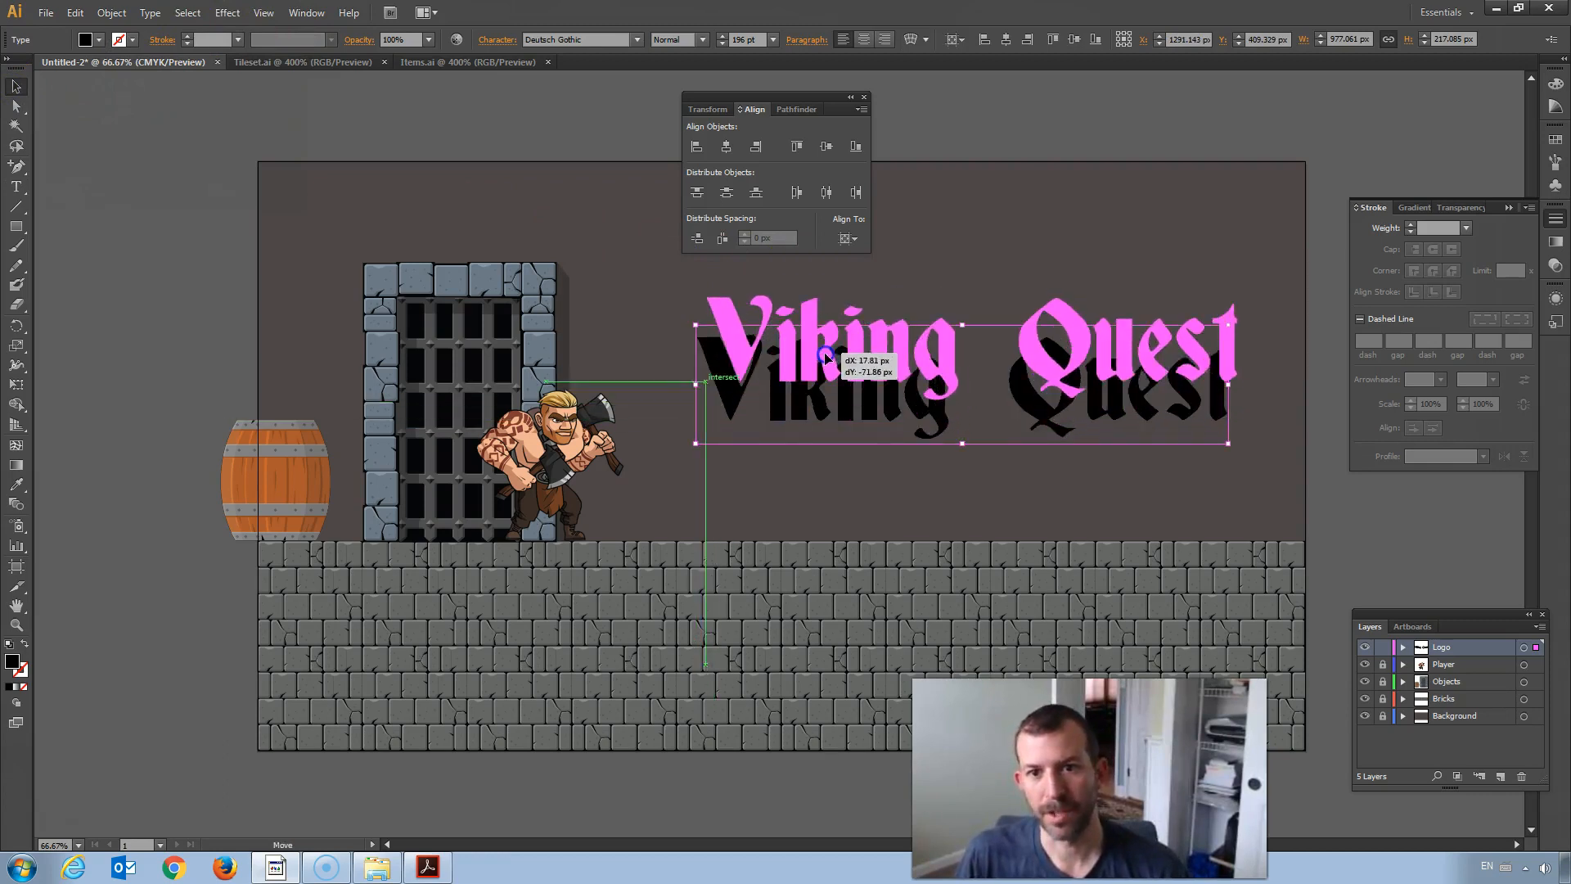
{"action": "left_click_drag", "start_coordinate": [822, 355], "coordinate": [812, 401]}
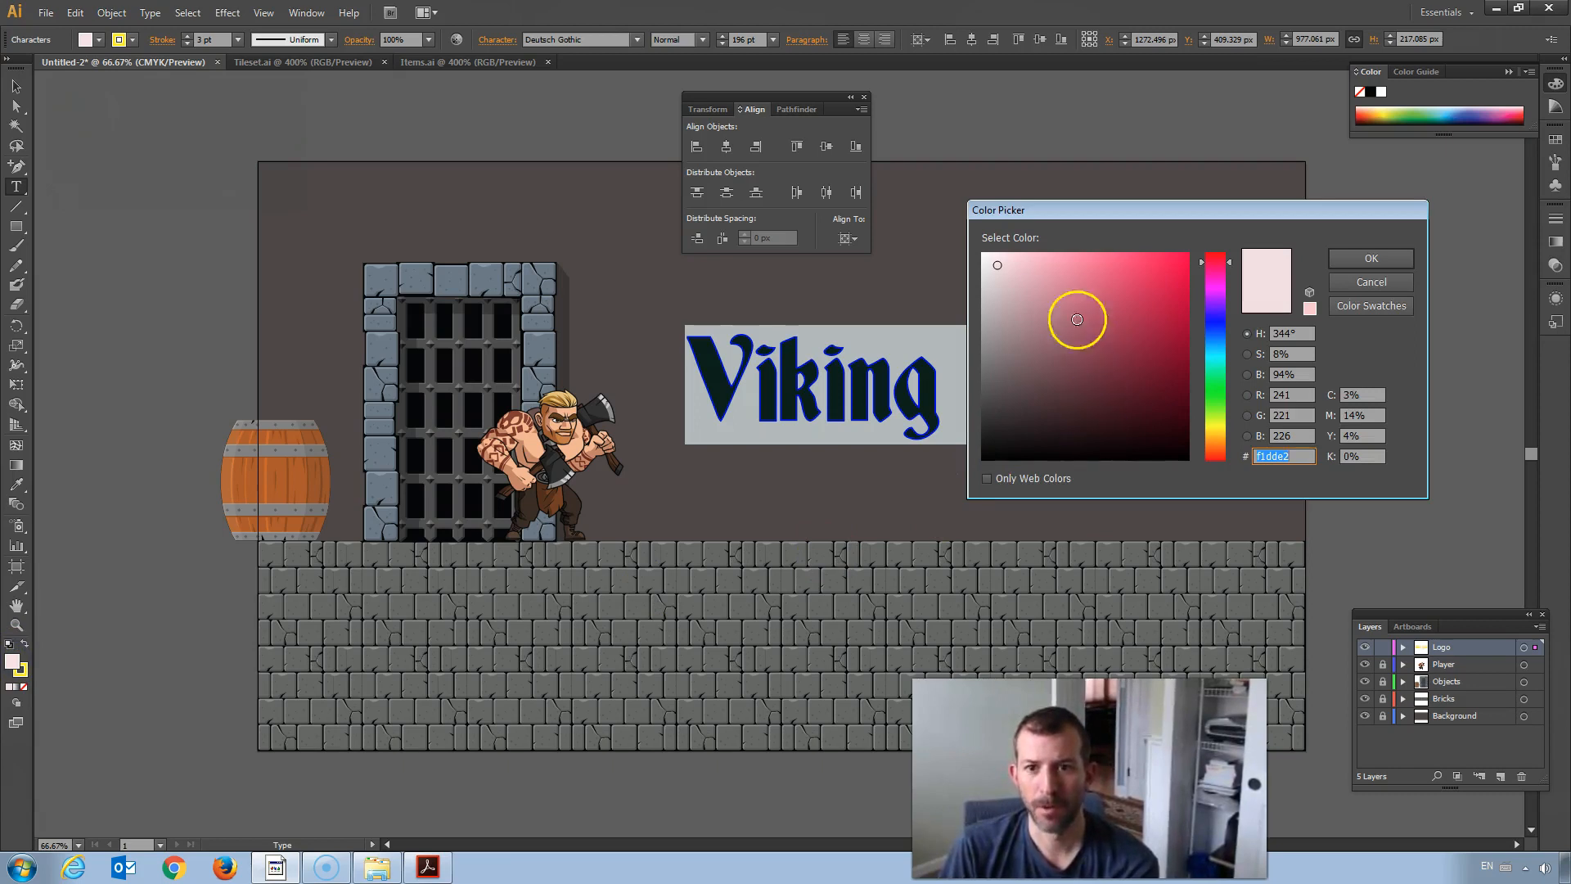
Step: Give the Viking Quest title a pale pink fill and a yellow stroke colour
{"action": "left_click", "coordinate": [1372, 259]}
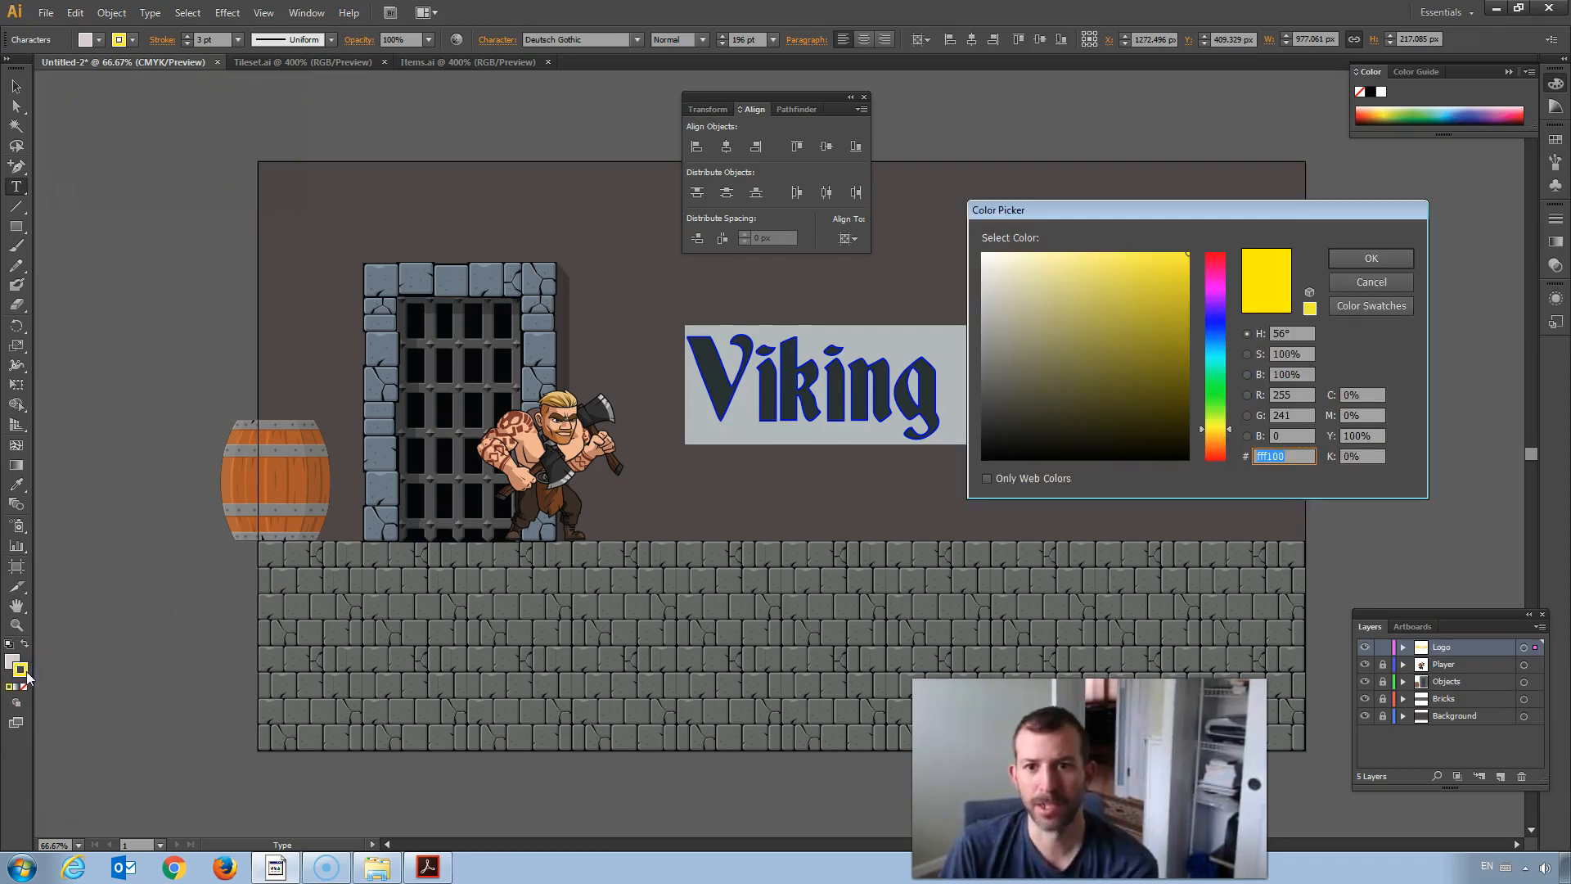
{"action": "left_click", "coordinate": [1044, 327]}
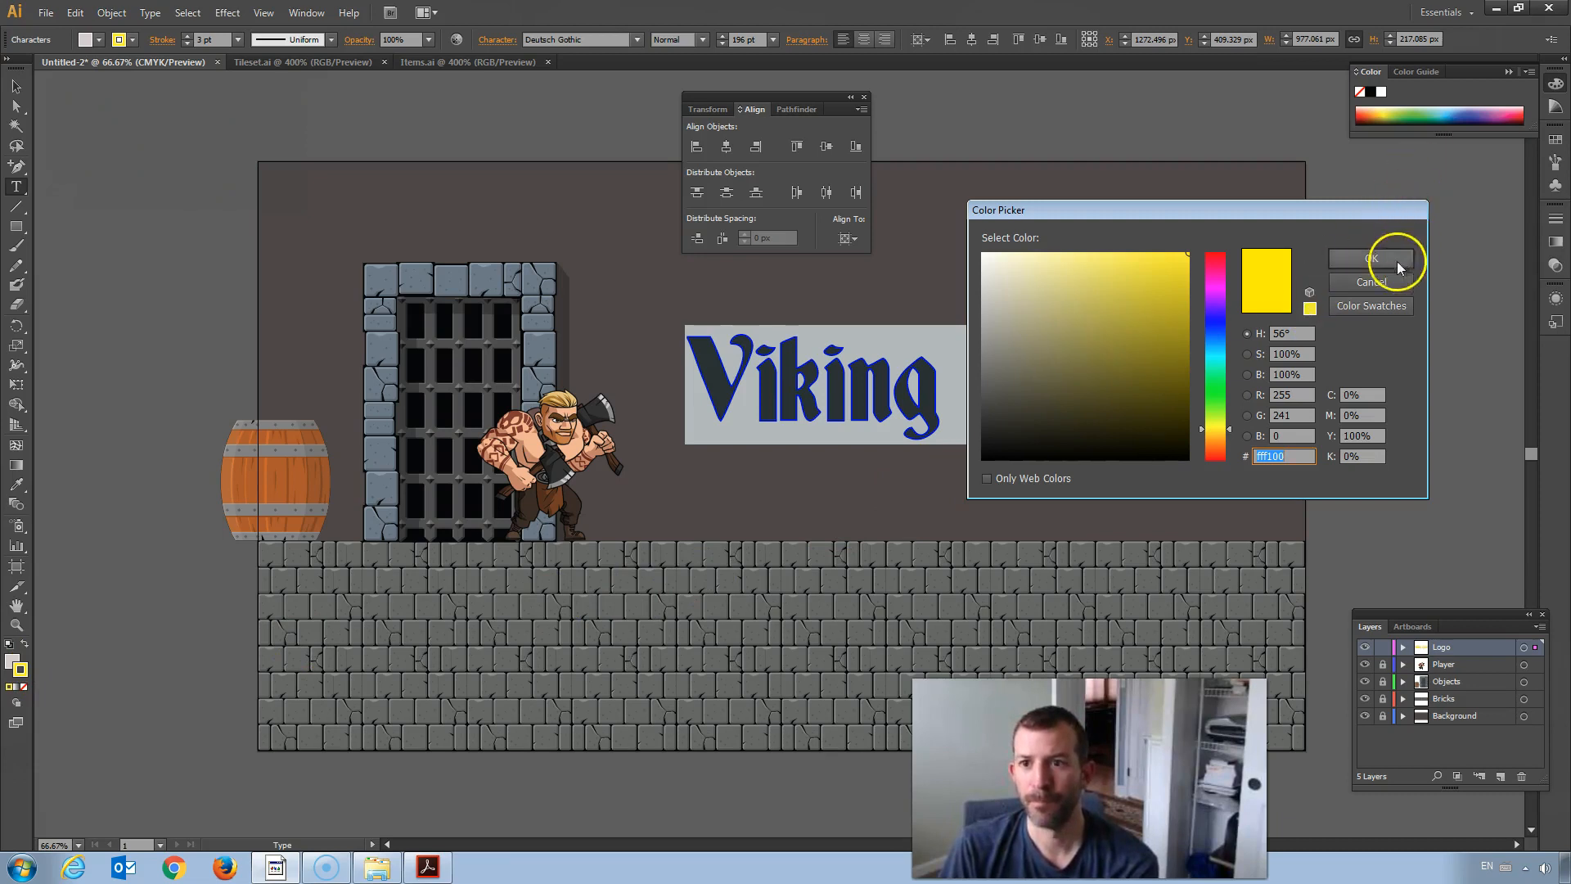
{"action": "left_click", "coordinate": [1371, 282]}
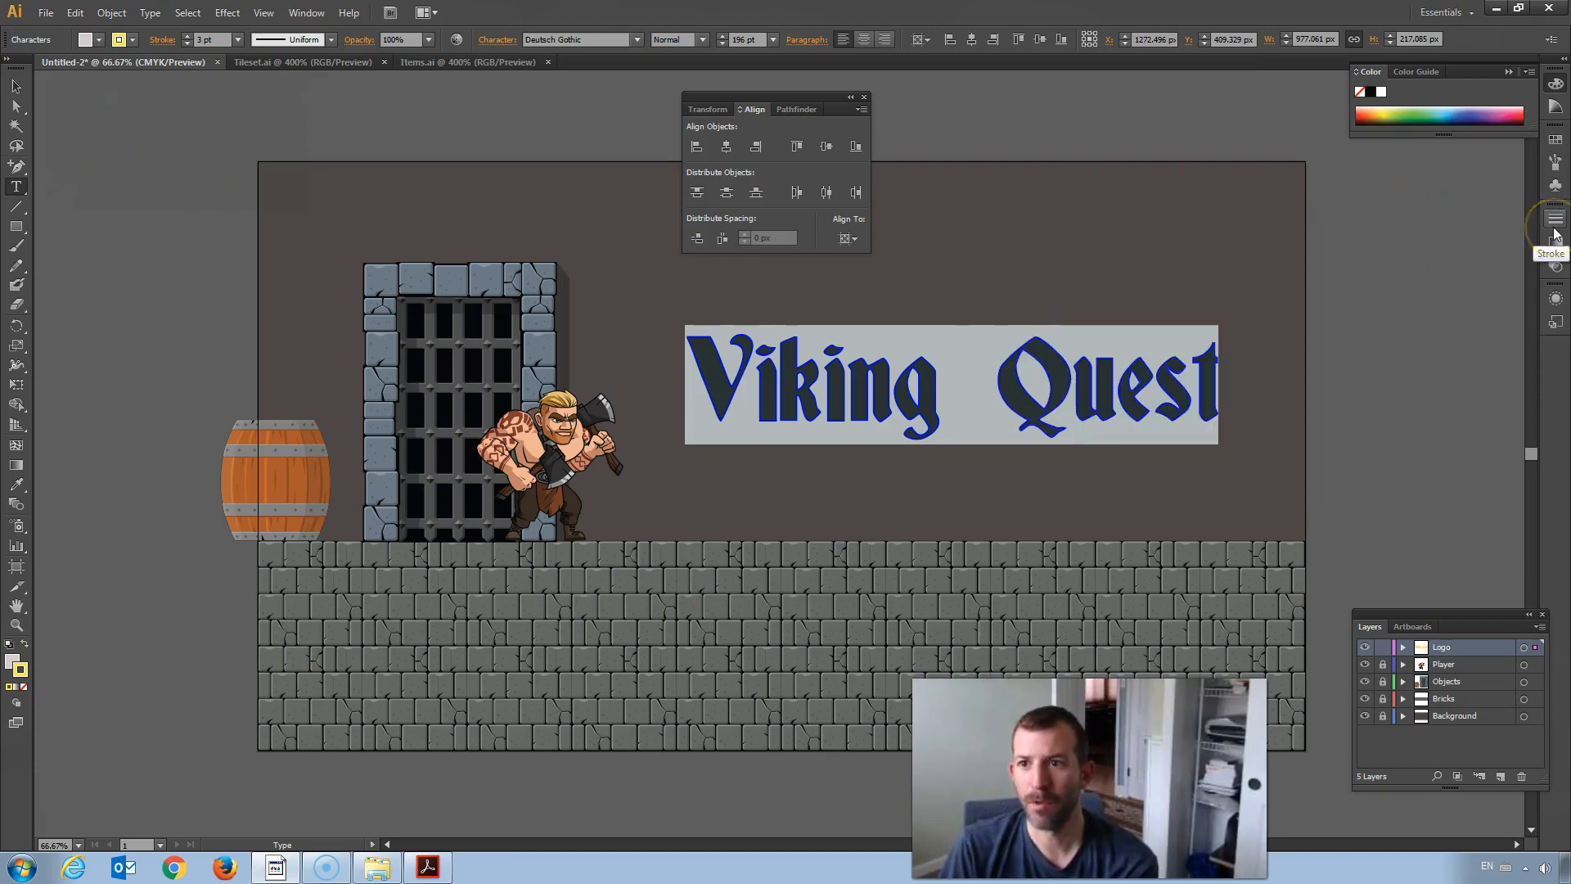
Step: Set the title's outline to a thin 2 pt weight in bright yellow #fff100
{"action": "left_click", "coordinate": [1552, 216]}
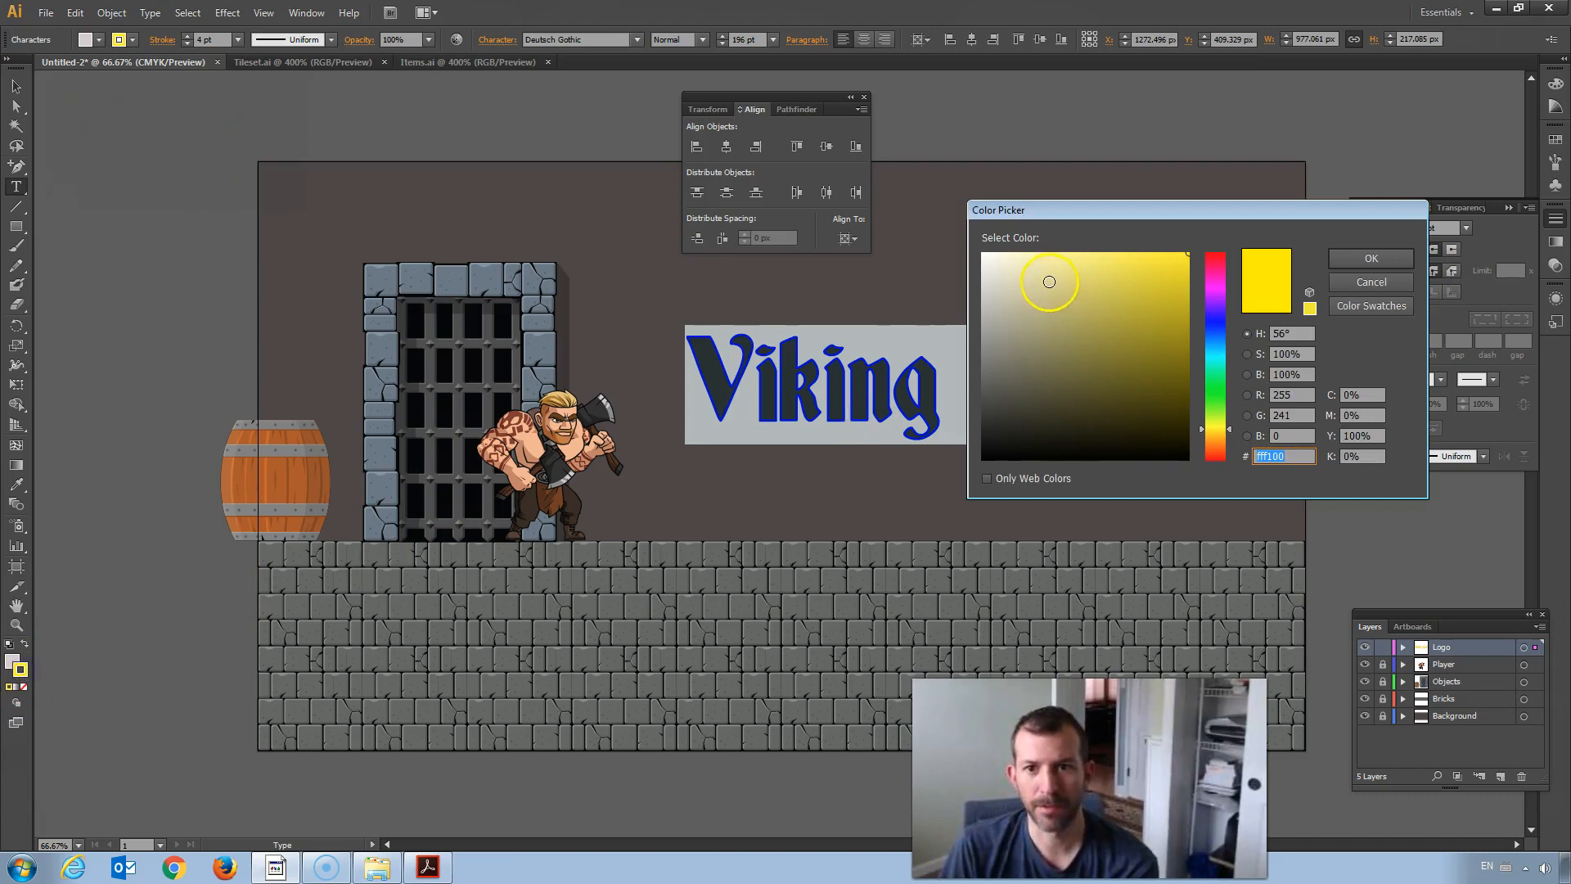
{"action": "left_click", "coordinate": [1173, 259]}
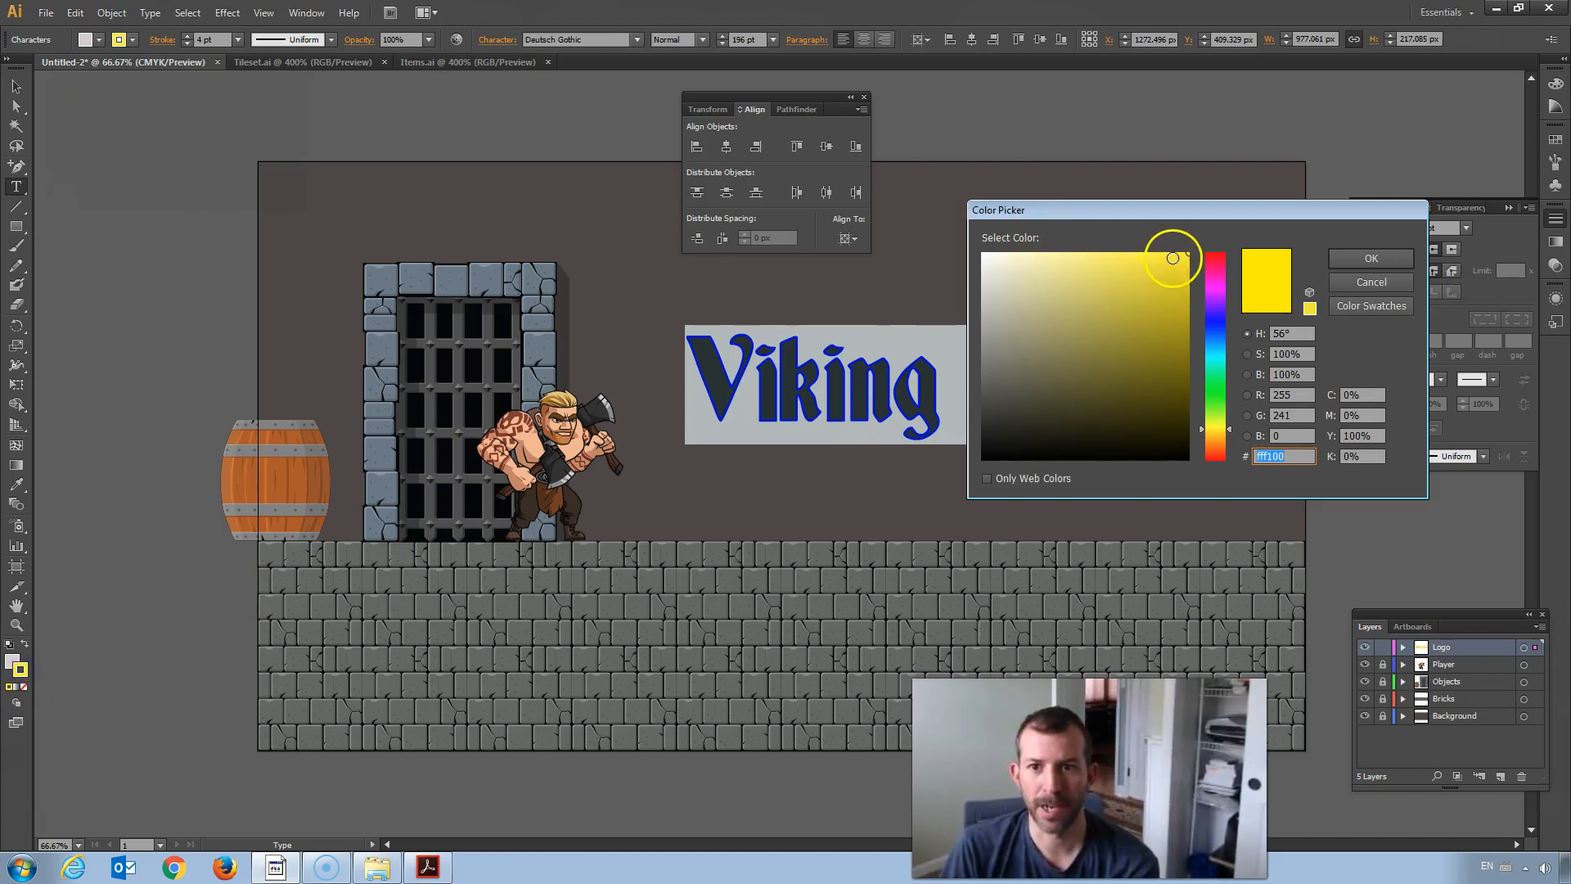
{"action": "left_click", "coordinate": [1372, 258]}
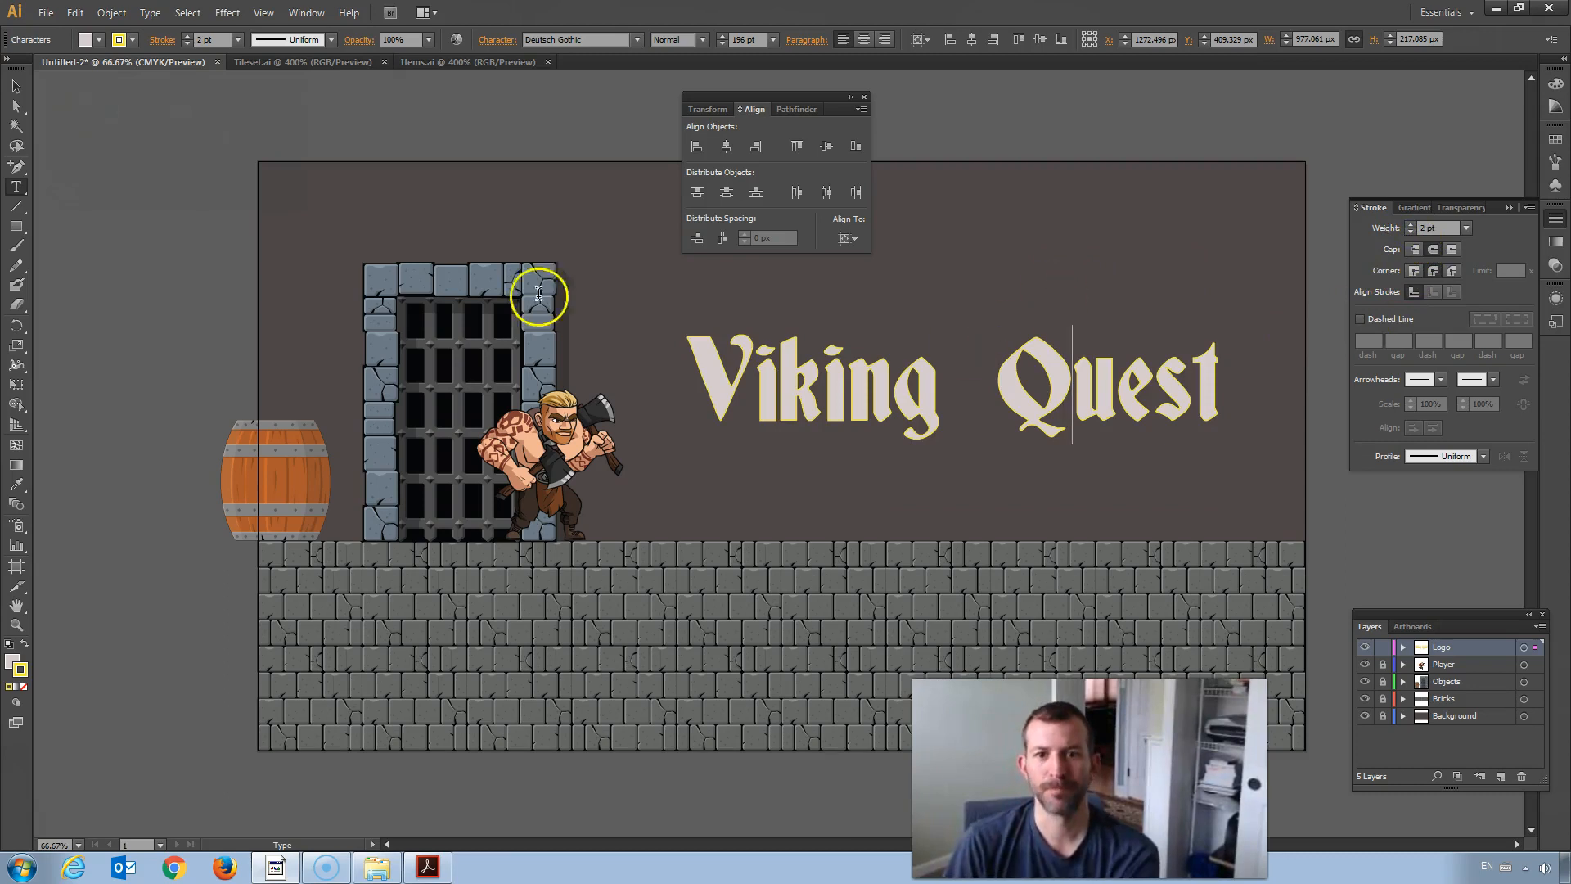
Step: Centre the title horizontally on the artboard, then move it up and right above the viking
{"action": "left_click", "coordinate": [13, 87]}
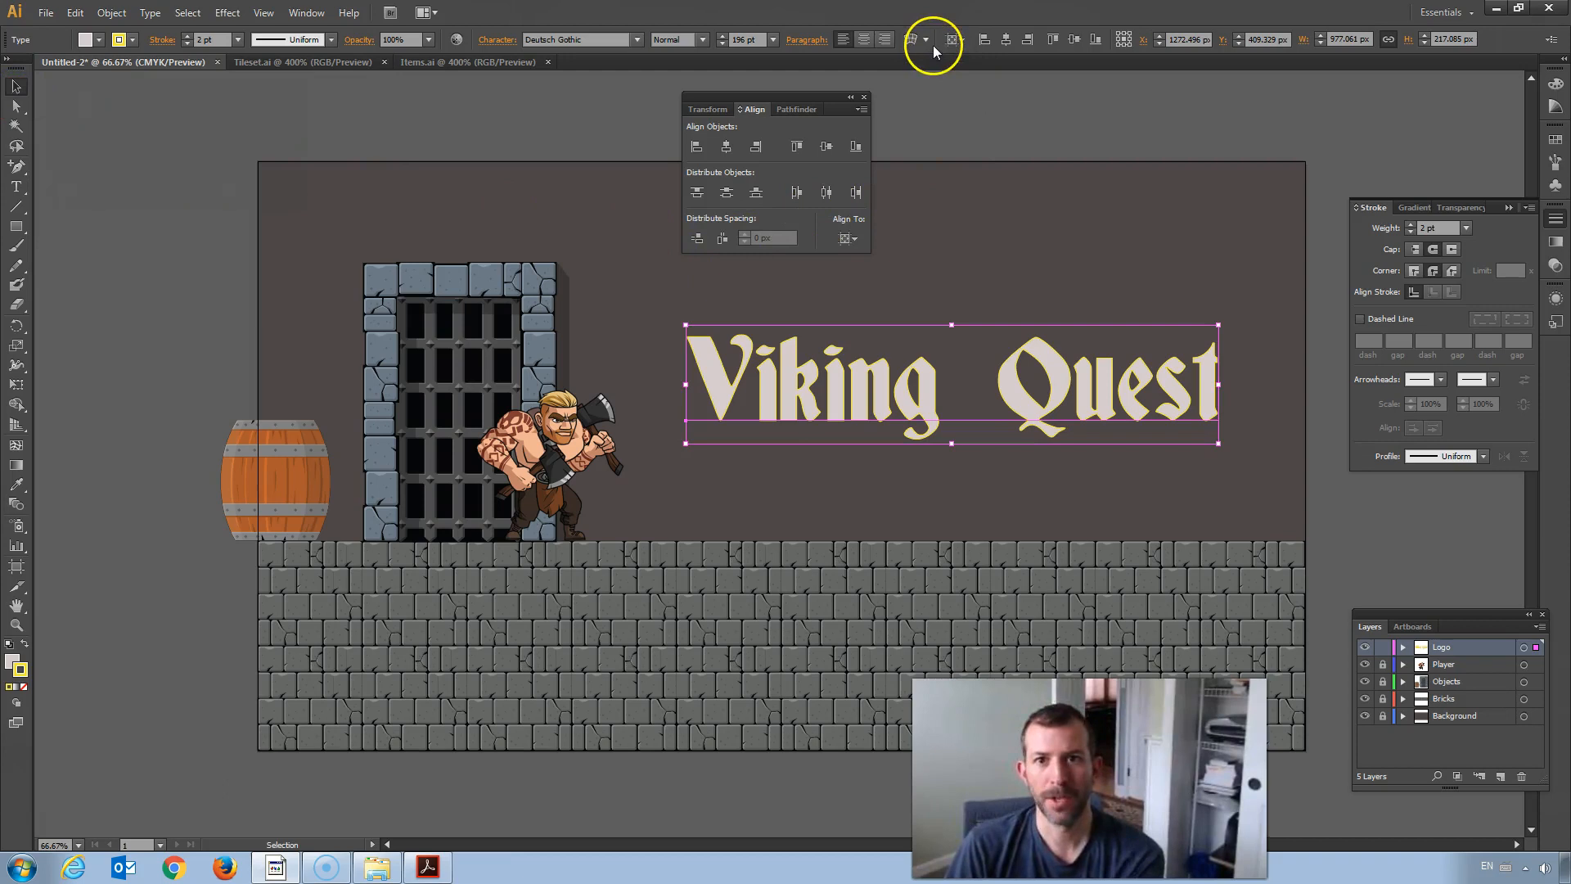
{"action": "left_click", "coordinate": [923, 39]}
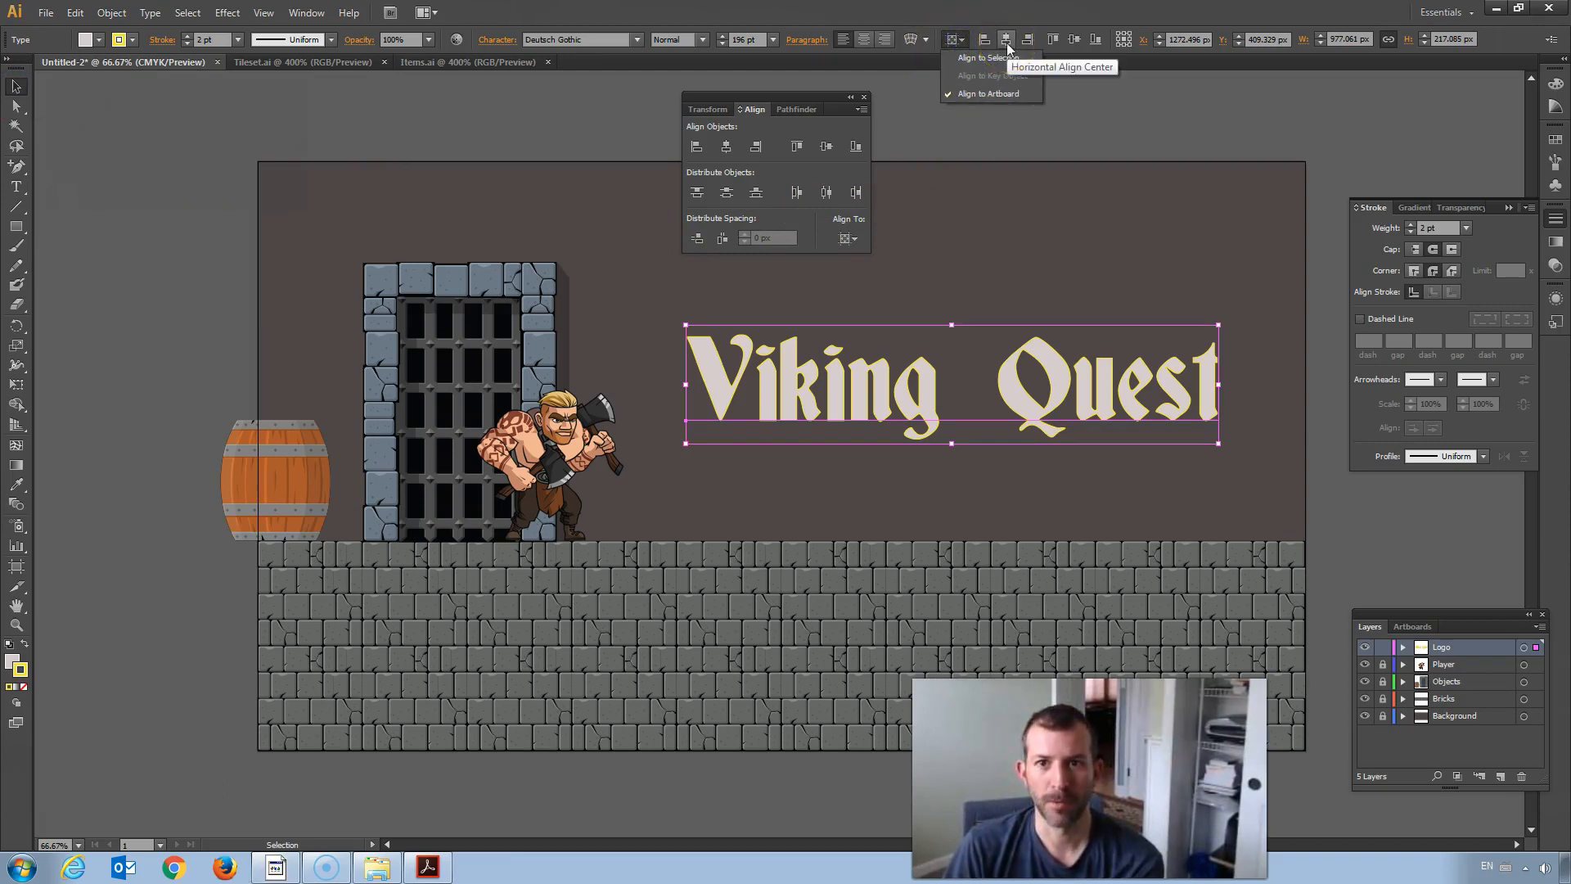
{"action": "left_click", "coordinate": [1005, 39]}
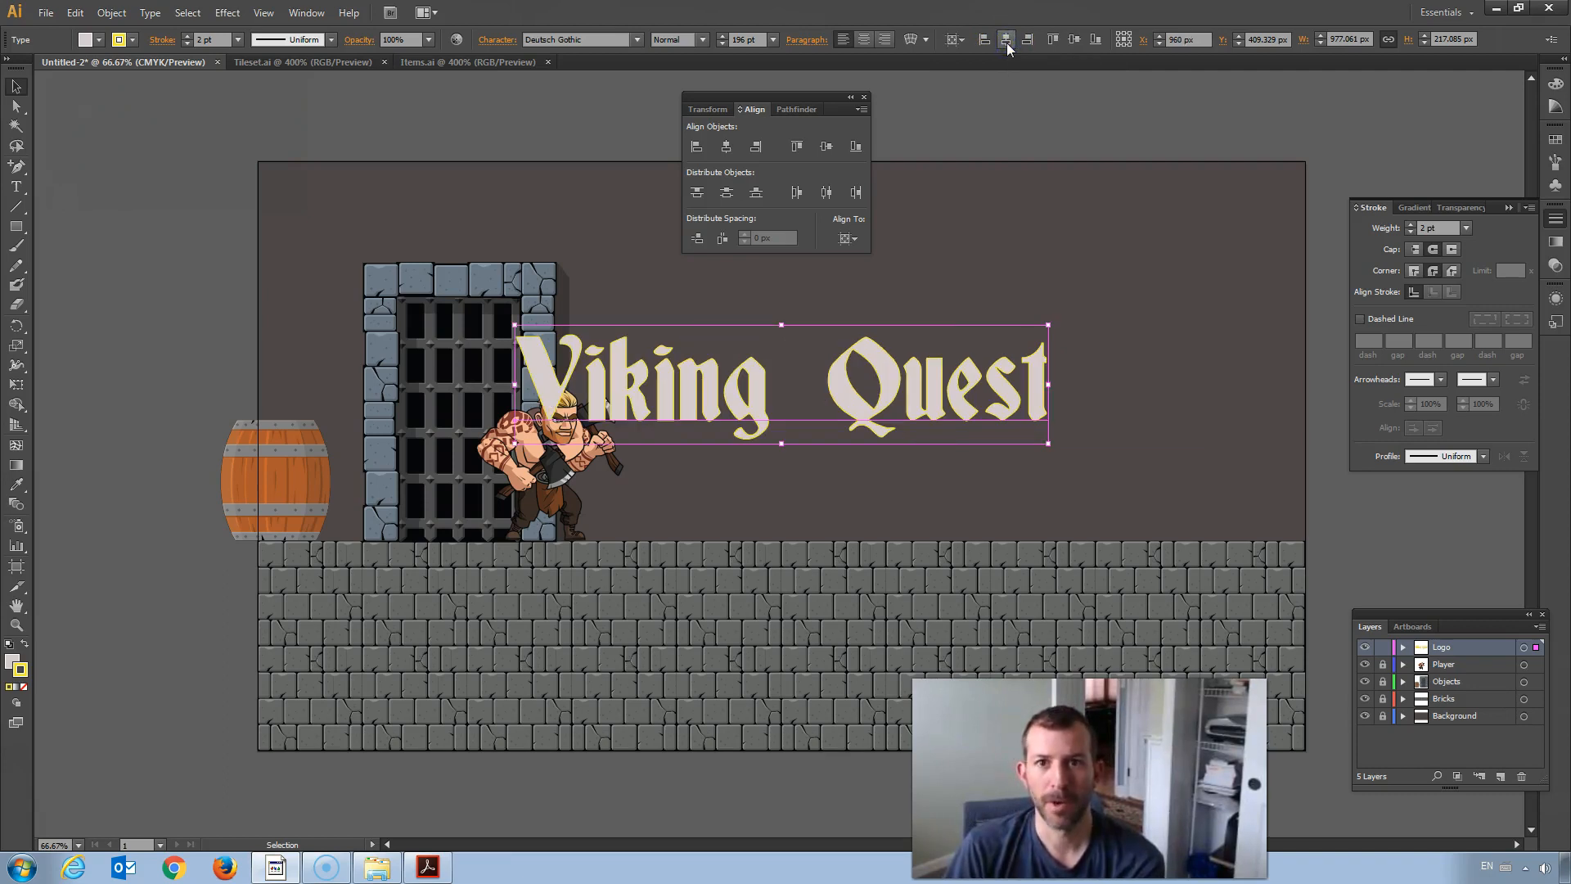
{"action": "left_click", "coordinate": [1074, 39]}
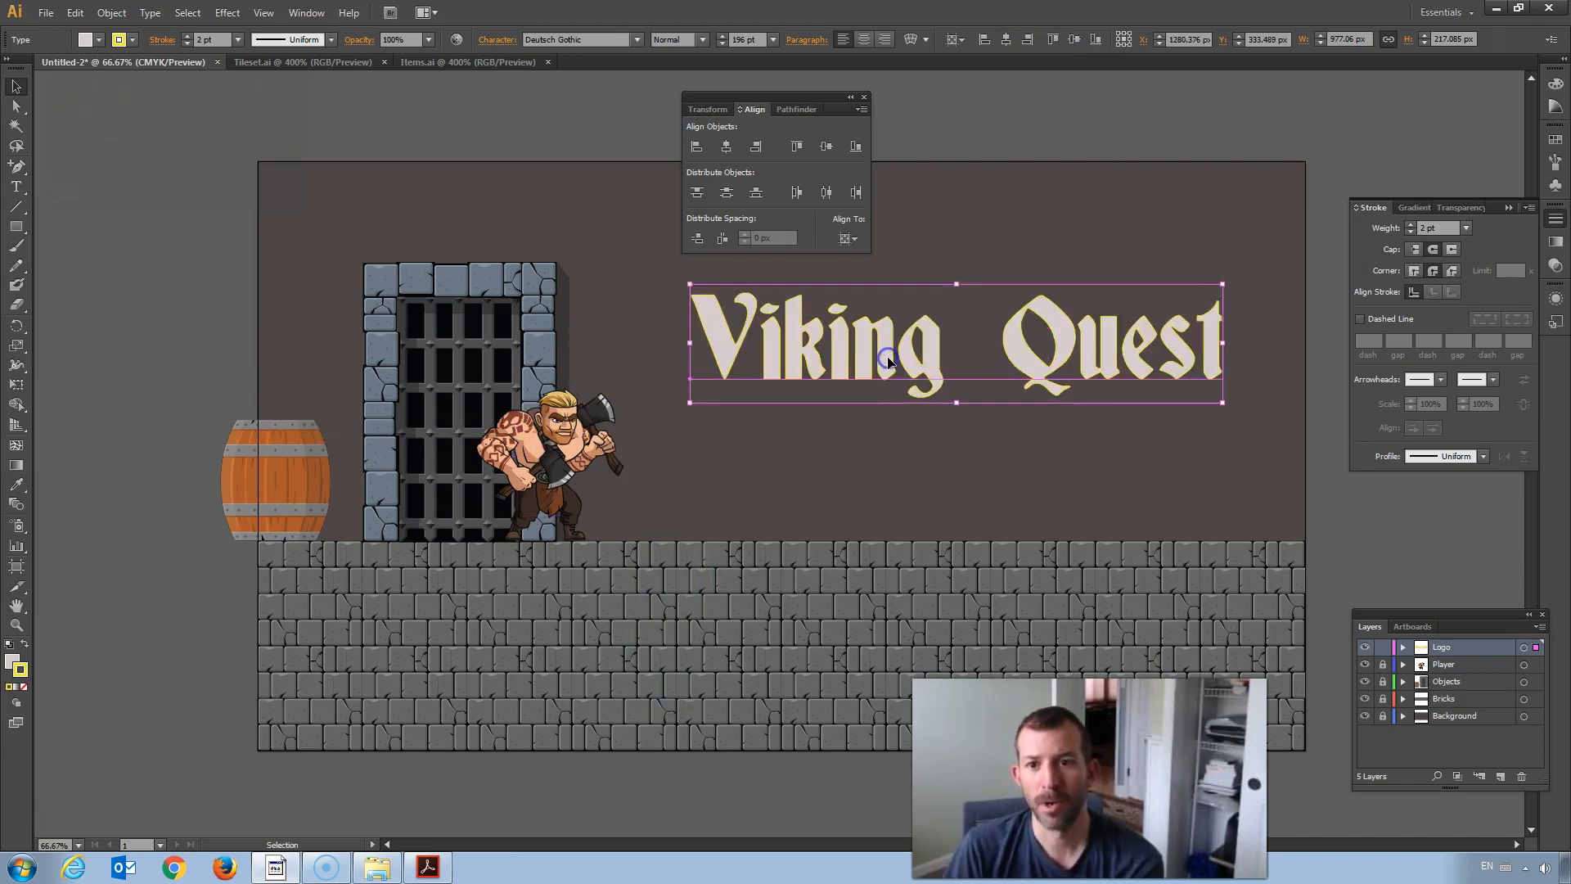
{"action": "left_click_drag", "start_coordinate": [893, 345], "coordinate": [867, 339]}
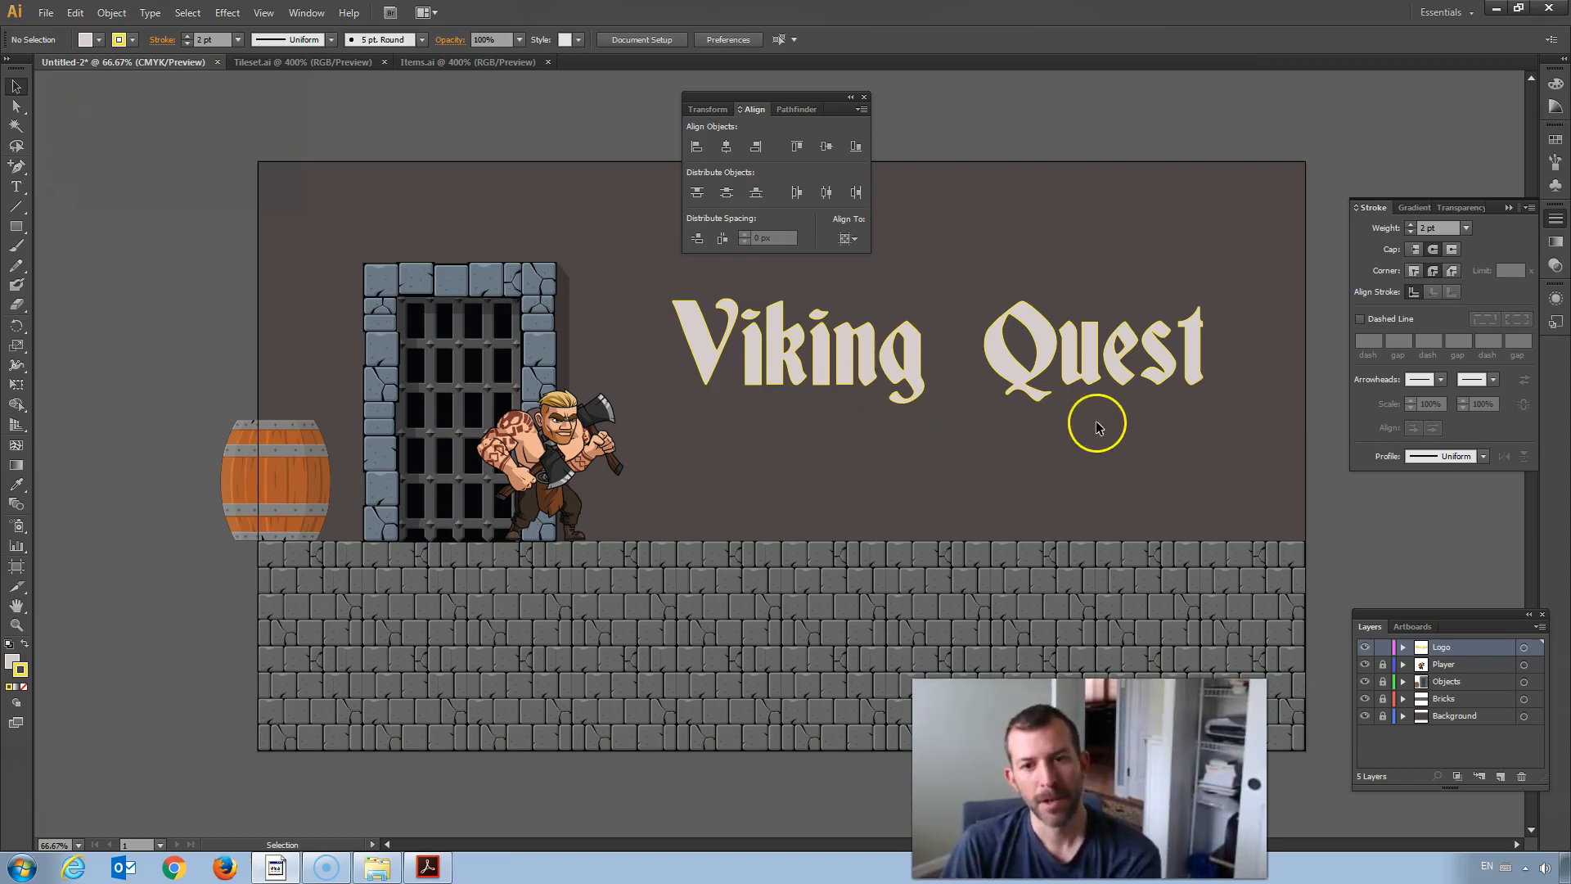
{"action": "mouse_move", "coordinate": [998, 429]}
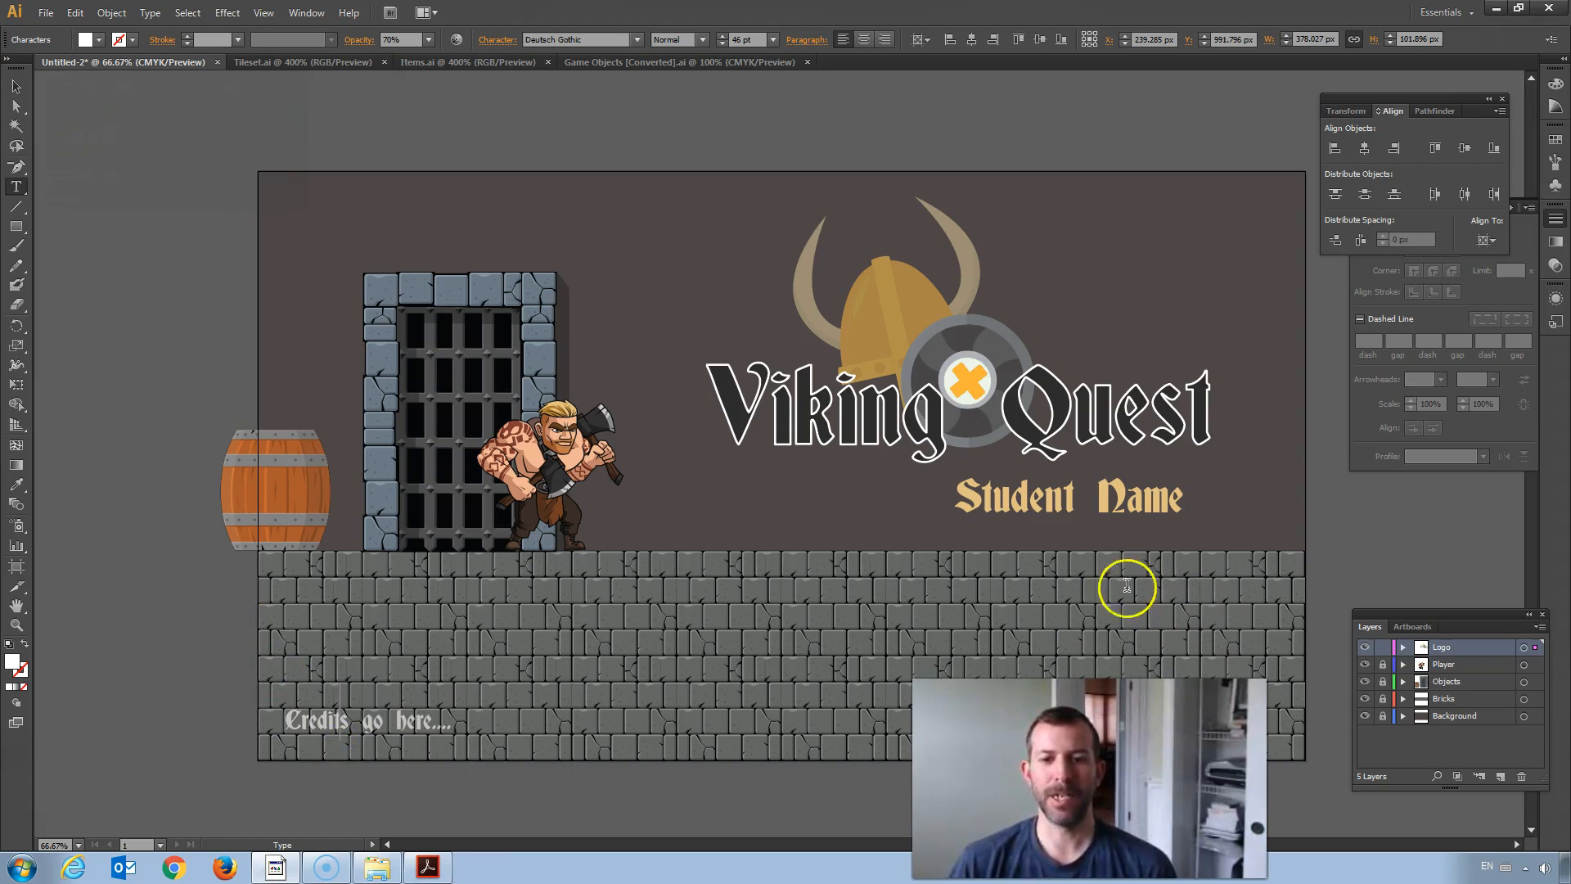
{"action": "mouse_move", "coordinate": [199, 596]}
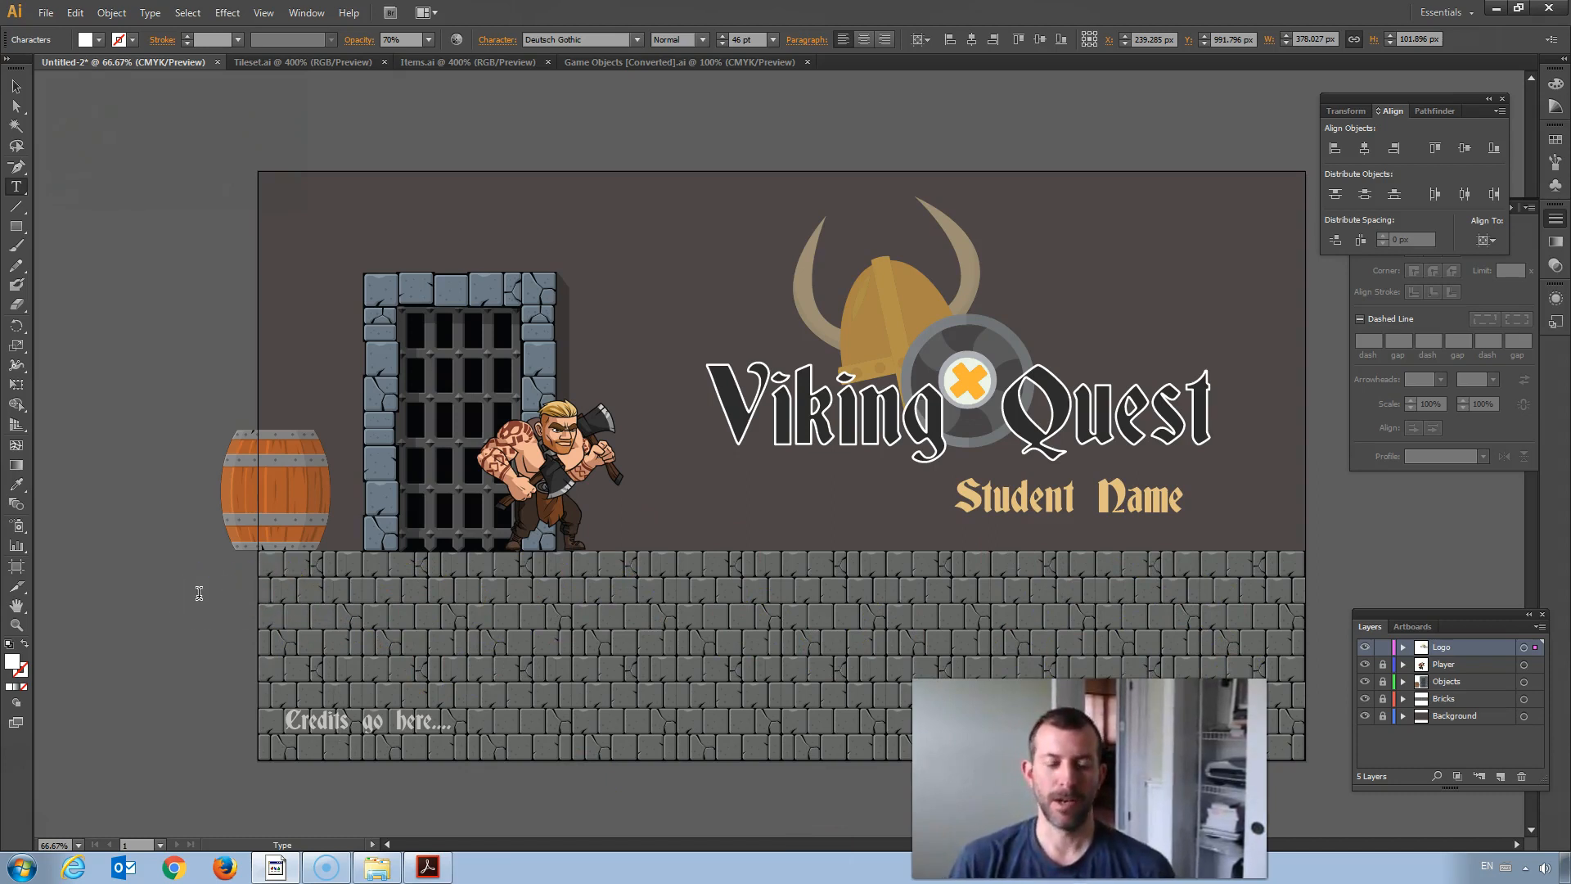
{"action": "mouse_move", "coordinate": [486, 662]}
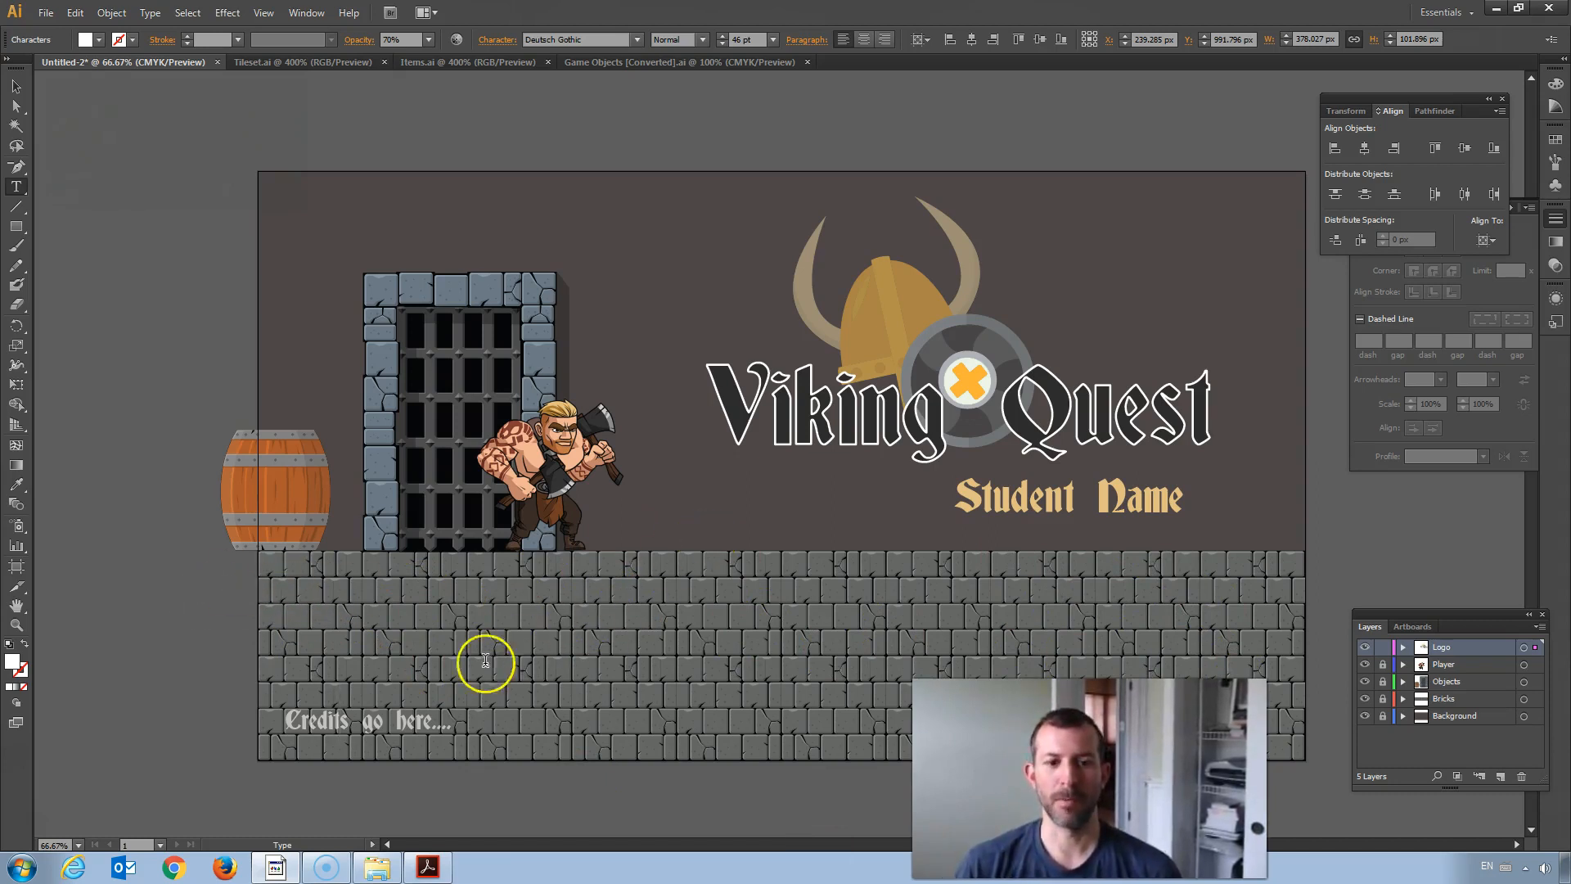
{"action": "mouse_move", "coordinate": [714, 676]}
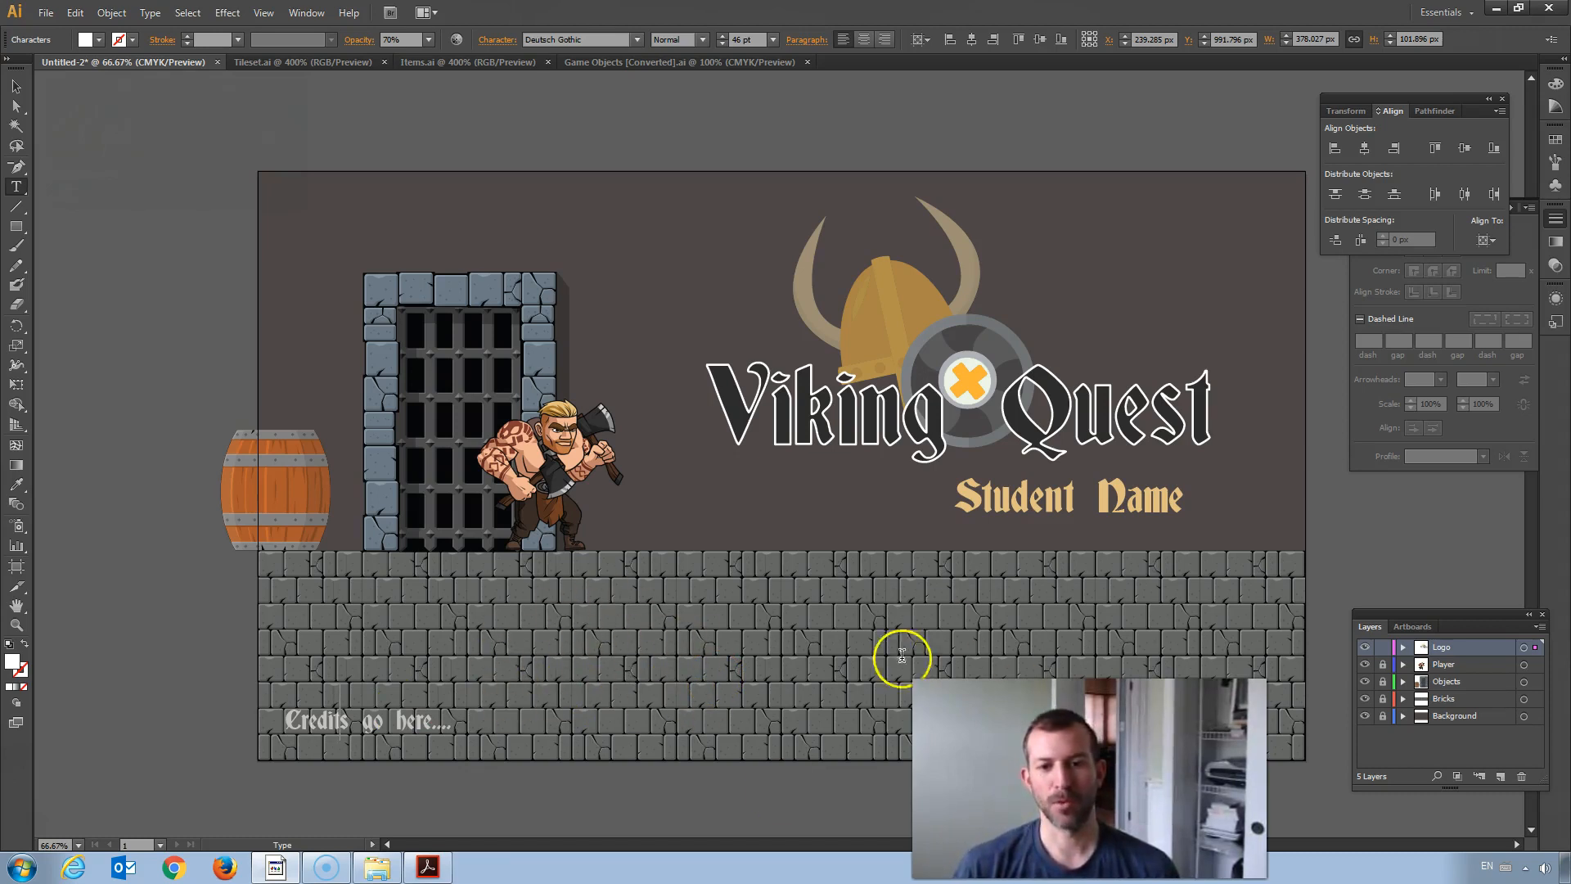
{"action": "mouse_move", "coordinate": [708, 691]}
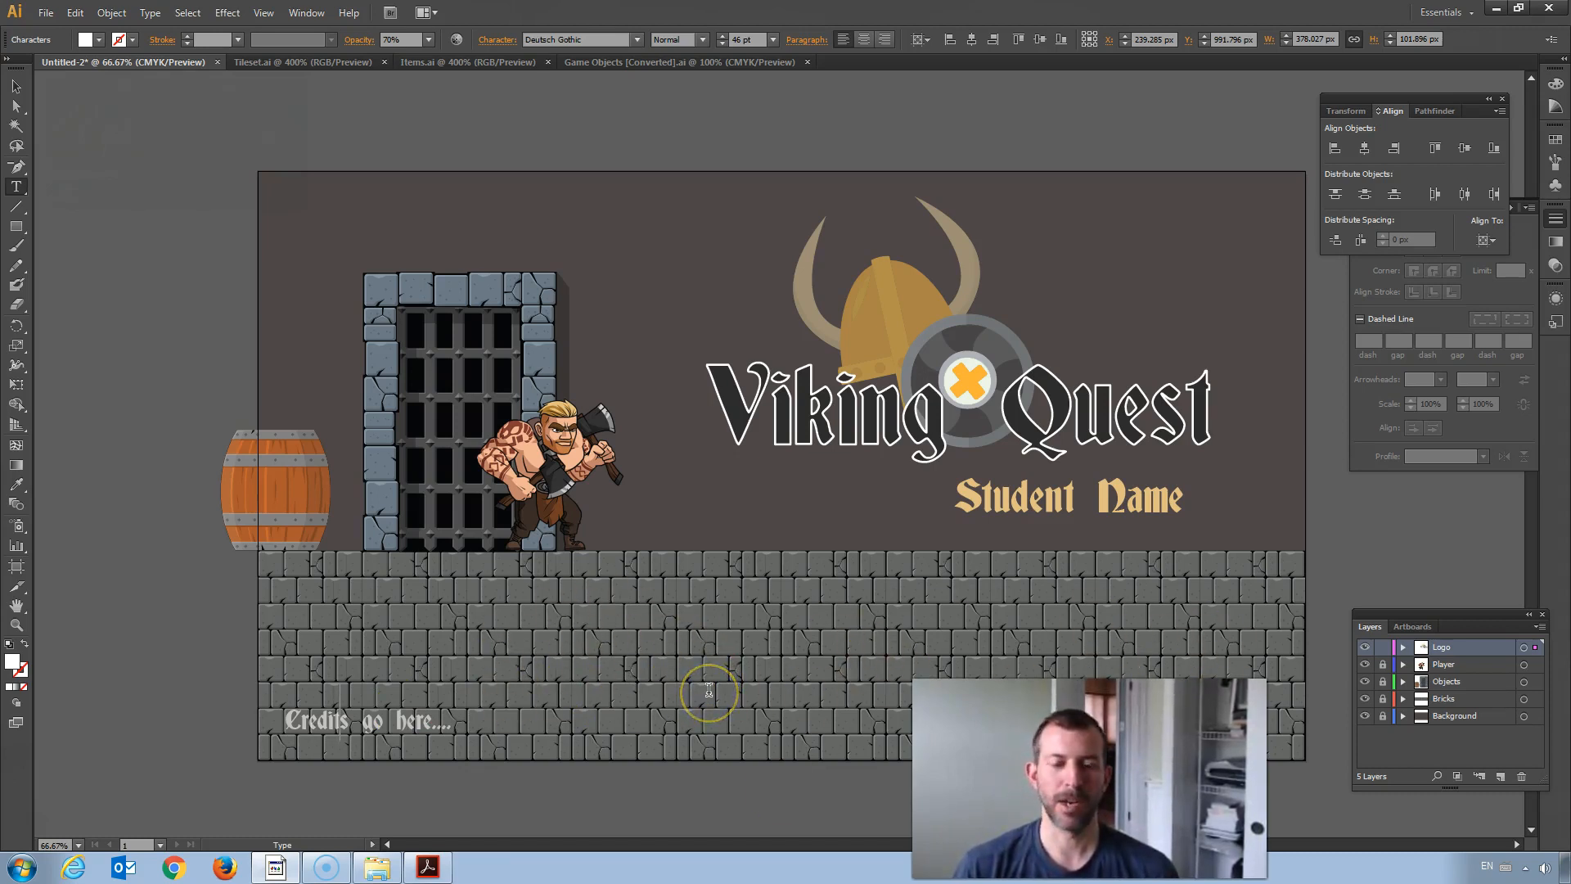
{"action": "mouse_move", "coordinate": [1162, 295]}
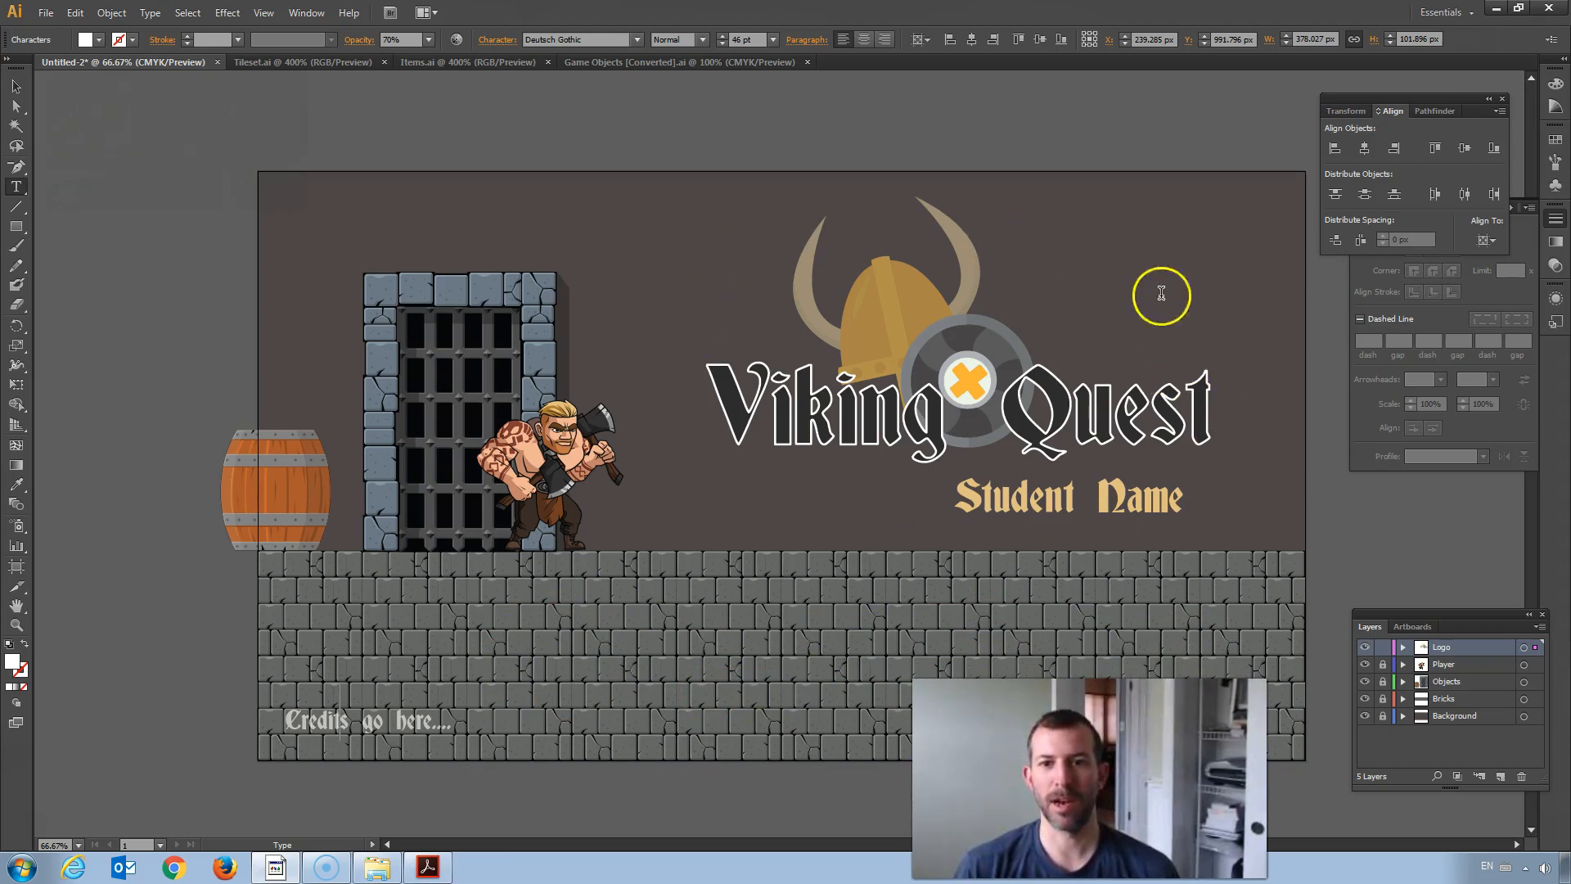
{"action": "mouse_move", "coordinate": [1032, 553]}
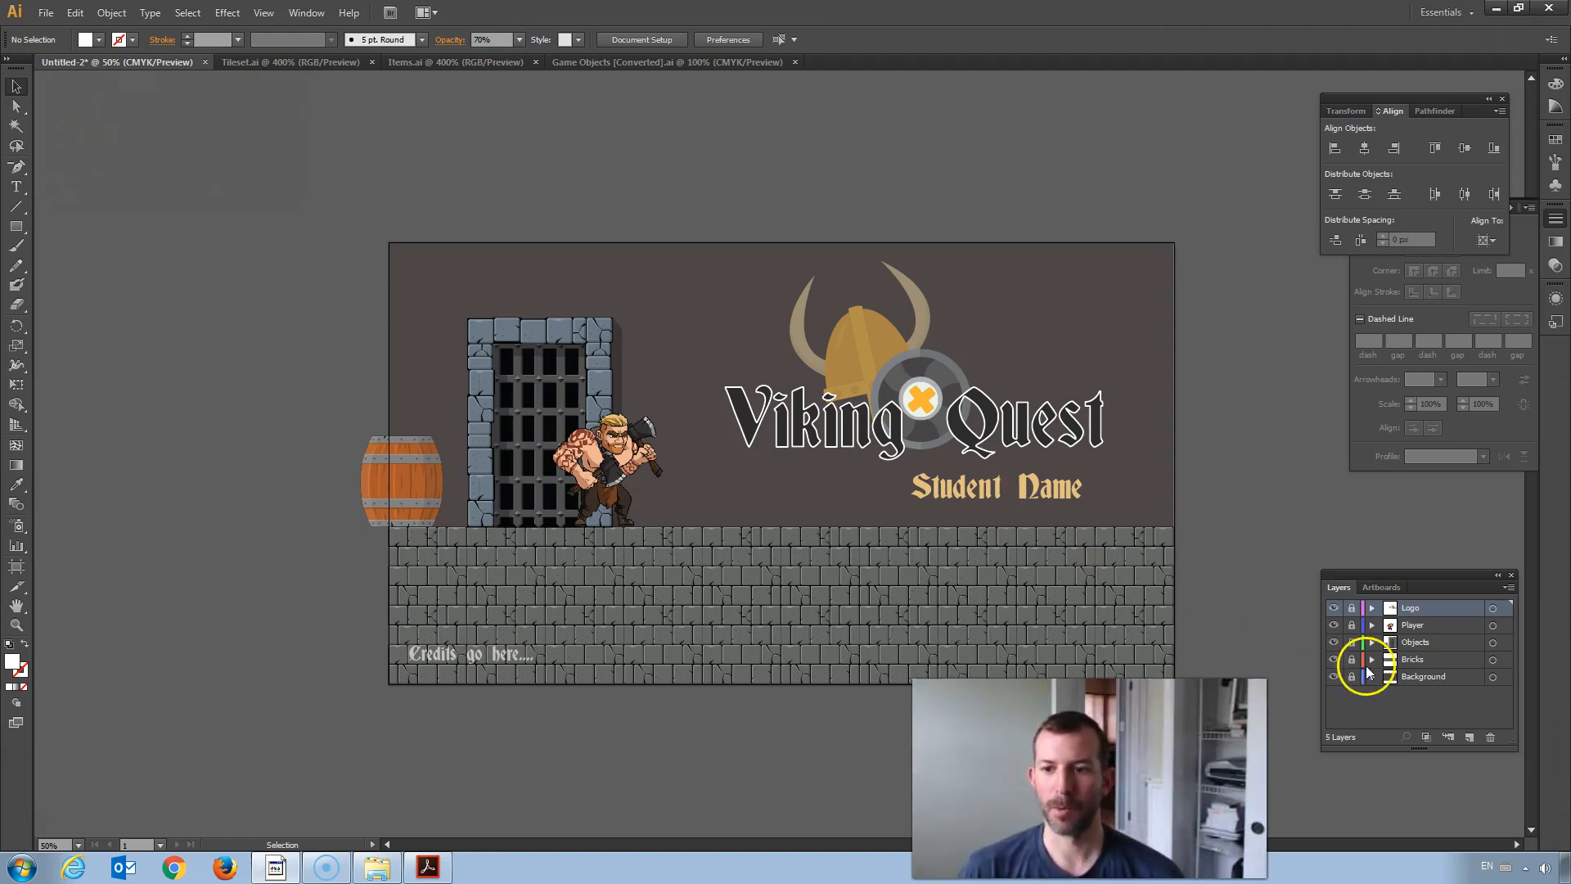
Step: Add a new top layer named Mask and create a 1920×1080 px rectangle on it
{"action": "left_click", "coordinate": [1469, 737]}
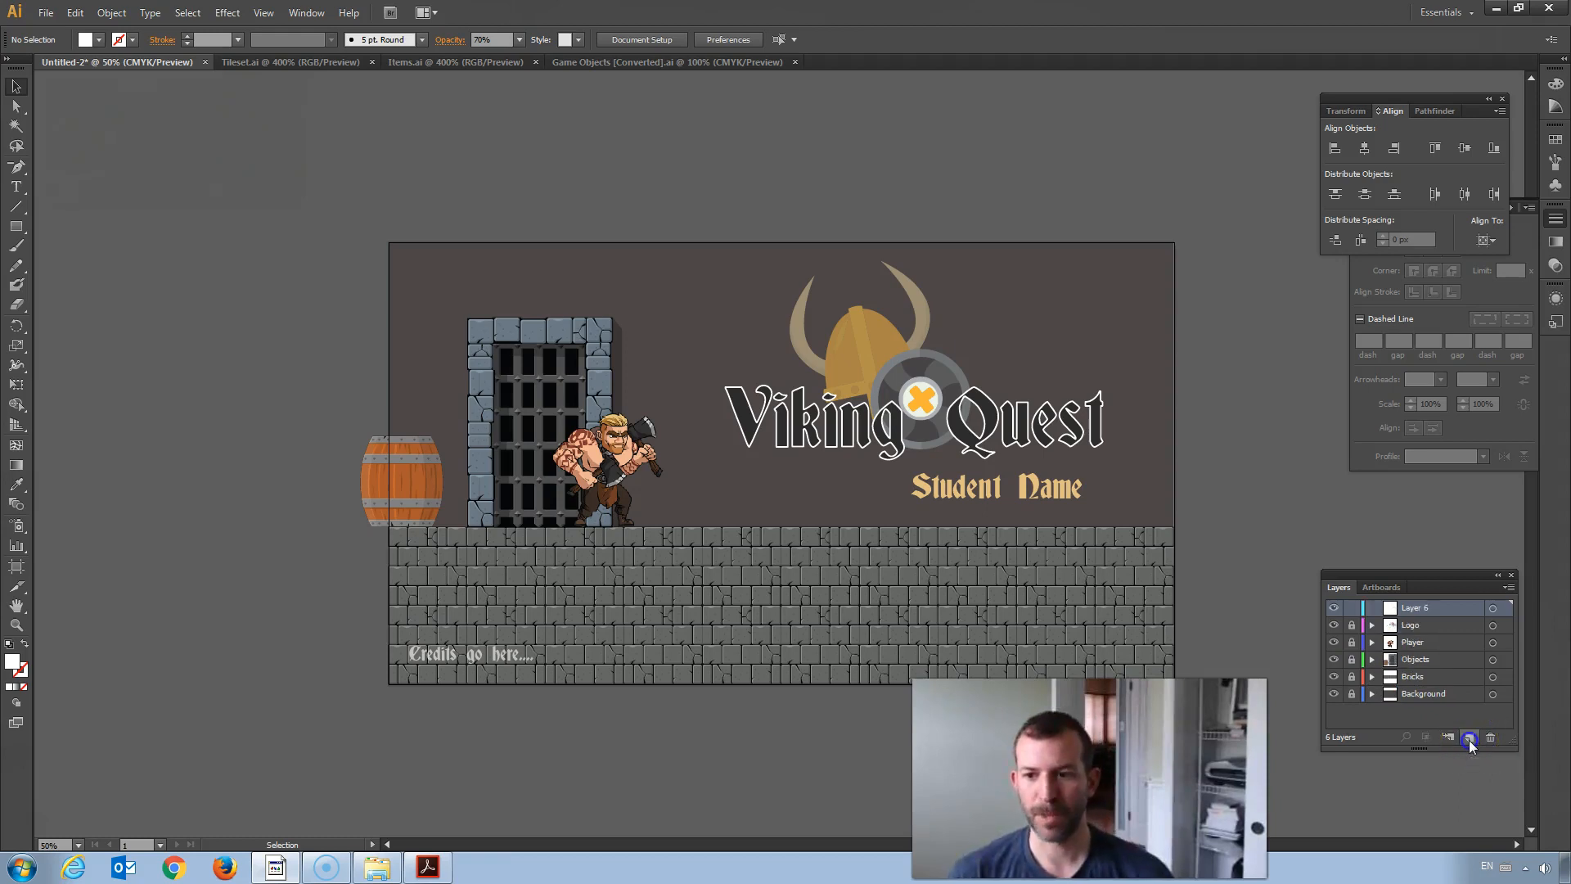
{"action": "double_click", "coordinate": [1414, 607]}
{"action": "type", "text": "Mask"}
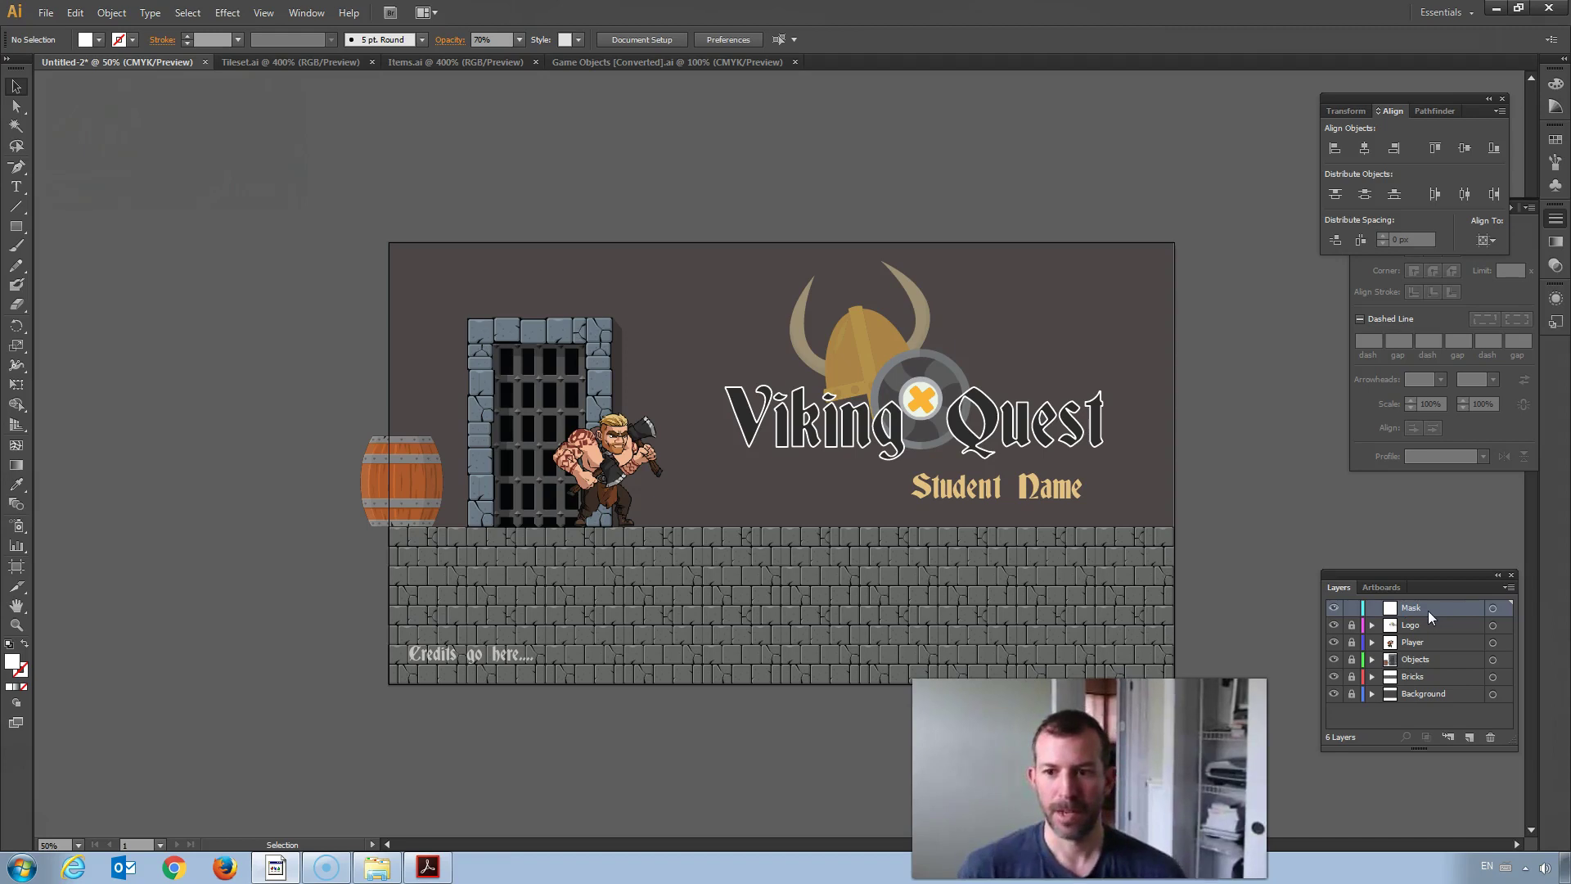
{"action": "mouse_move", "coordinate": [15, 249]}
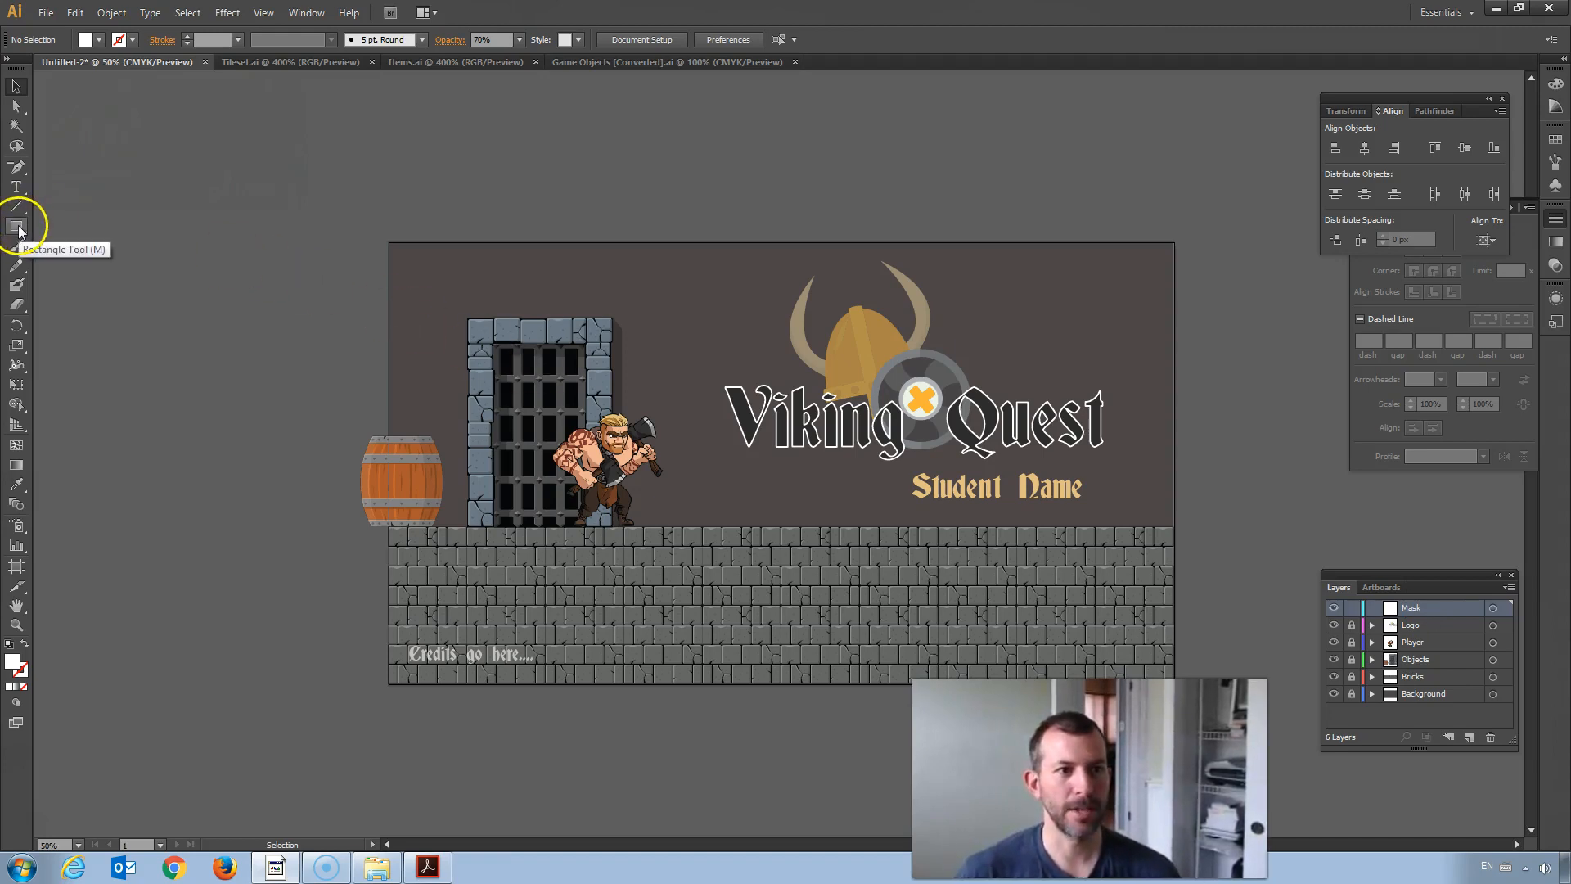
{"action": "left_click", "coordinate": [339, 316]}
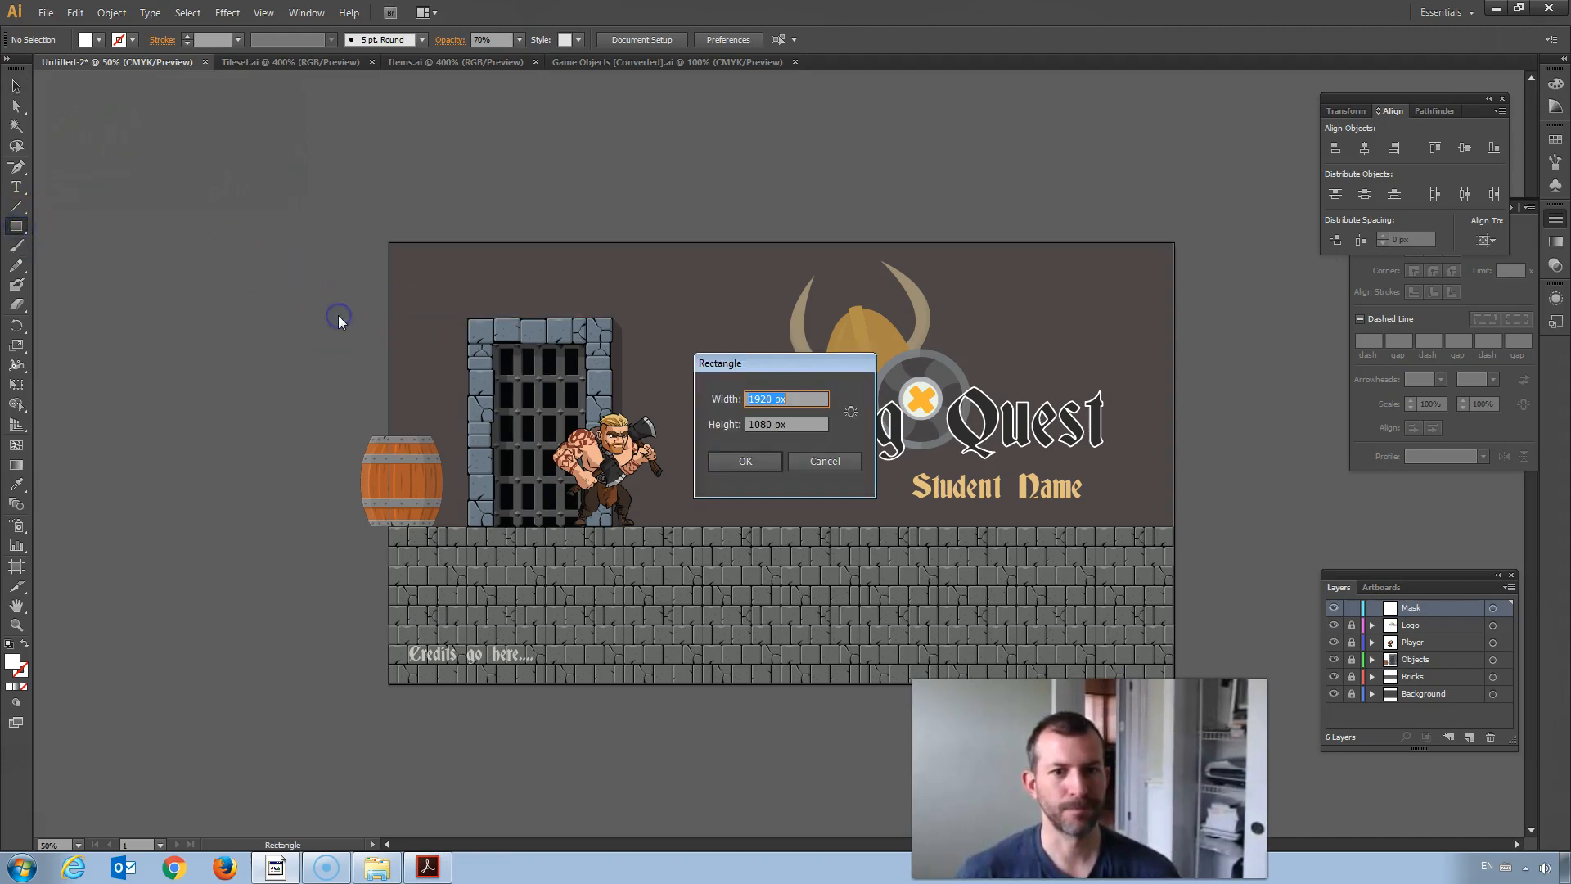
{"action": "left_click", "coordinate": [745, 462]}
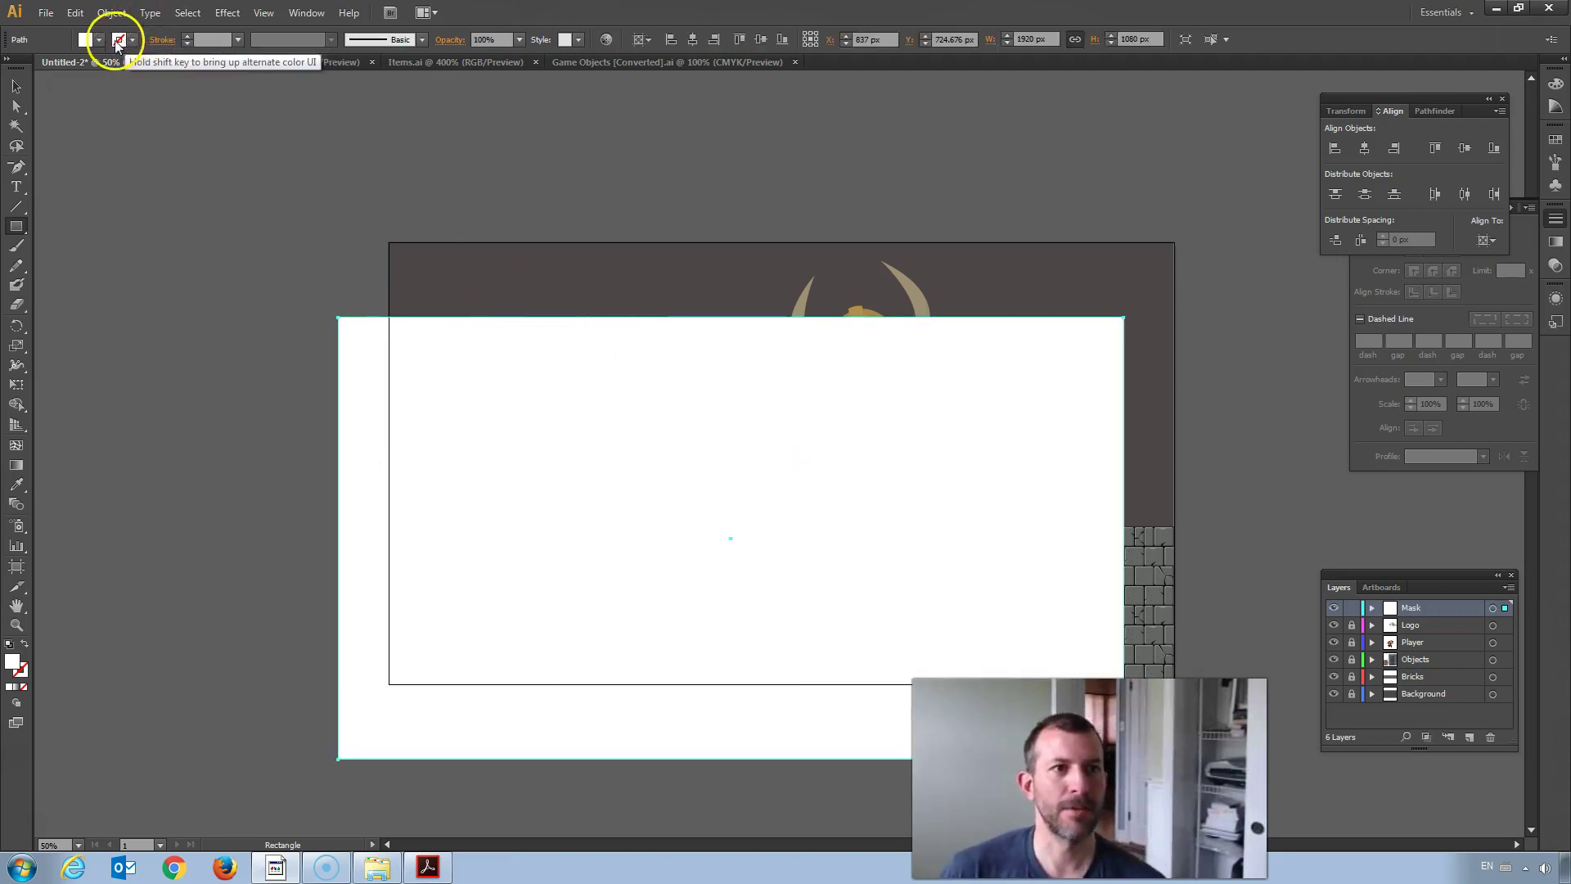
Step: Remove the rectangle's fill and centre it horizontally and vertically on the artboard
{"action": "left_click", "coordinate": [80, 39]}
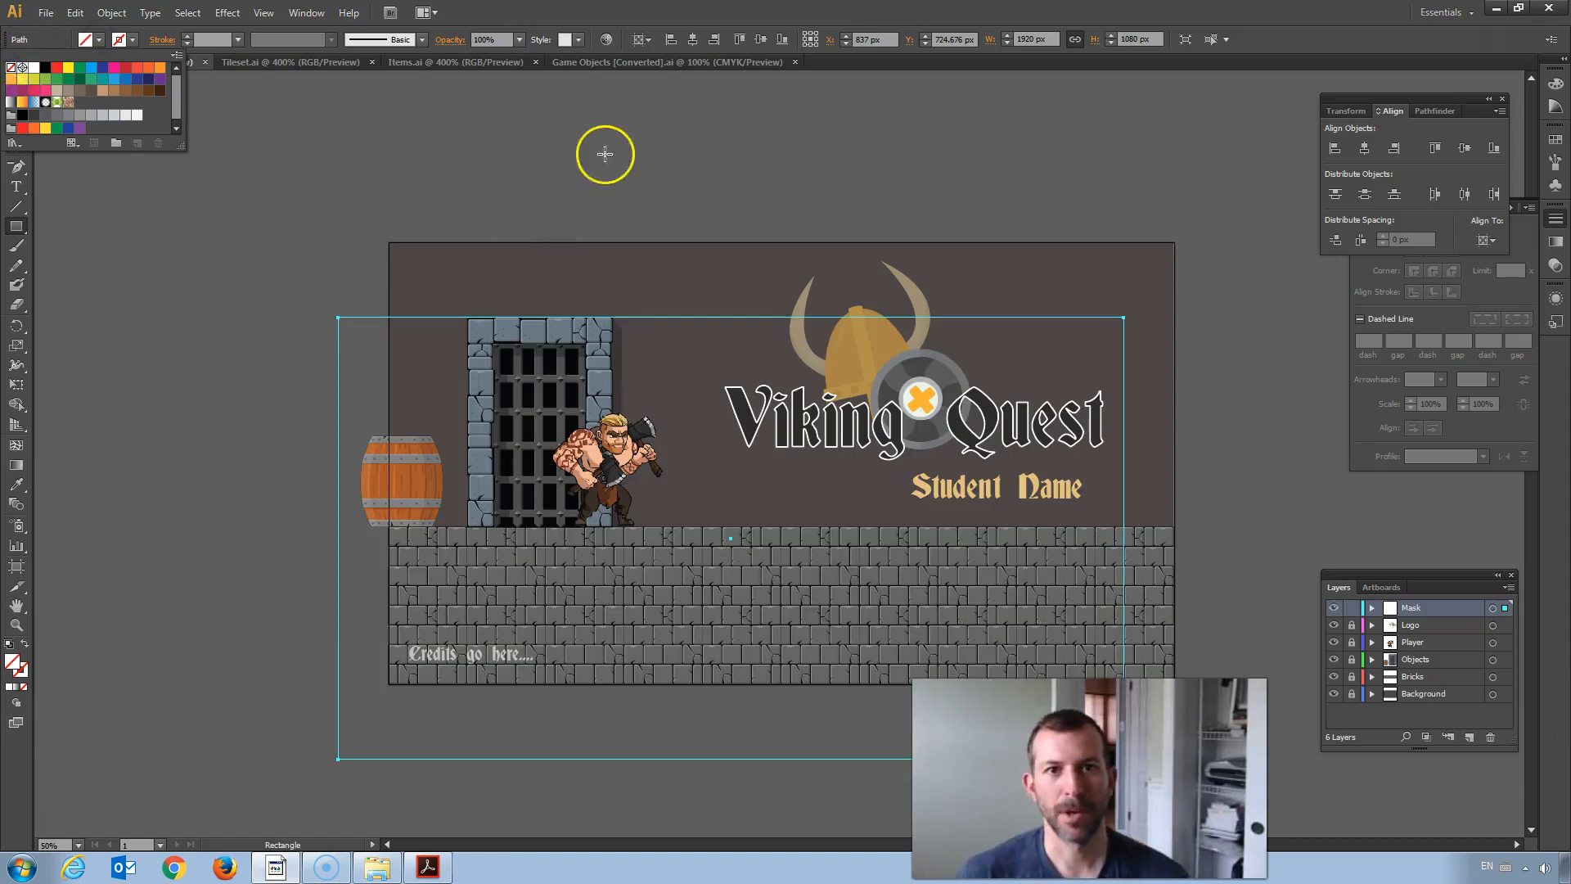
{"action": "mouse_move", "coordinate": [694, 39]}
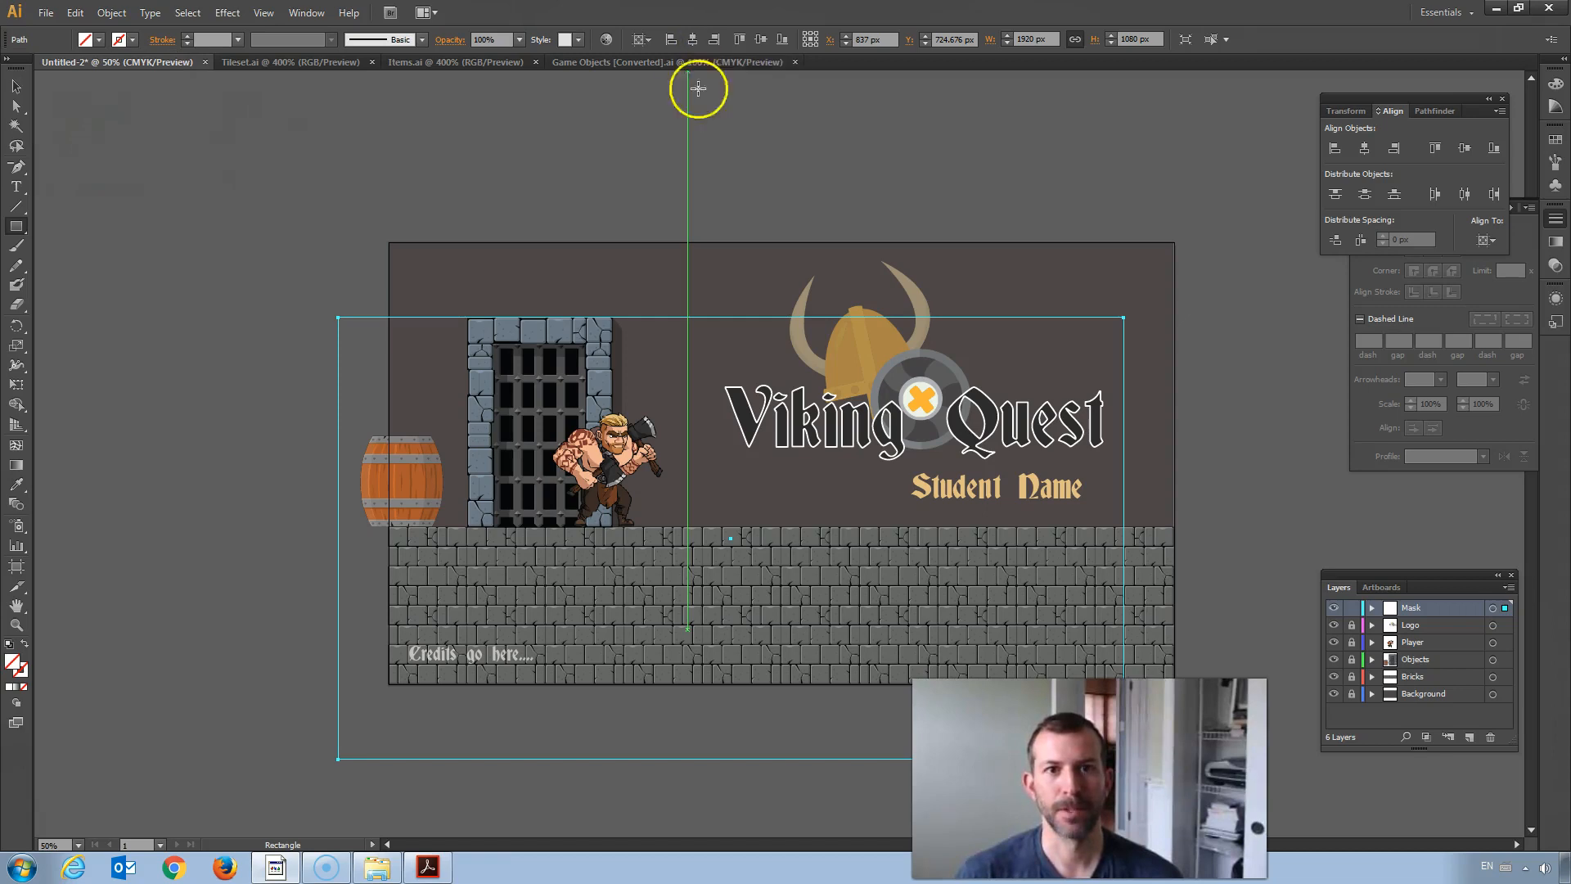
{"action": "left_click", "coordinate": [13, 108]}
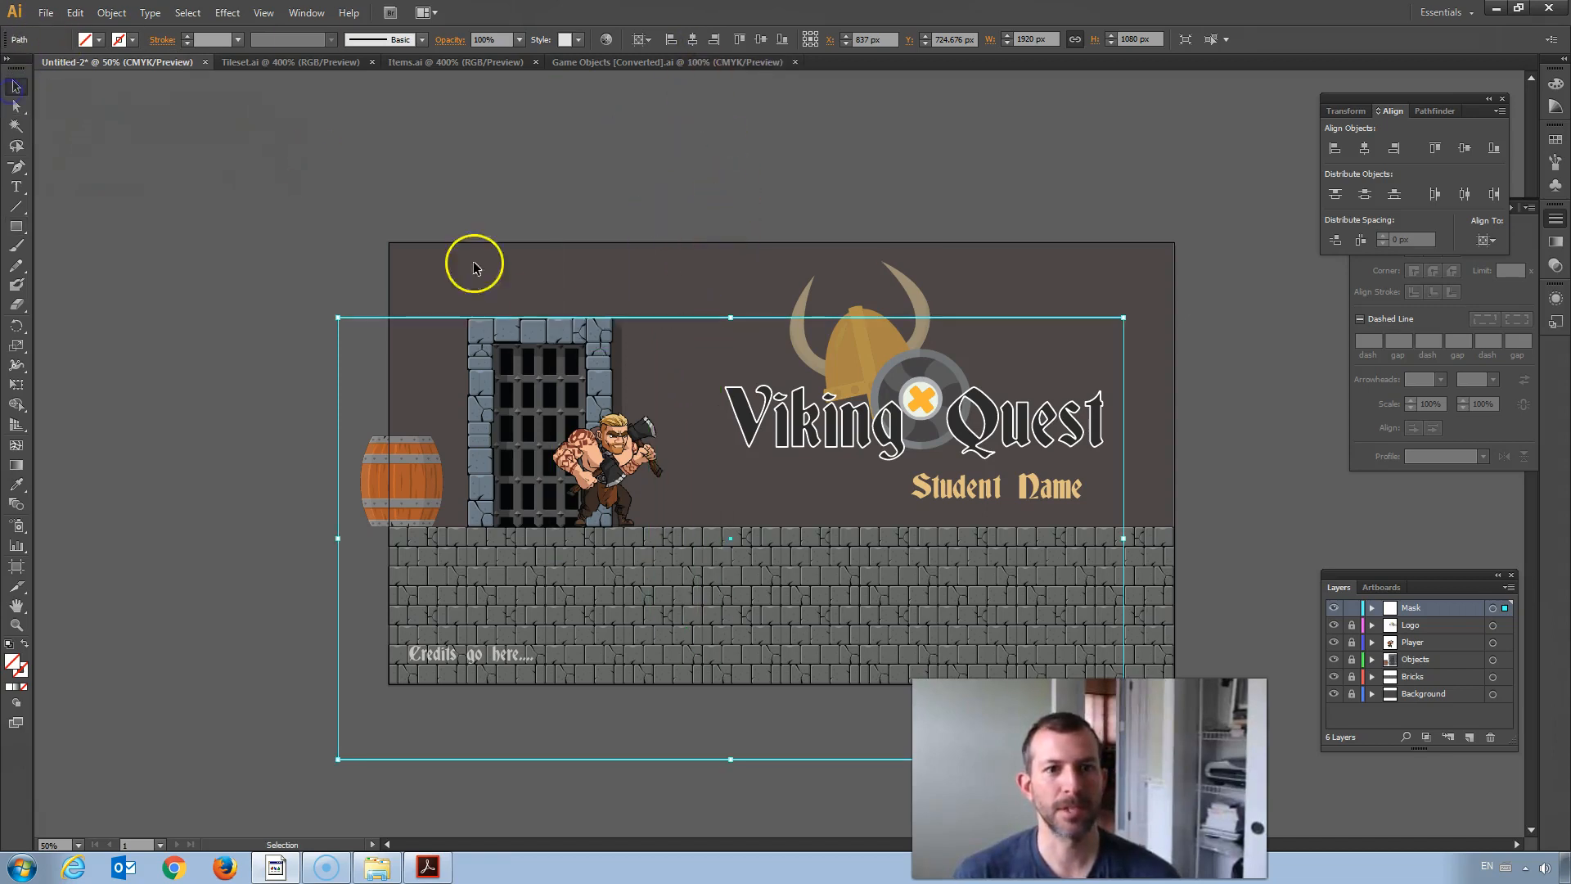
{"action": "left_click", "coordinate": [714, 39]}
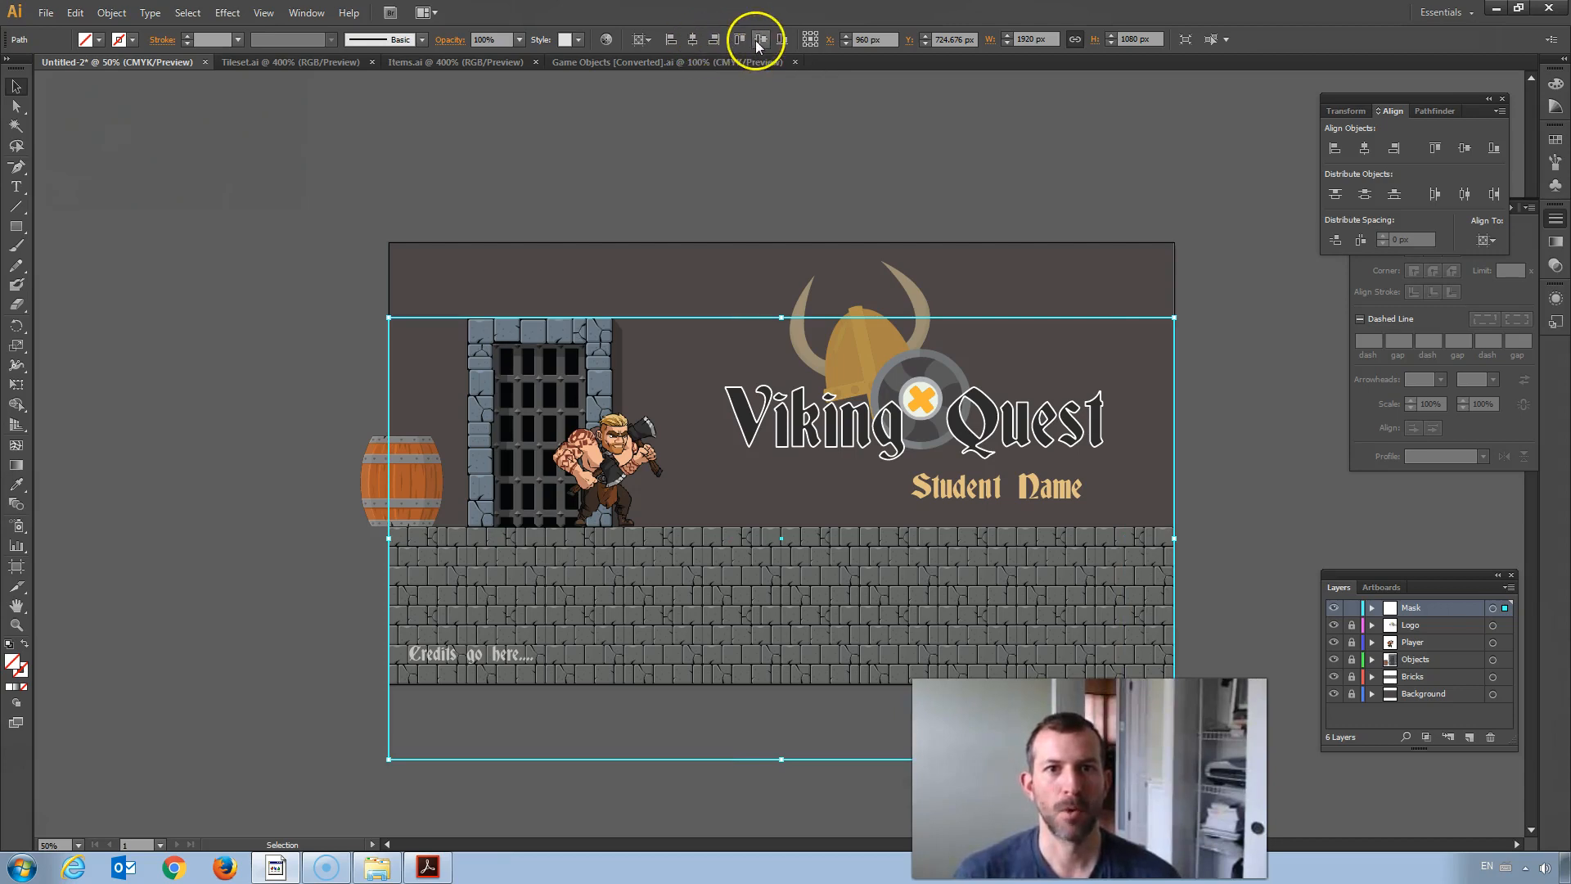
{"action": "left_click", "coordinate": [761, 39]}
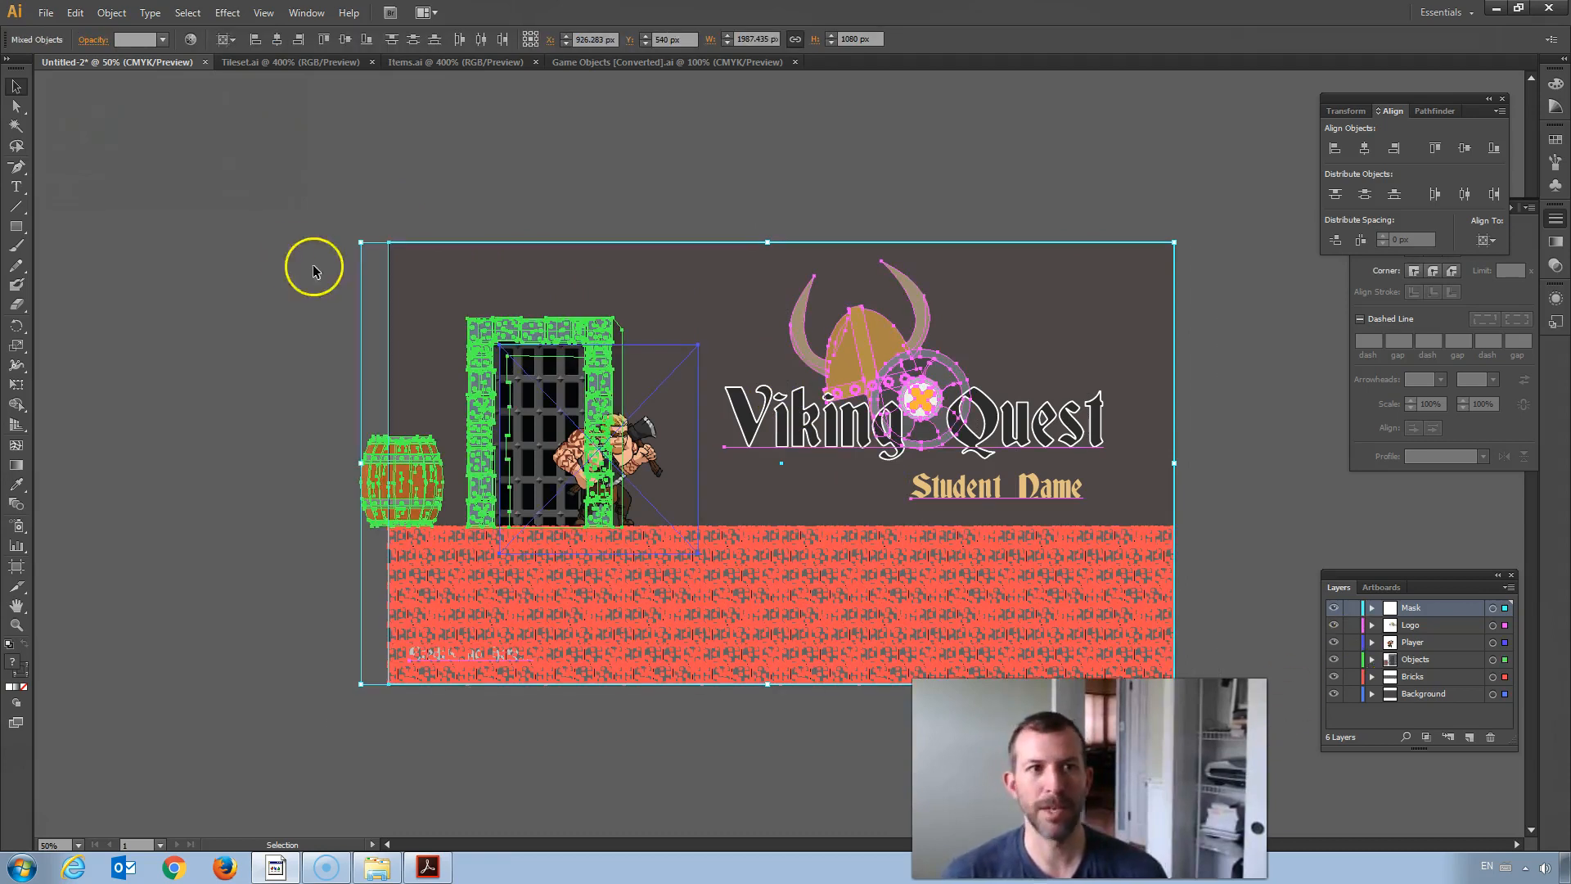
Step: Deselect the artwork after the clipping mask trims the scene to the artboard
{"action": "left_click", "coordinate": [111, 13]}
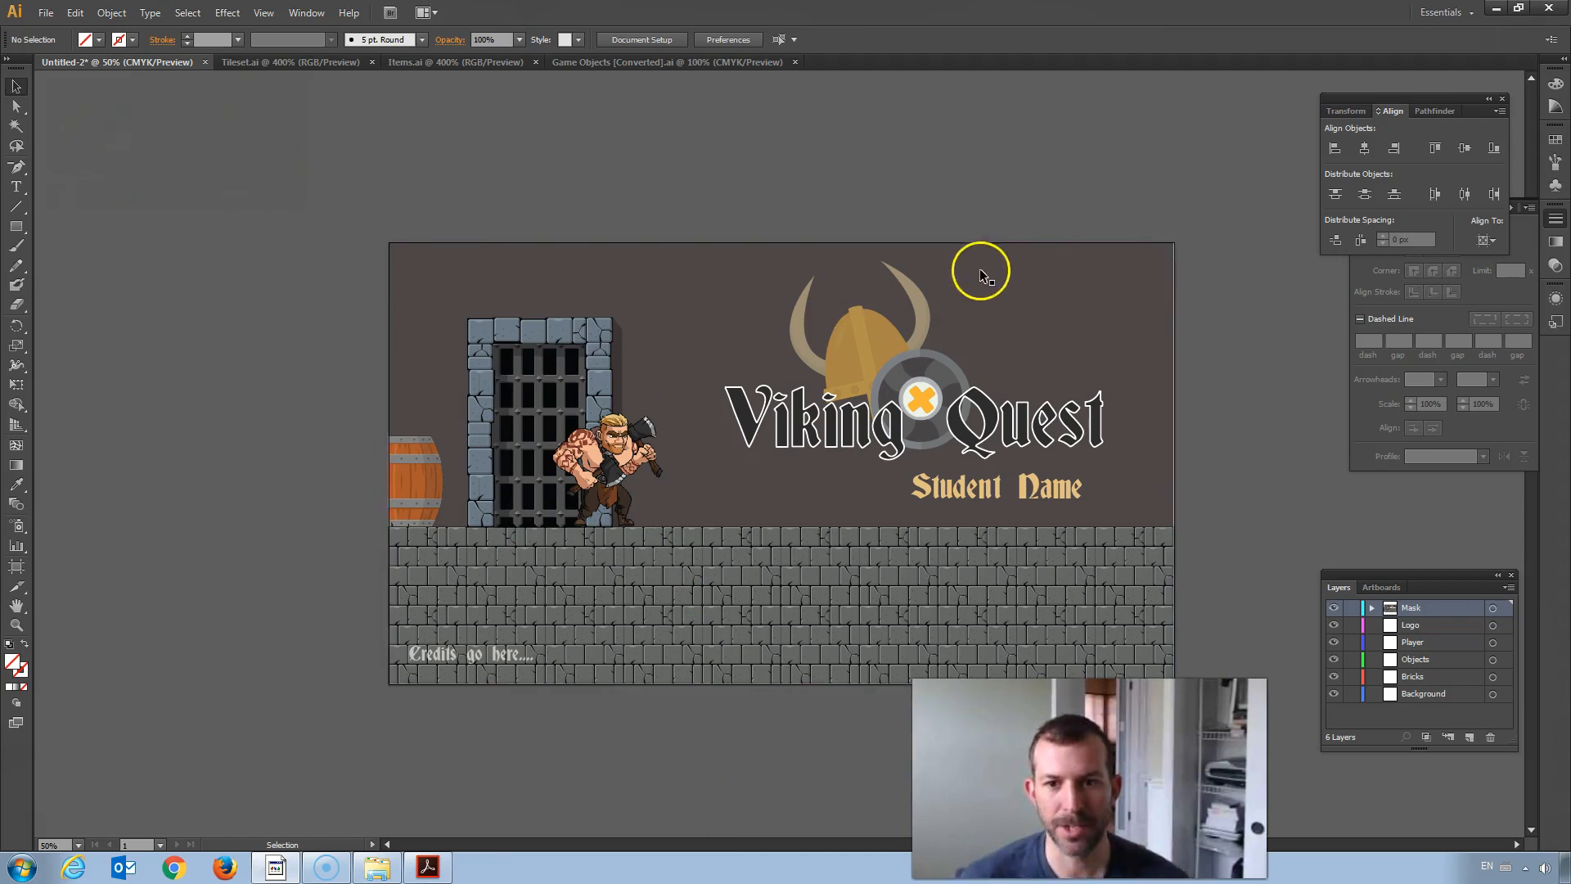
{"action": "mouse_move", "coordinate": [469, 166]}
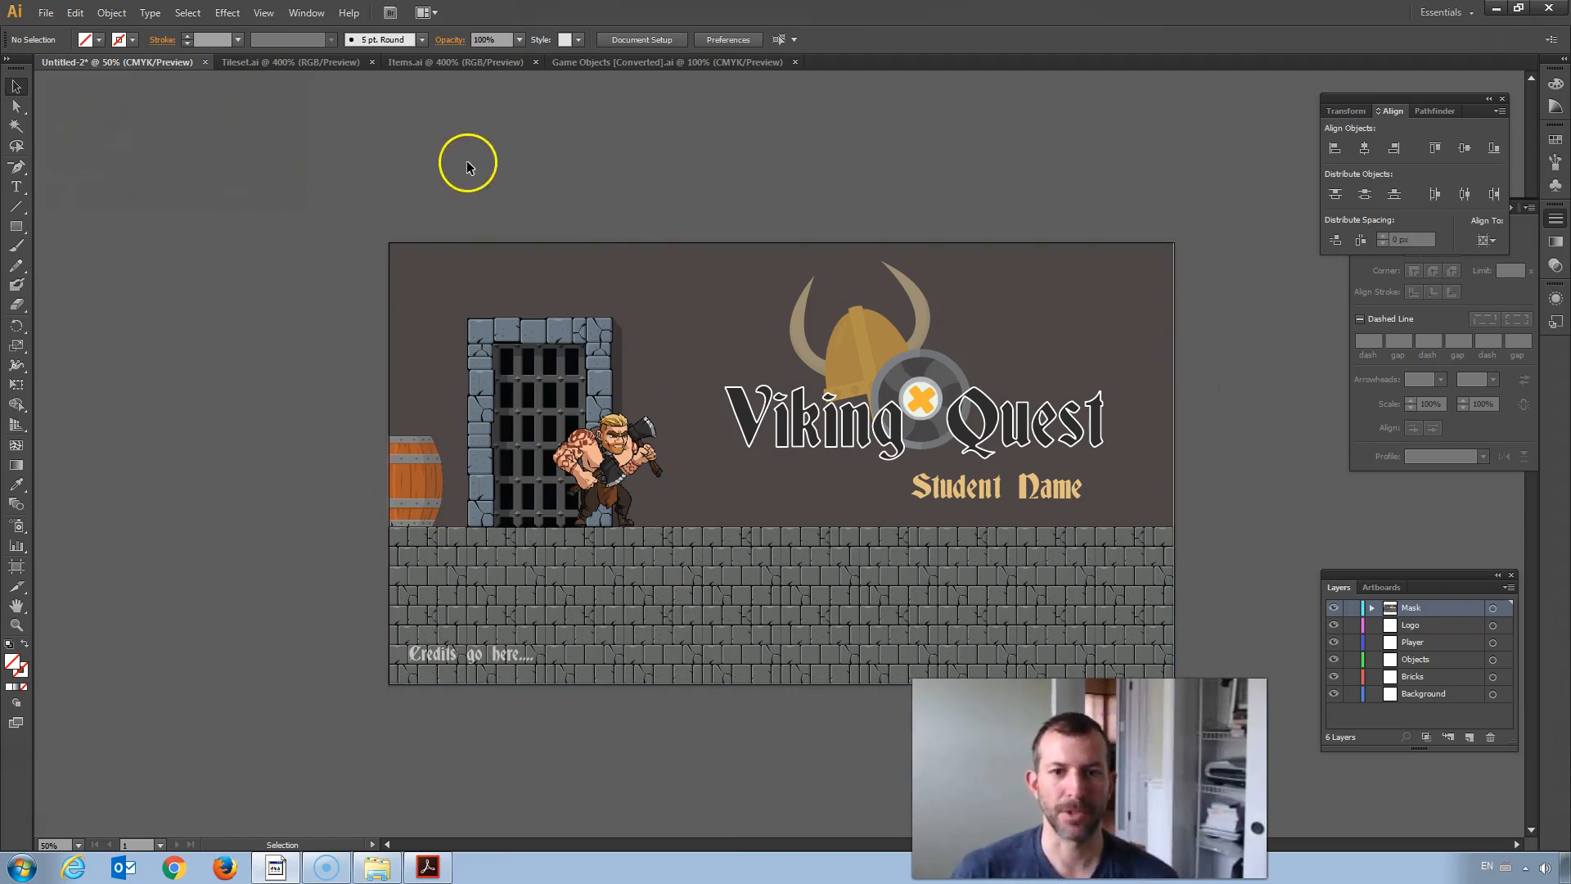
{"action": "mouse_move", "coordinate": [450, 191]}
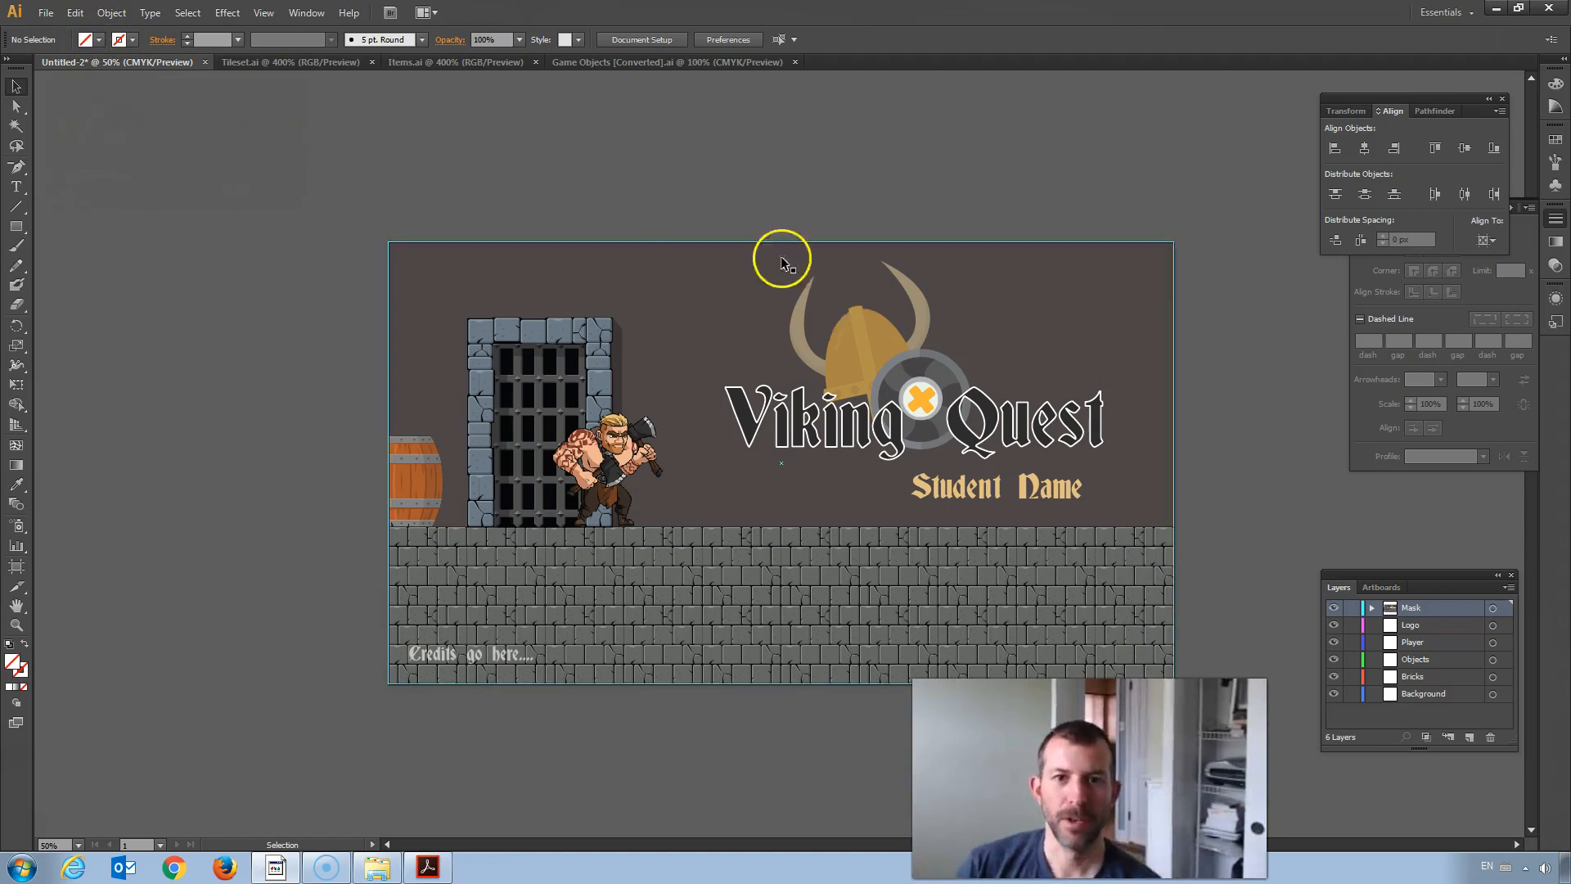
{"action": "mouse_move", "coordinate": [195, 39]}
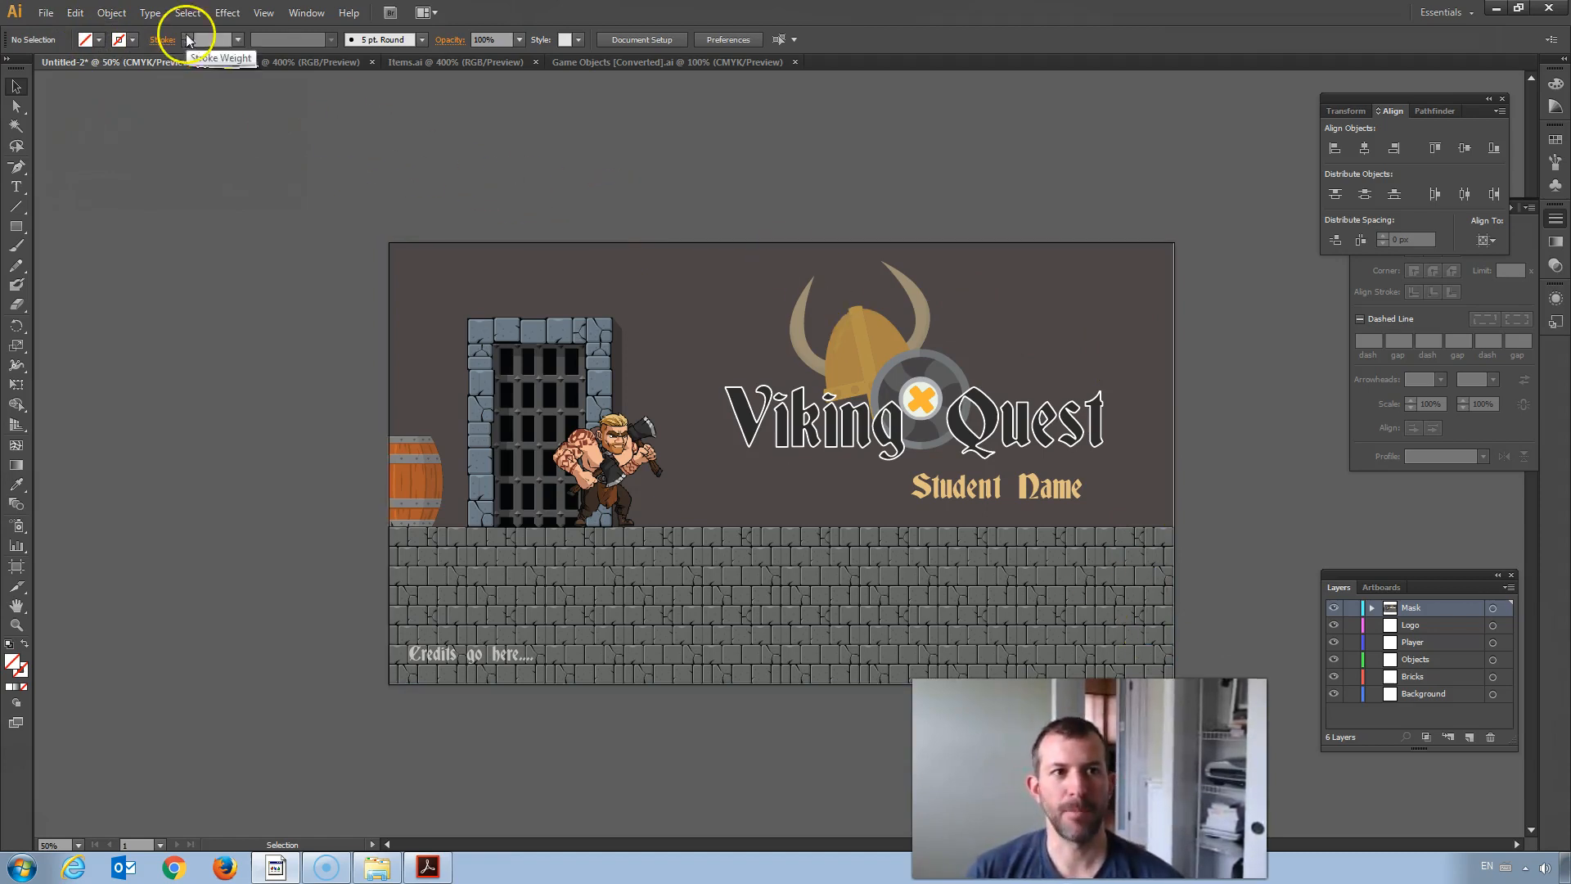
Step: Set up a Save for Web export of the splash scene as a transparent PNG-24
{"action": "left_click", "coordinate": [50, 10]}
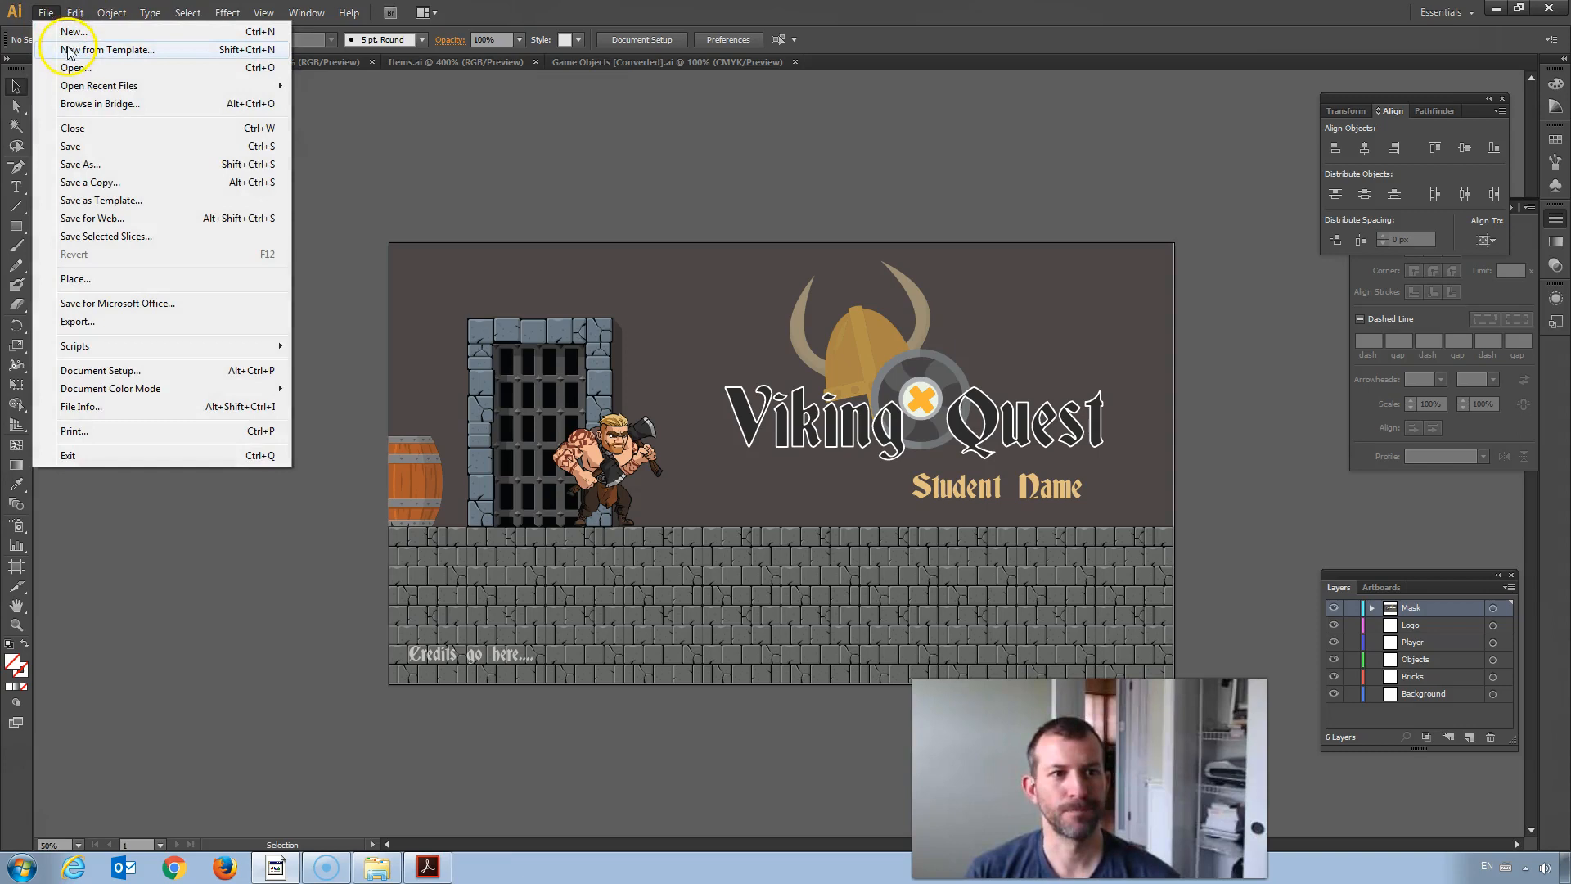
{"action": "left_click", "coordinate": [92, 220]}
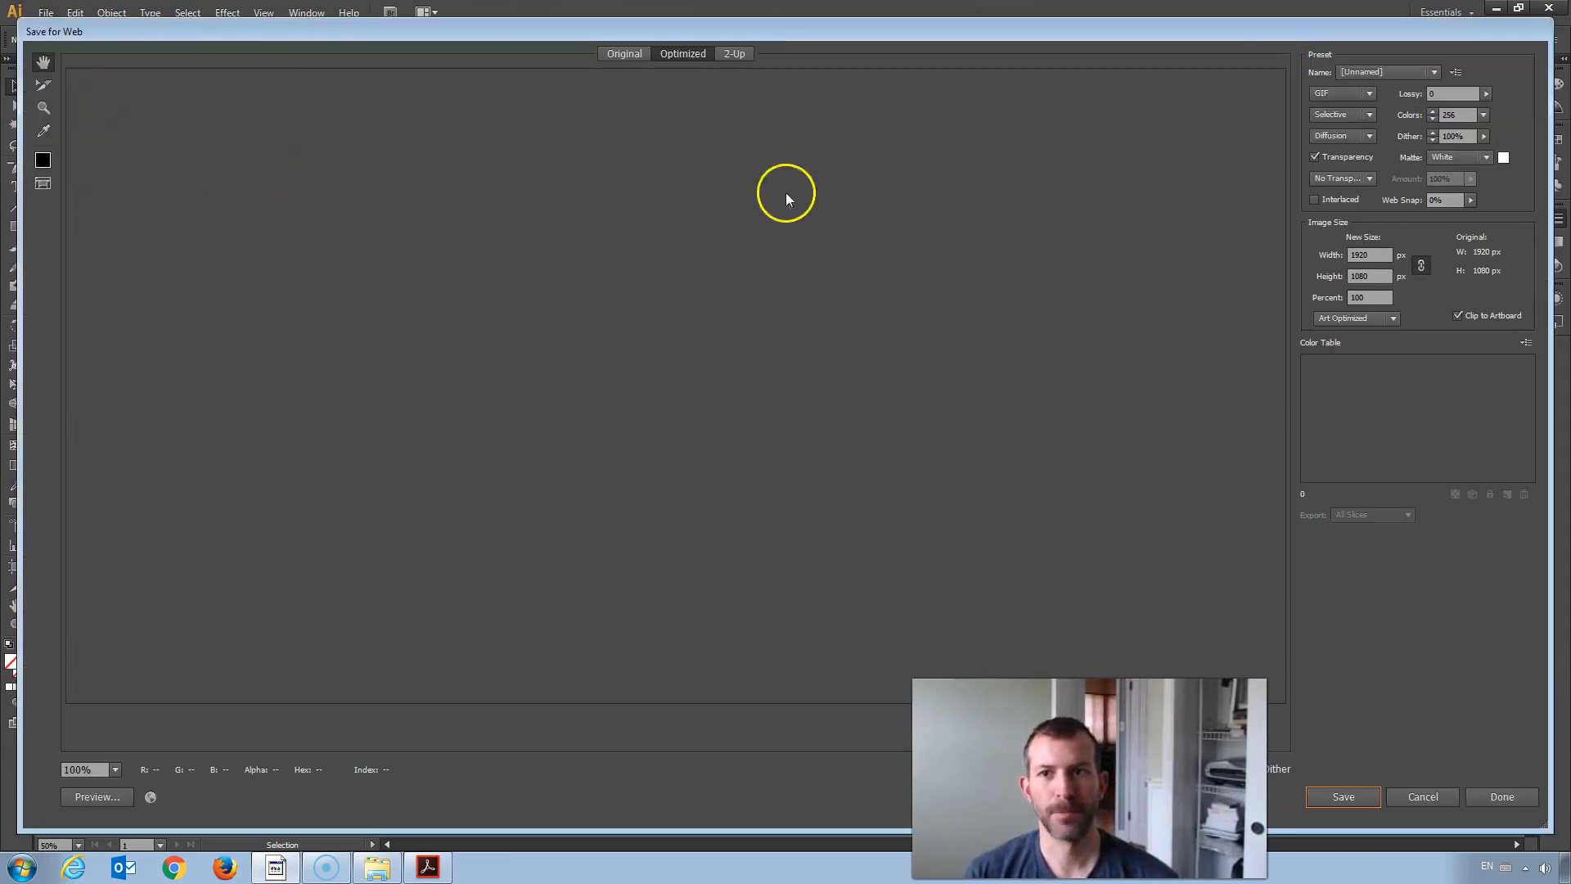
{"action": "left_click", "coordinate": [1365, 93]}
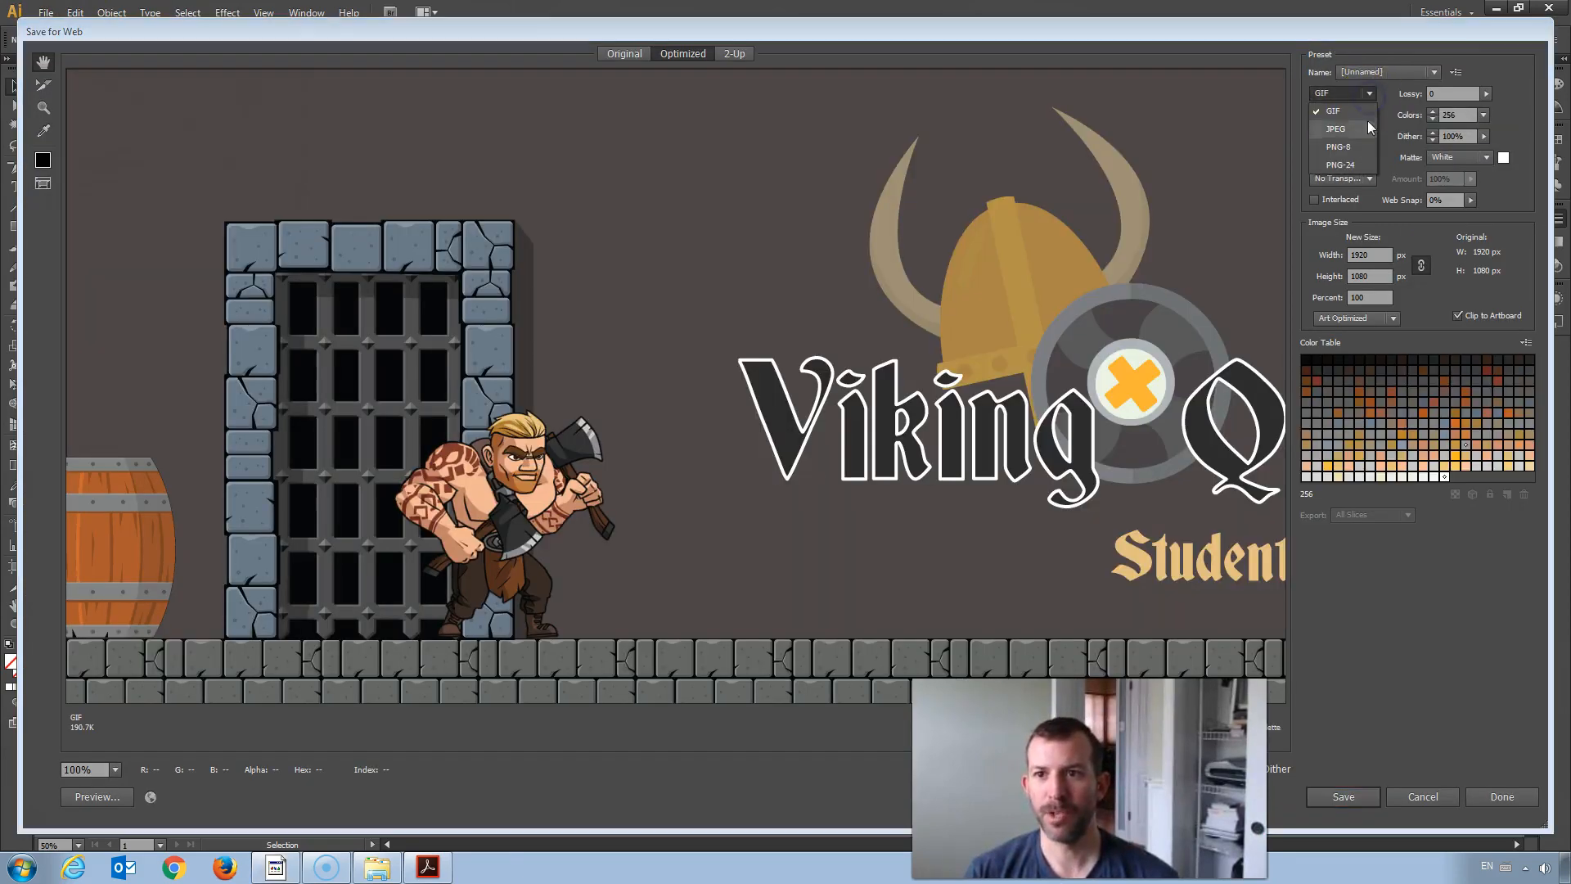
{"action": "left_click", "coordinate": [1342, 164]}
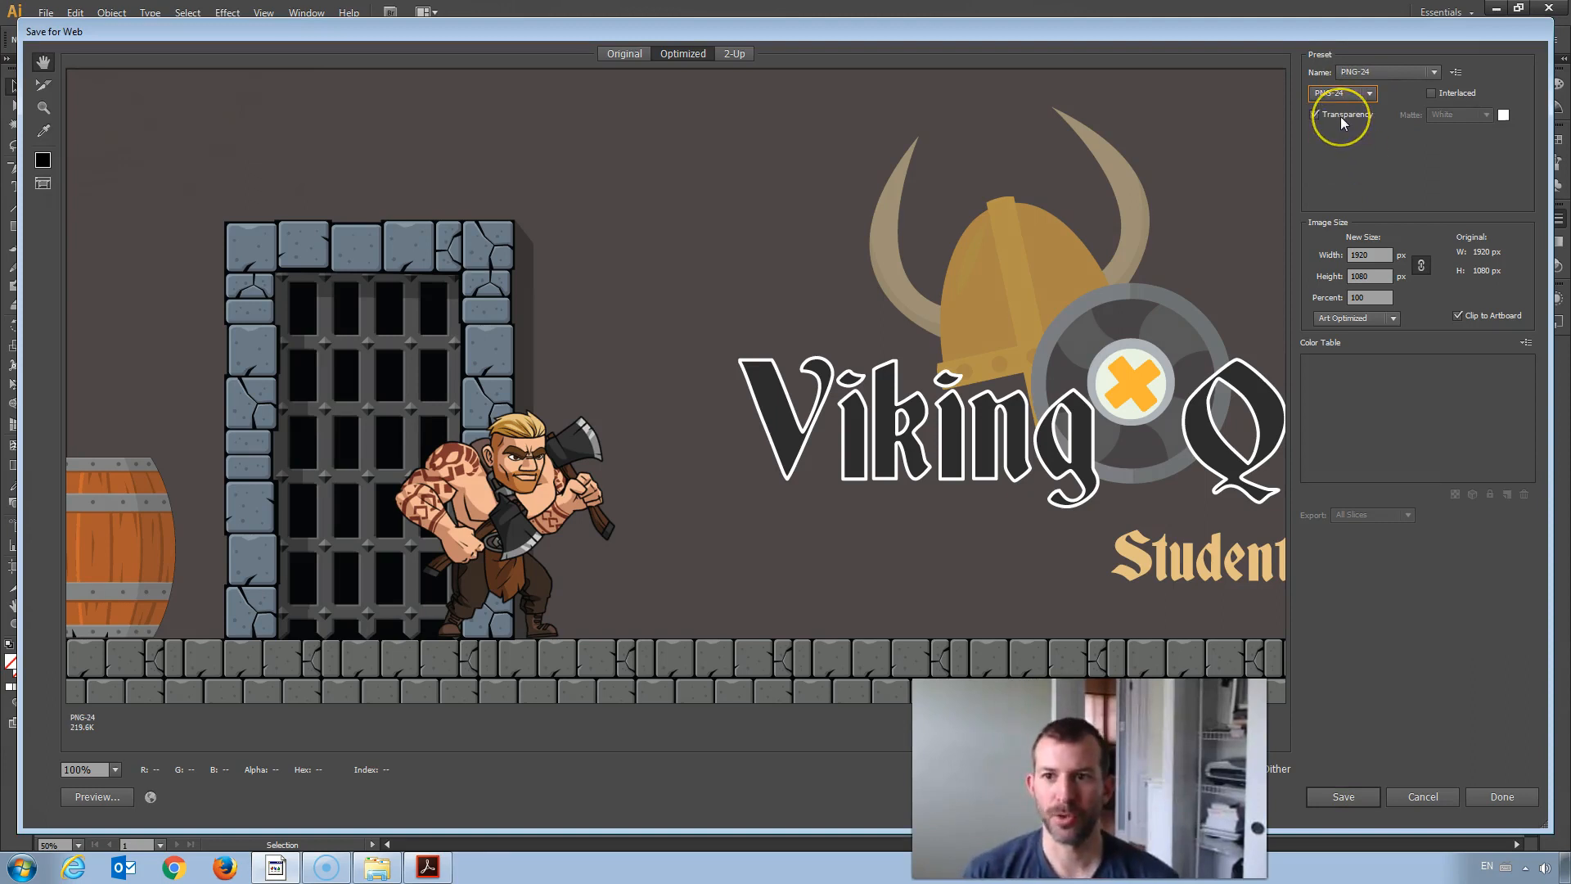
{"action": "mouse_move", "coordinate": [1342, 123]}
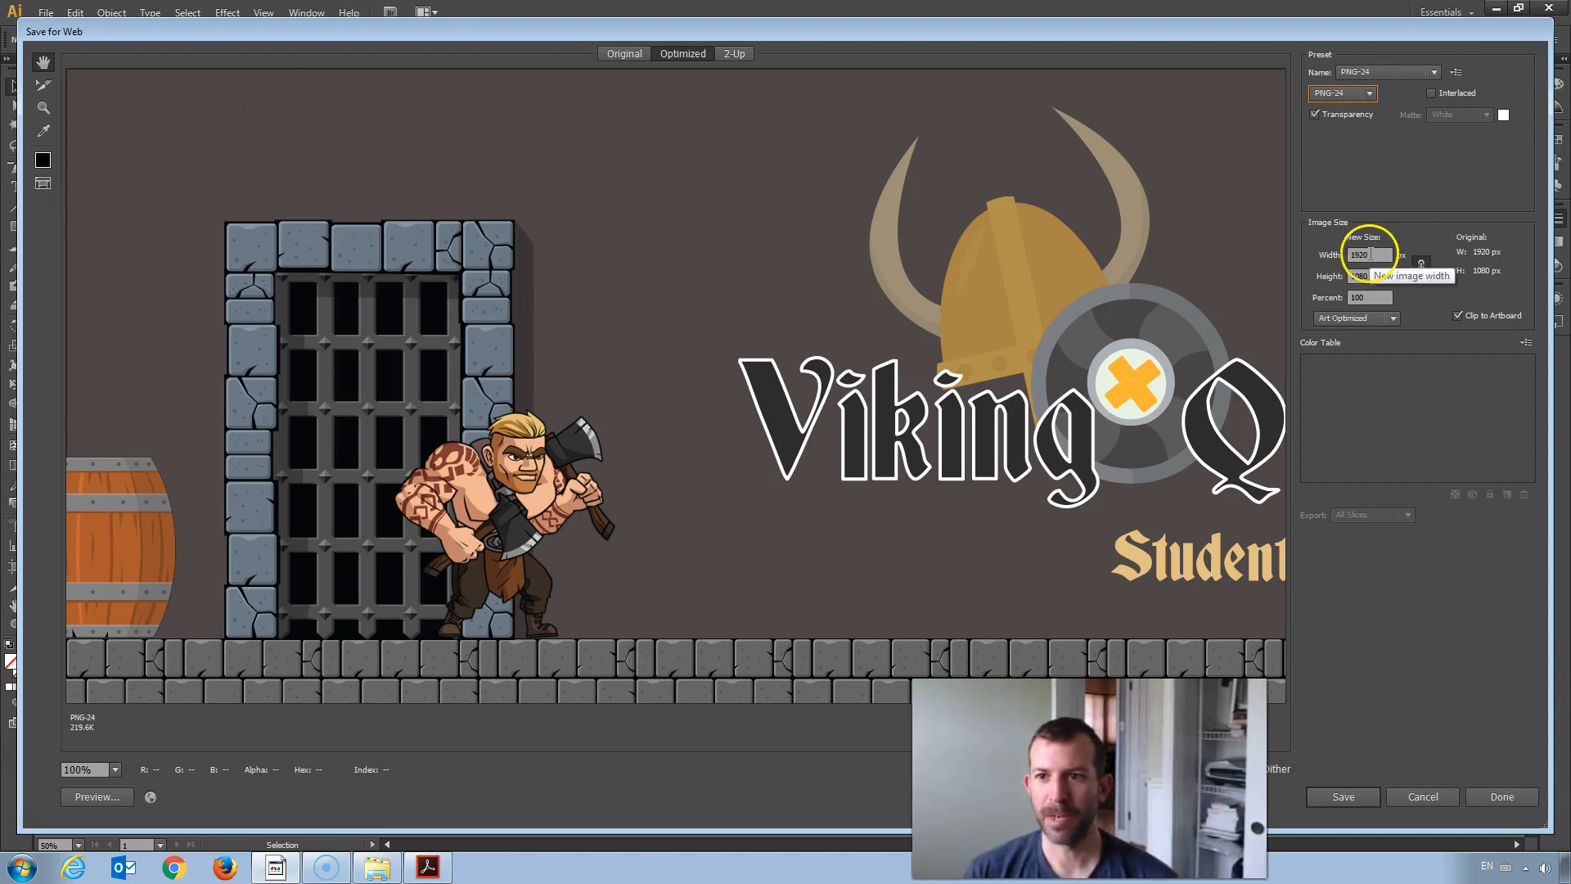
{"action": "mouse_move", "coordinate": [1393, 318]}
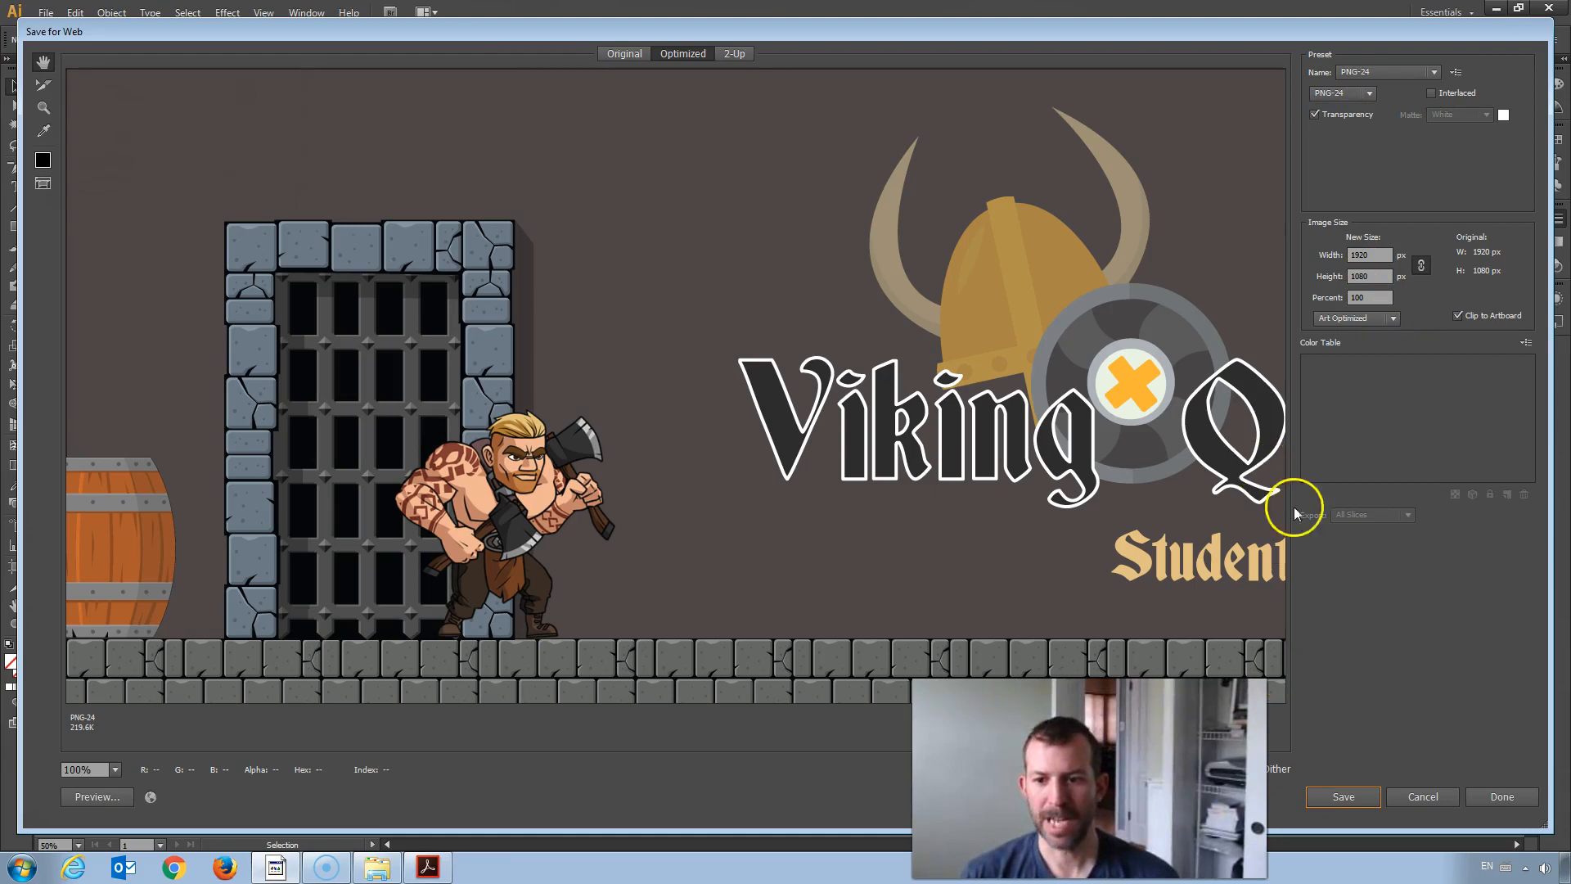
Step: Save the 1920×1080 PNG into the Inkscape Projects folder
{"action": "left_click", "coordinate": [1342, 796]}
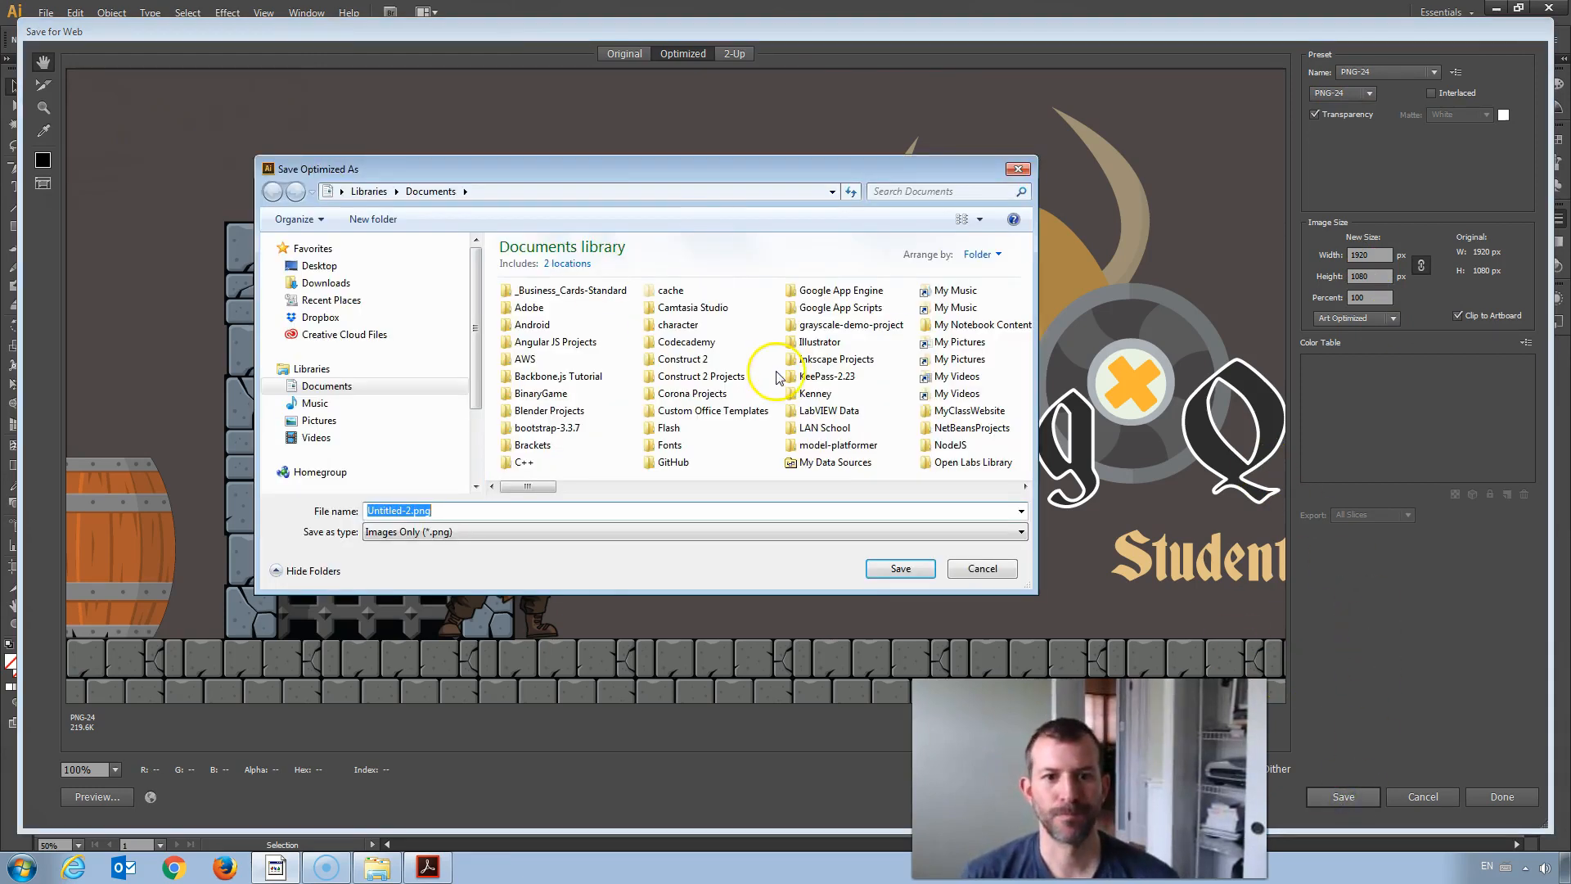
{"action": "left_click", "coordinate": [837, 358]}
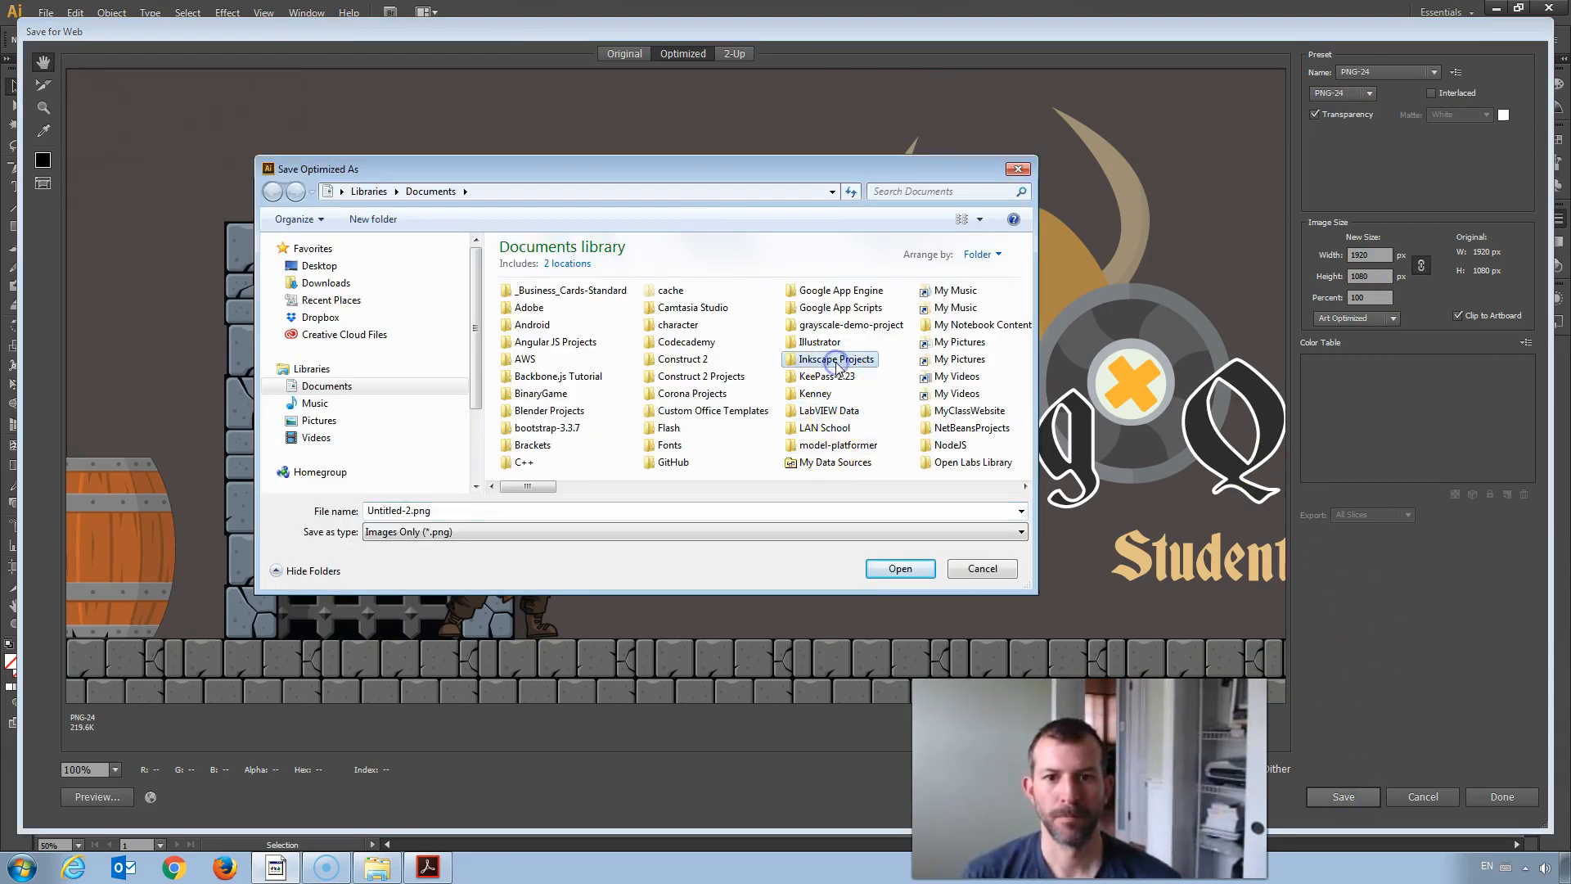
{"action": "double_click", "coordinate": [822, 340]}
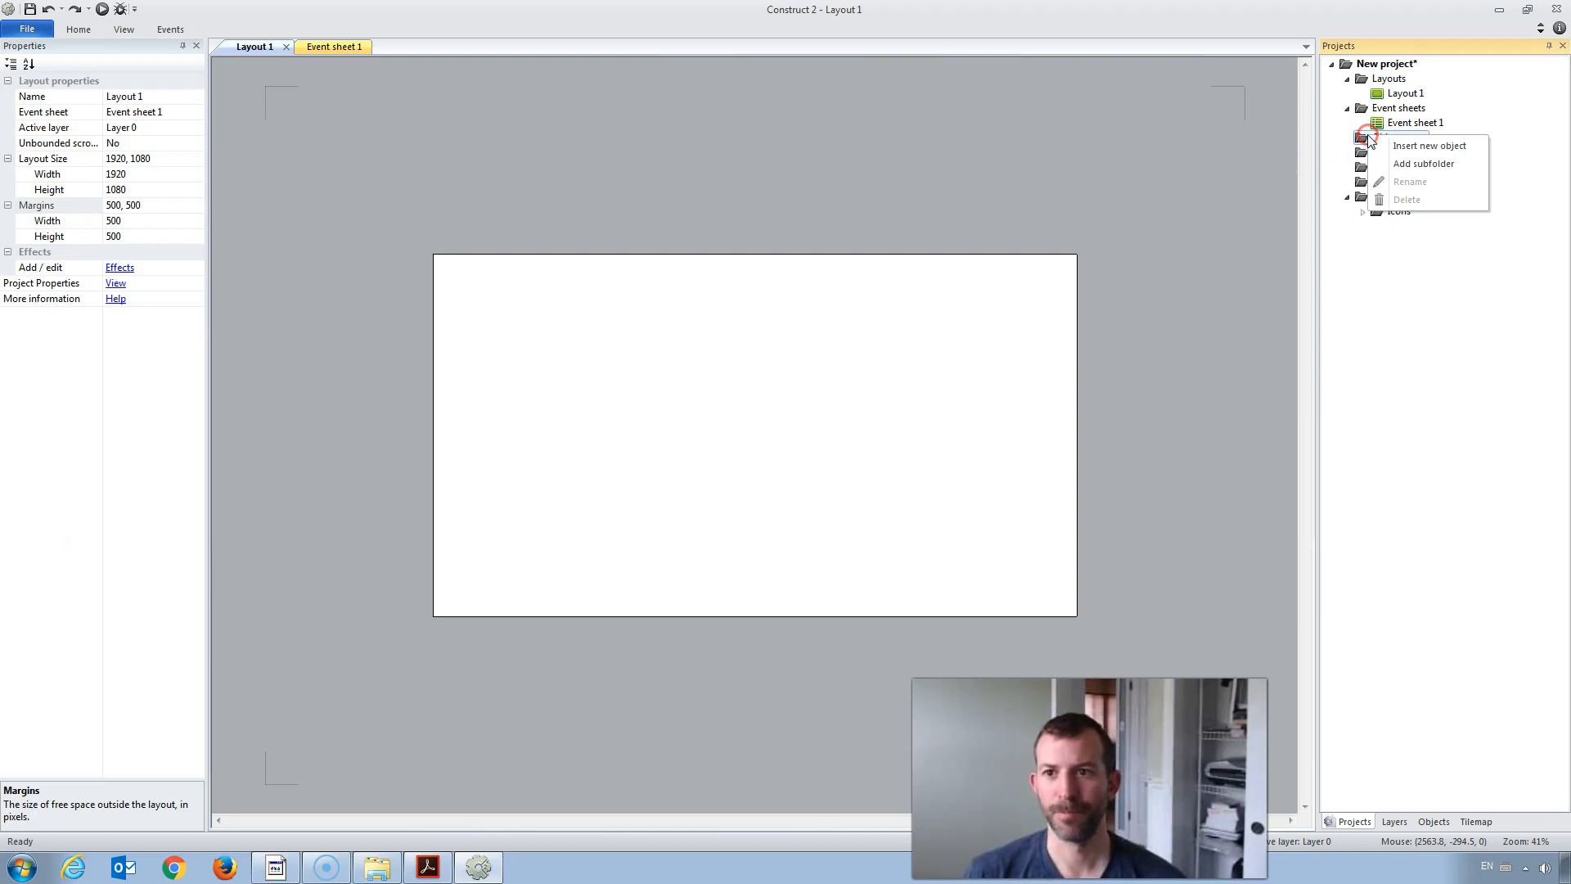
Step: Insert a new Sprite object type named SplashScreen into the layout
{"action": "left_click", "coordinate": [1429, 146]}
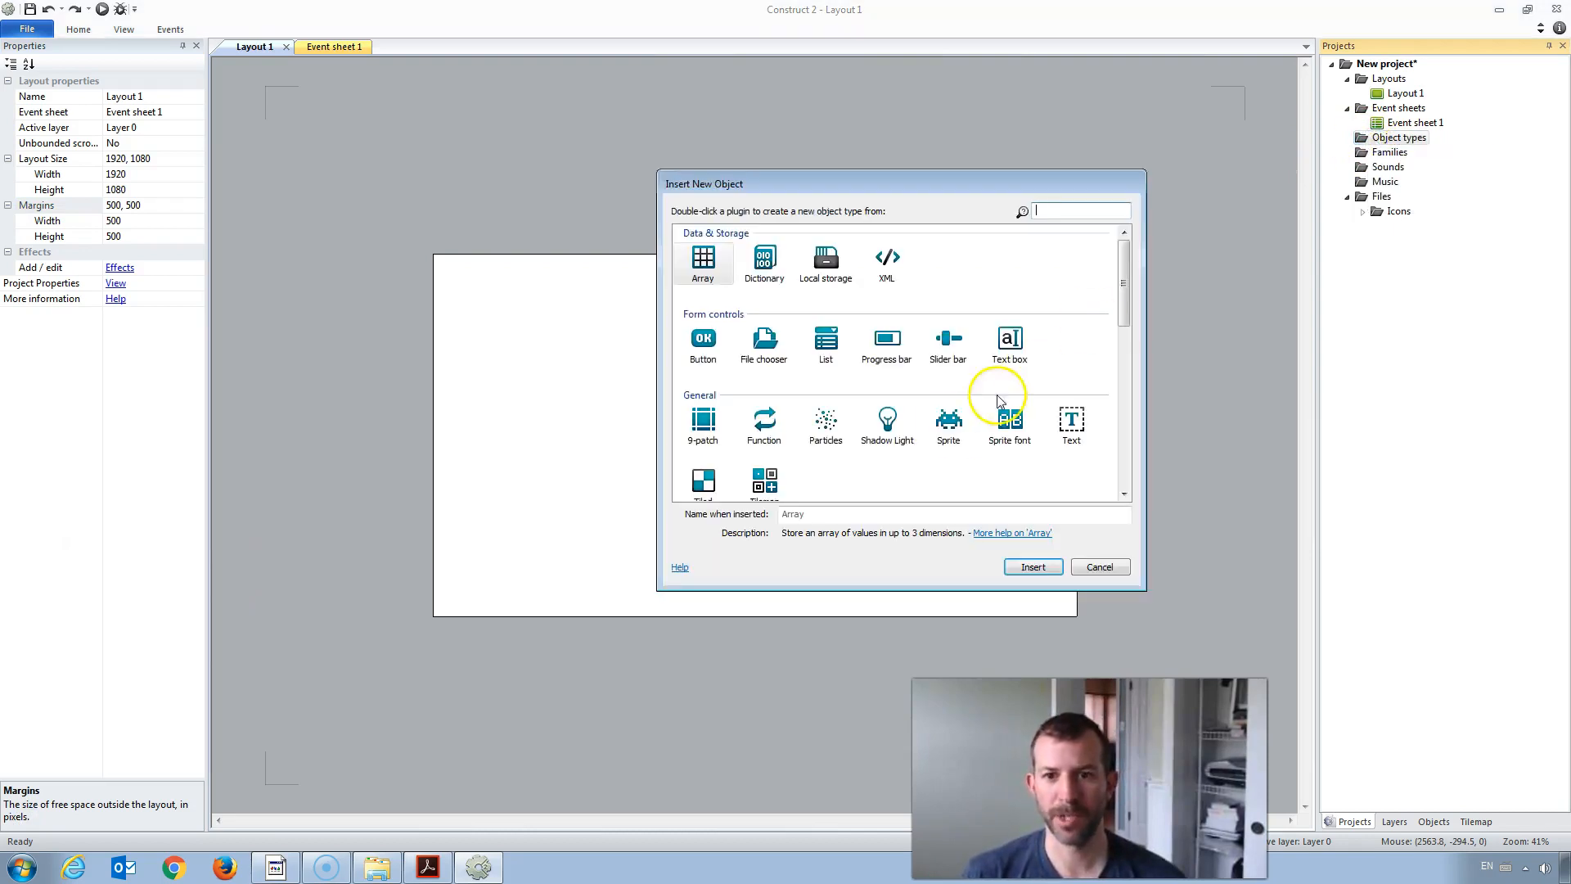
{"action": "left_click", "coordinate": [949, 421]}
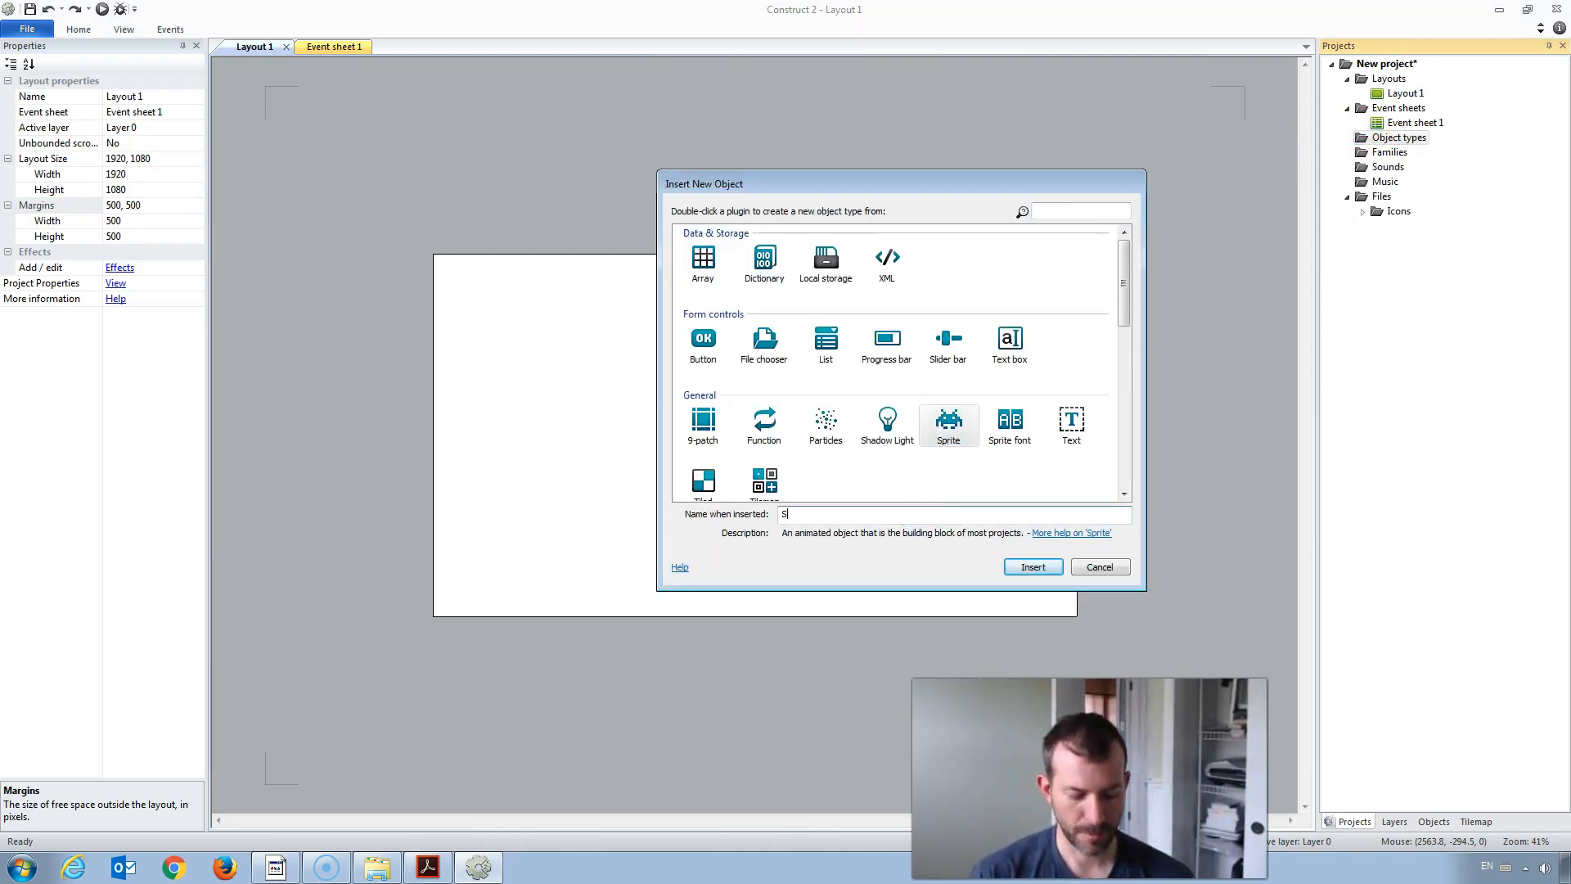
{"action": "type", "text": "plashScree"}
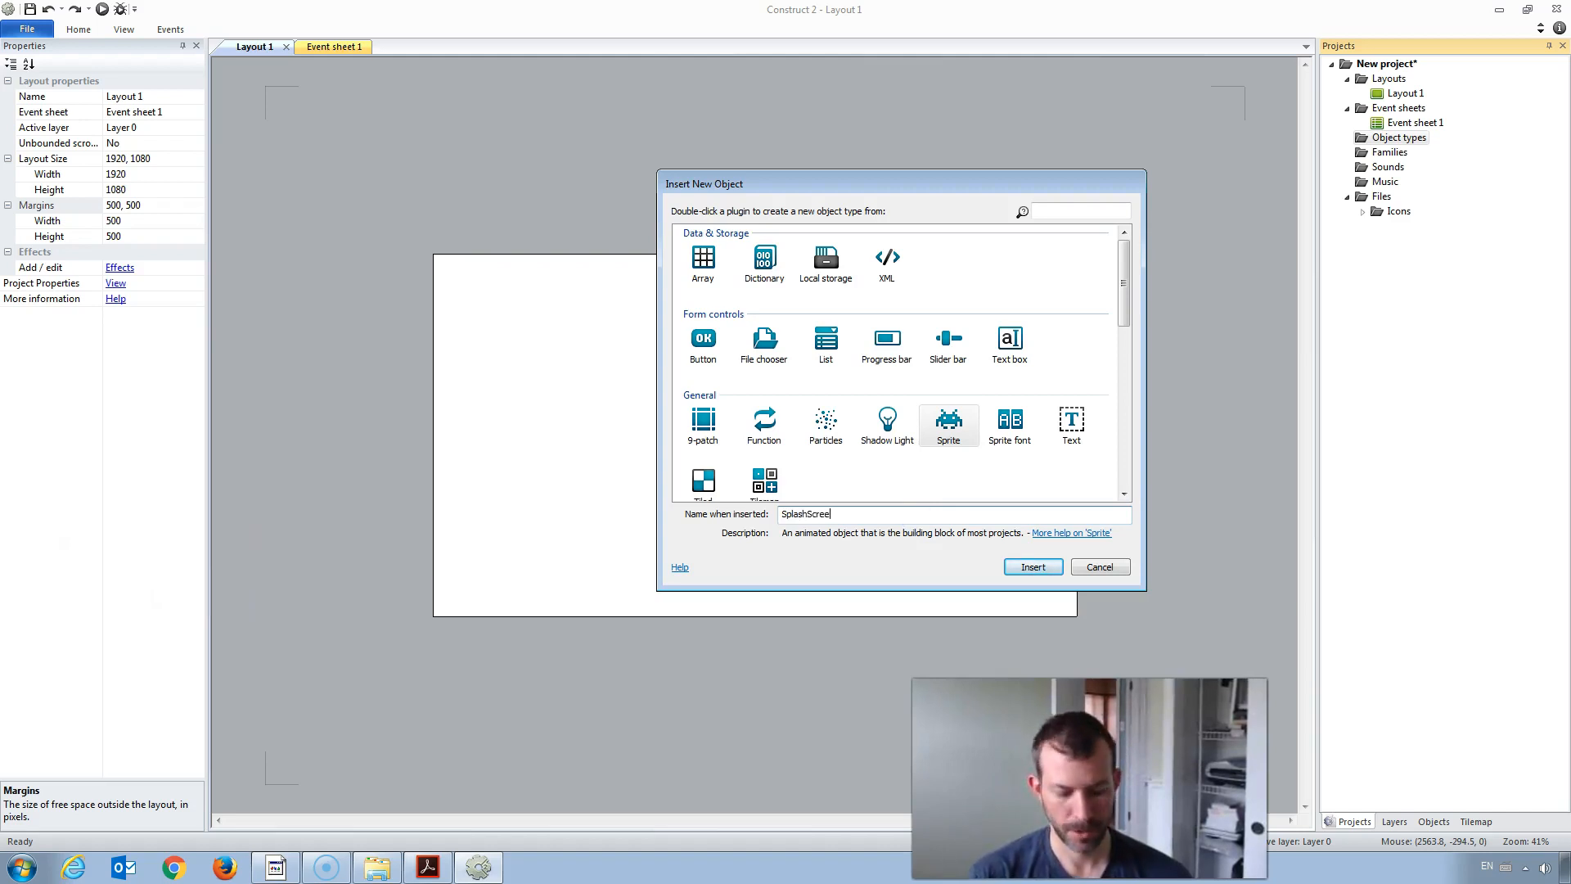
{"action": "left_click", "coordinate": [1033, 566]}
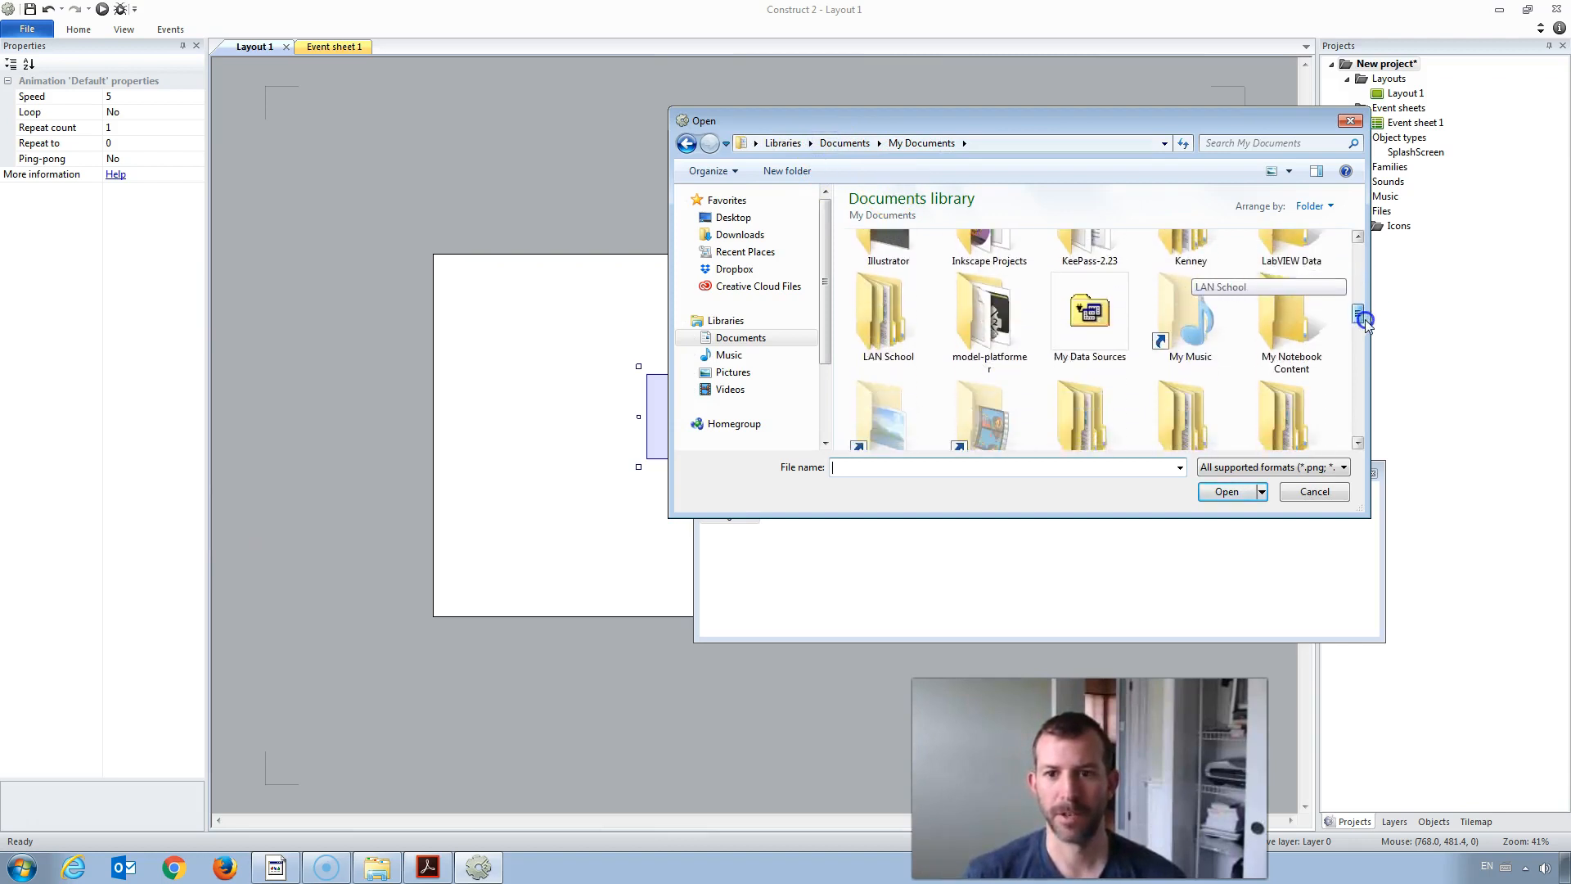
Step: Load the 1920×1080 splash PNG into the sprite and close the image editor
{"action": "scroll", "scroll_direction": "down", "scroll_amount": 3}
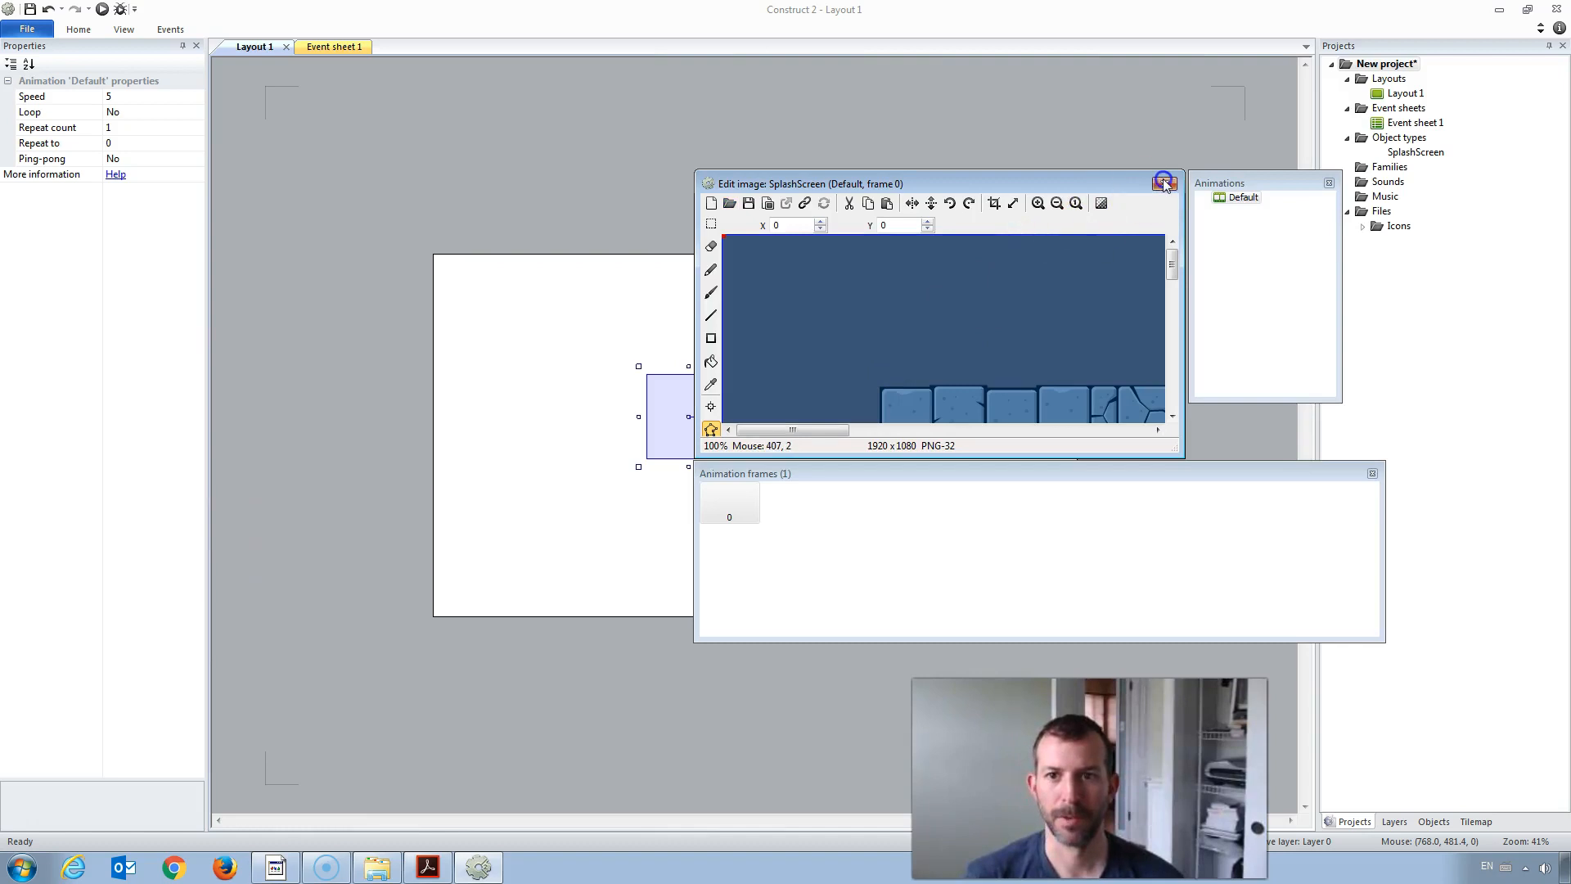
{"action": "left_click", "coordinate": [1163, 181]}
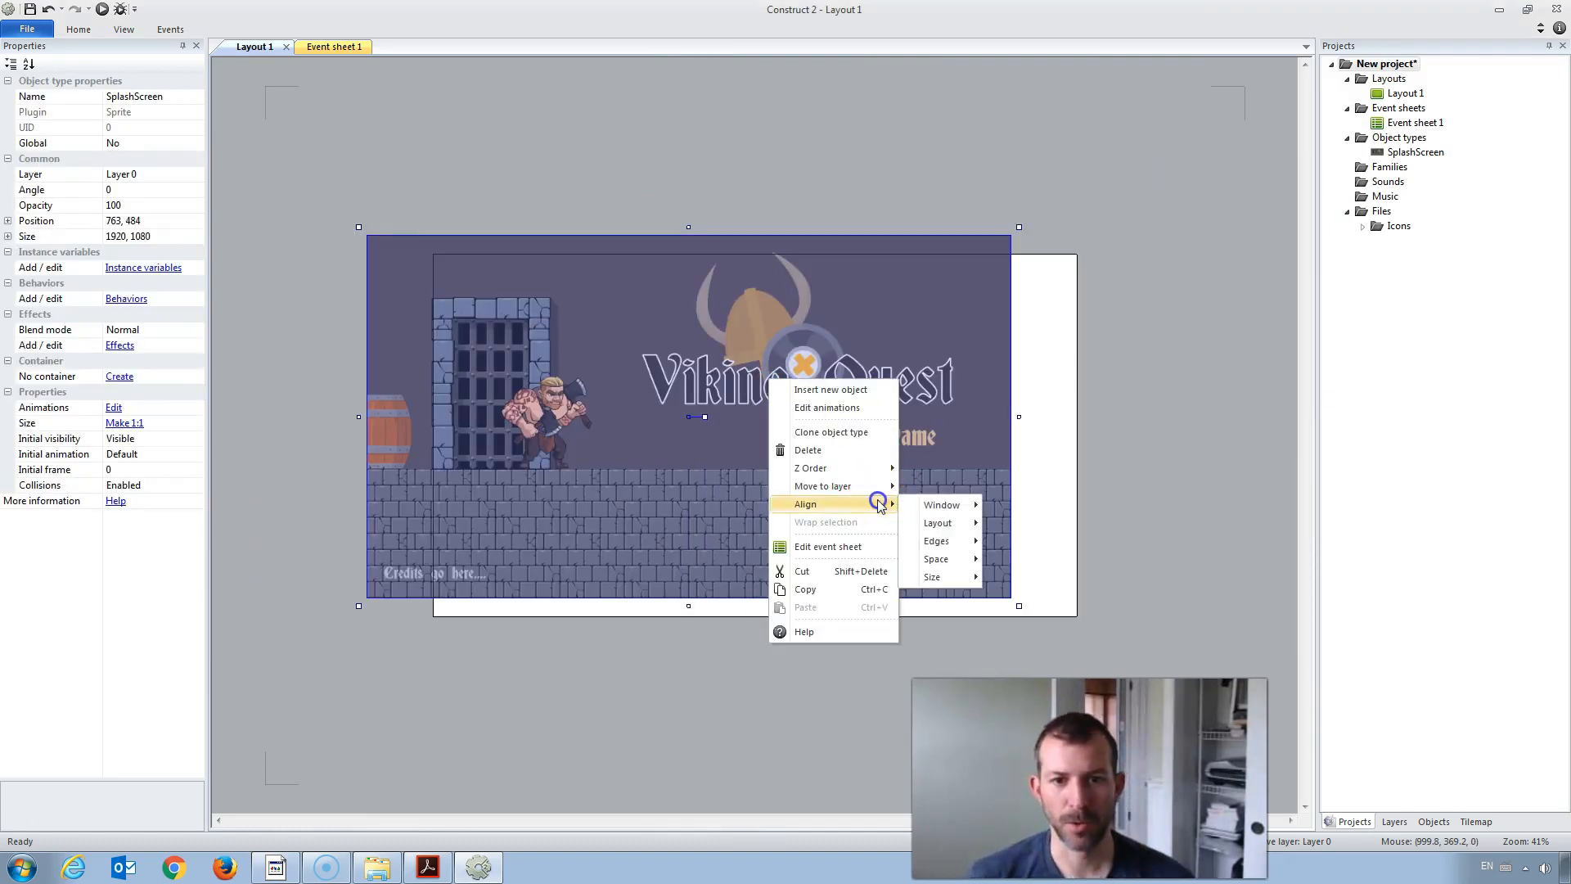
{"action": "mouse_move", "coordinate": [938, 522]}
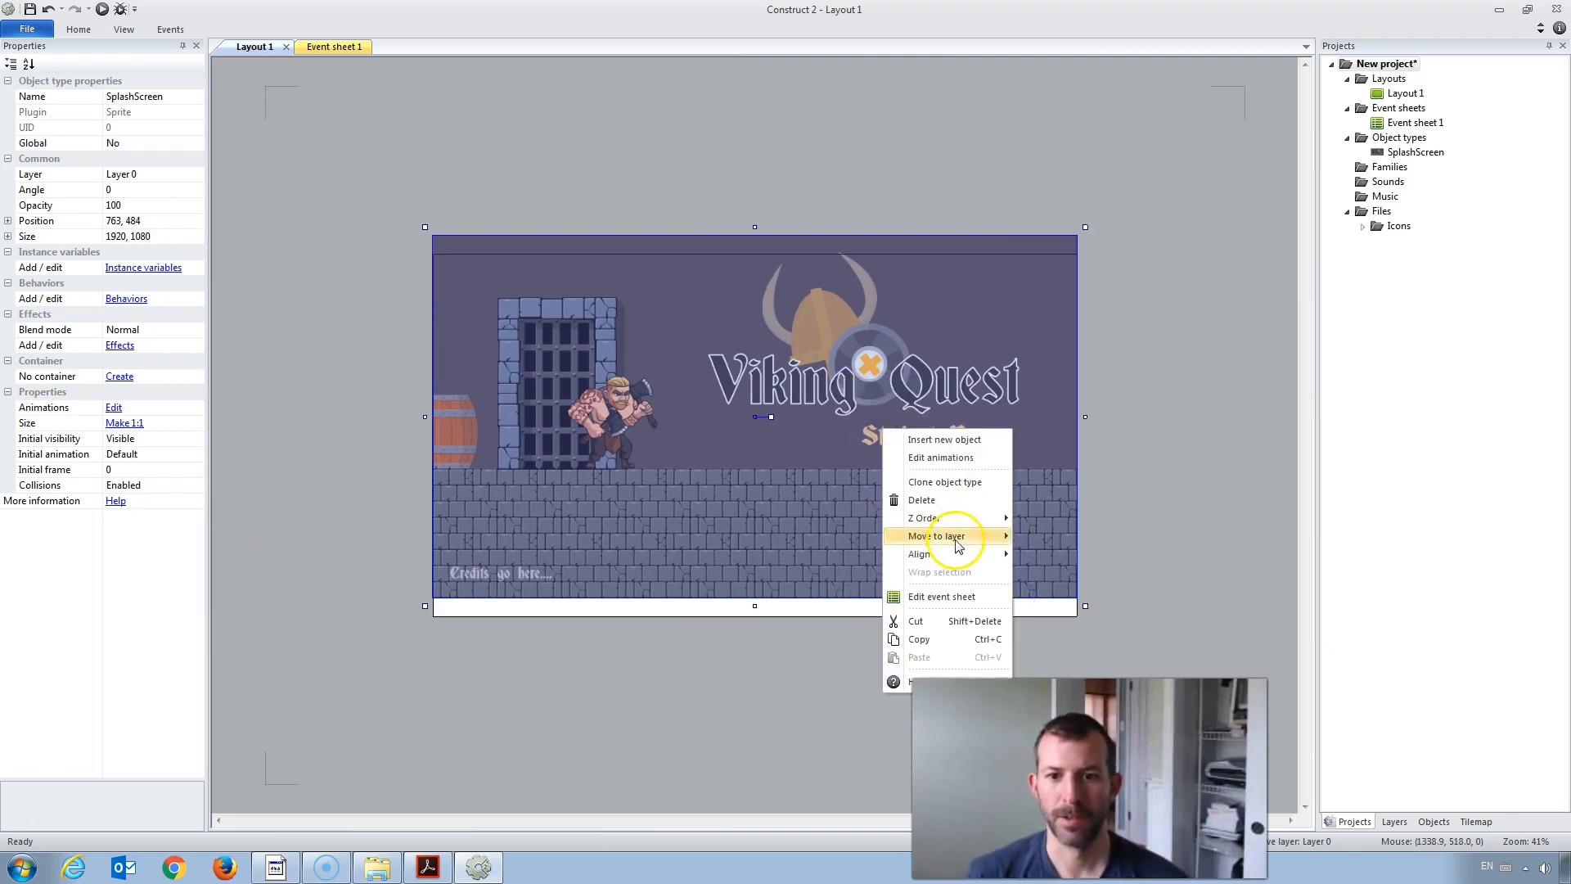
{"action": "mouse_move", "coordinate": [949, 535]}
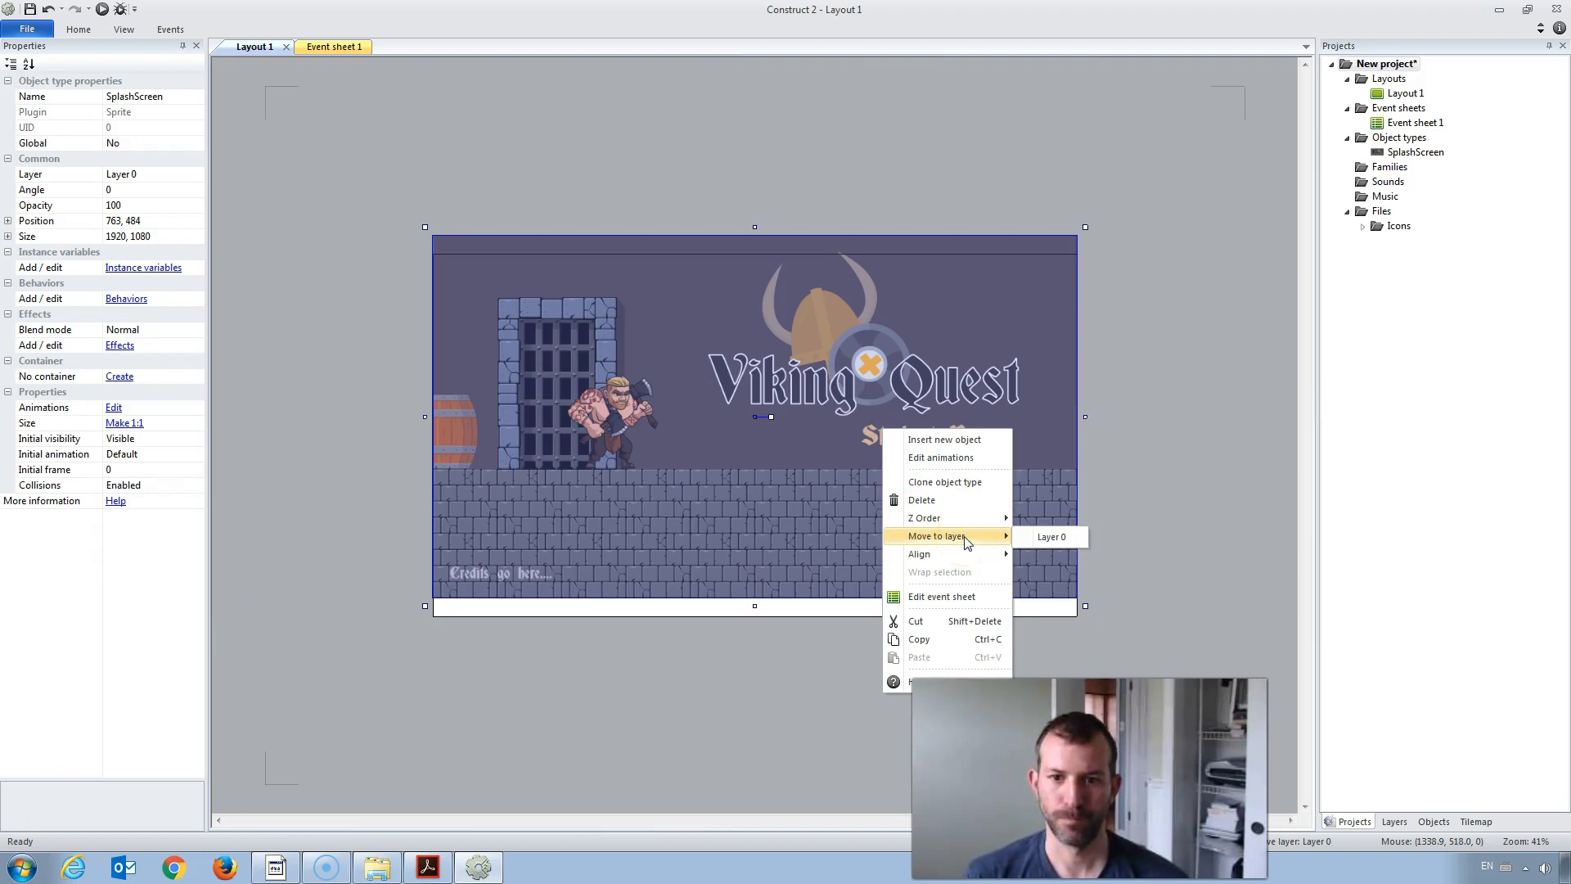
{"action": "mouse_move", "coordinate": [920, 553]}
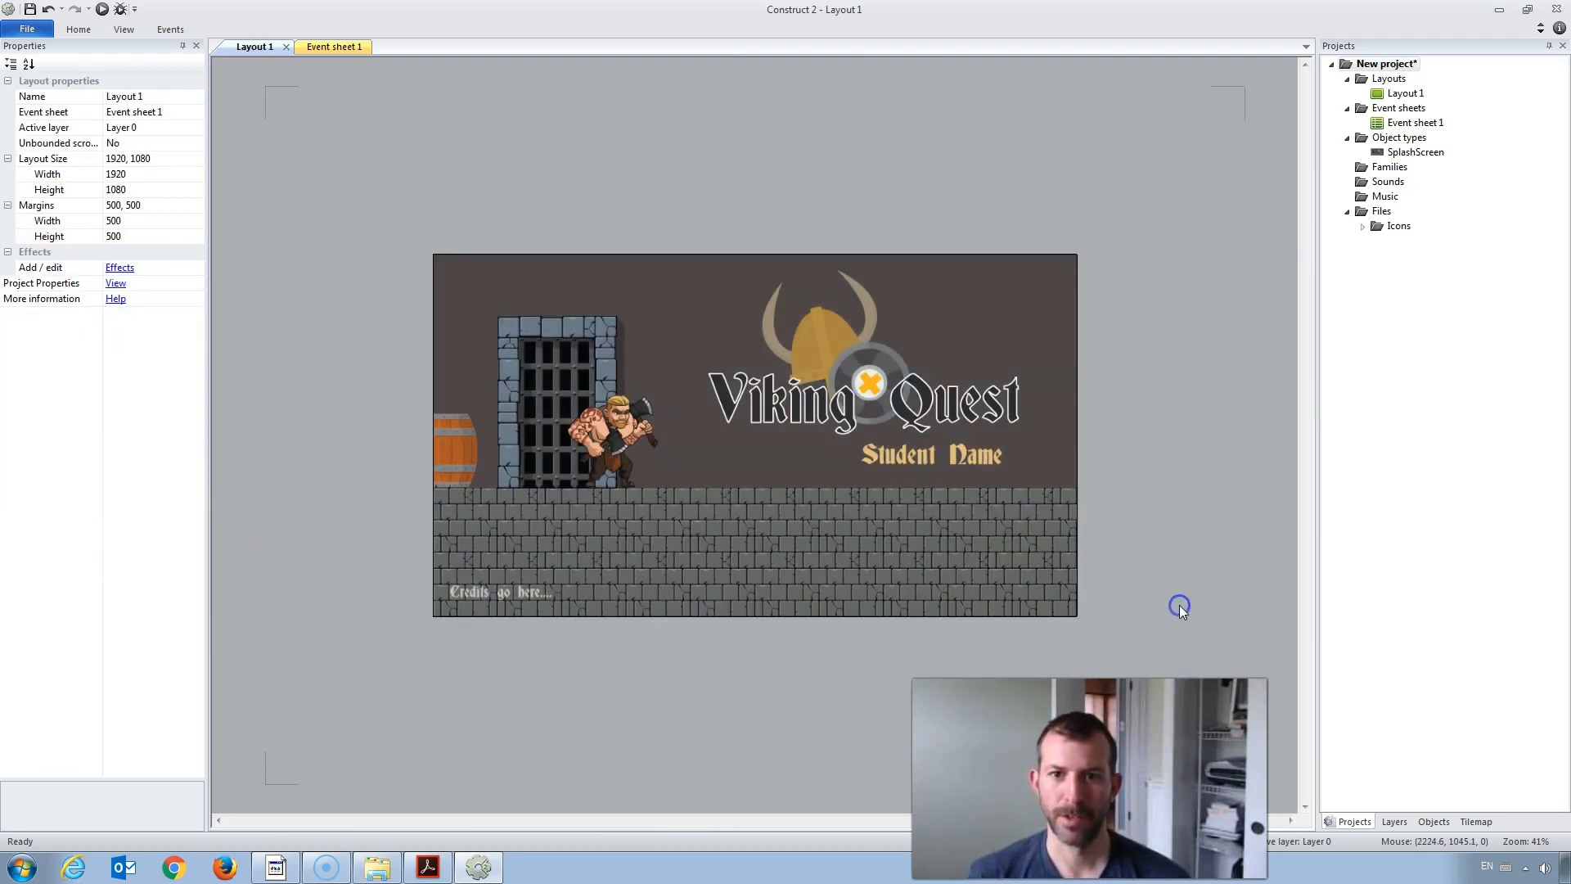
Step: Set the project's First layout to this layout and run a browser preview
{"action": "left_click", "coordinate": [1388, 65]}
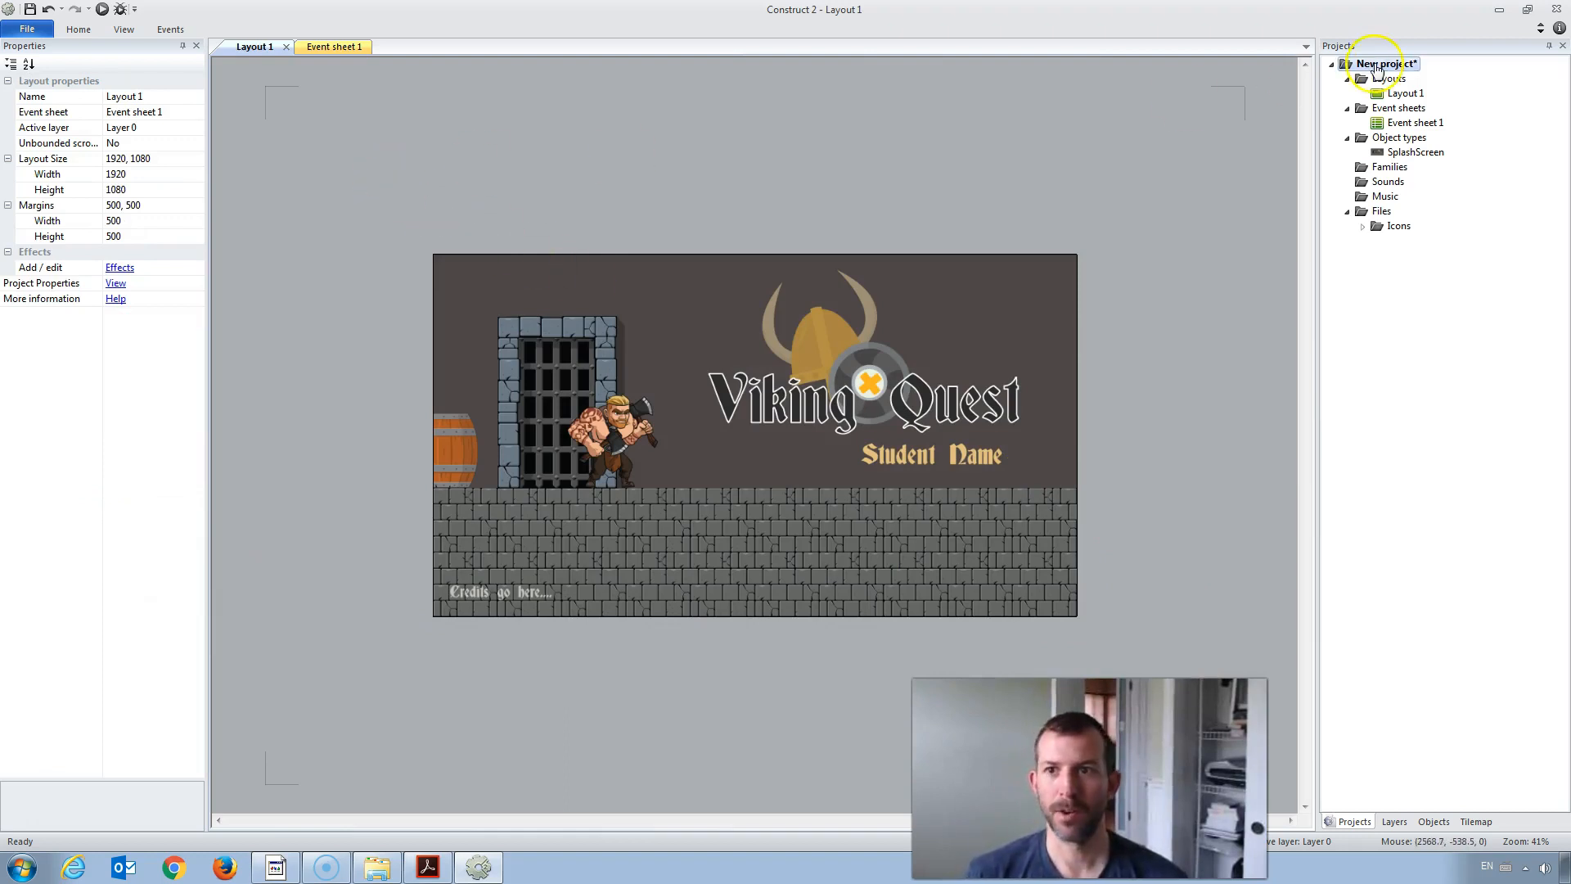
{"action": "left_click", "coordinate": [1382, 66]}
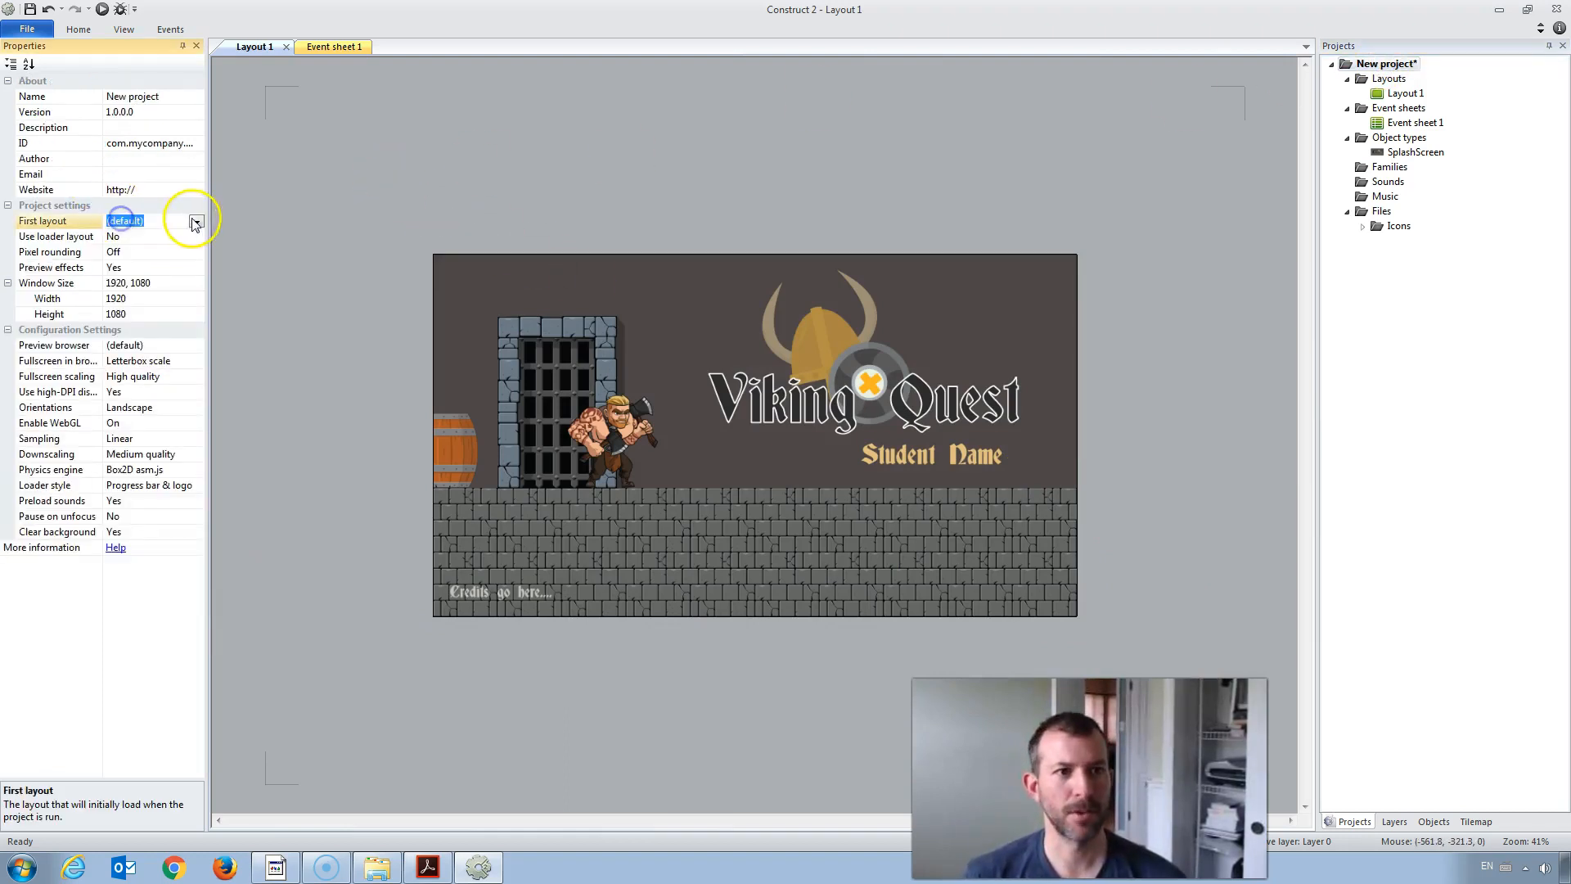
{"action": "left_click", "coordinate": [306, 286]}
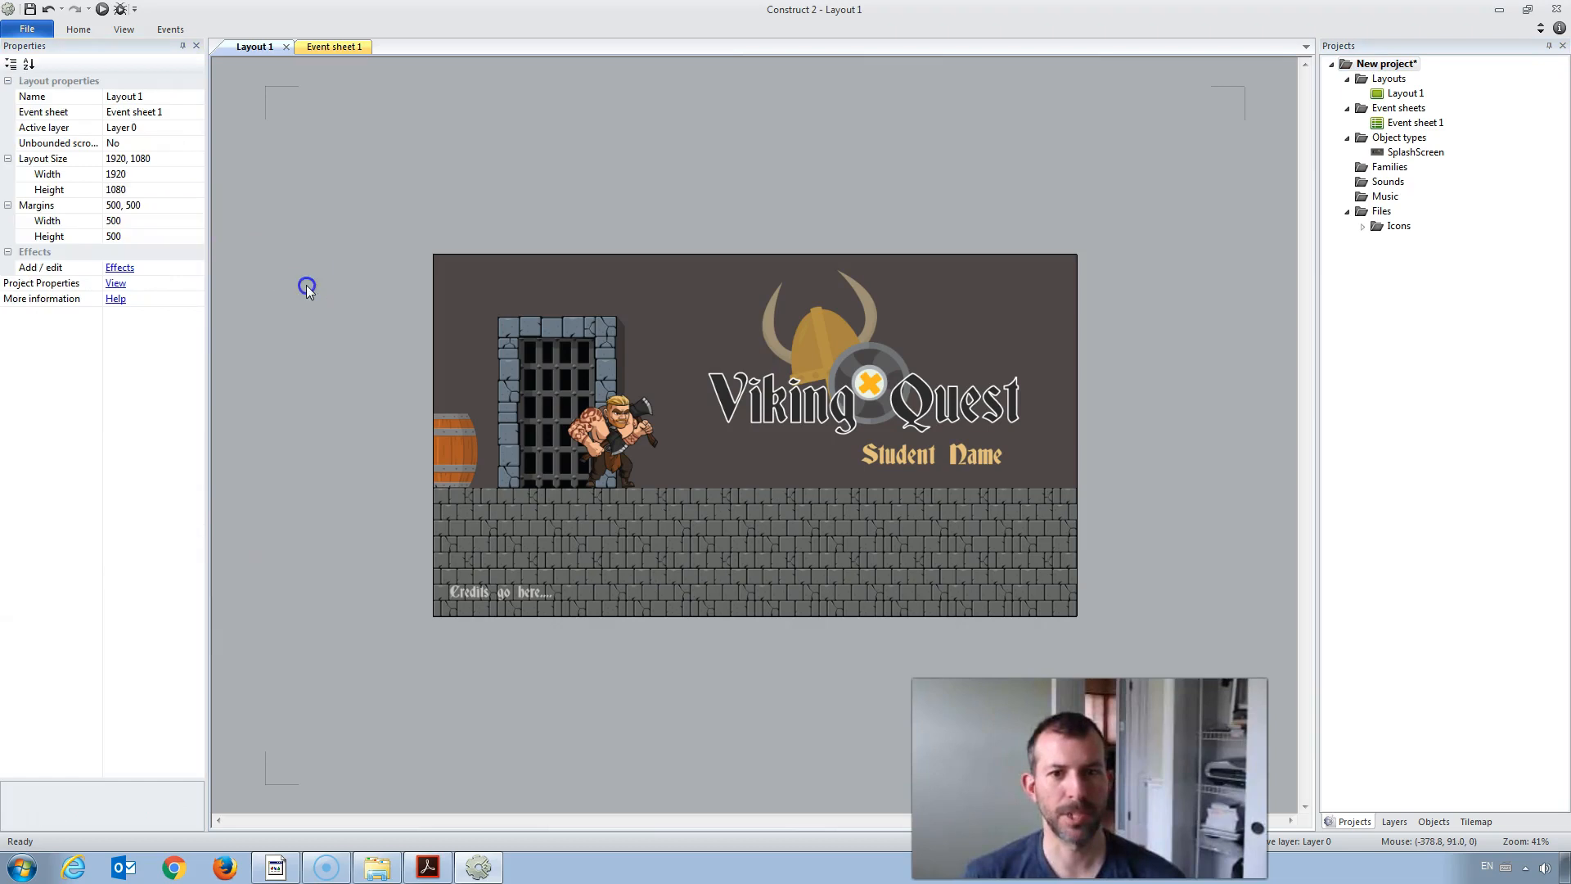
{"action": "left_click", "coordinate": [98, 9]}
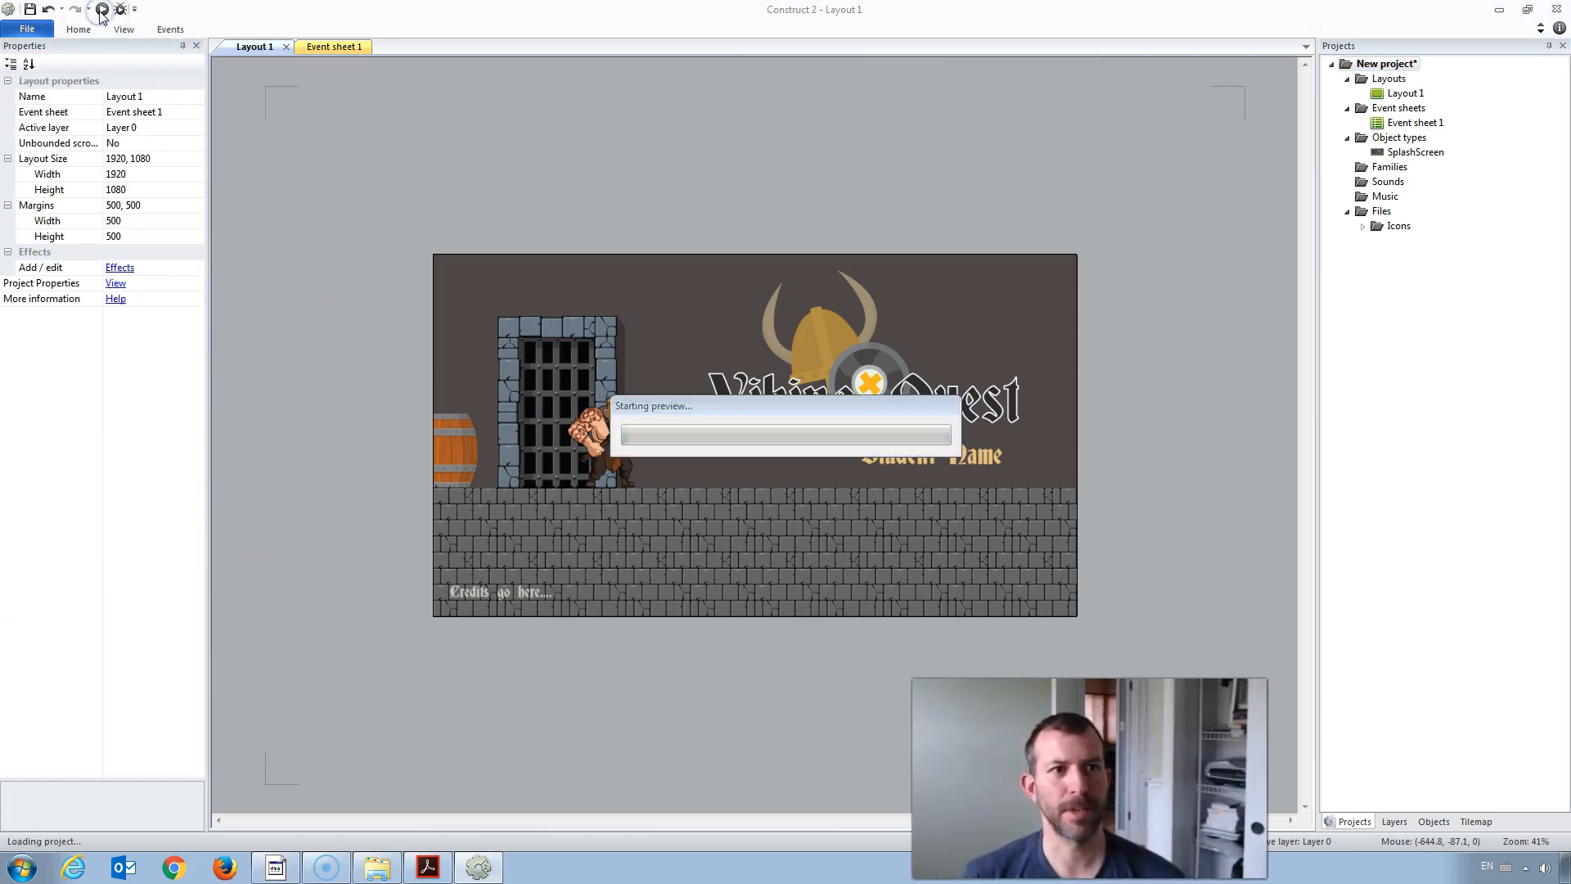
{"action": "left_click", "coordinate": [101, 8]}
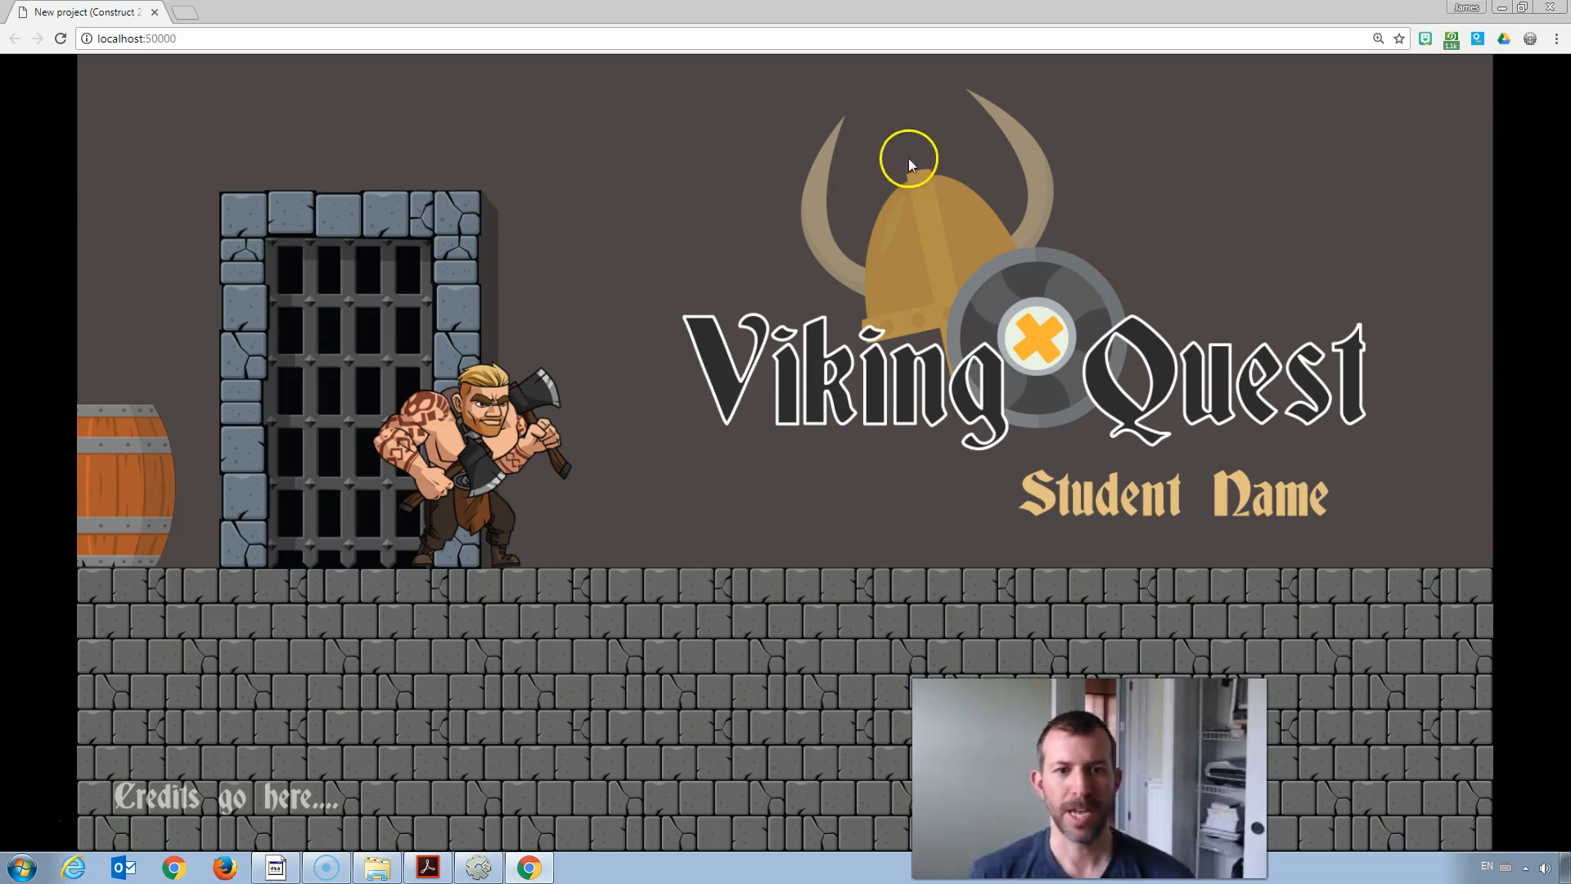
{"action": "mouse_move", "coordinate": [1519, 377]}
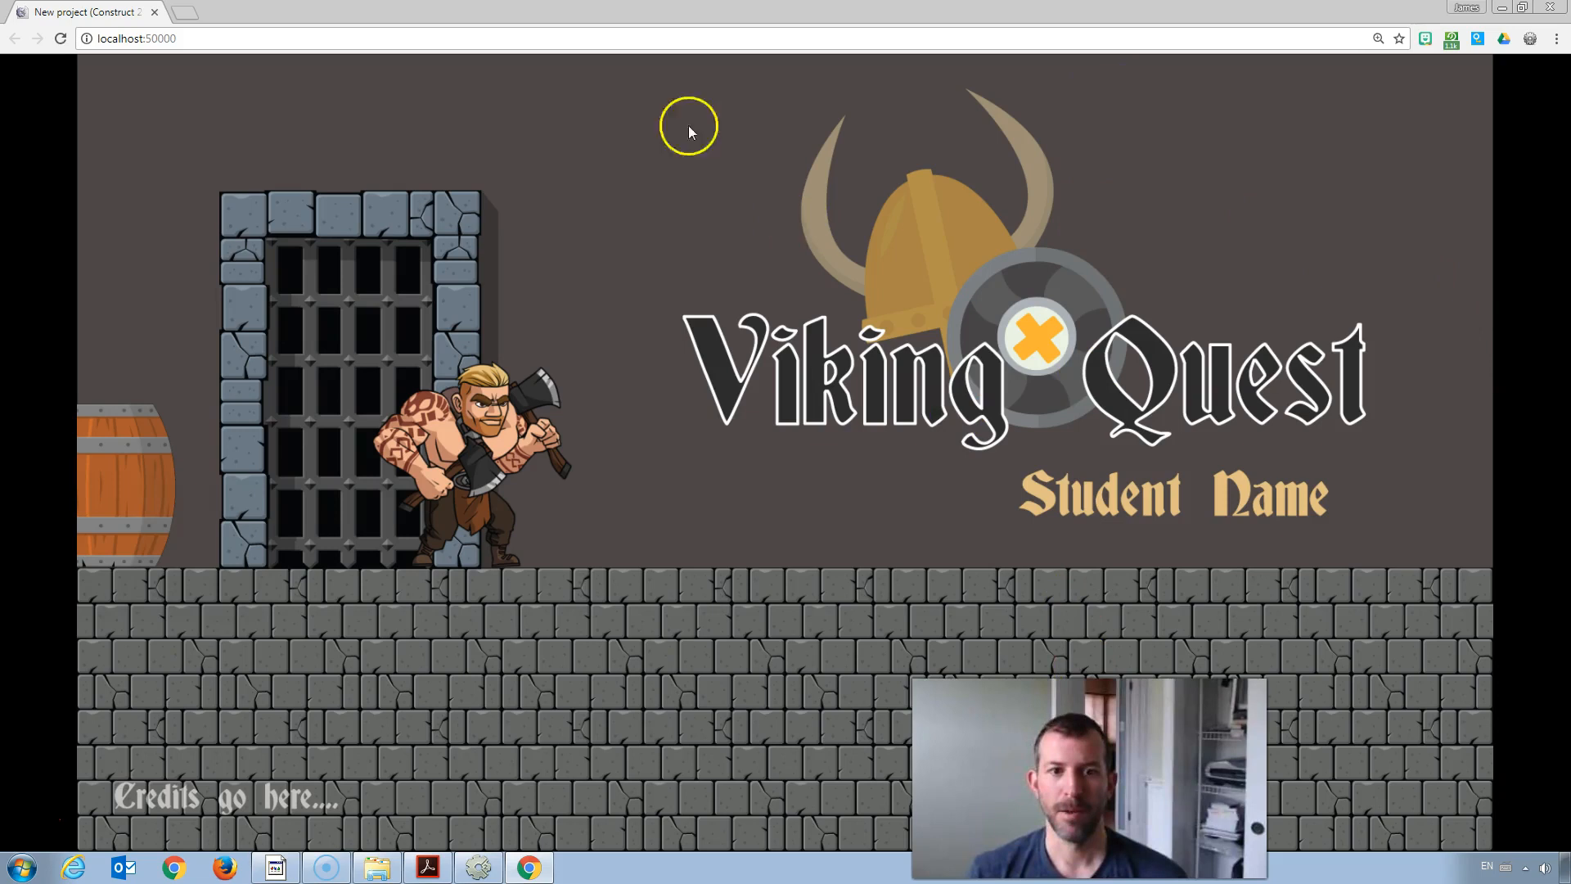
{"action": "mouse_move", "coordinate": [1352, 809]}
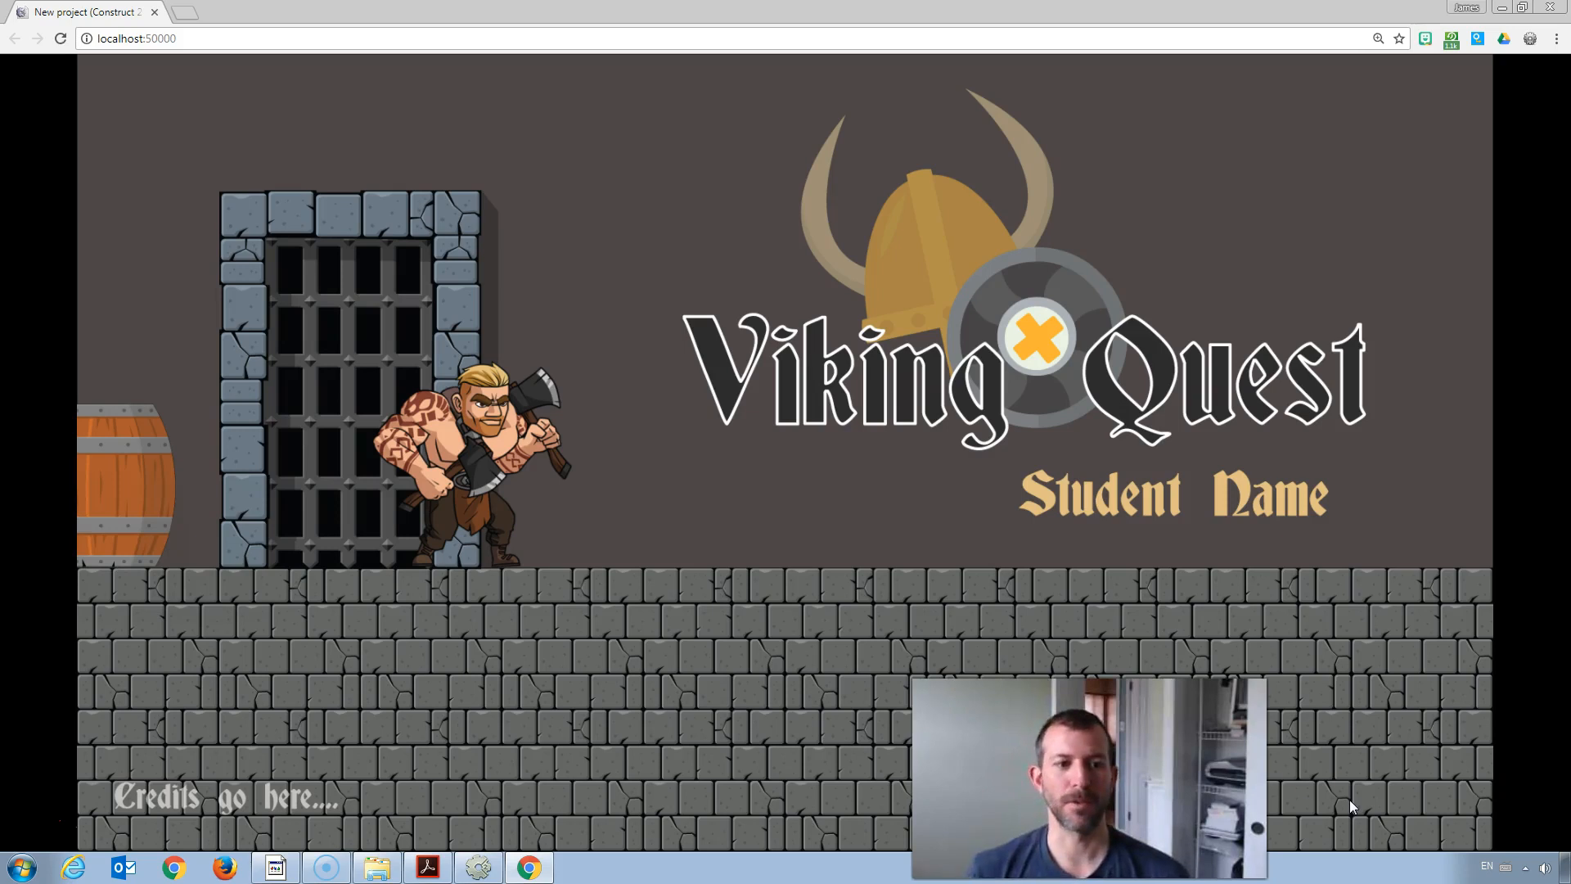
{"action": "mouse_move", "coordinate": [777, 738]}
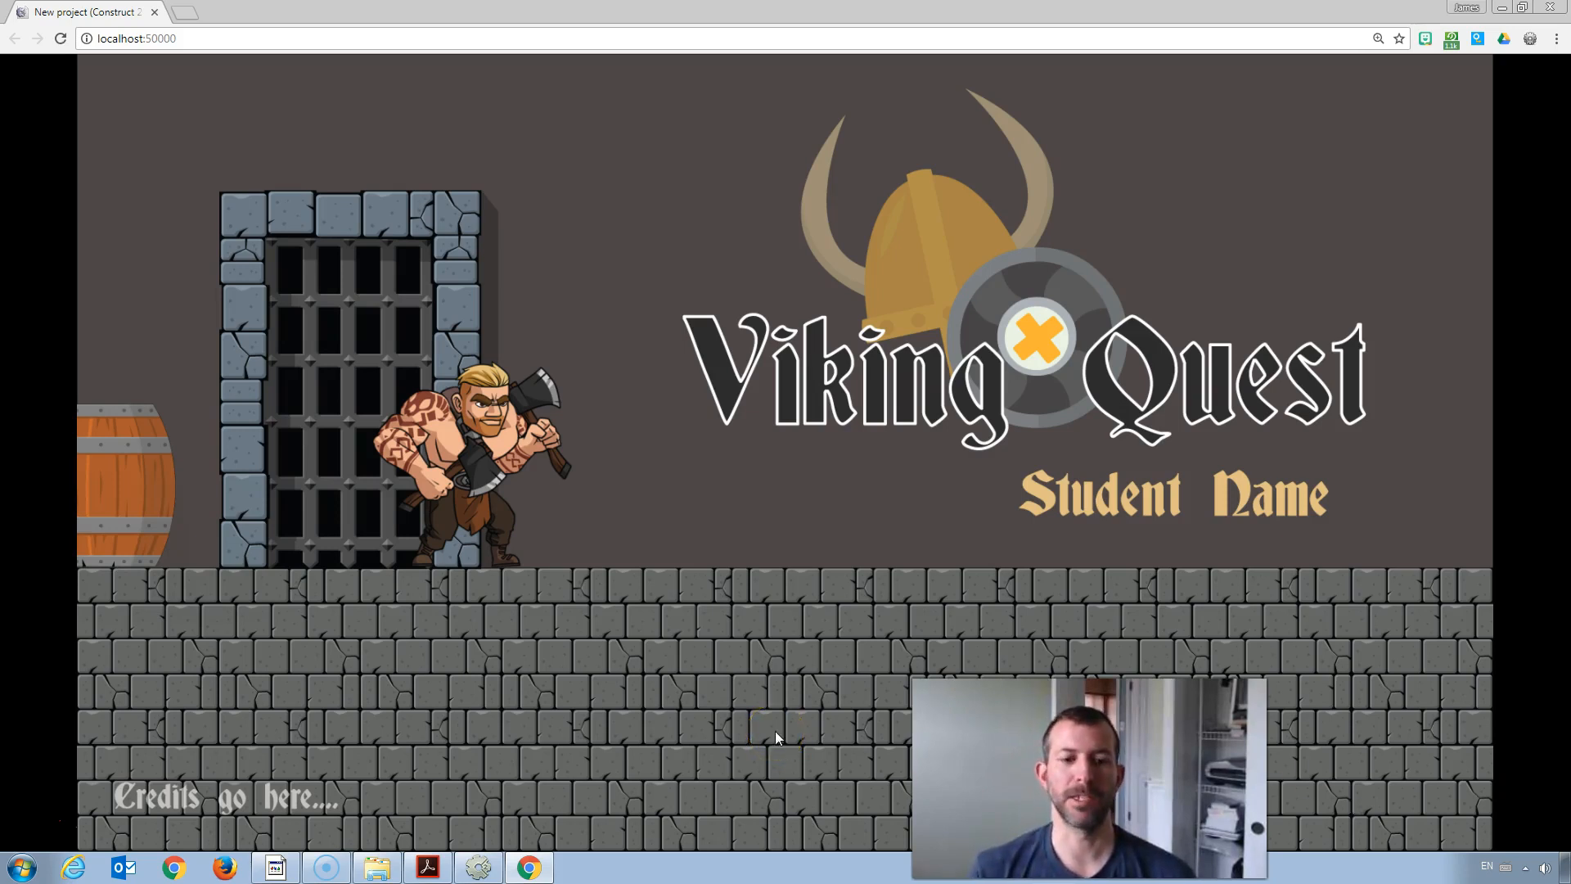